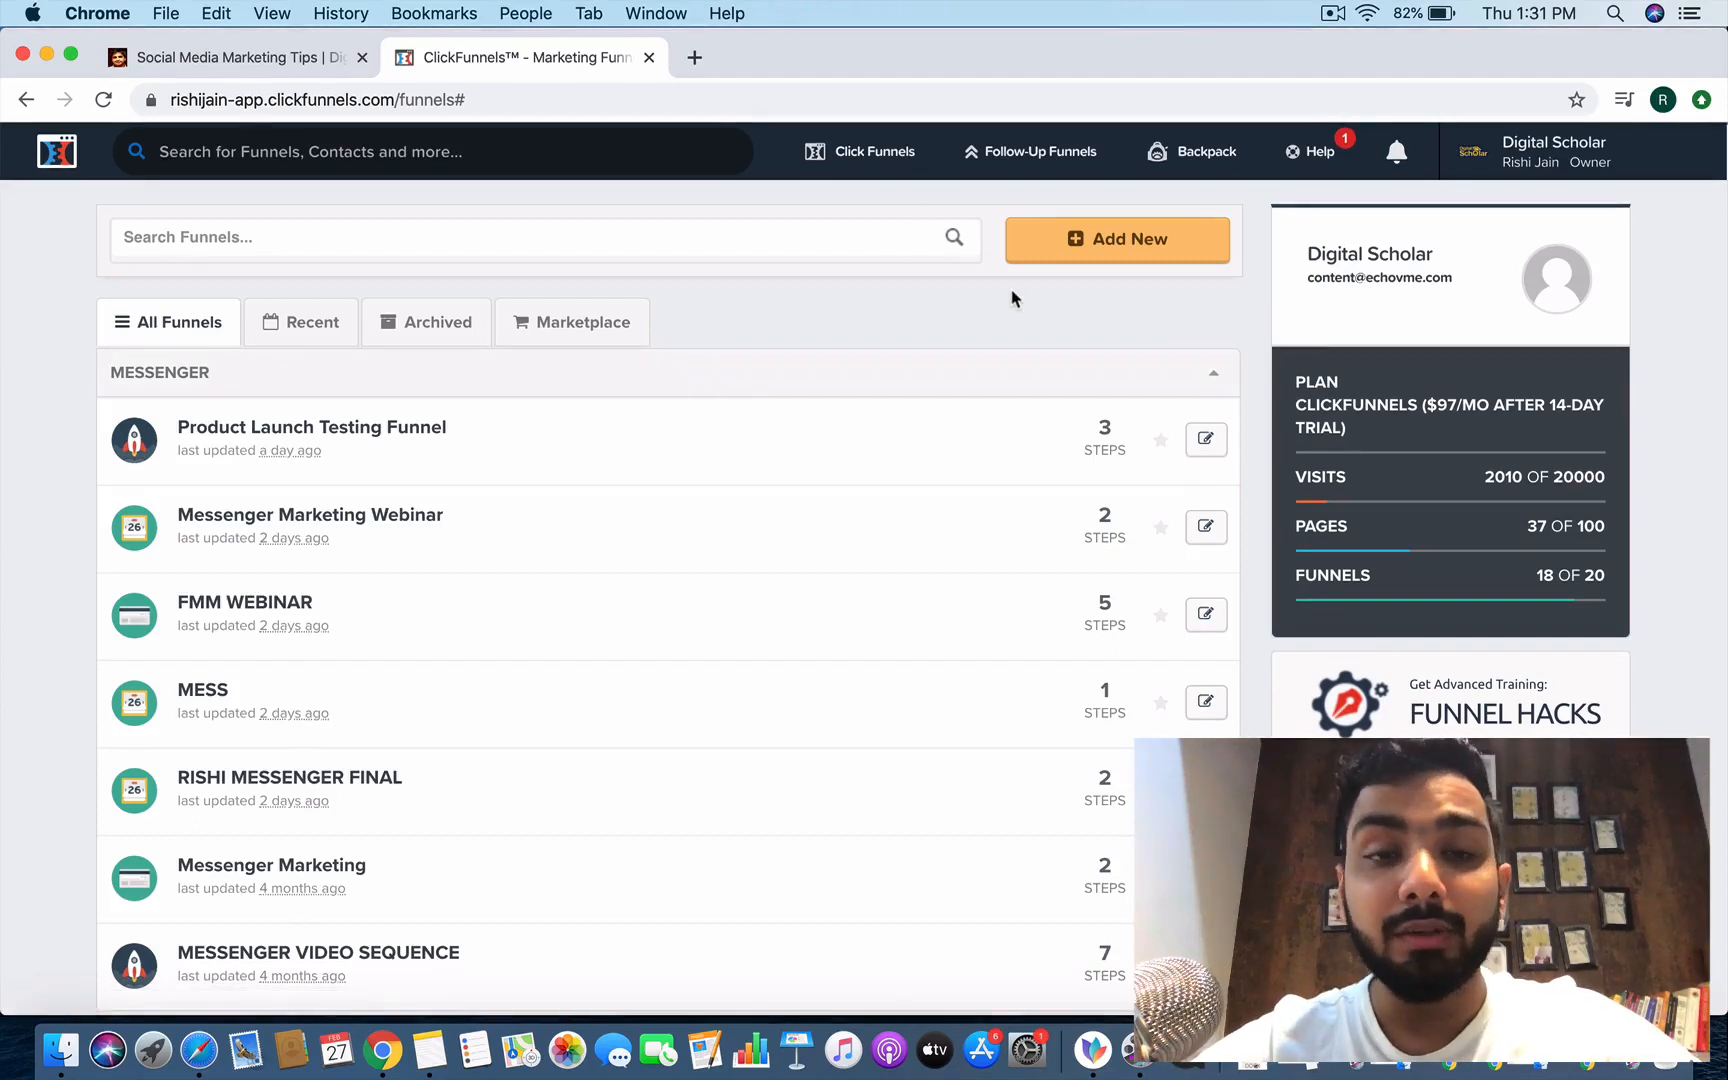
{"action": "mouse_move", "coordinate": [1022, 420]}
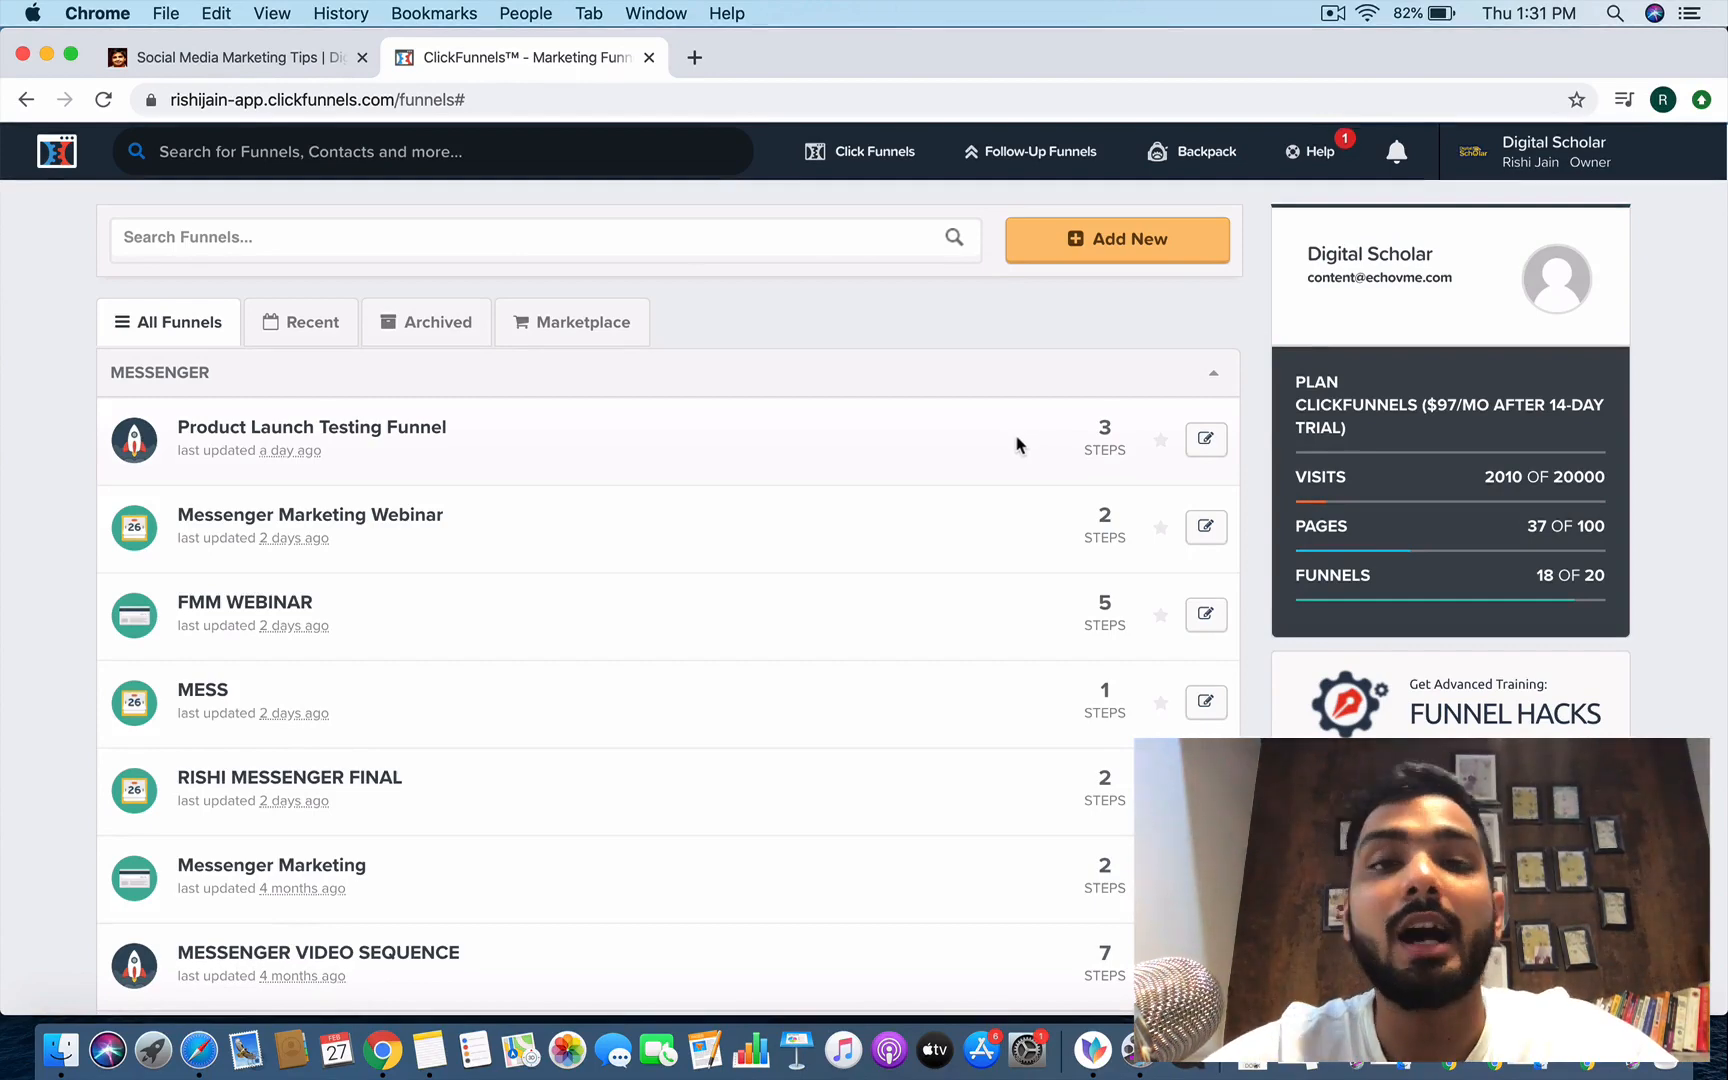
Create a new Sell Your Product > Product Launch funnel named 'website making'.
{"action": "left_click", "coordinate": [872, 150]}
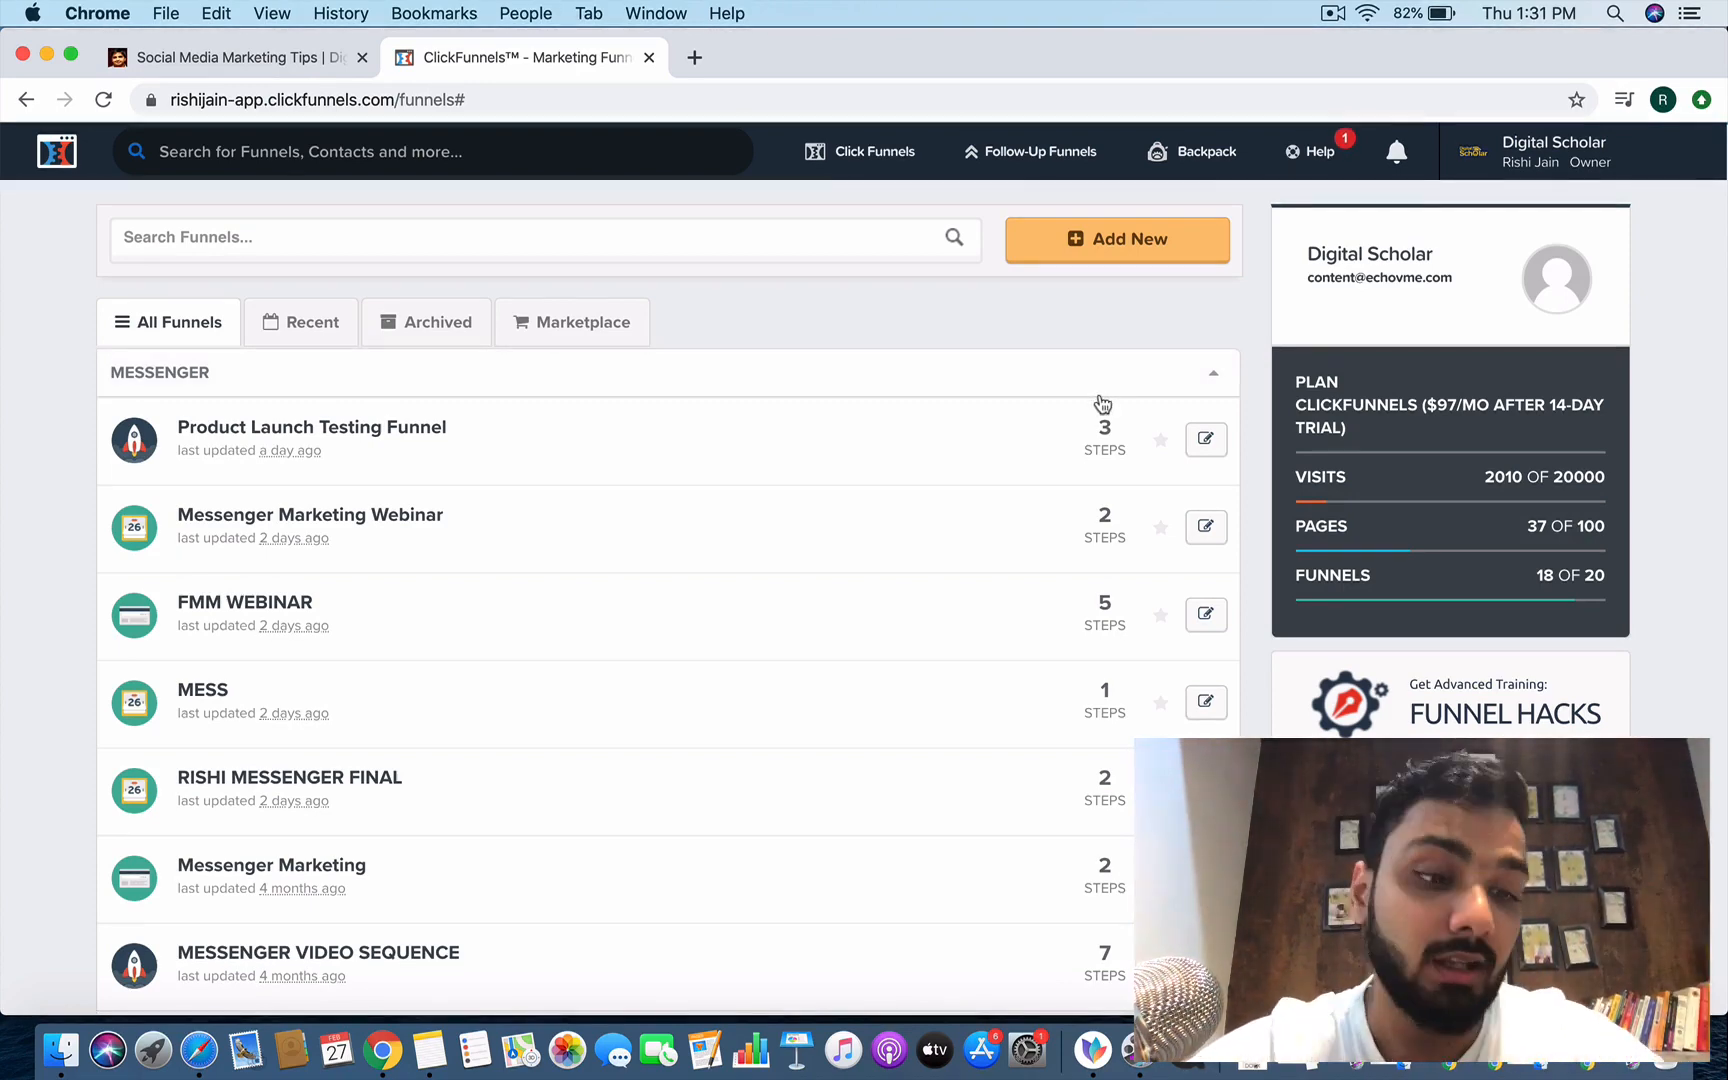
{"action": "mouse_move", "coordinate": [1094, 360]}
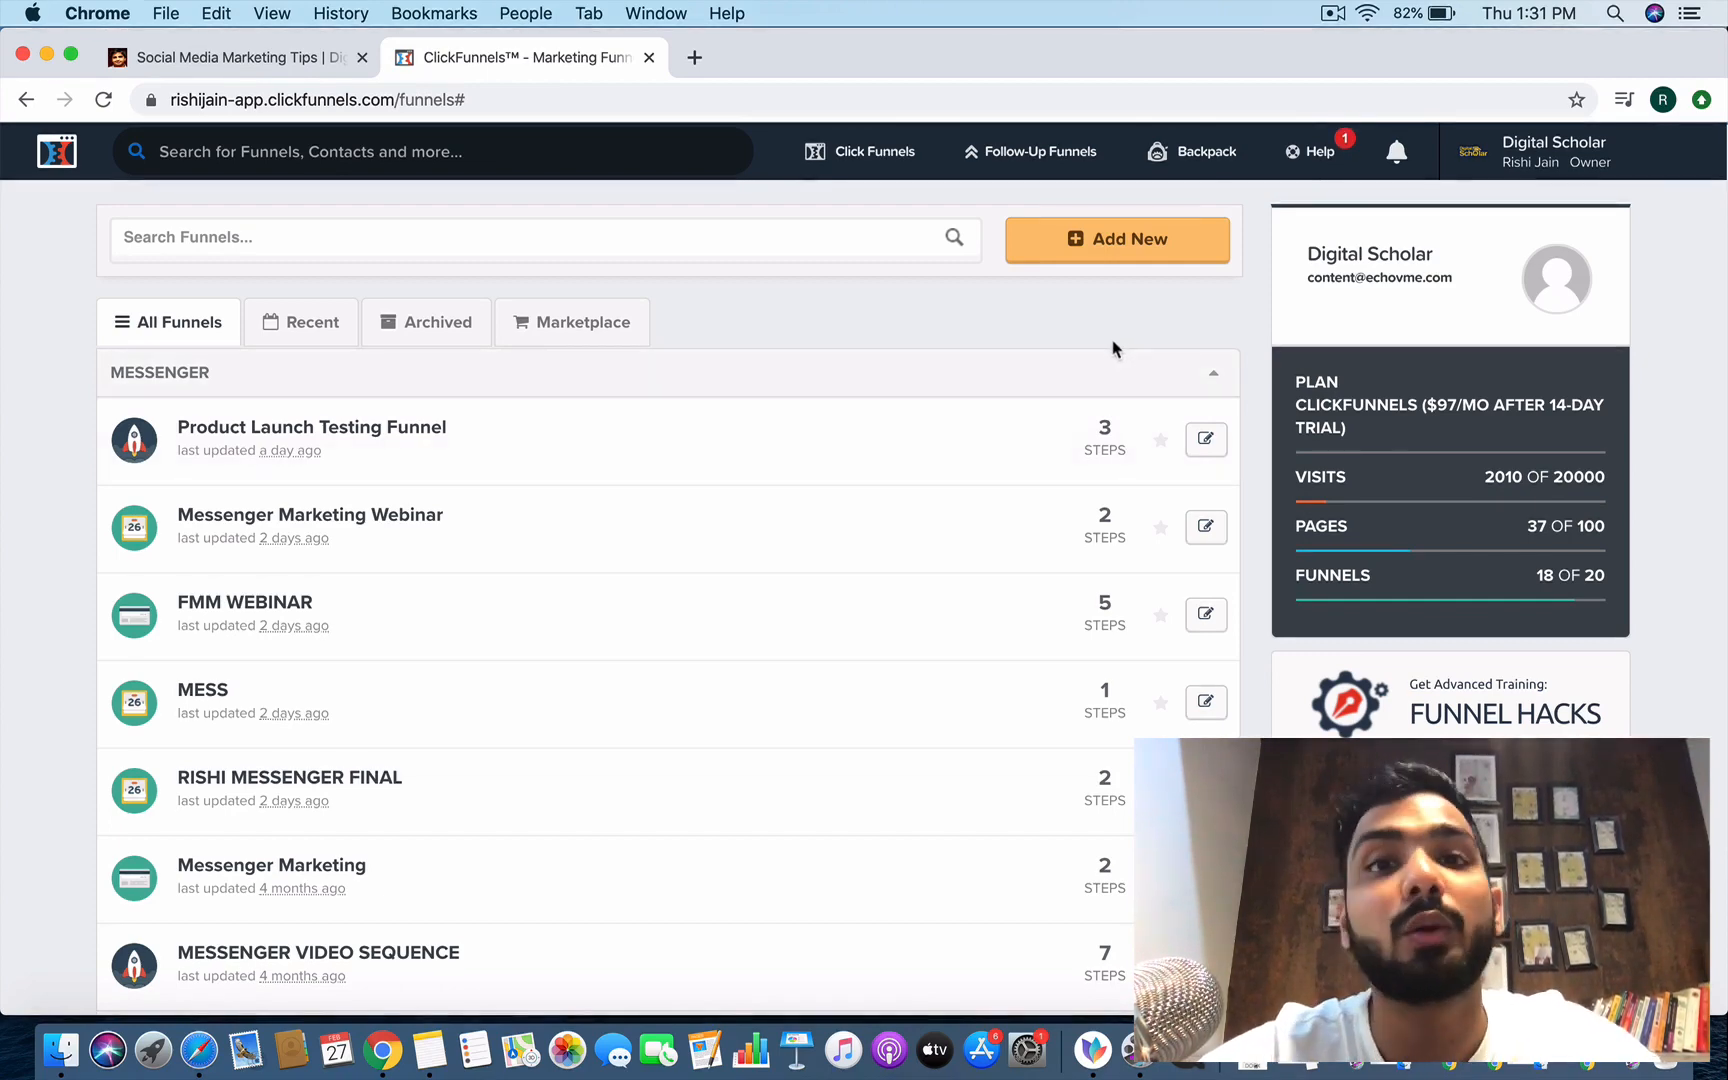
{"action": "left_click", "coordinate": [1116, 240]}
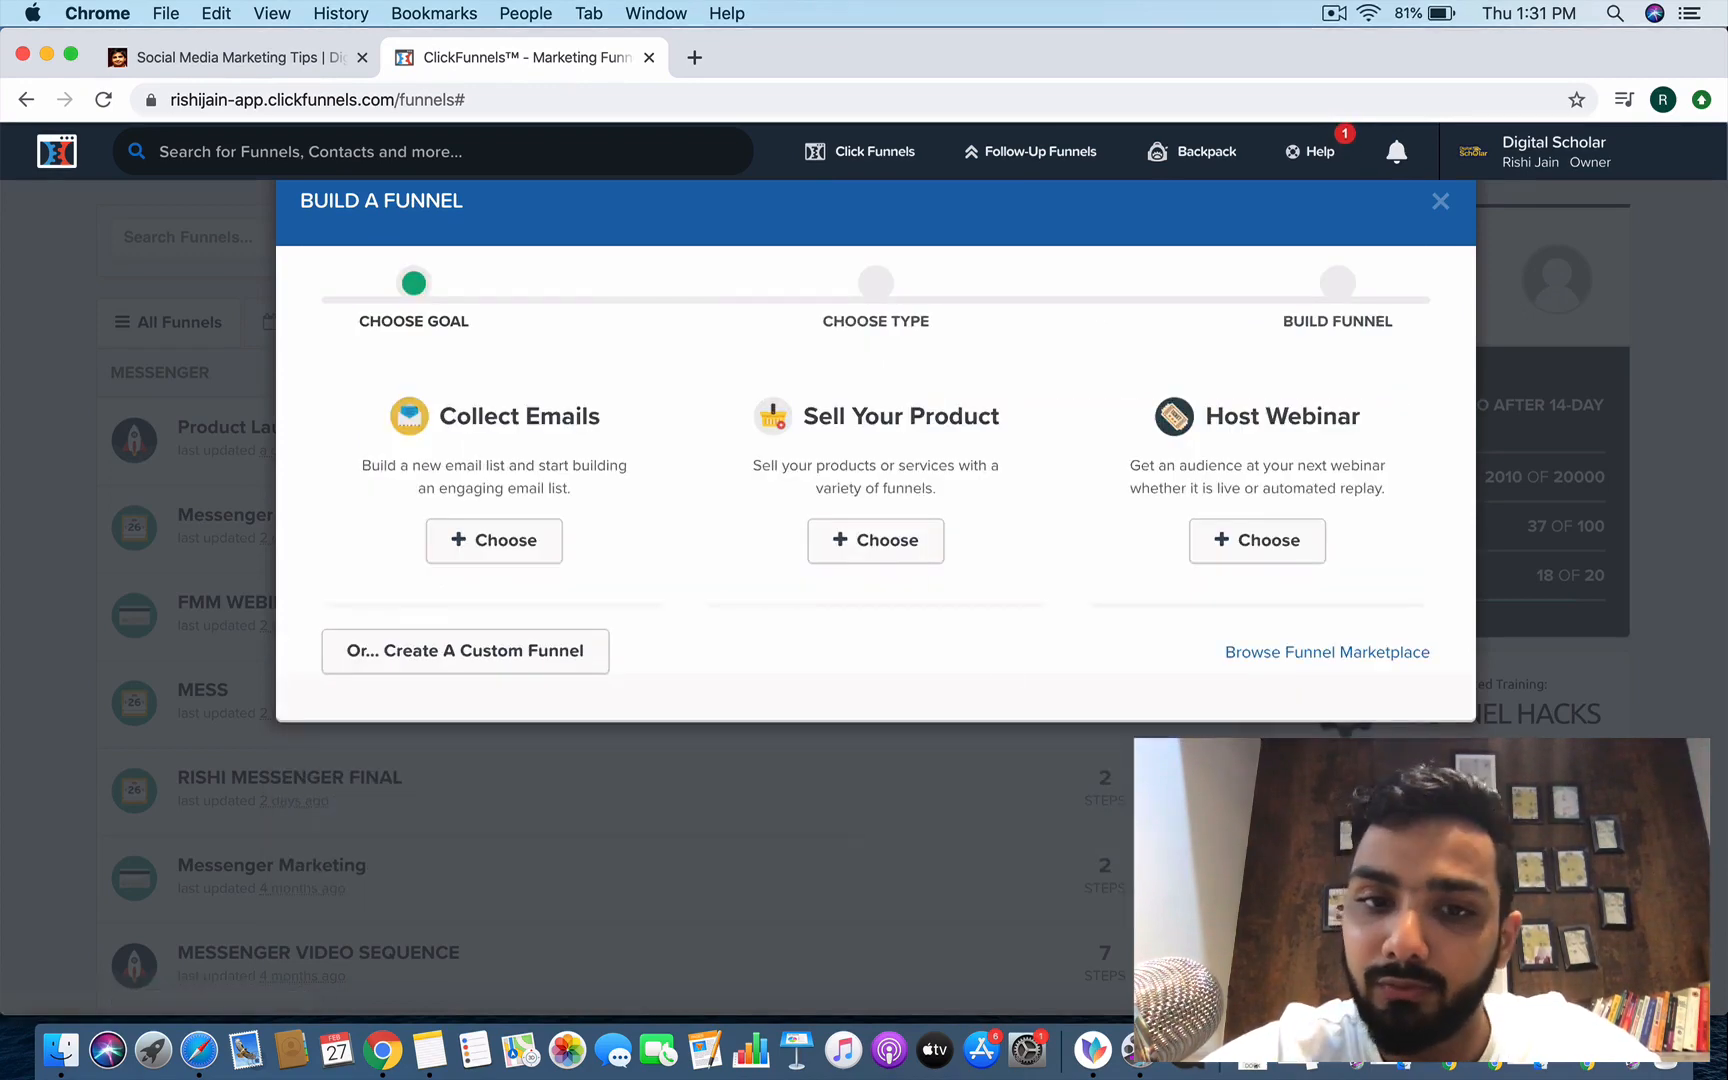
{"action": "left_click", "coordinate": [876, 540]}
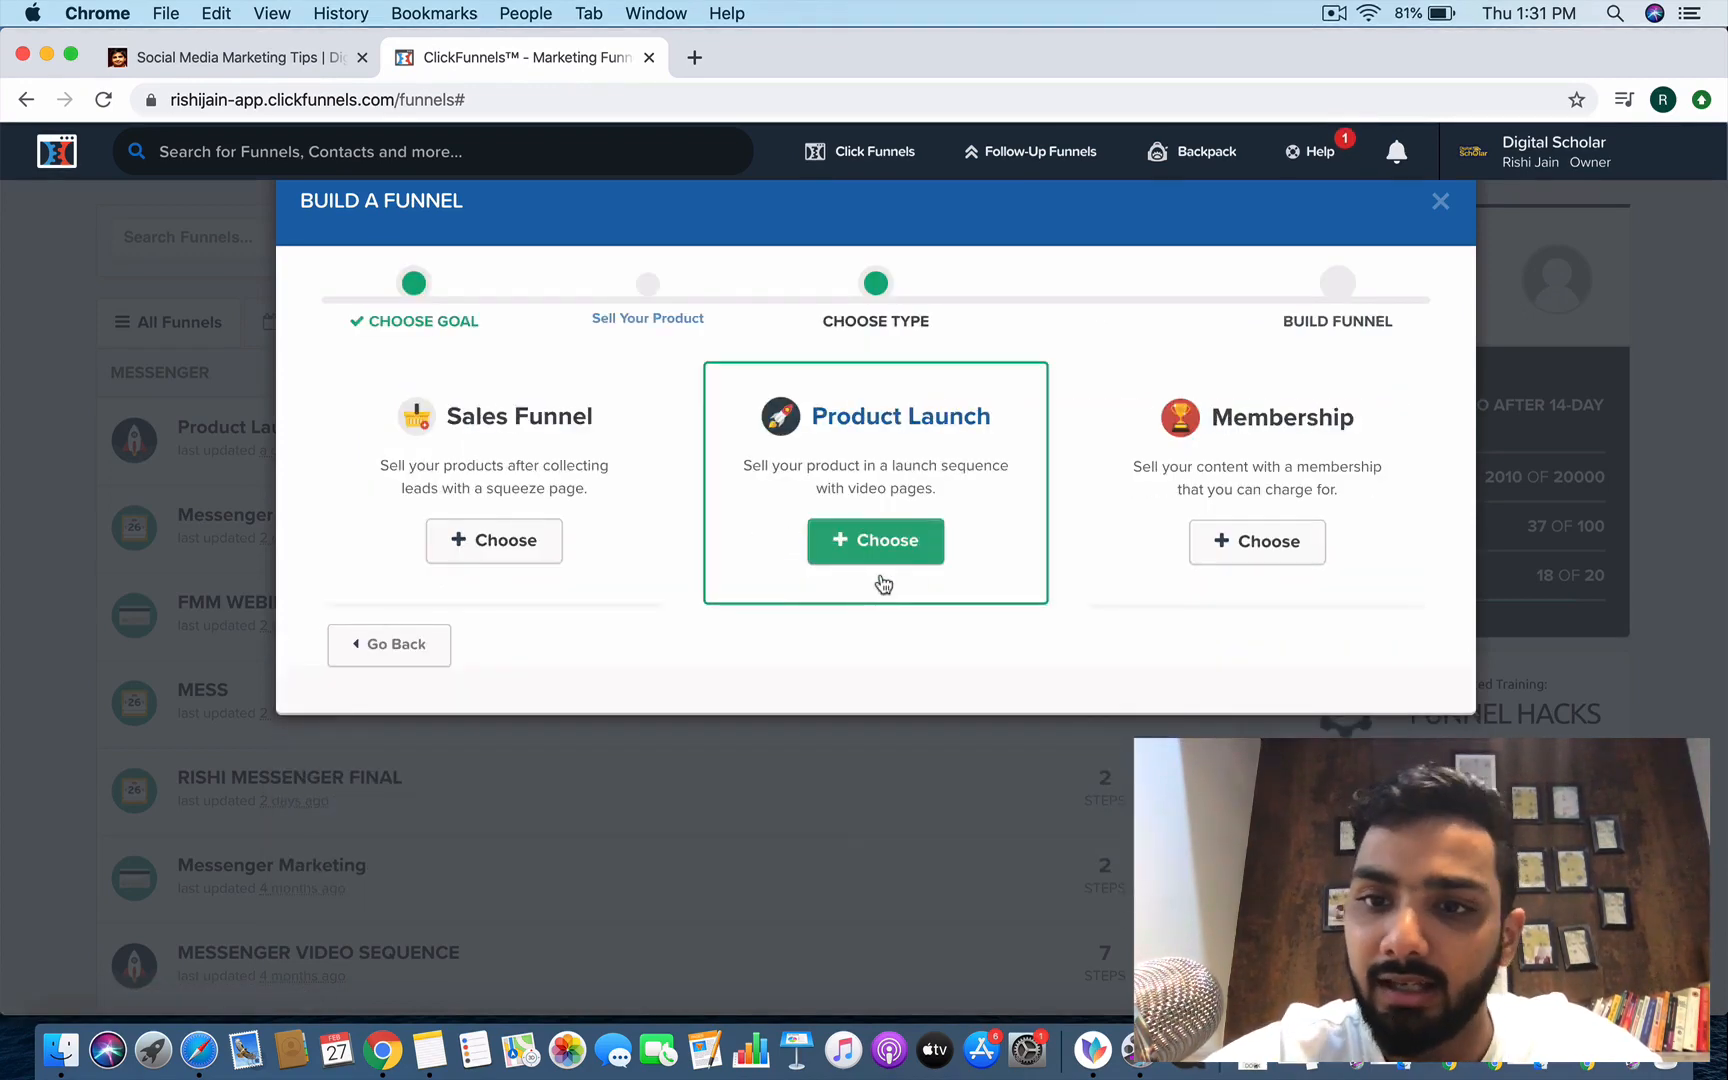
{"action": "left_click", "coordinate": [876, 542]}
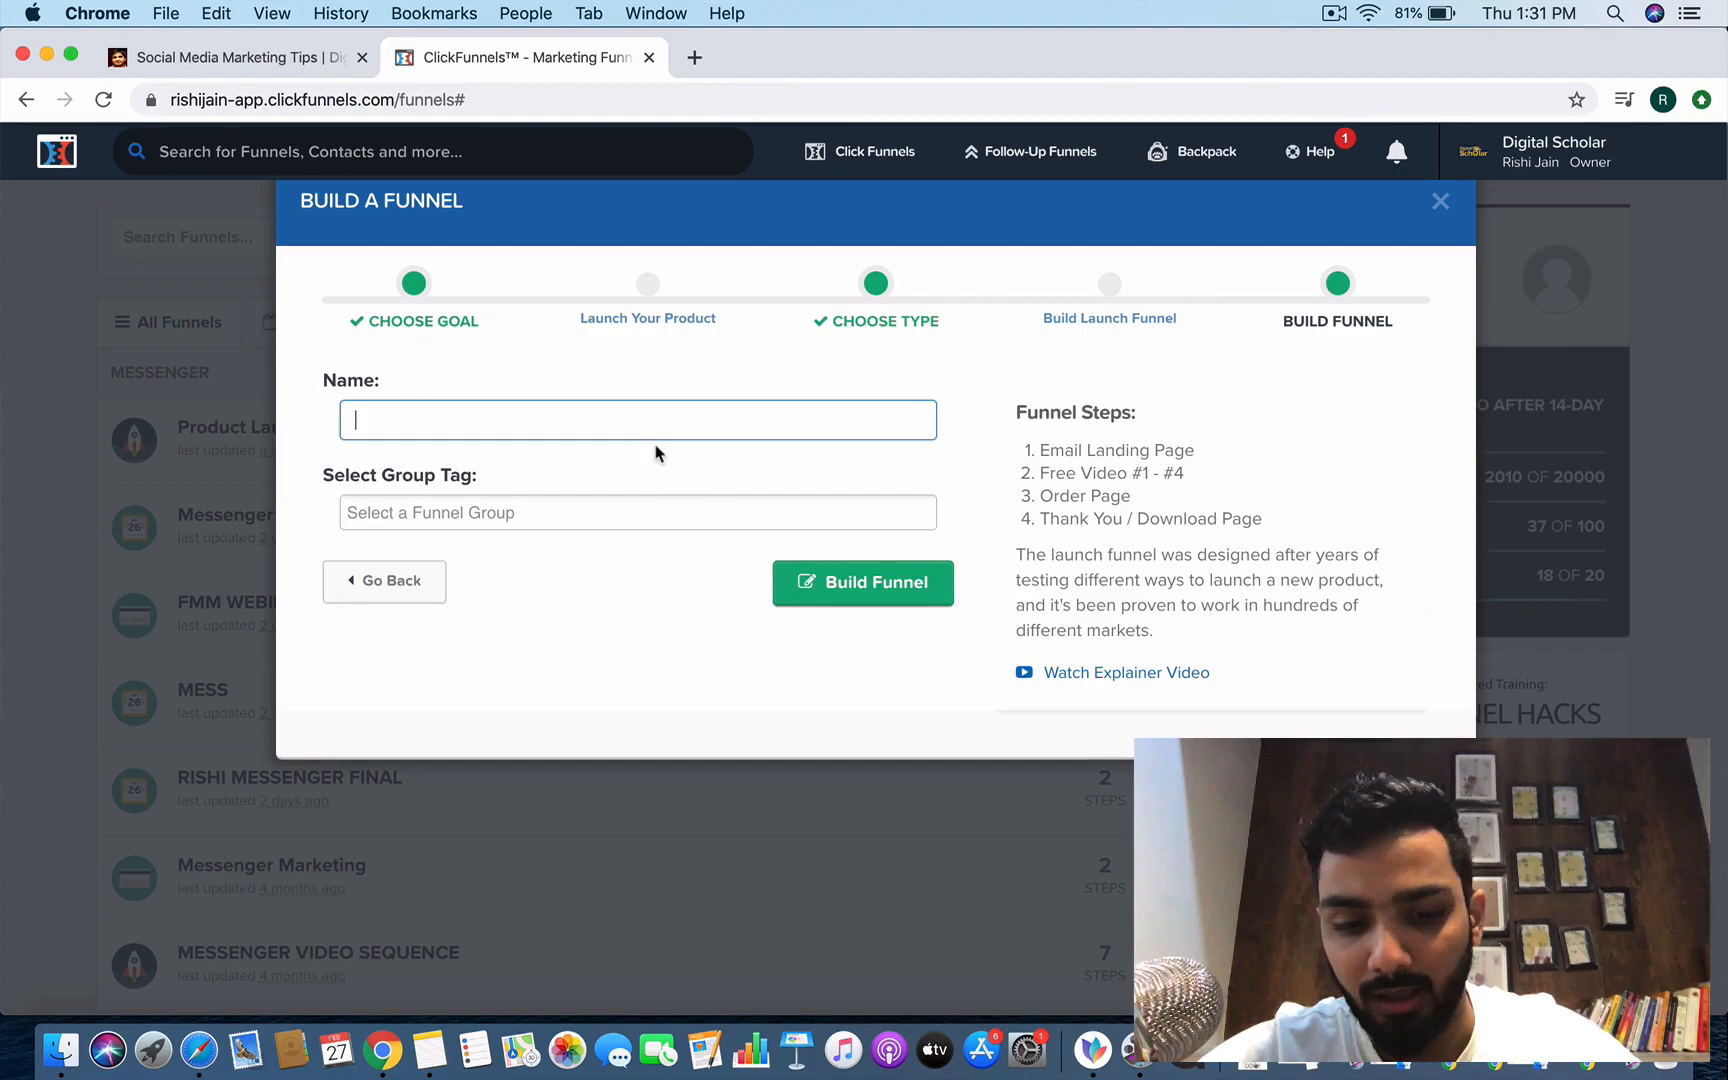
{"action": "type", "text": "website mak"}
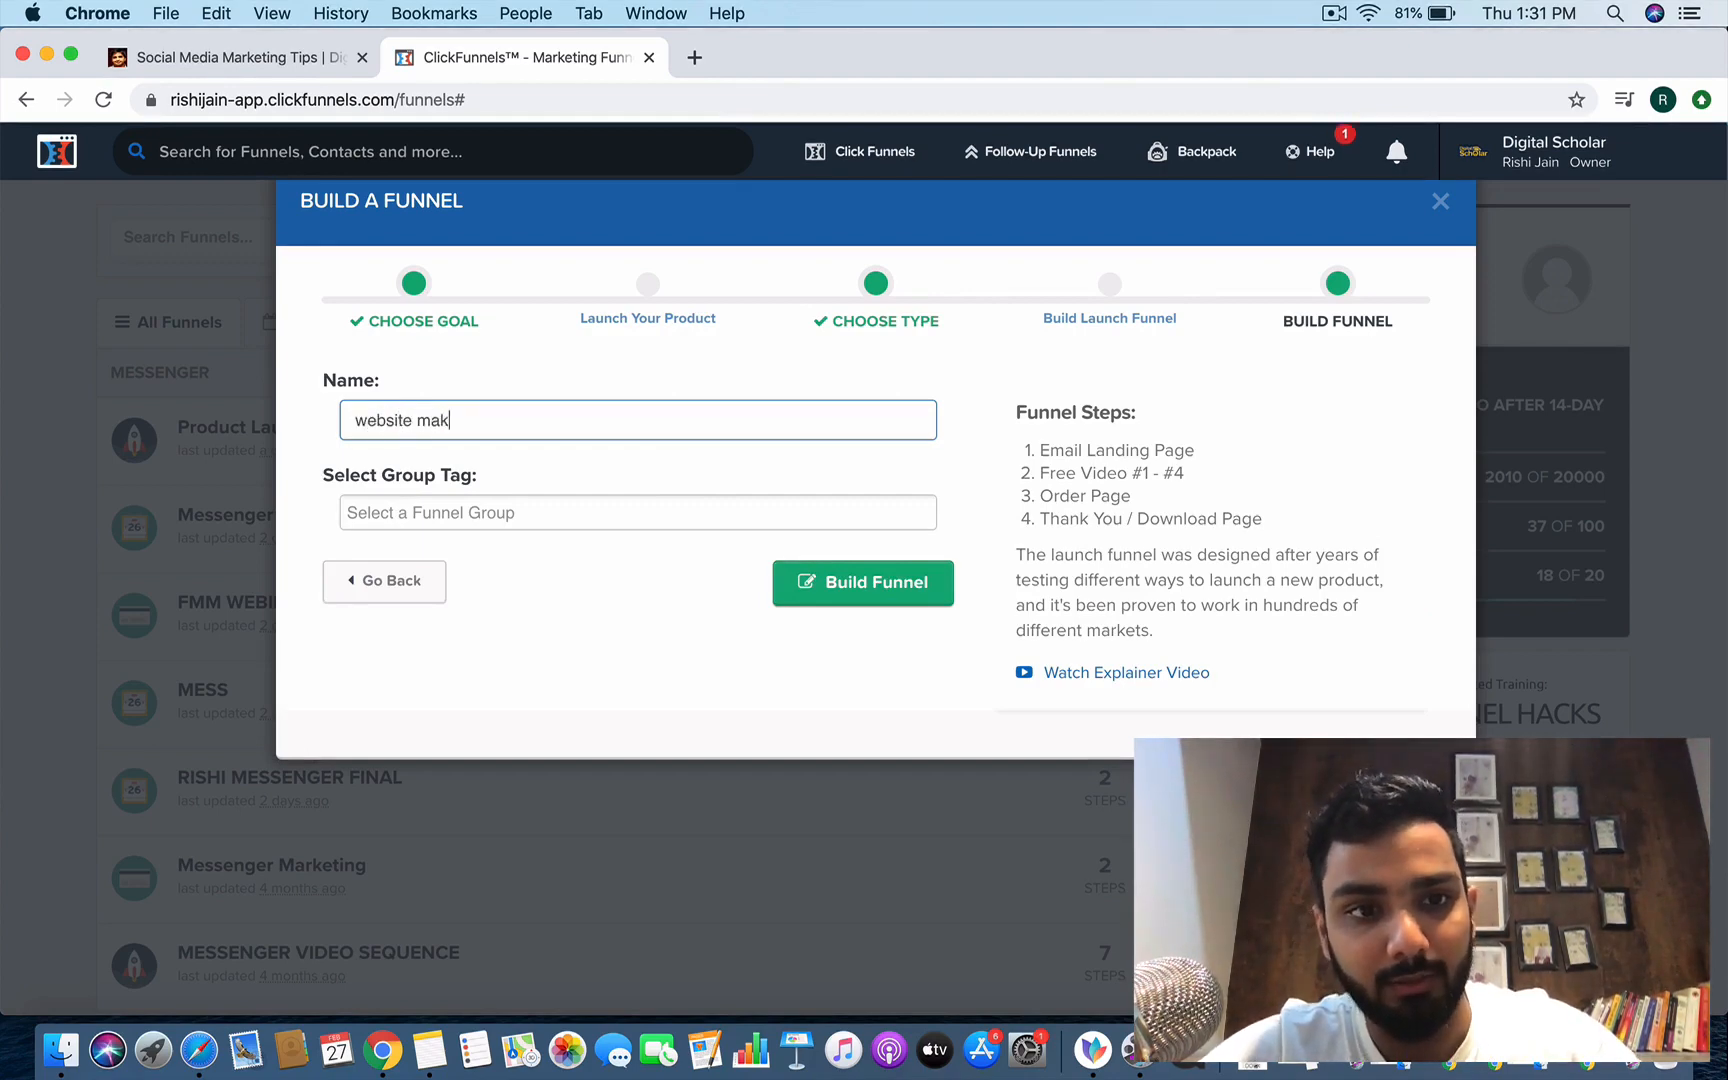
{"action": "left_click", "coordinate": [860, 582]}
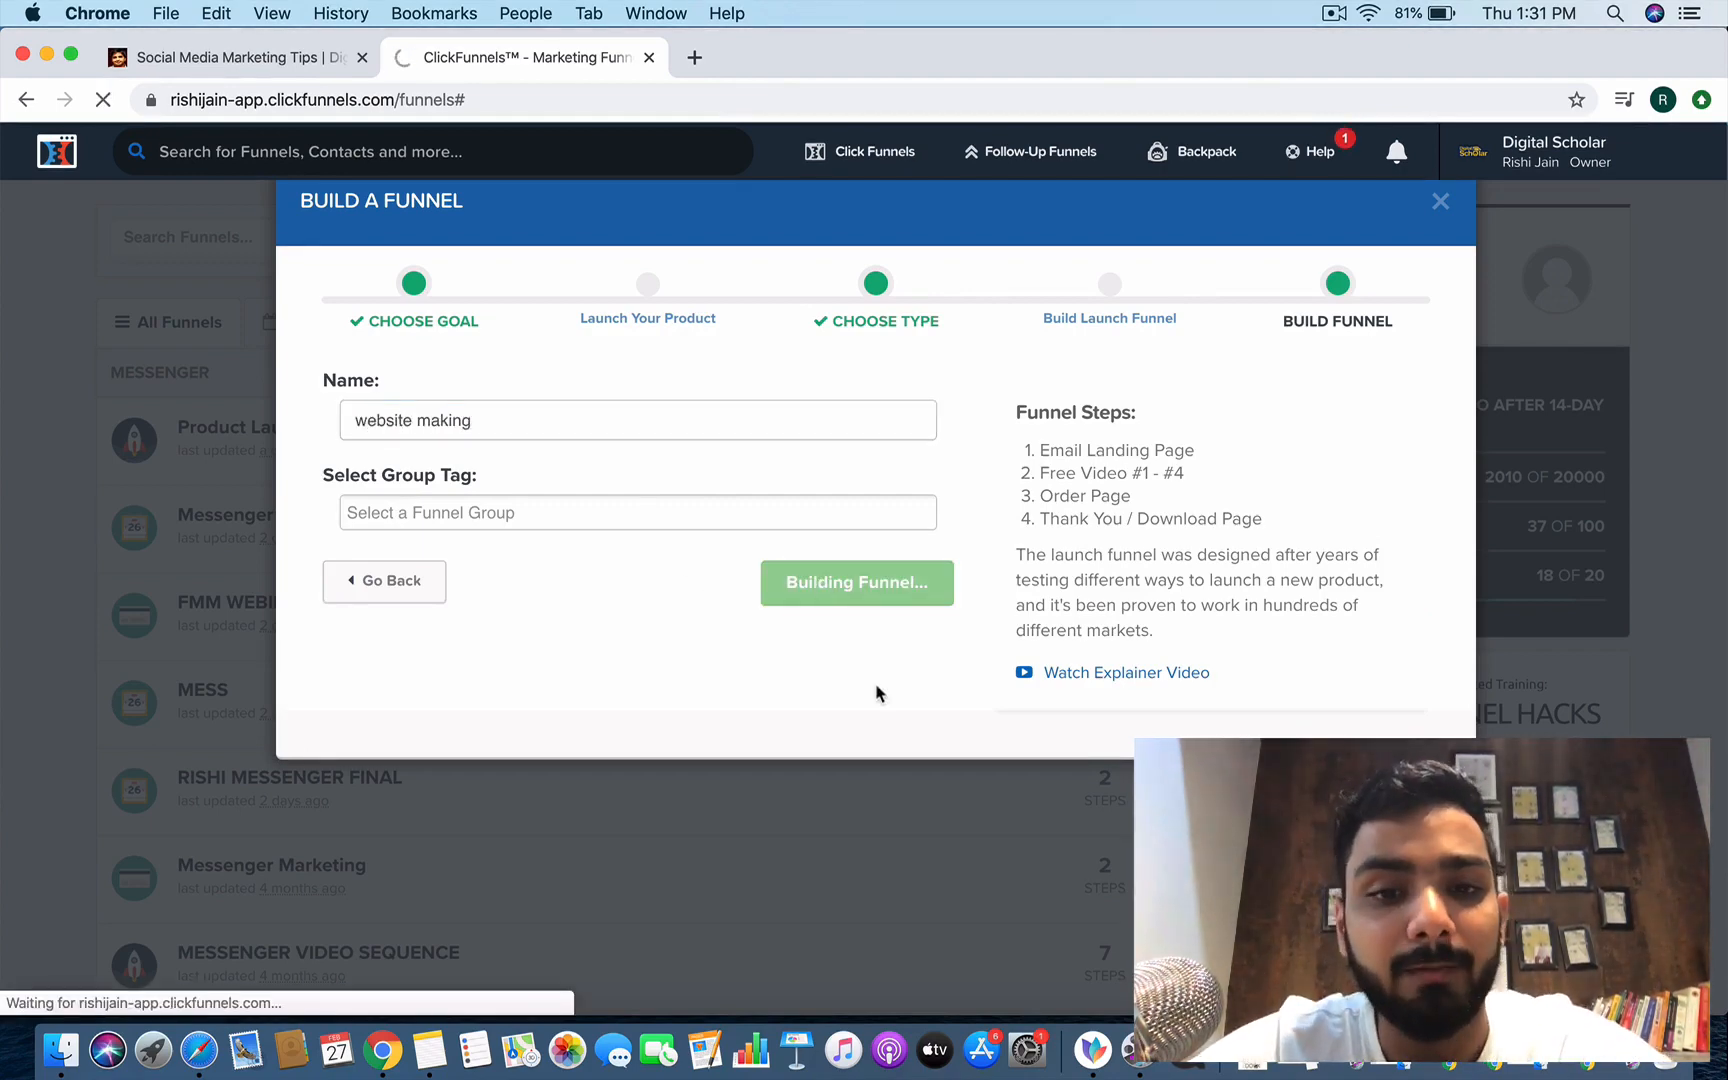
{"action": "mouse_move", "coordinate": [890, 702]}
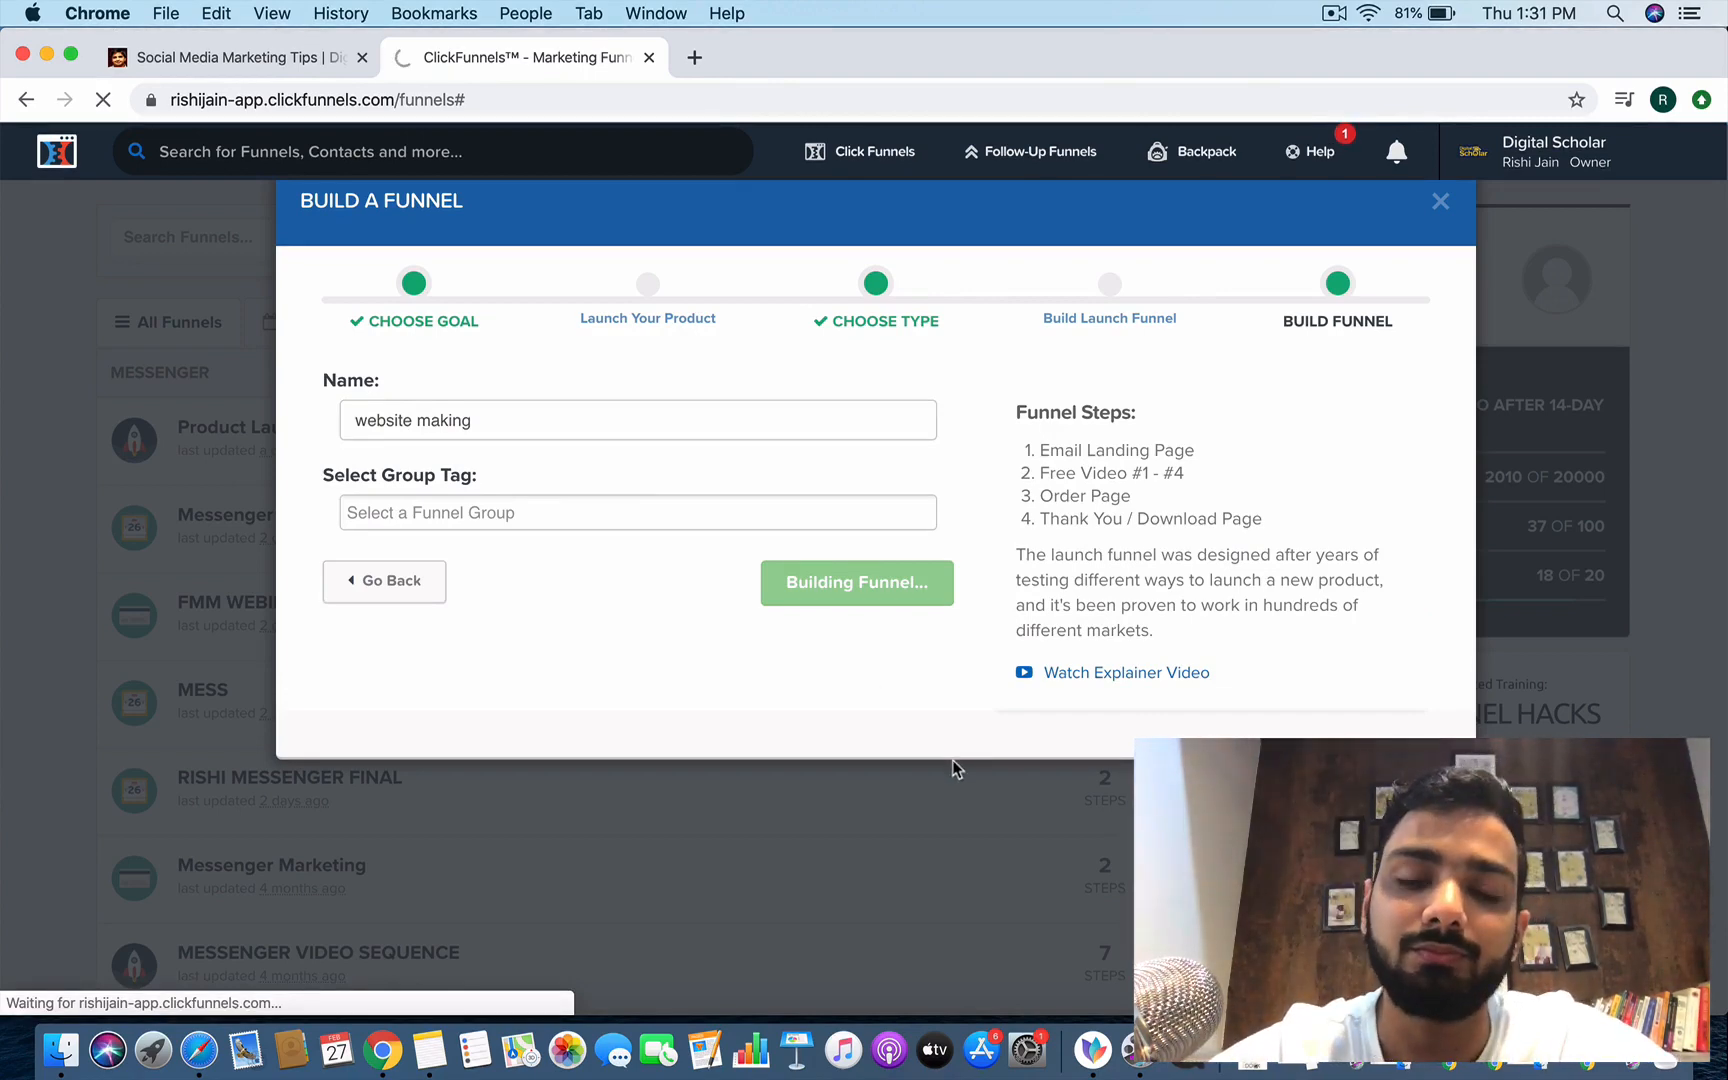
{"action": "left_click", "coordinate": [1370, 14]}
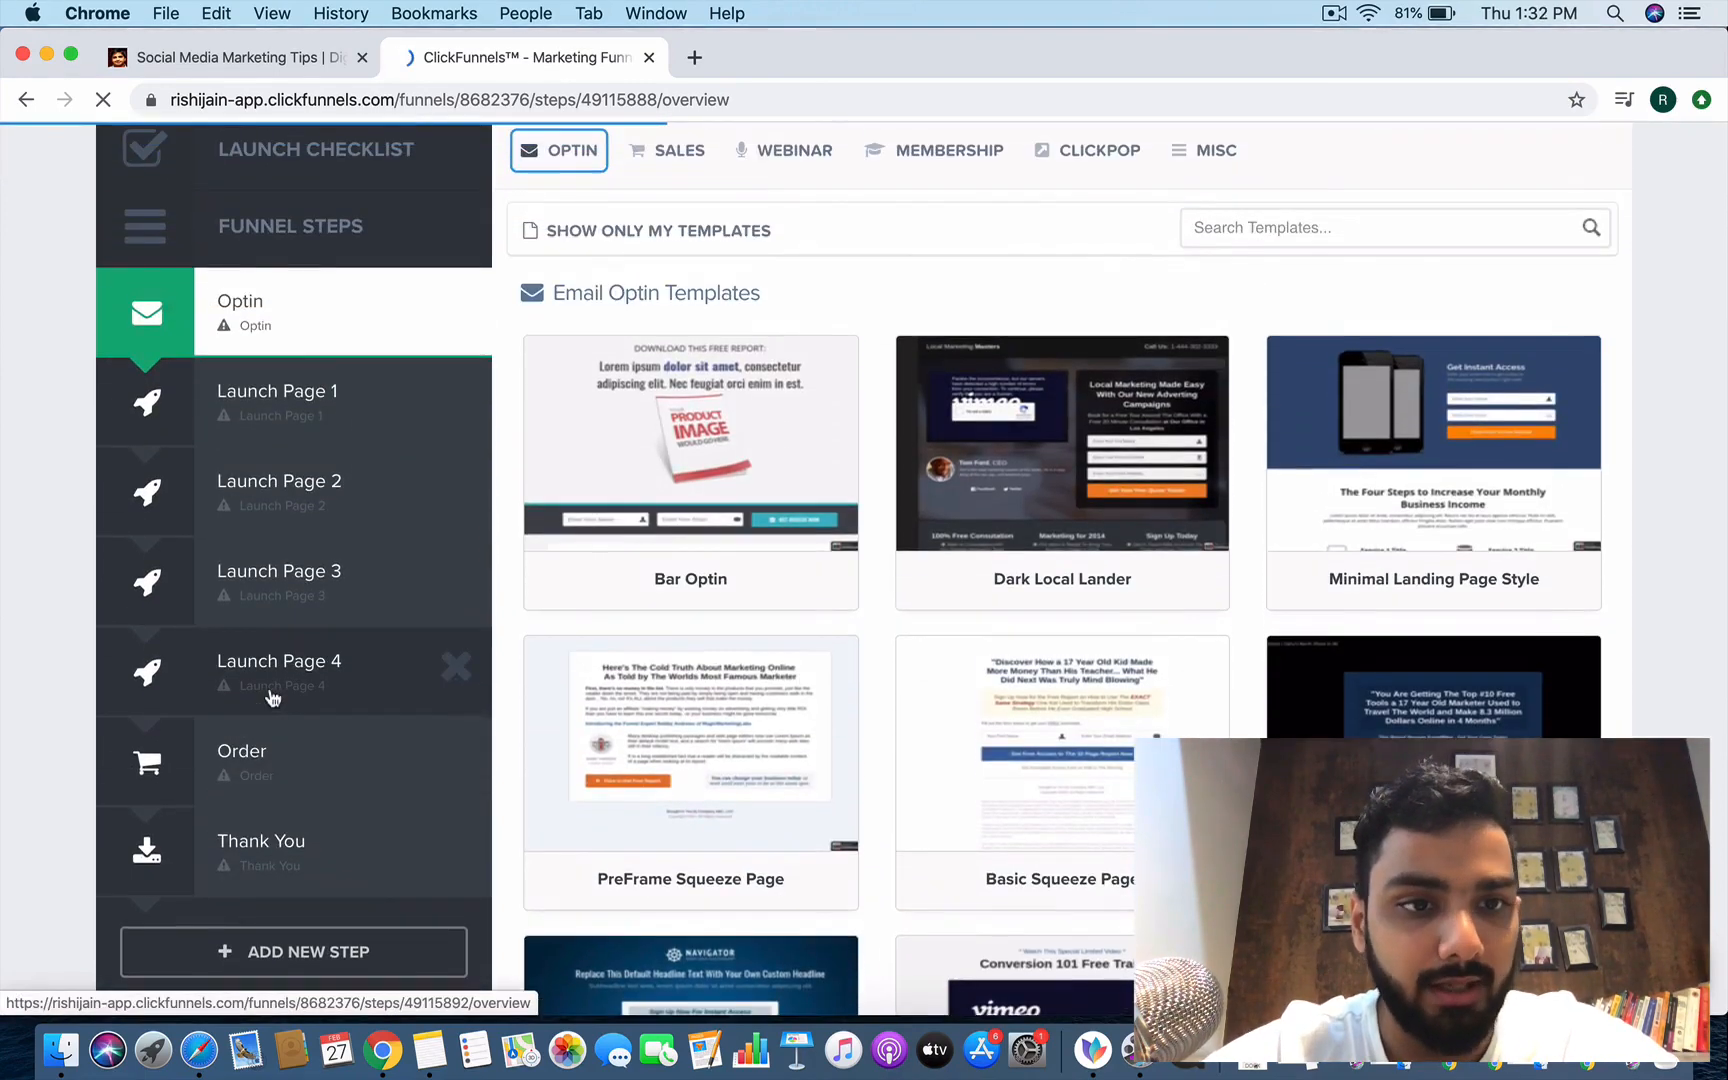
Search the Optin templates for 'blank' and apply the Optin Blank Start template.
{"action": "scroll", "scroll_direction": "up", "scroll_amount": 3}
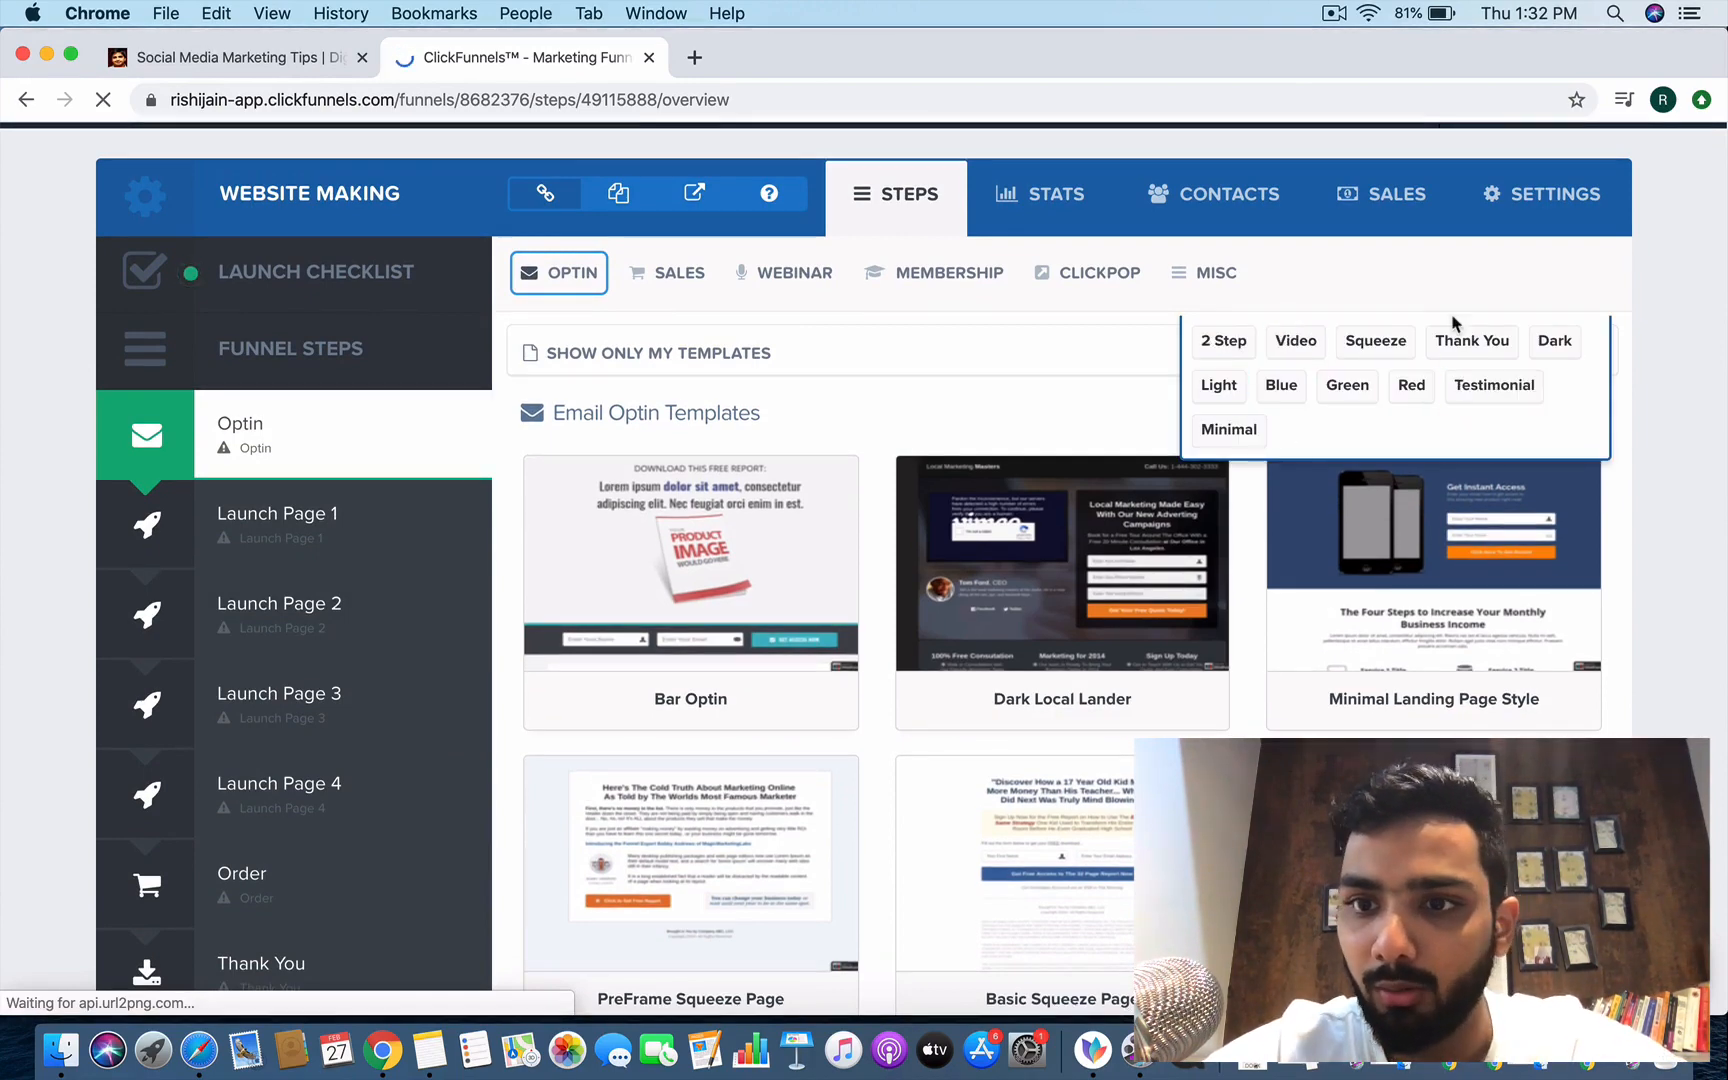
{"action": "left_click", "coordinate": [1280, 386]}
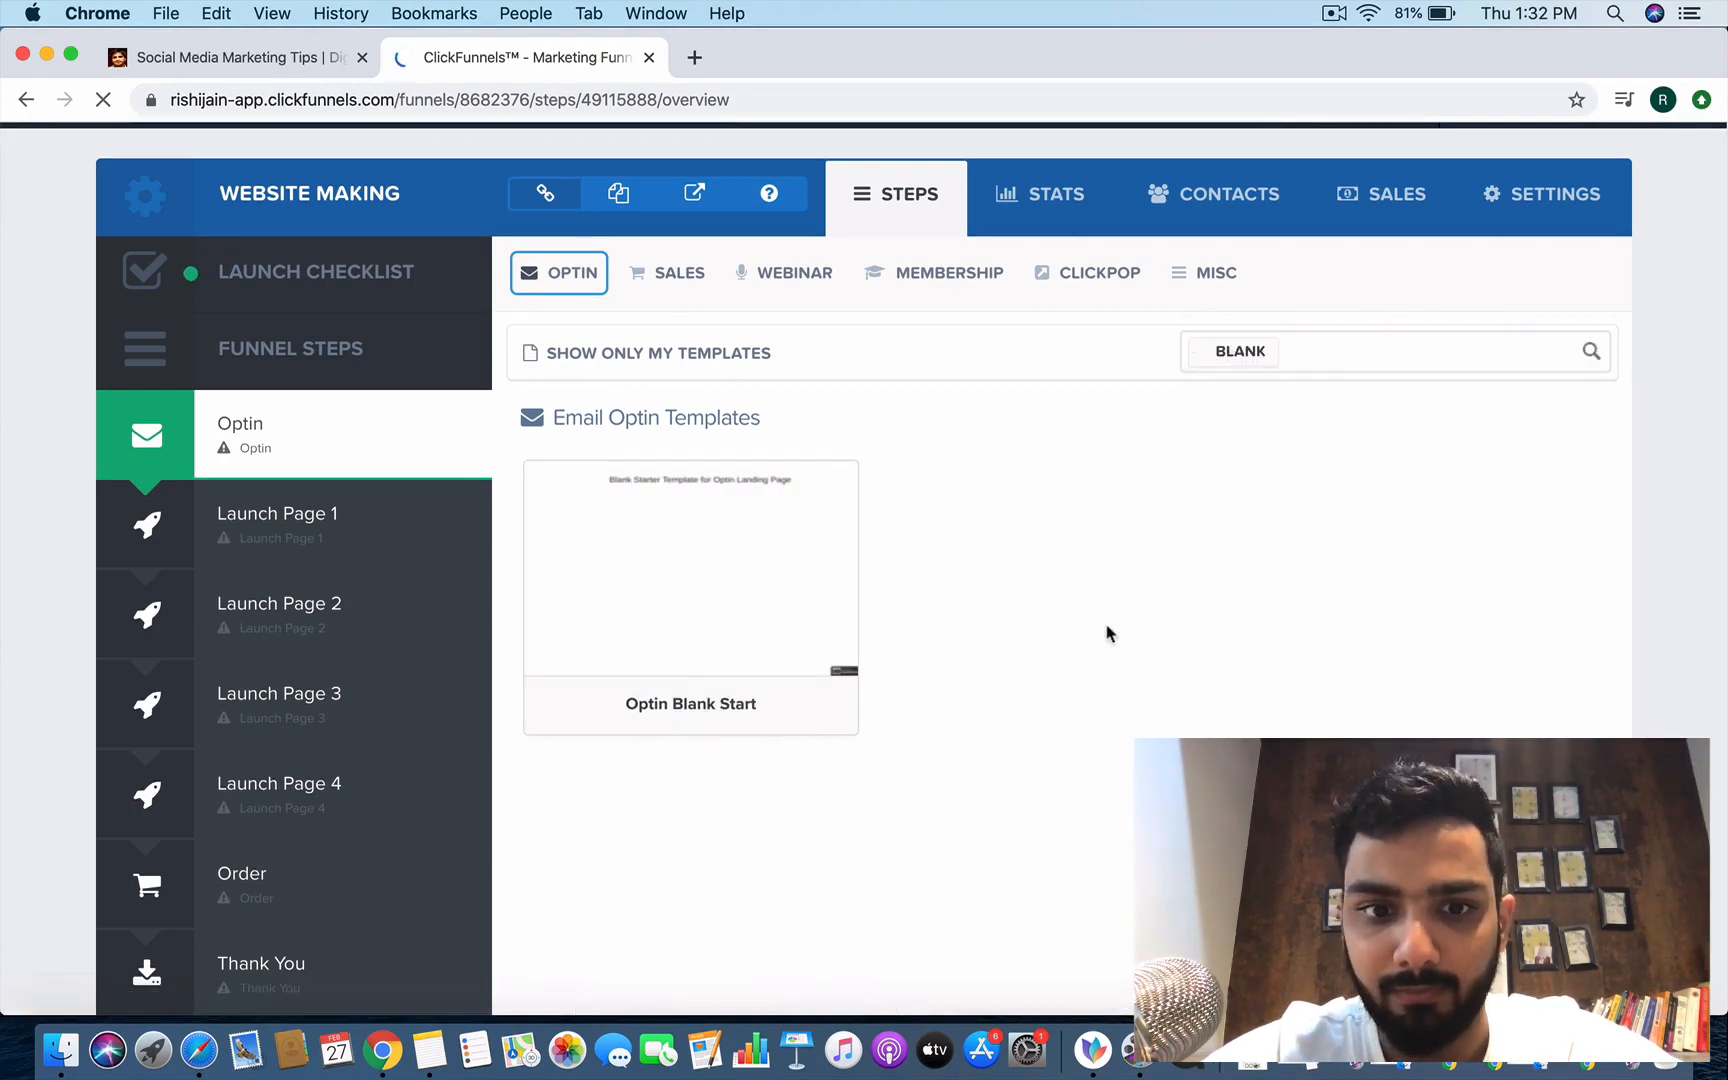
{"action": "left_click", "coordinate": [690, 568]}
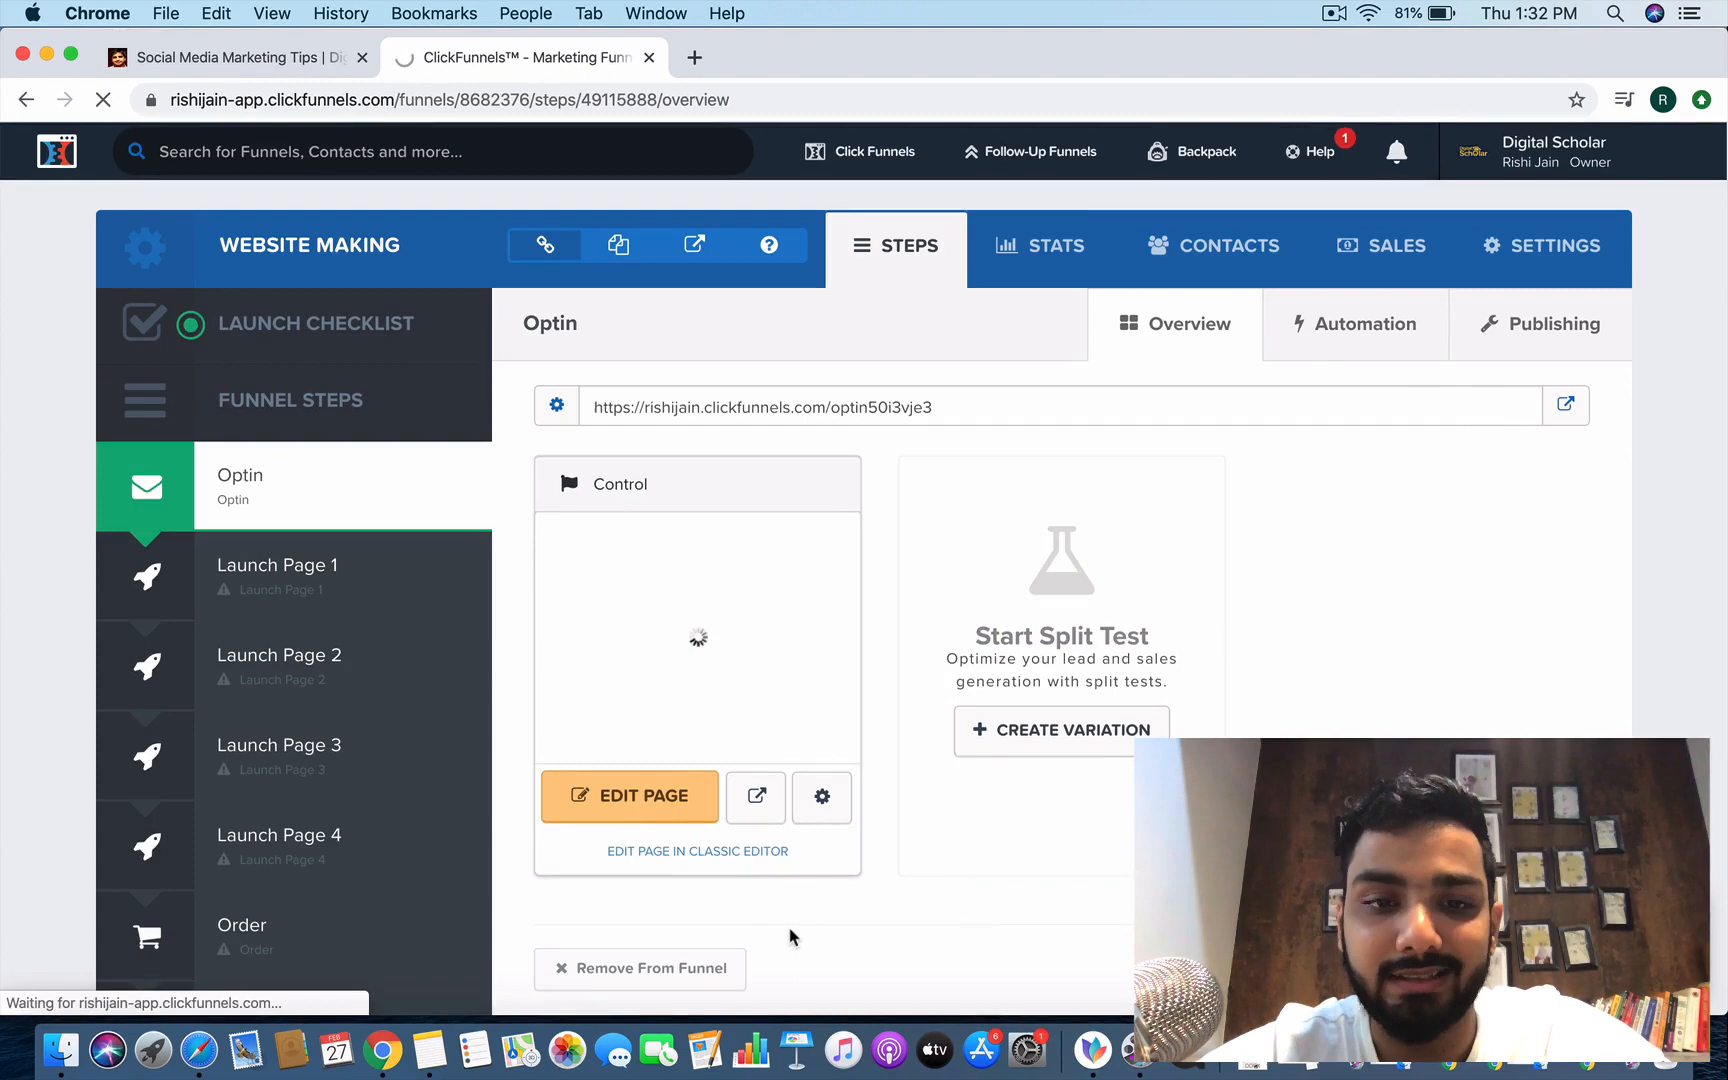
Open the blank optin page in the page editor.
{"action": "left_click", "coordinate": [630, 796]}
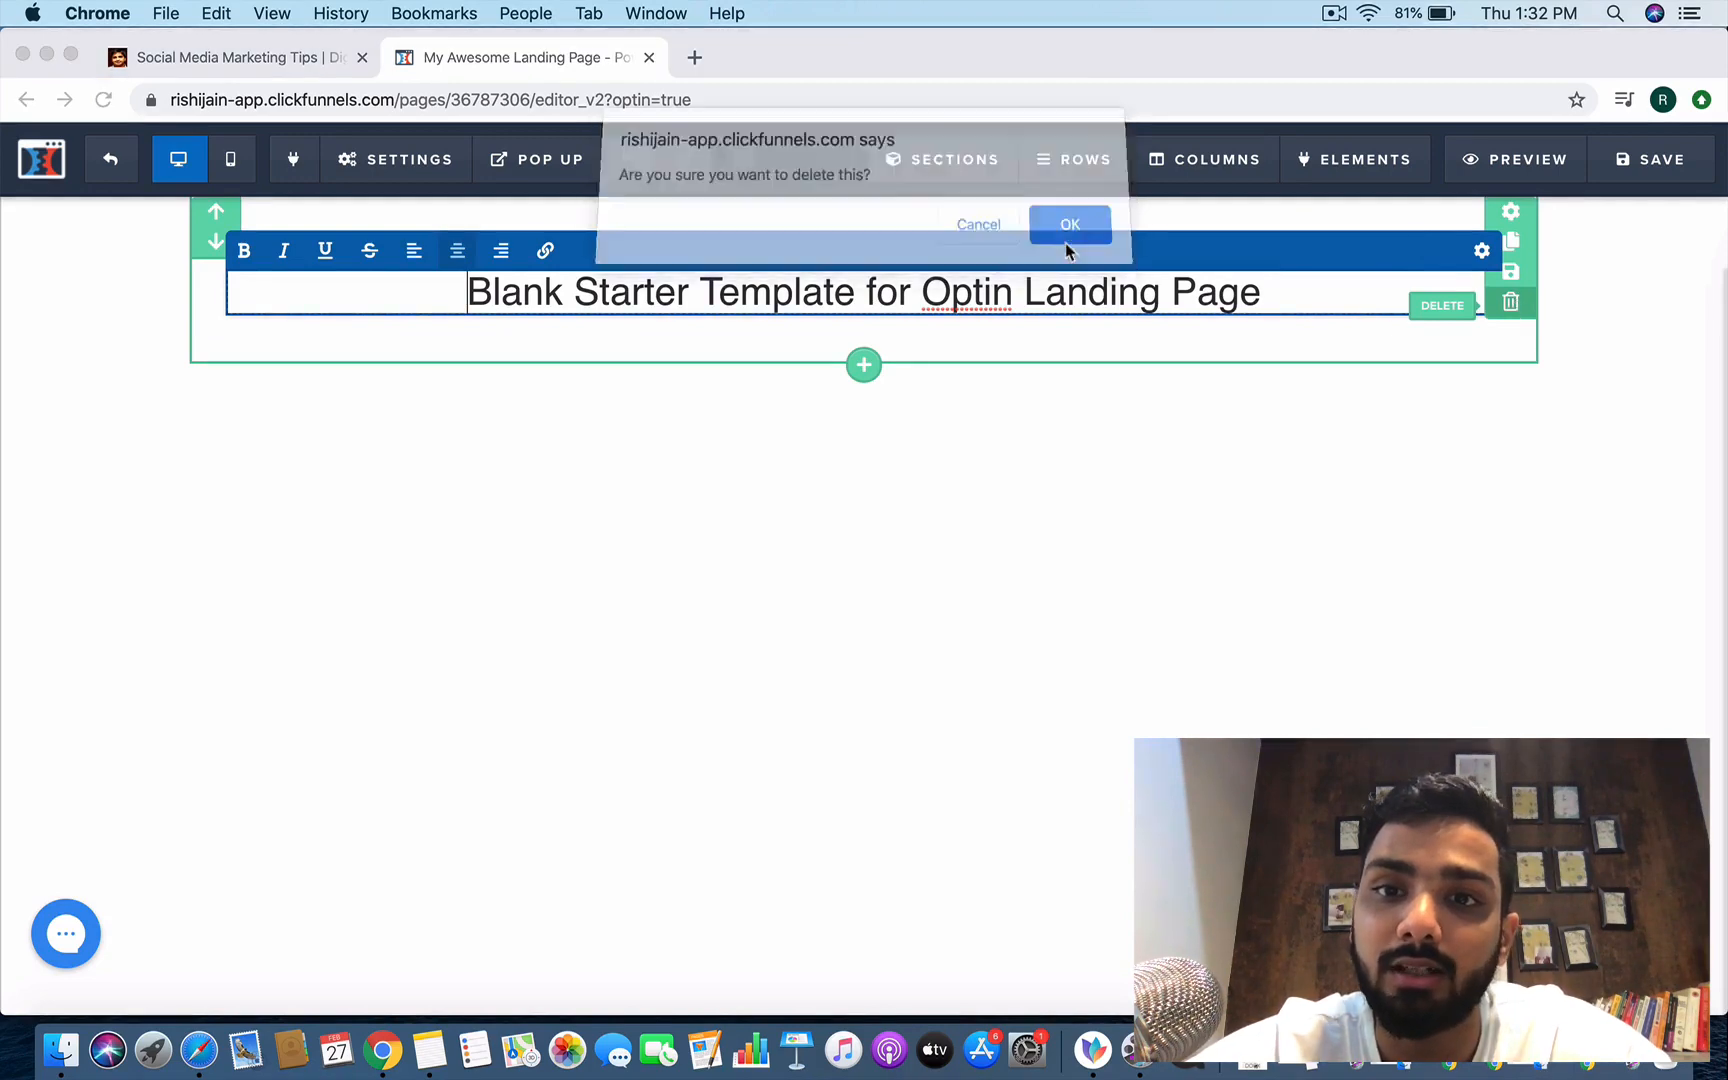
Confirm deleting the starter heading and add a new full-width section to the empty page.
{"action": "left_click", "coordinate": [1068, 224]}
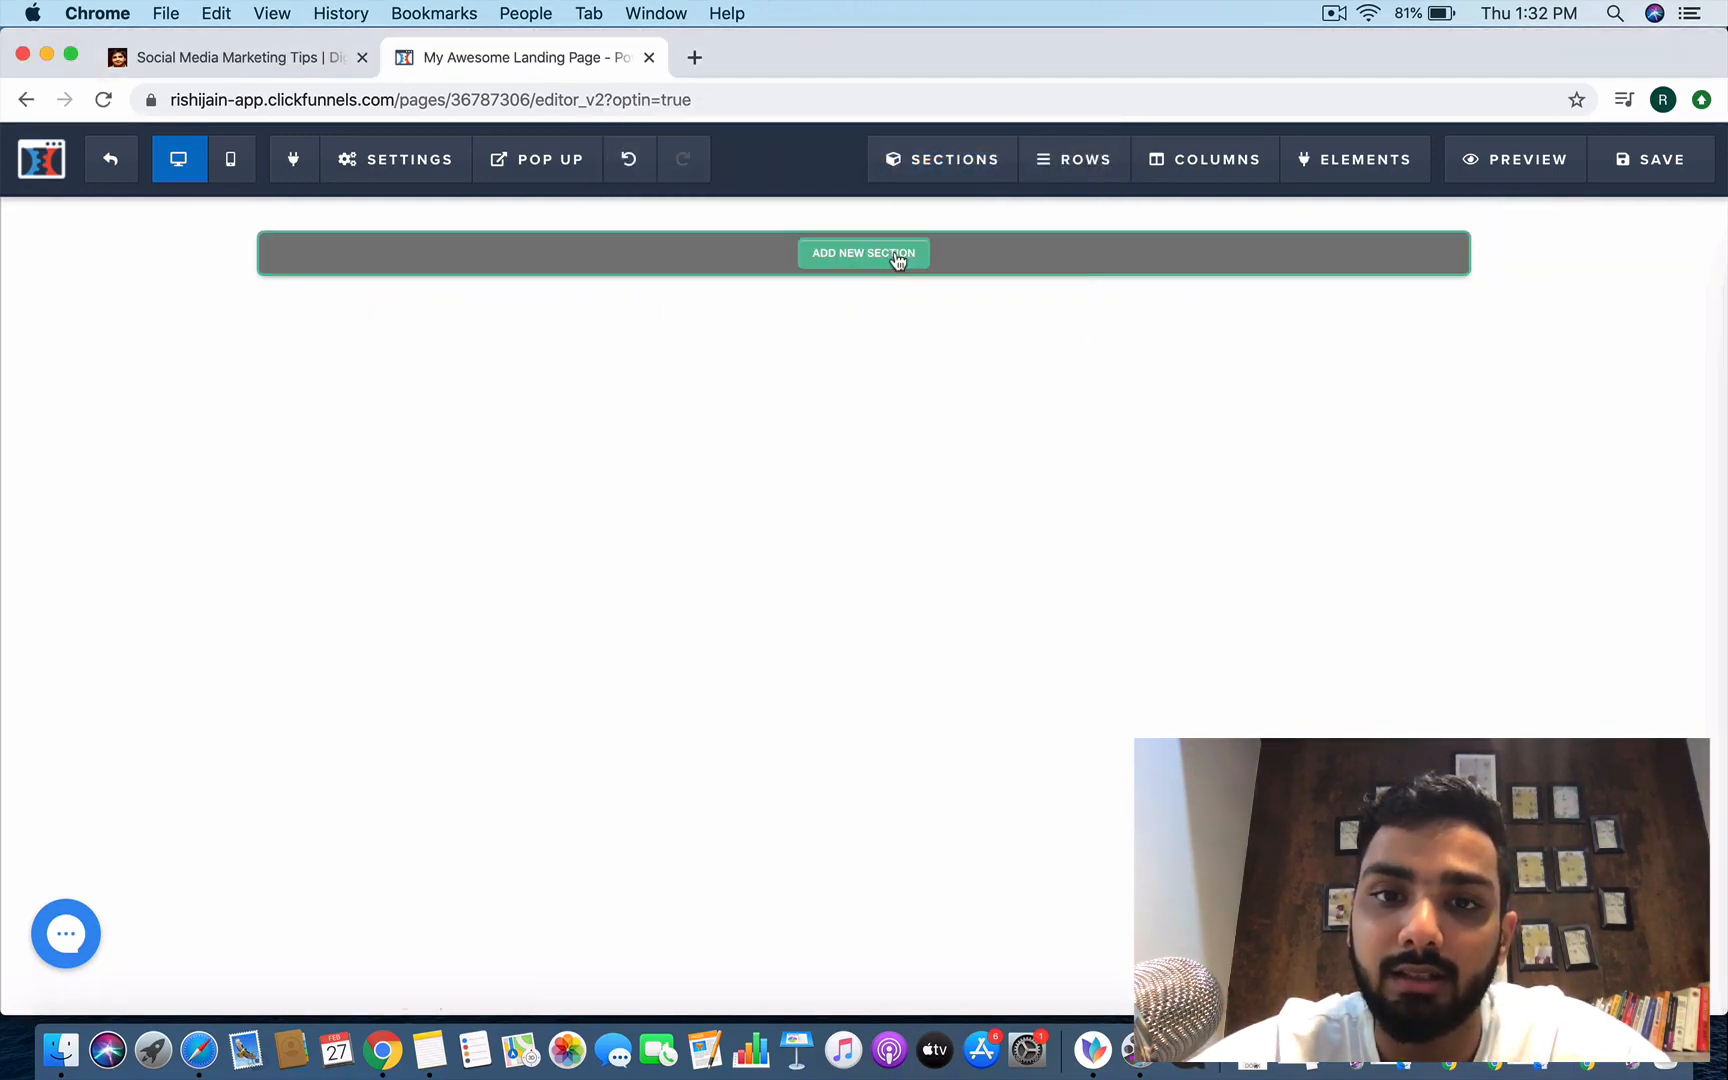
{"action": "left_click", "coordinate": [862, 252]}
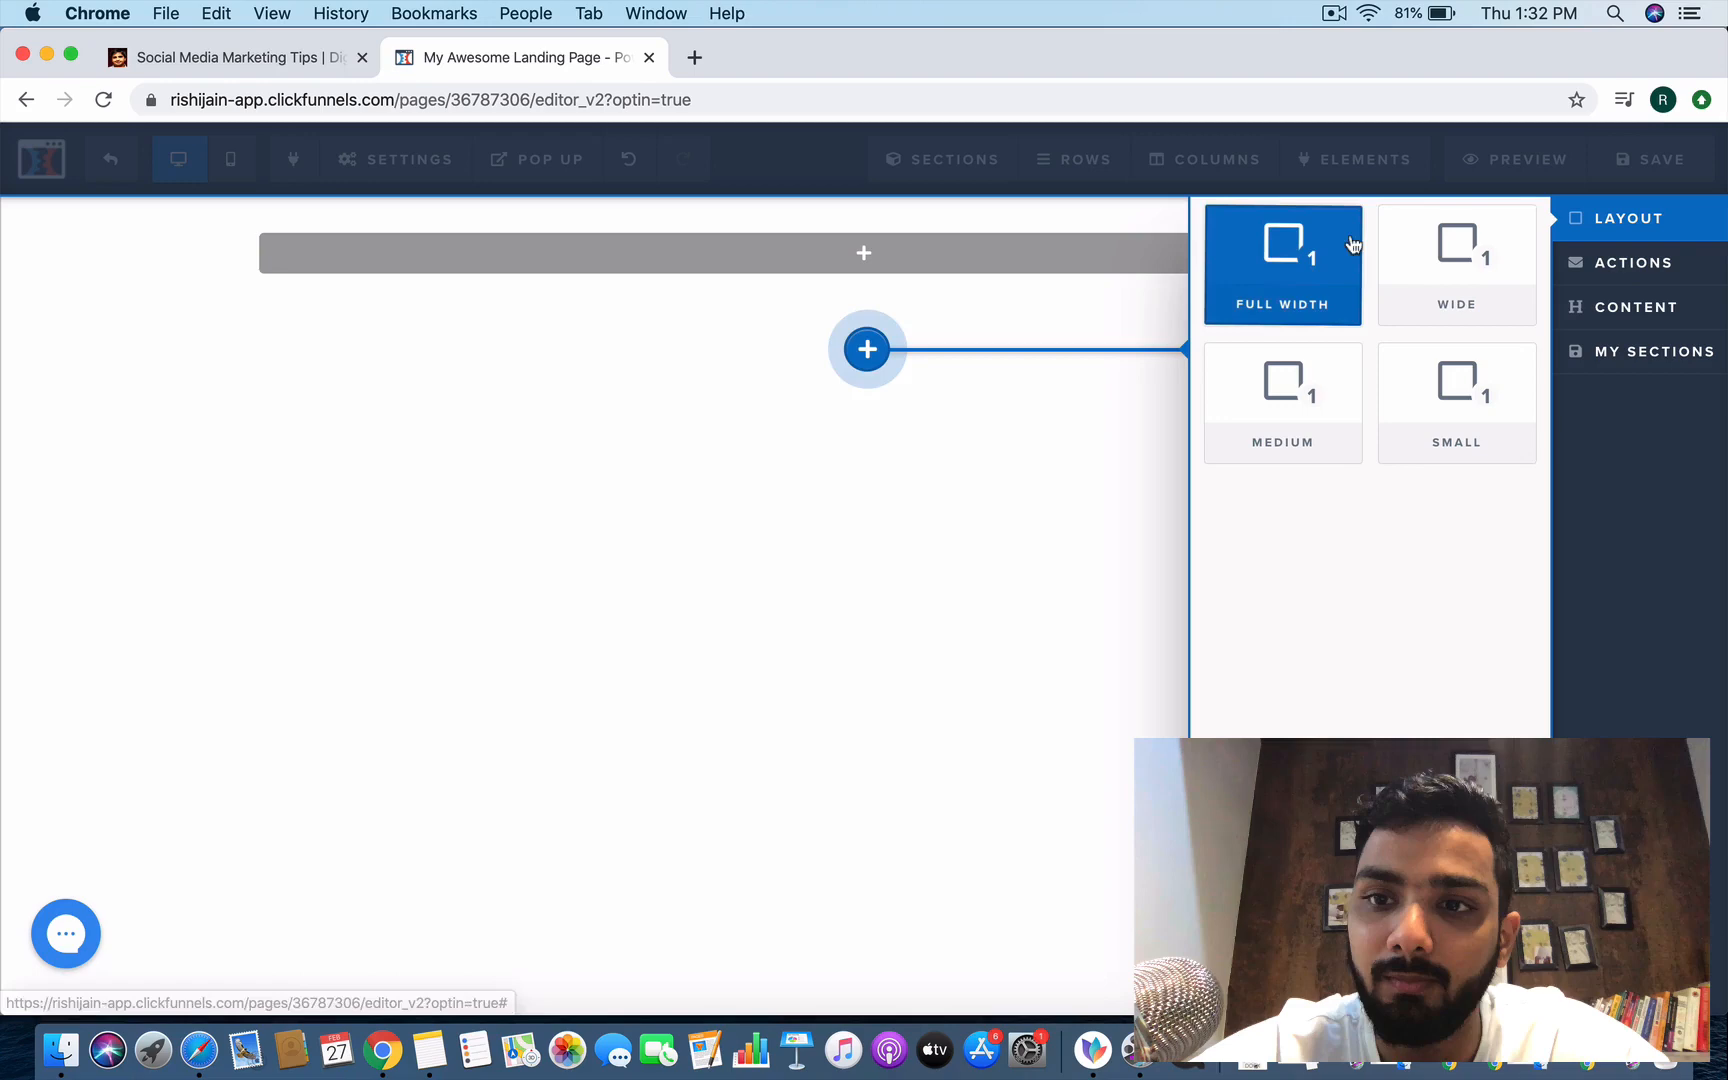
{"action": "left_click", "coordinate": [942, 158]}
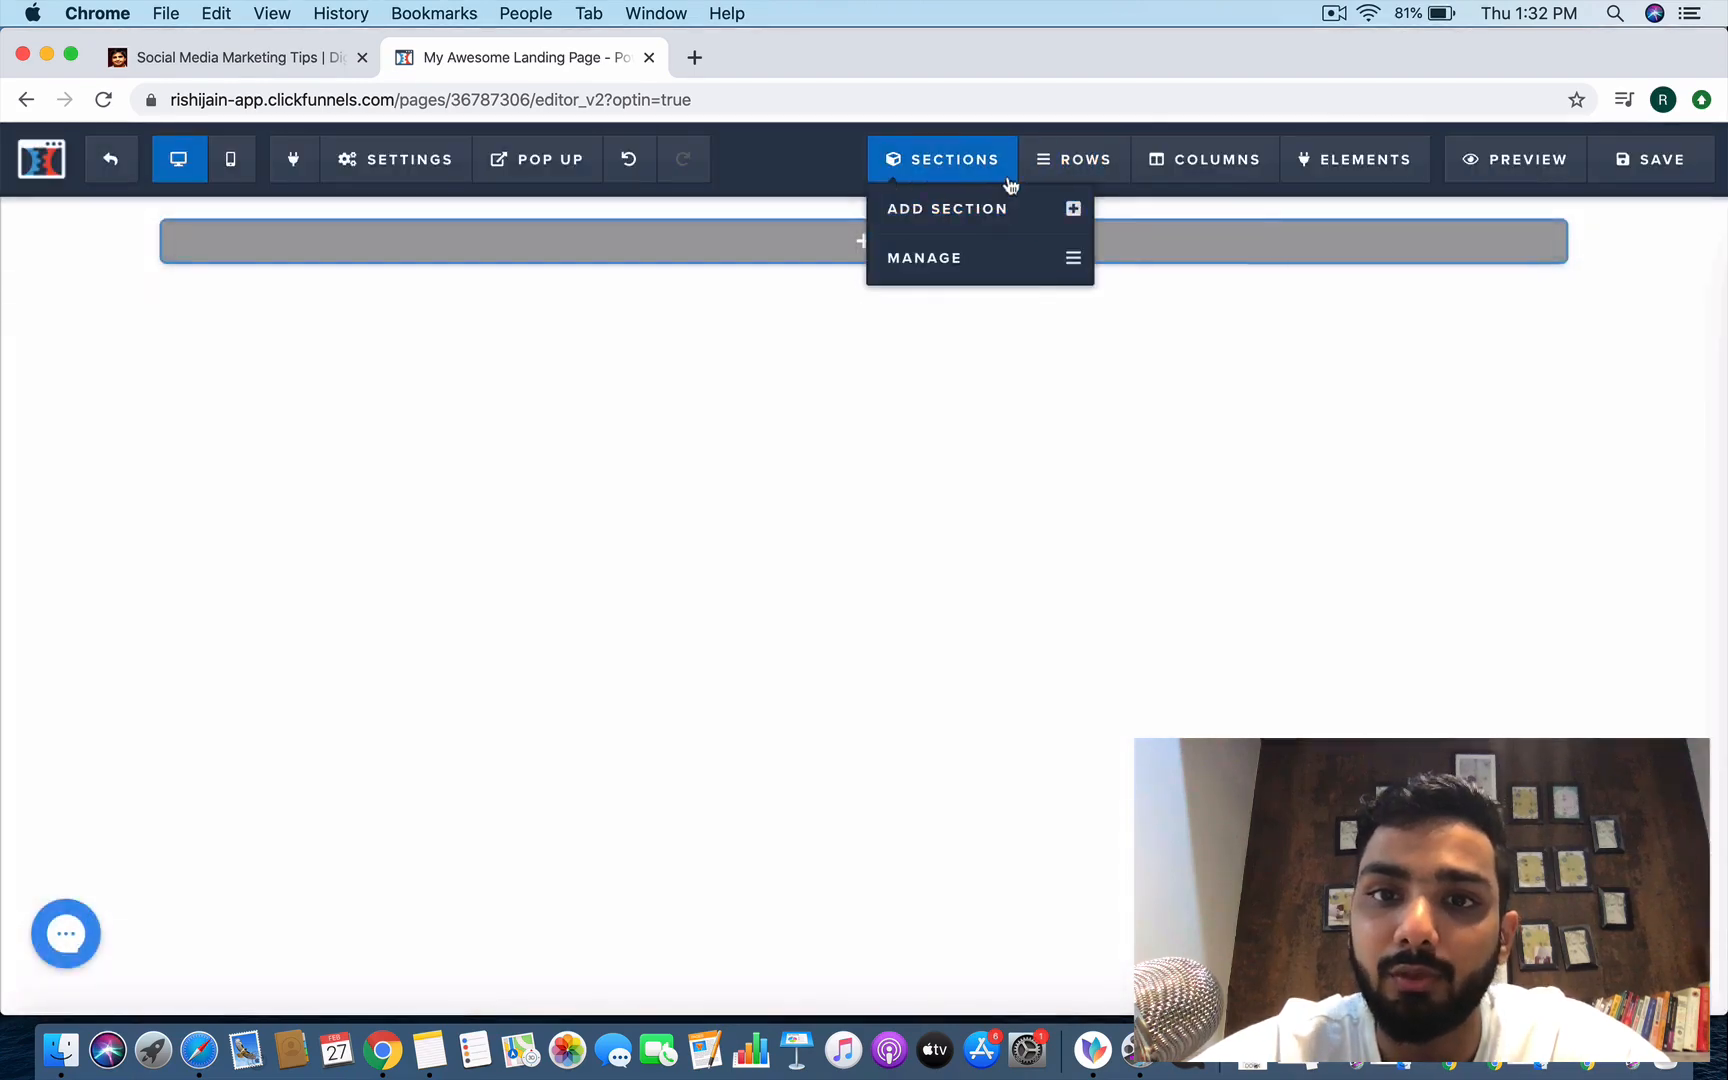
Add a row inside the section and split it into two columns.
{"action": "left_click", "coordinate": [1204, 158]}
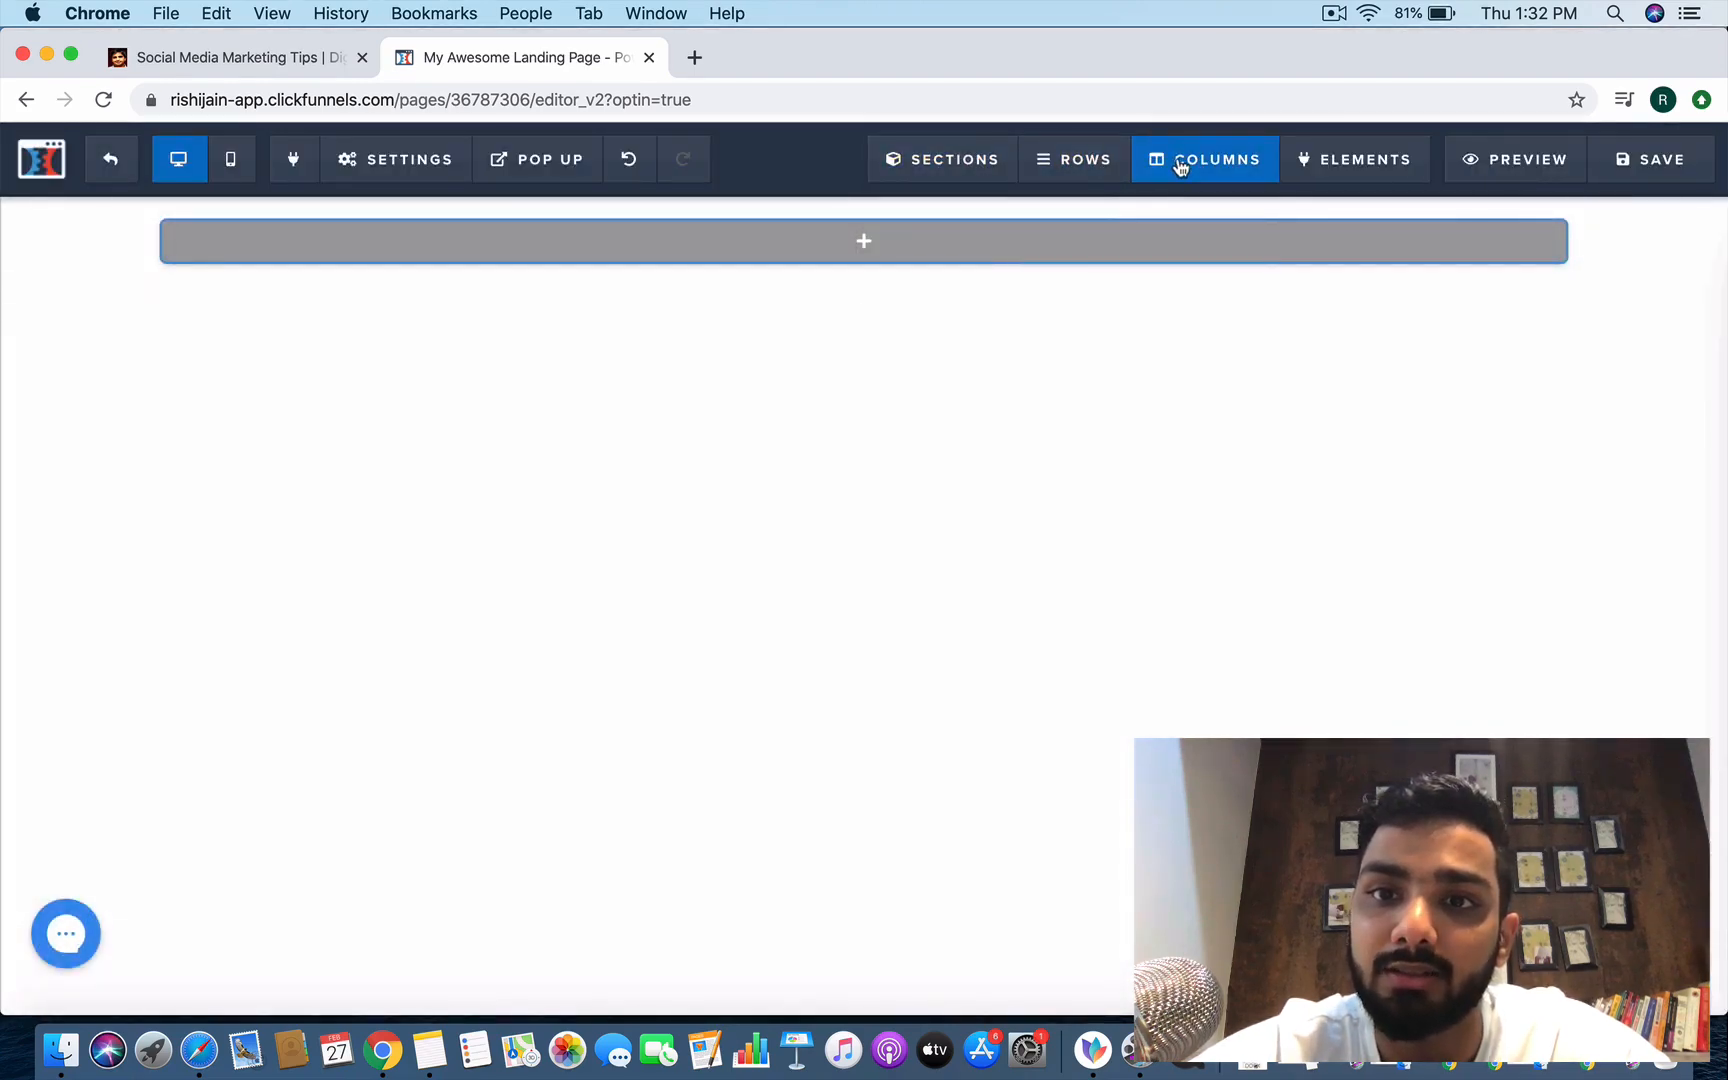
{"action": "left_click", "coordinate": [1204, 158]}
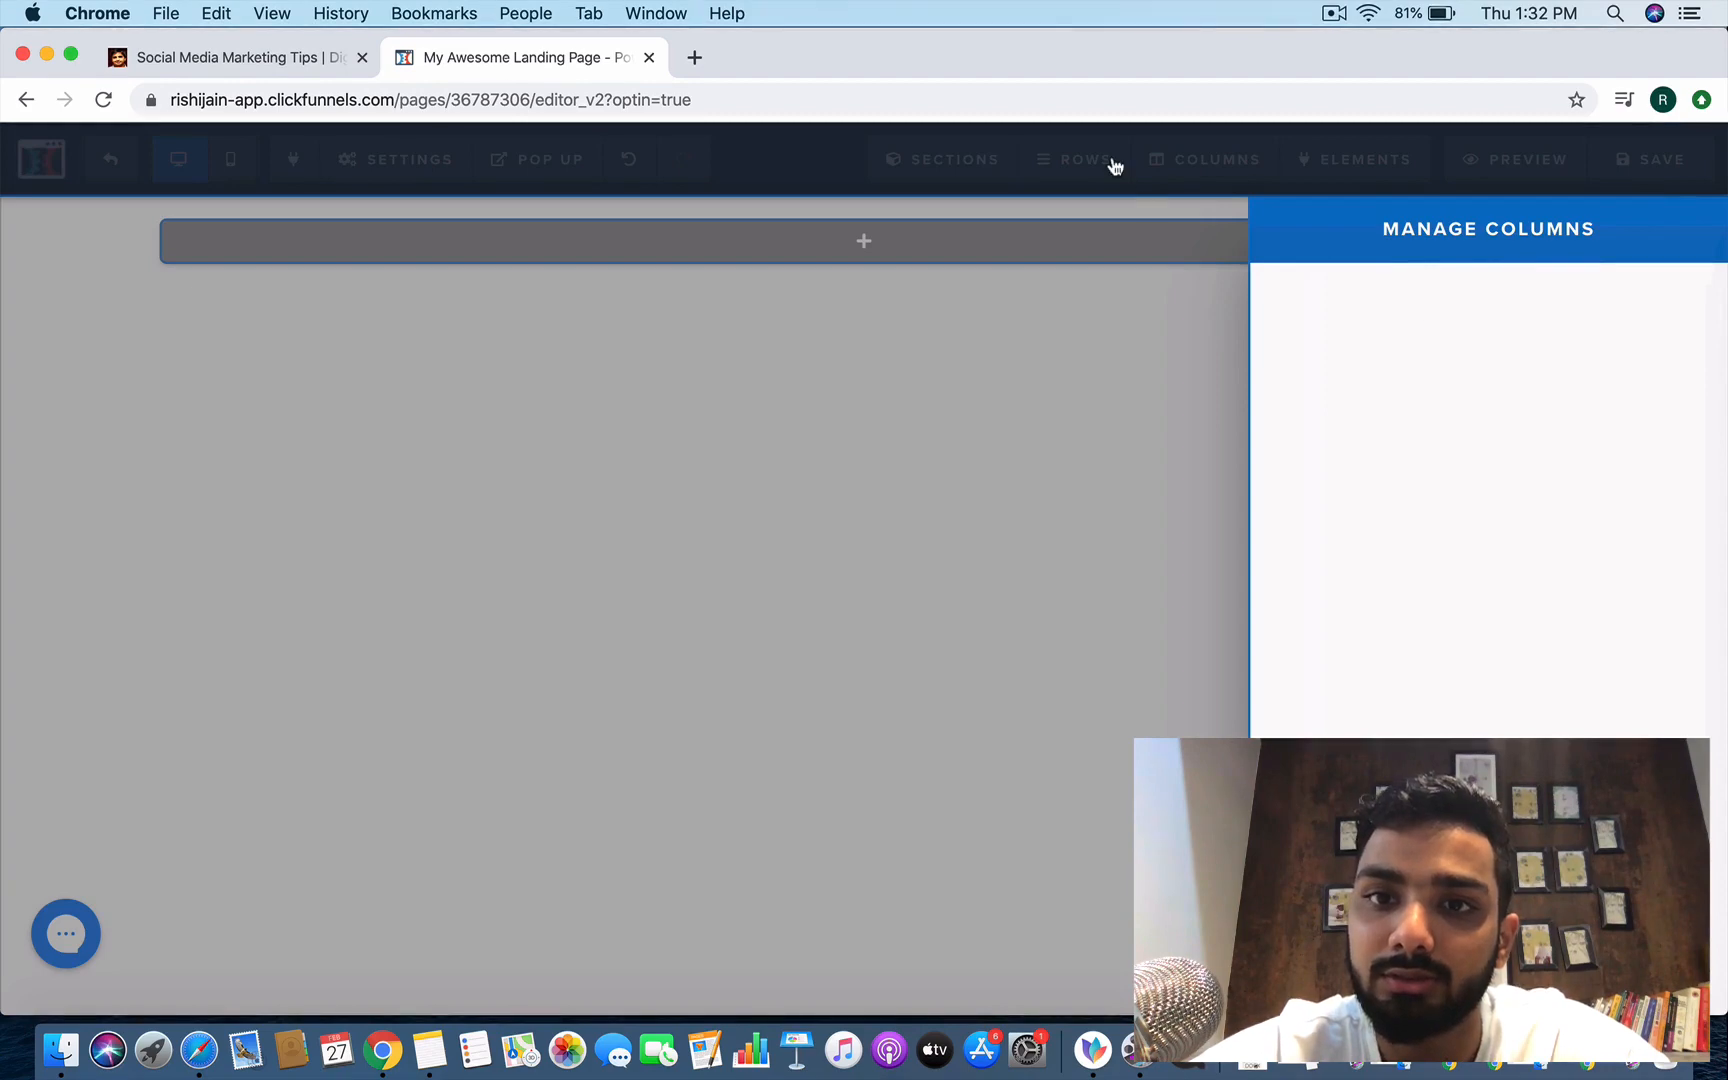
{"action": "left_click", "coordinate": [1216, 158]}
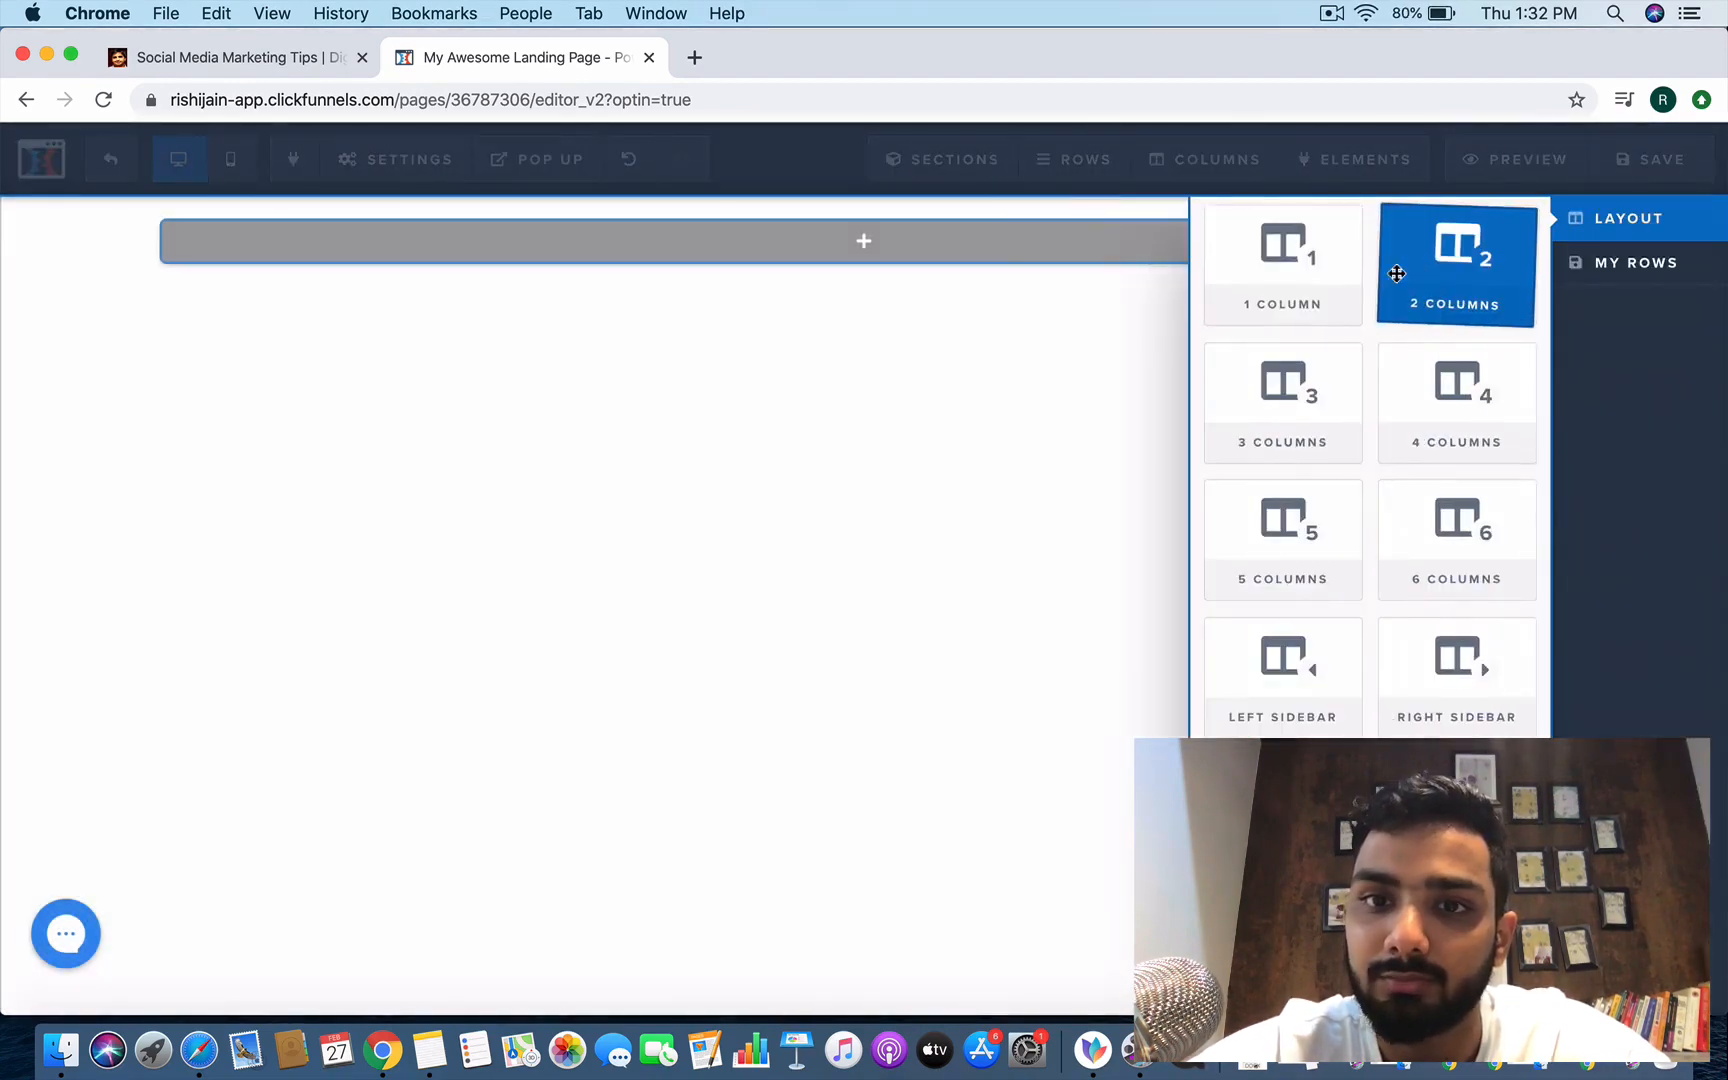
{"action": "left_click", "coordinate": [1454, 262]}
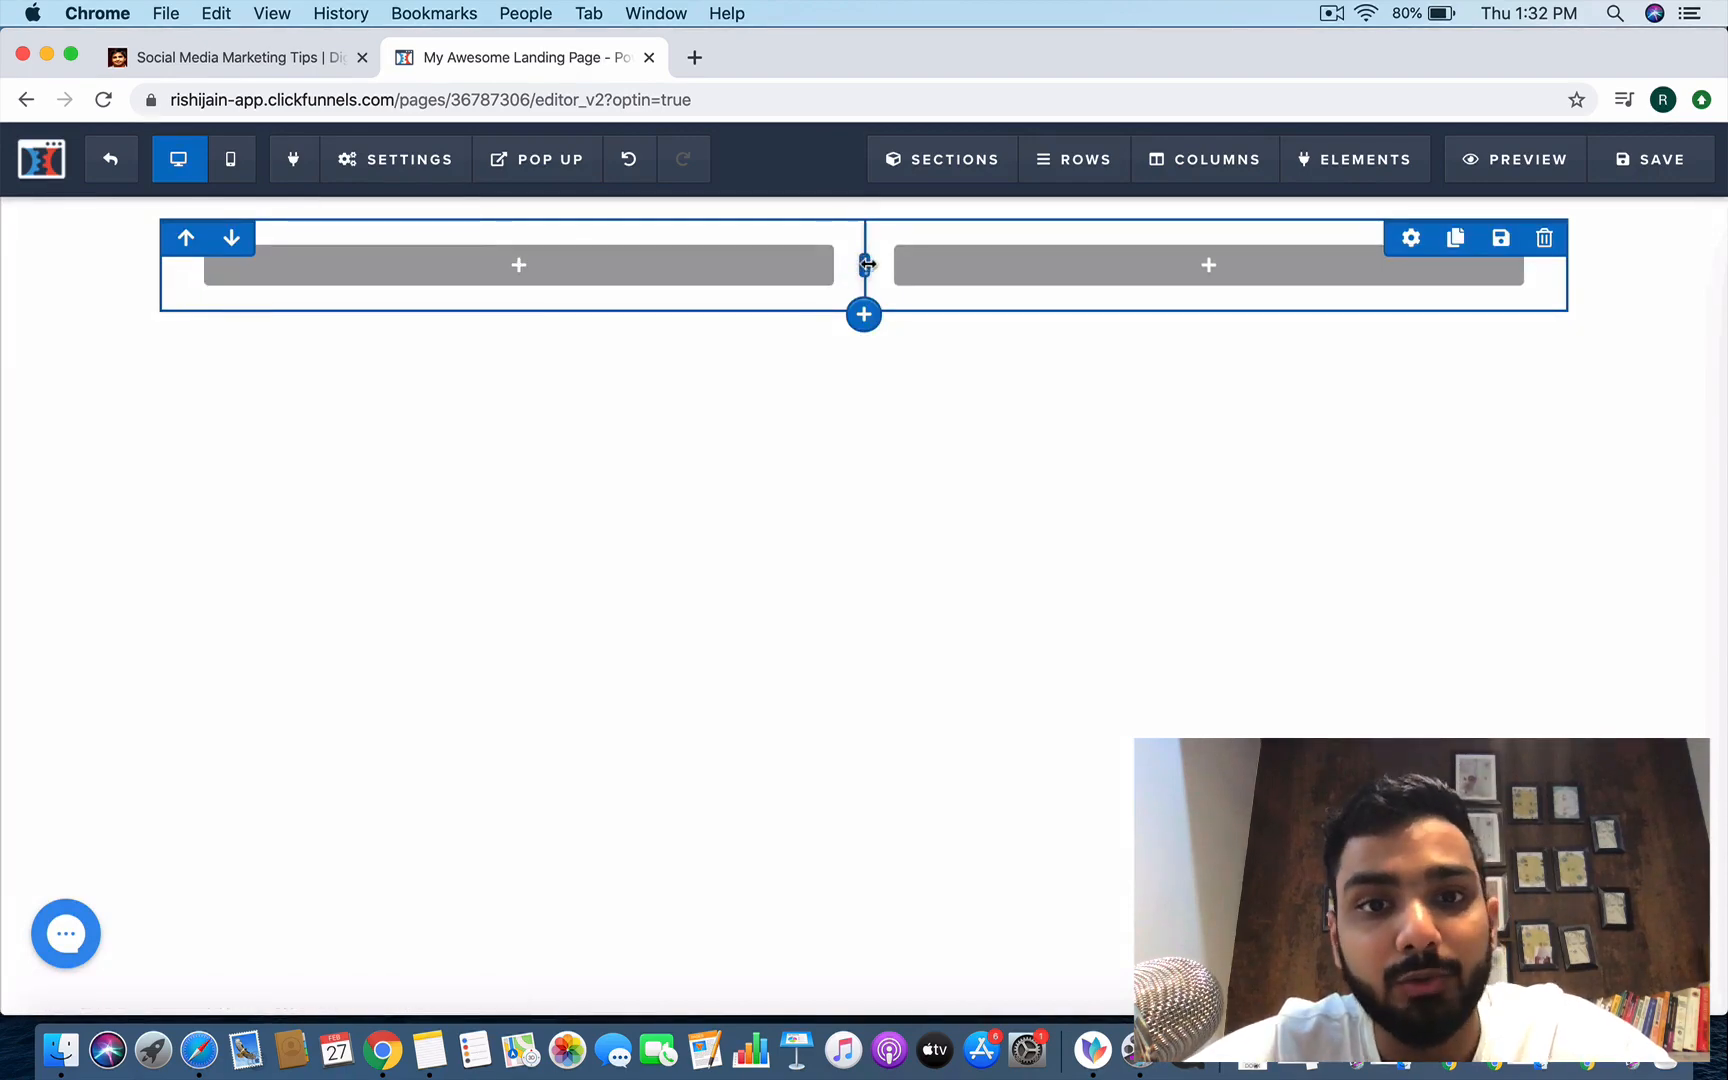
{"action": "mouse_move", "coordinate": [620, 296]}
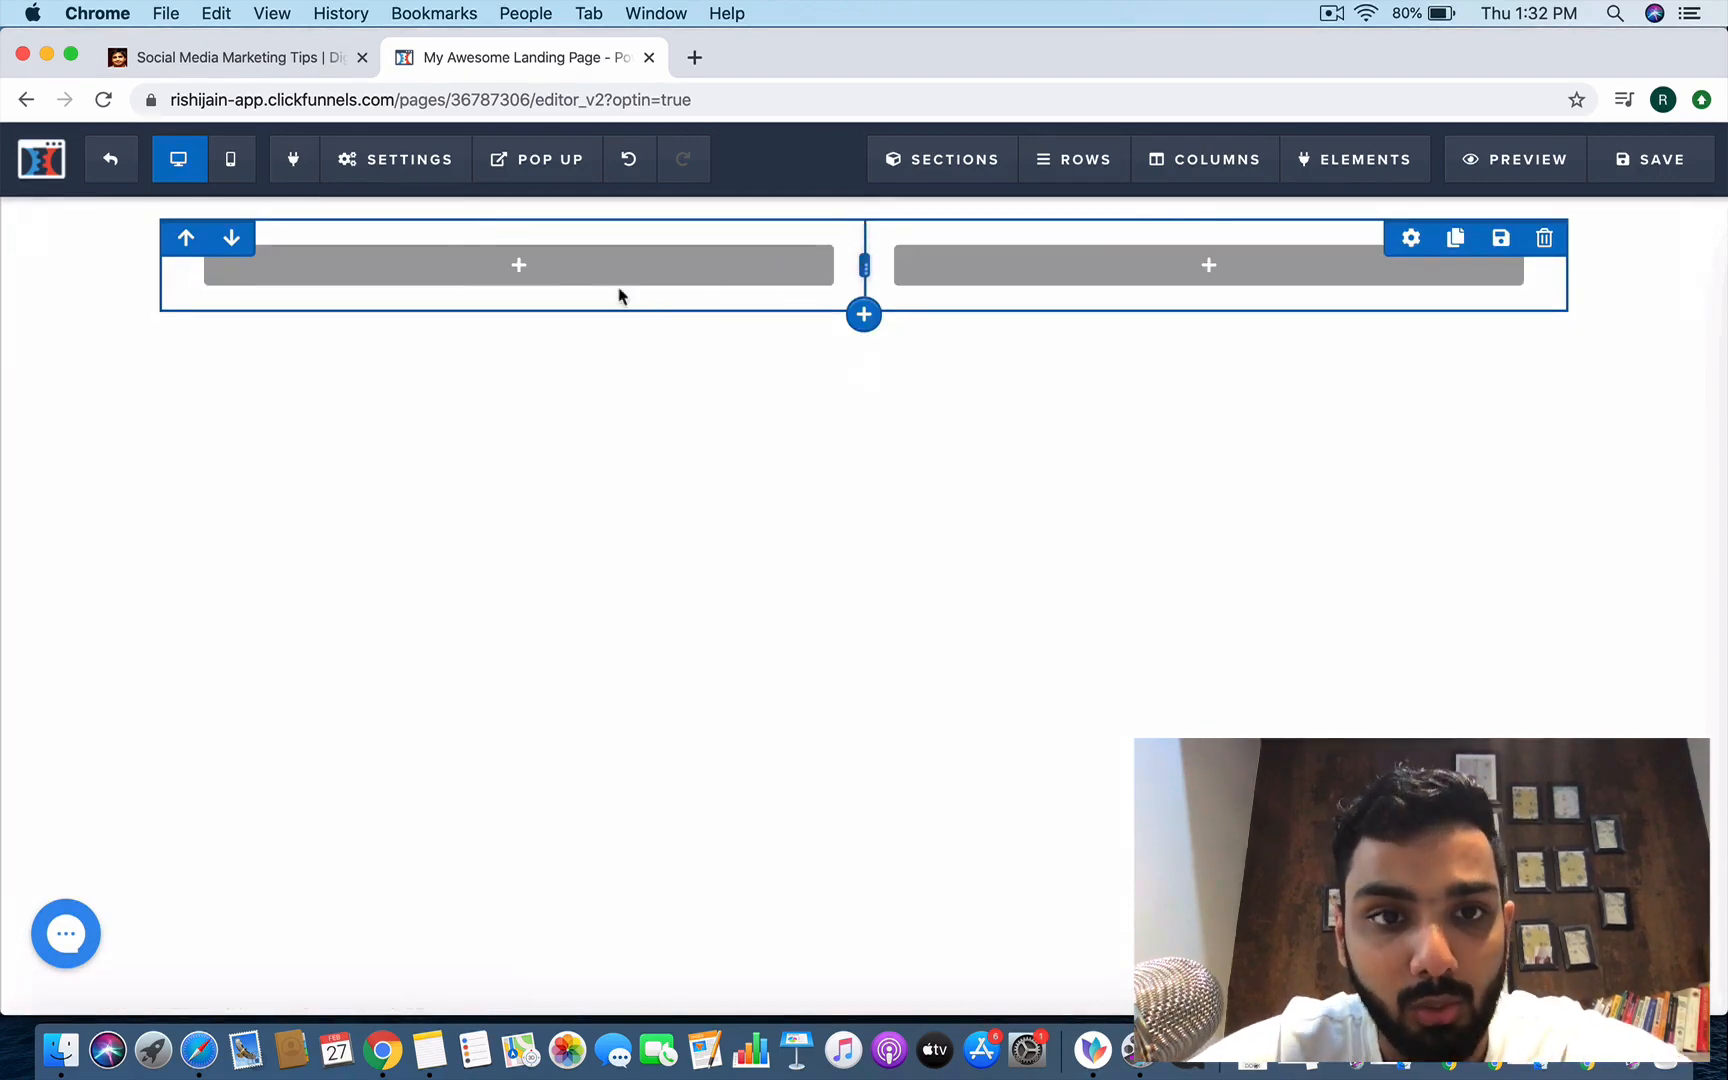
{"action": "mouse_move", "coordinate": [892, 314]}
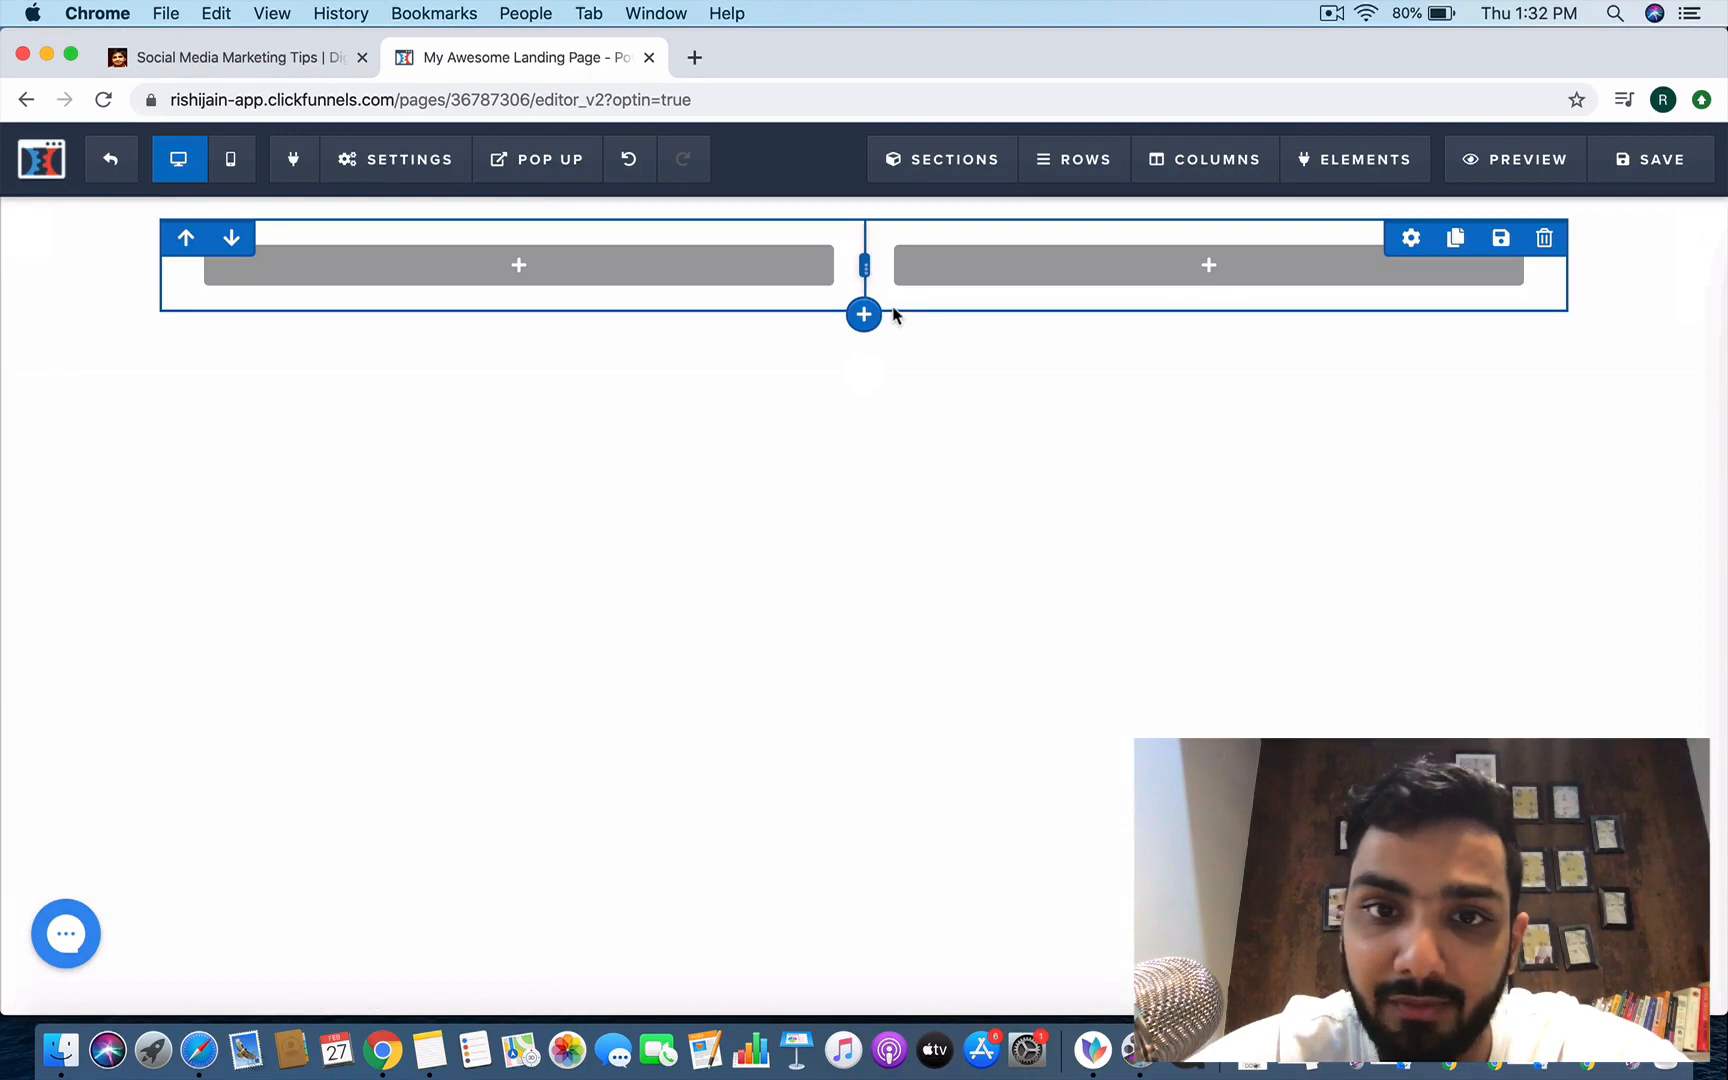
{"action": "mouse_move", "coordinate": [672, 274]}
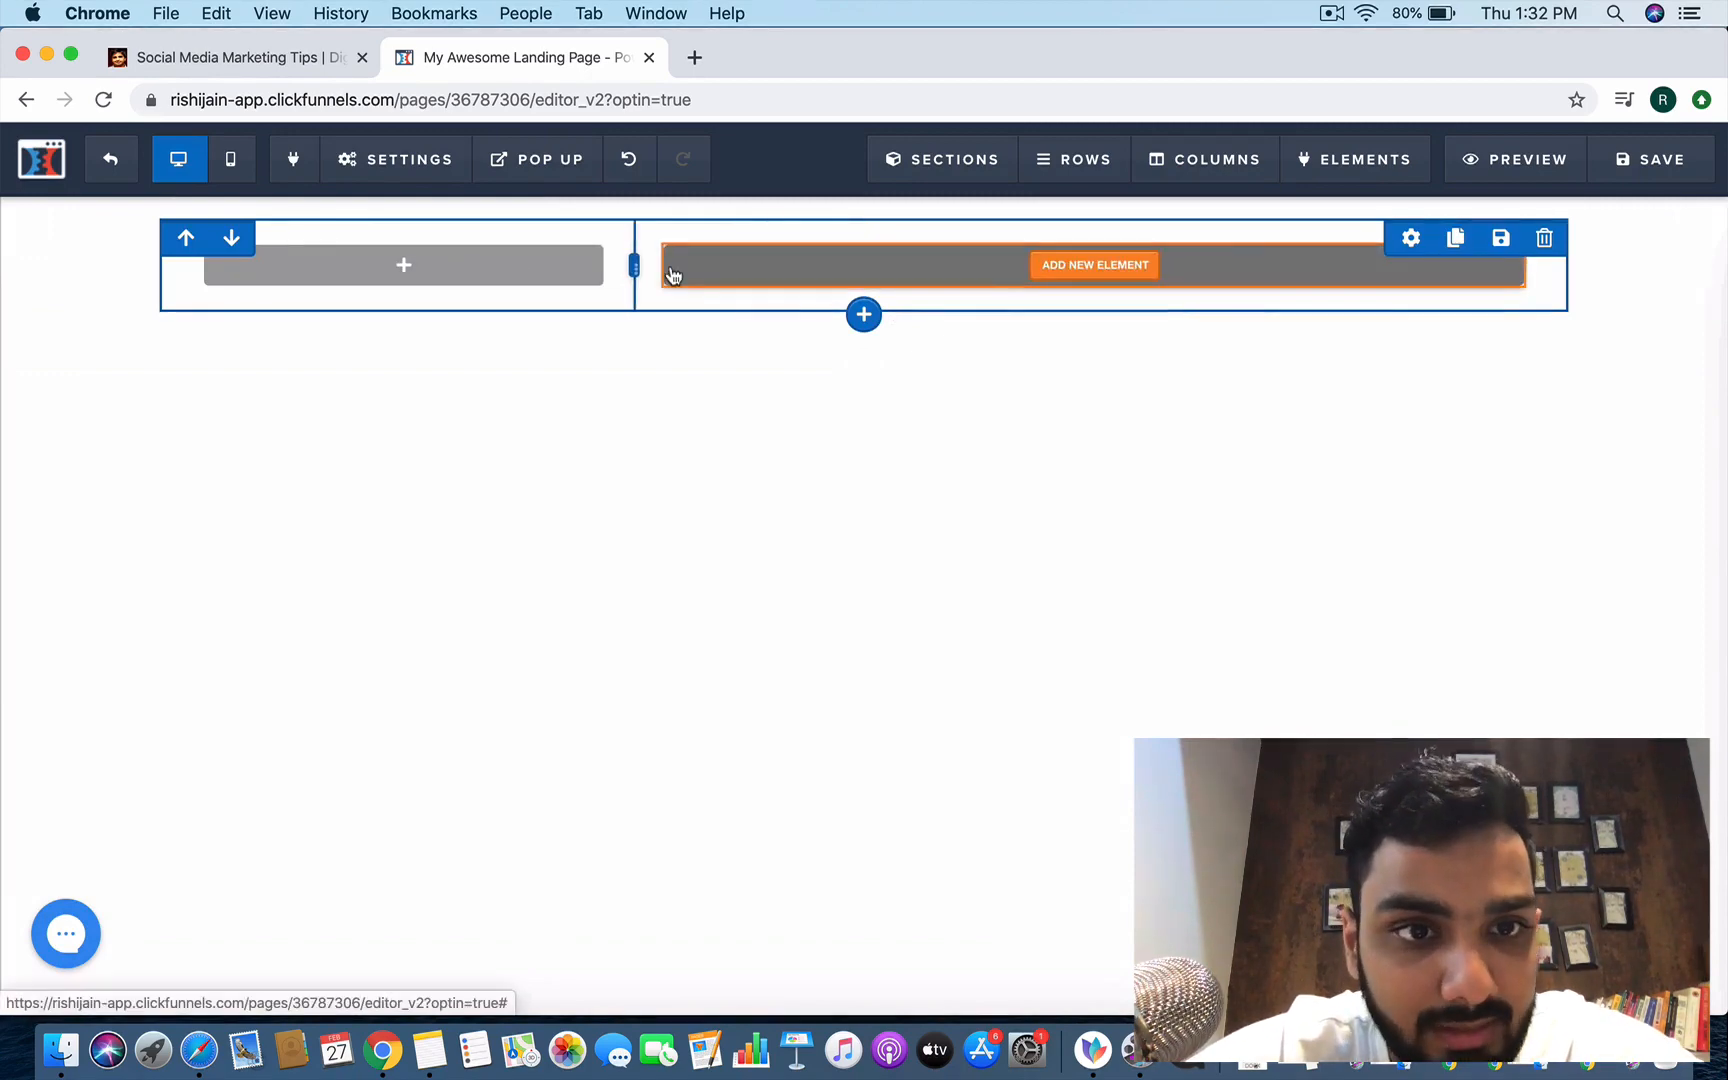
Insert an Image element in the left column and browse the image library to replace the demo picture.
{"action": "left_click", "coordinate": [1354, 158]}
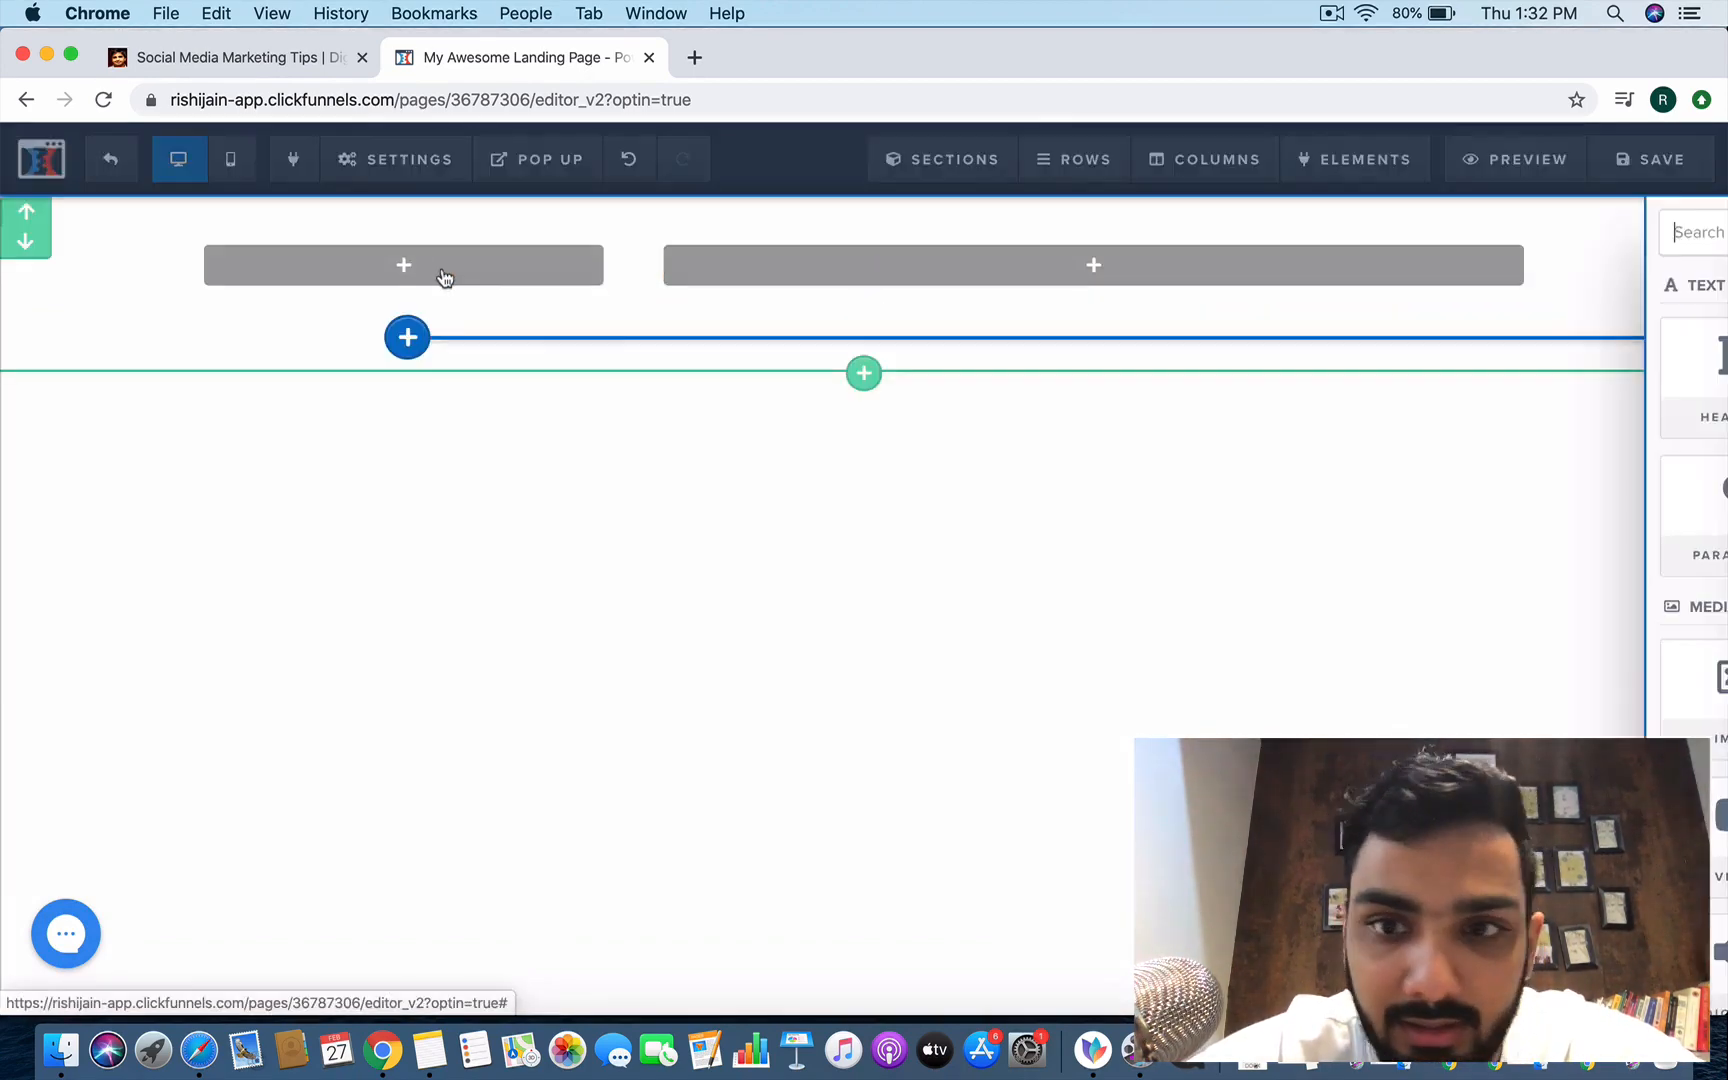
{"action": "left_click", "coordinate": [404, 264]}
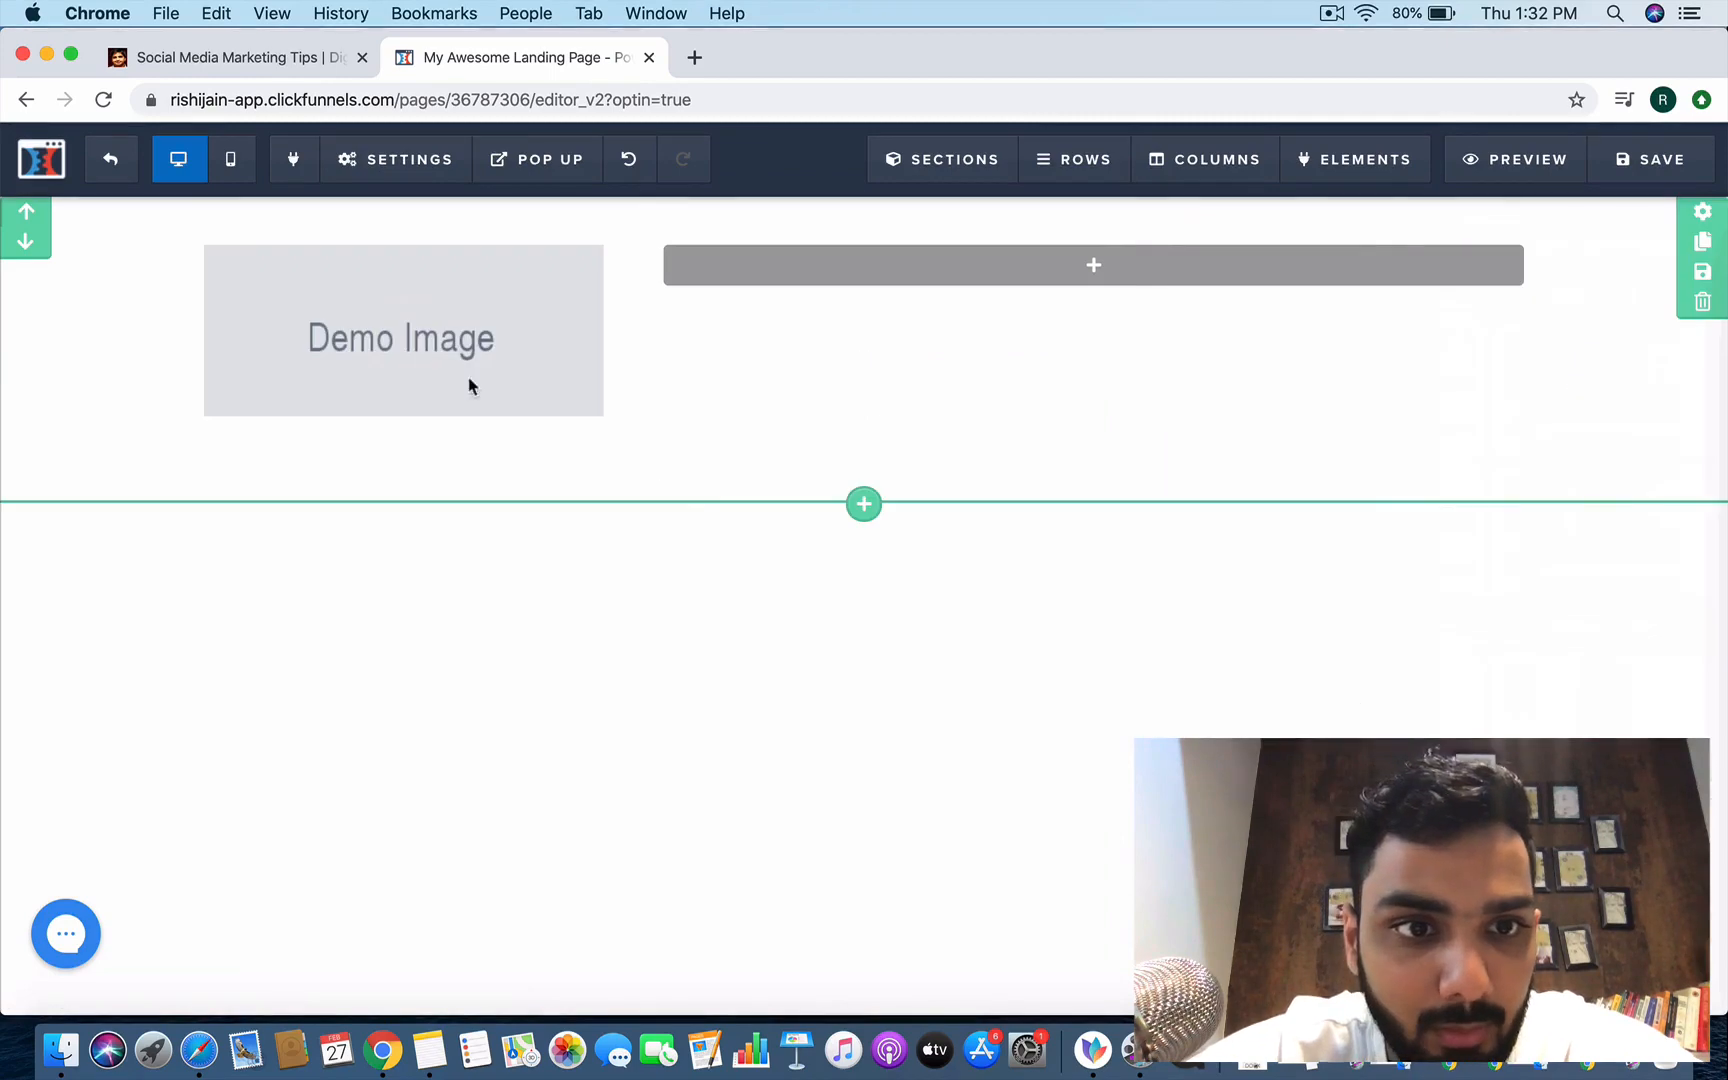
{"action": "left_click", "coordinate": [404, 330]}
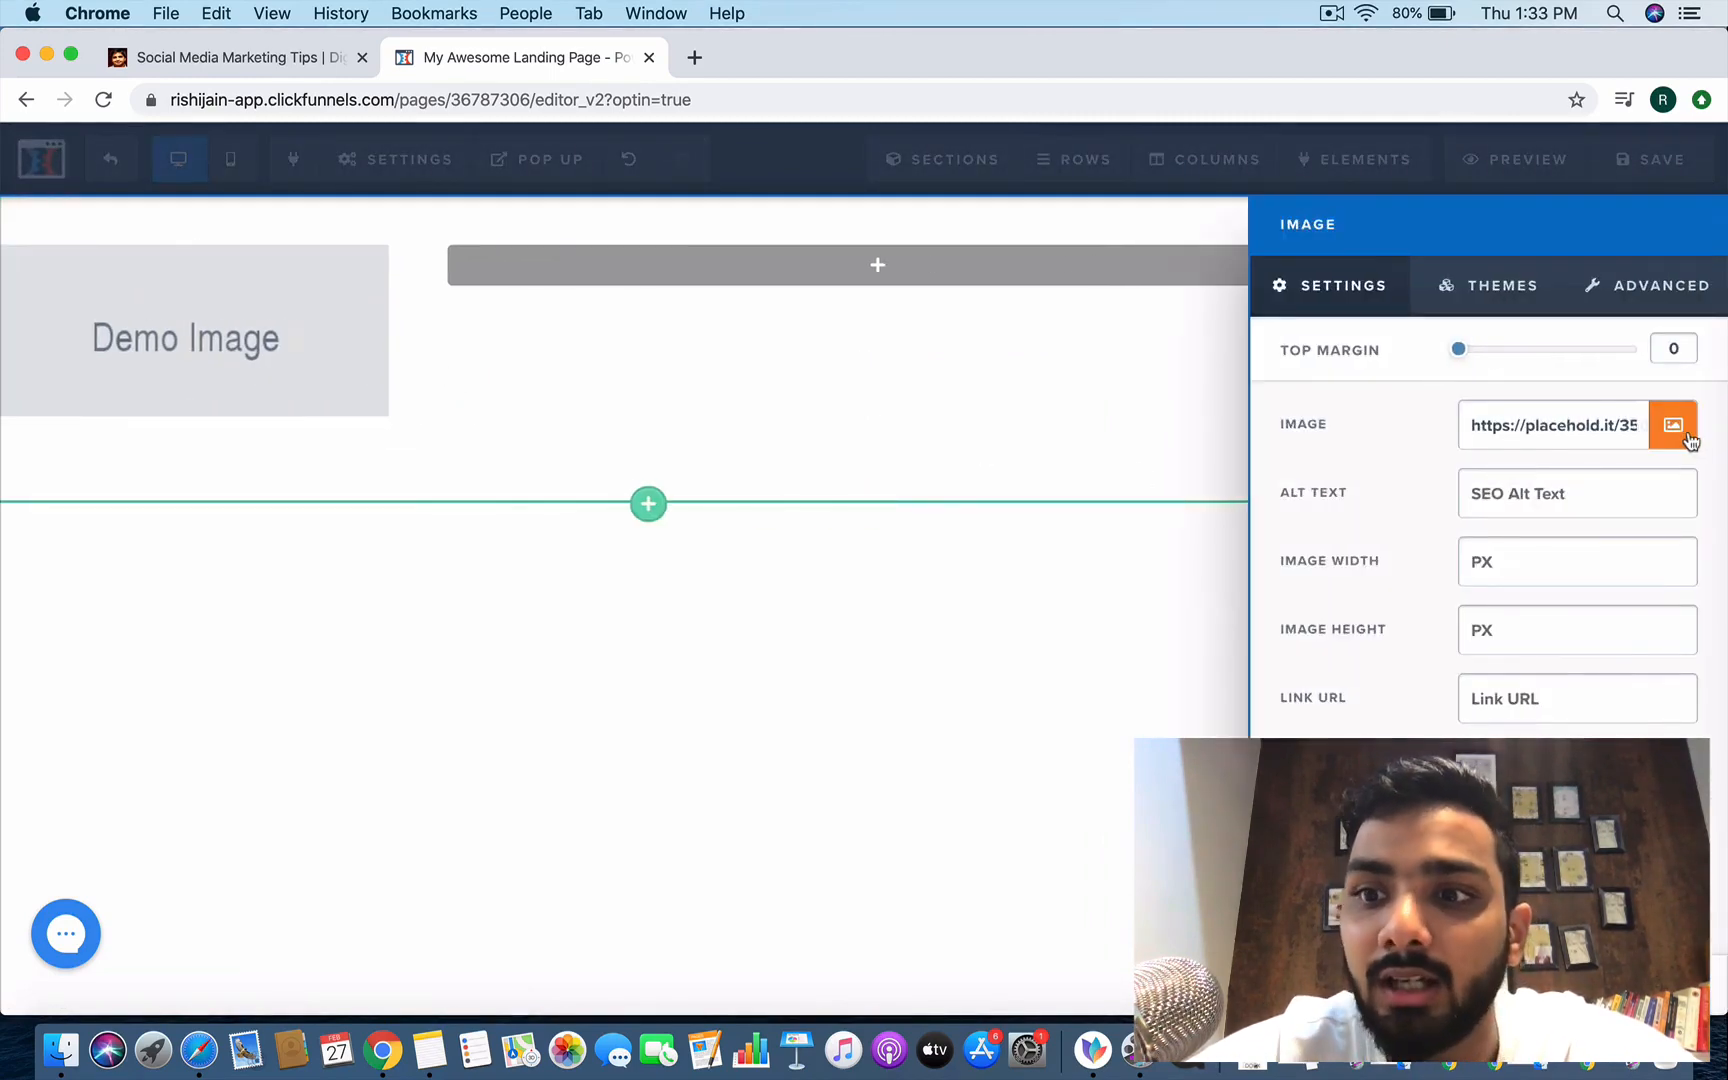
{"action": "left_click", "coordinate": [1672, 426]}
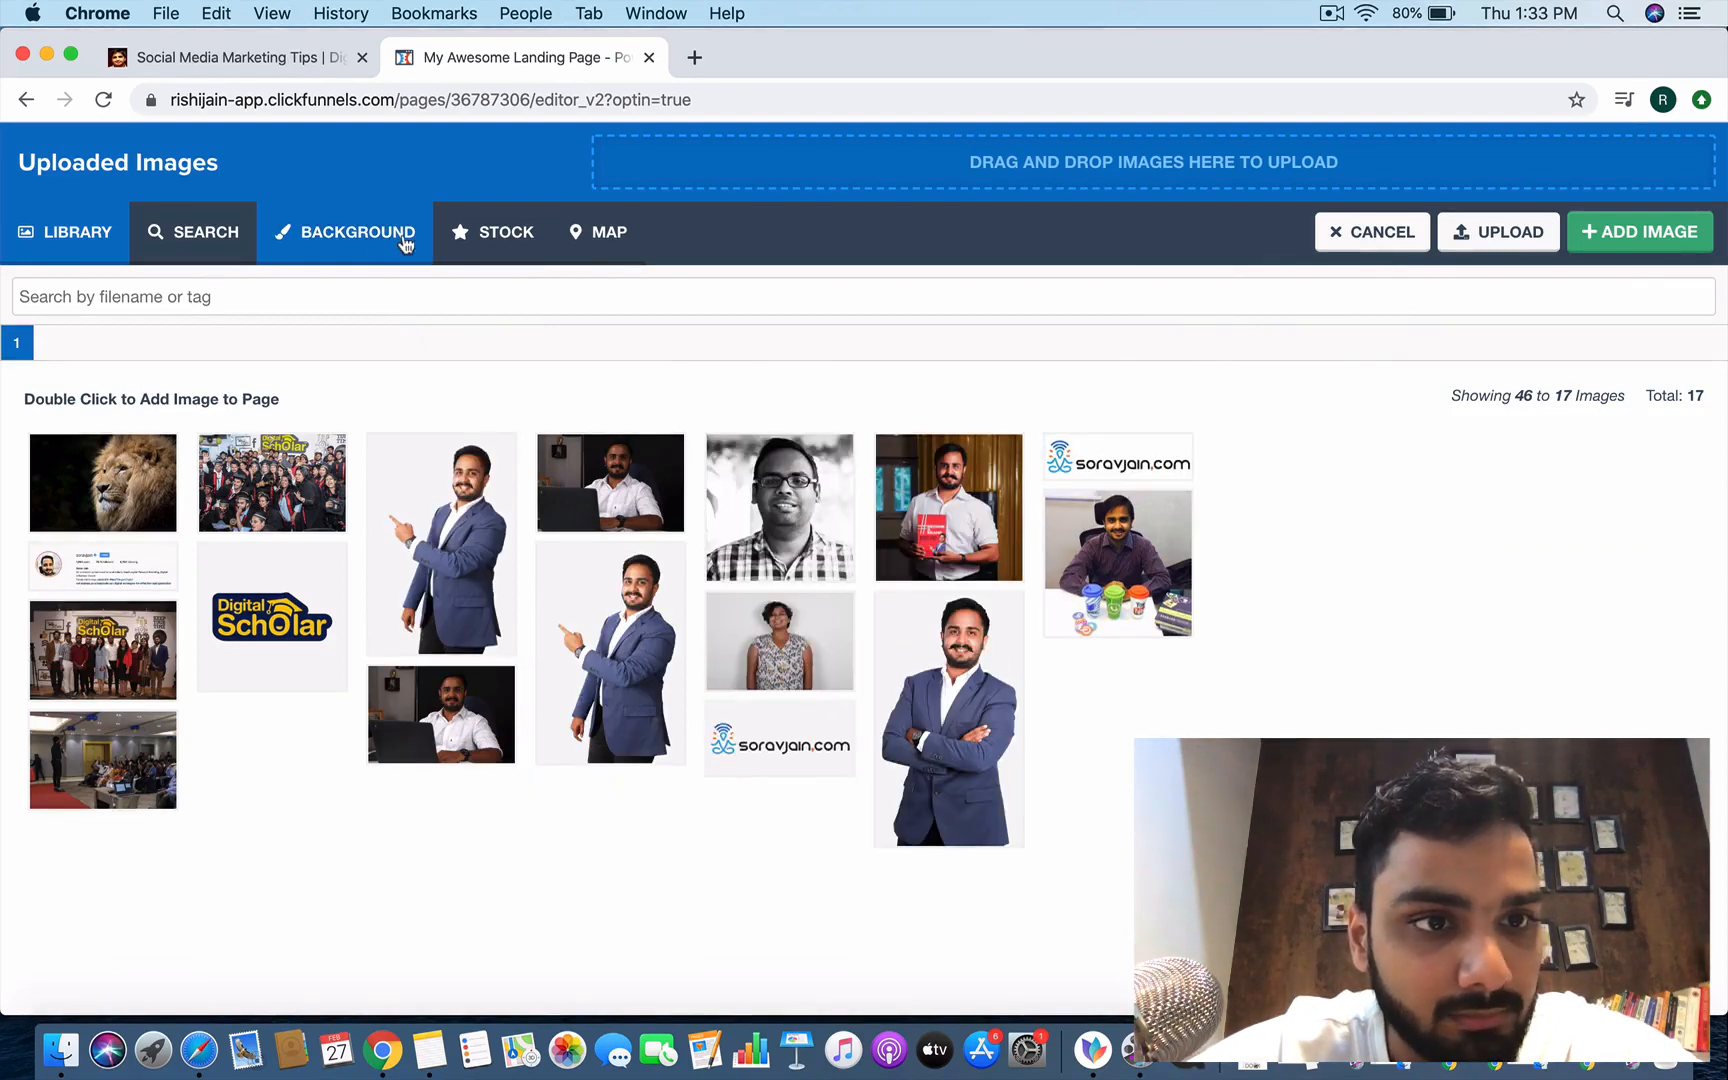
Search the free stock images for 'logo' and add the red striped globe image as the logo.
{"action": "left_click", "coordinate": [192, 232]}
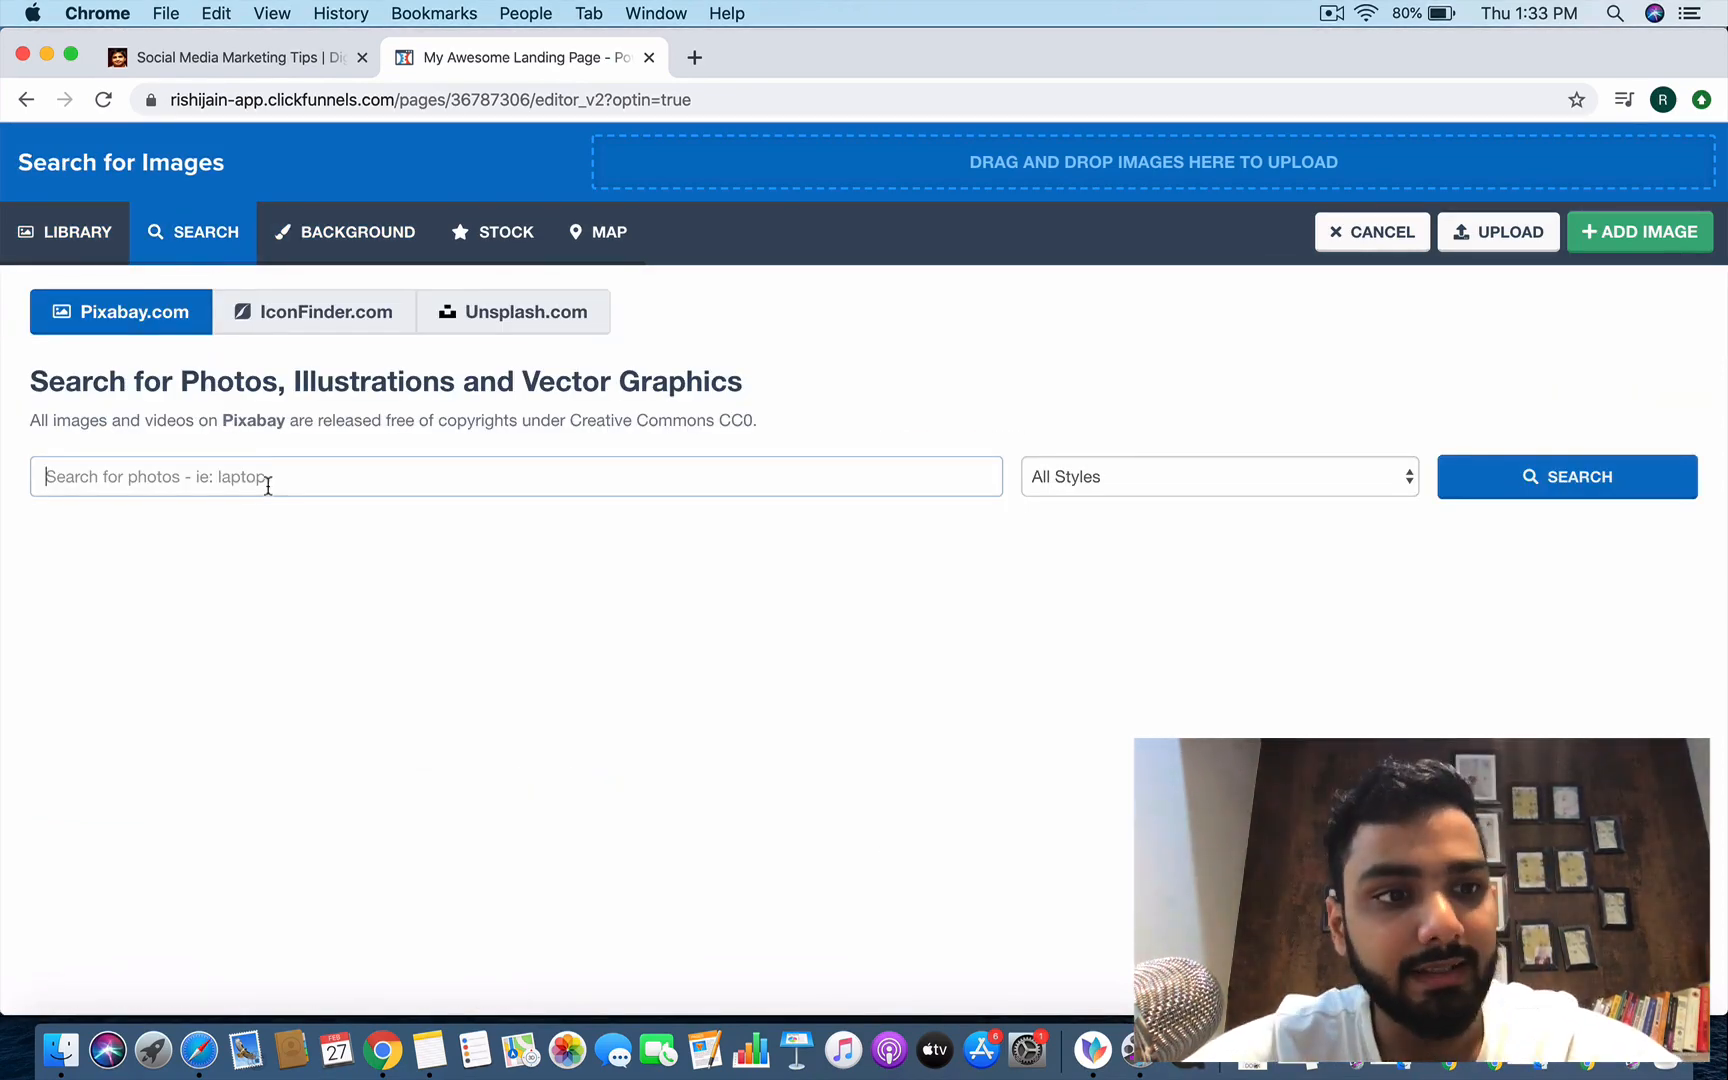
{"action": "type", "text": "logo"}
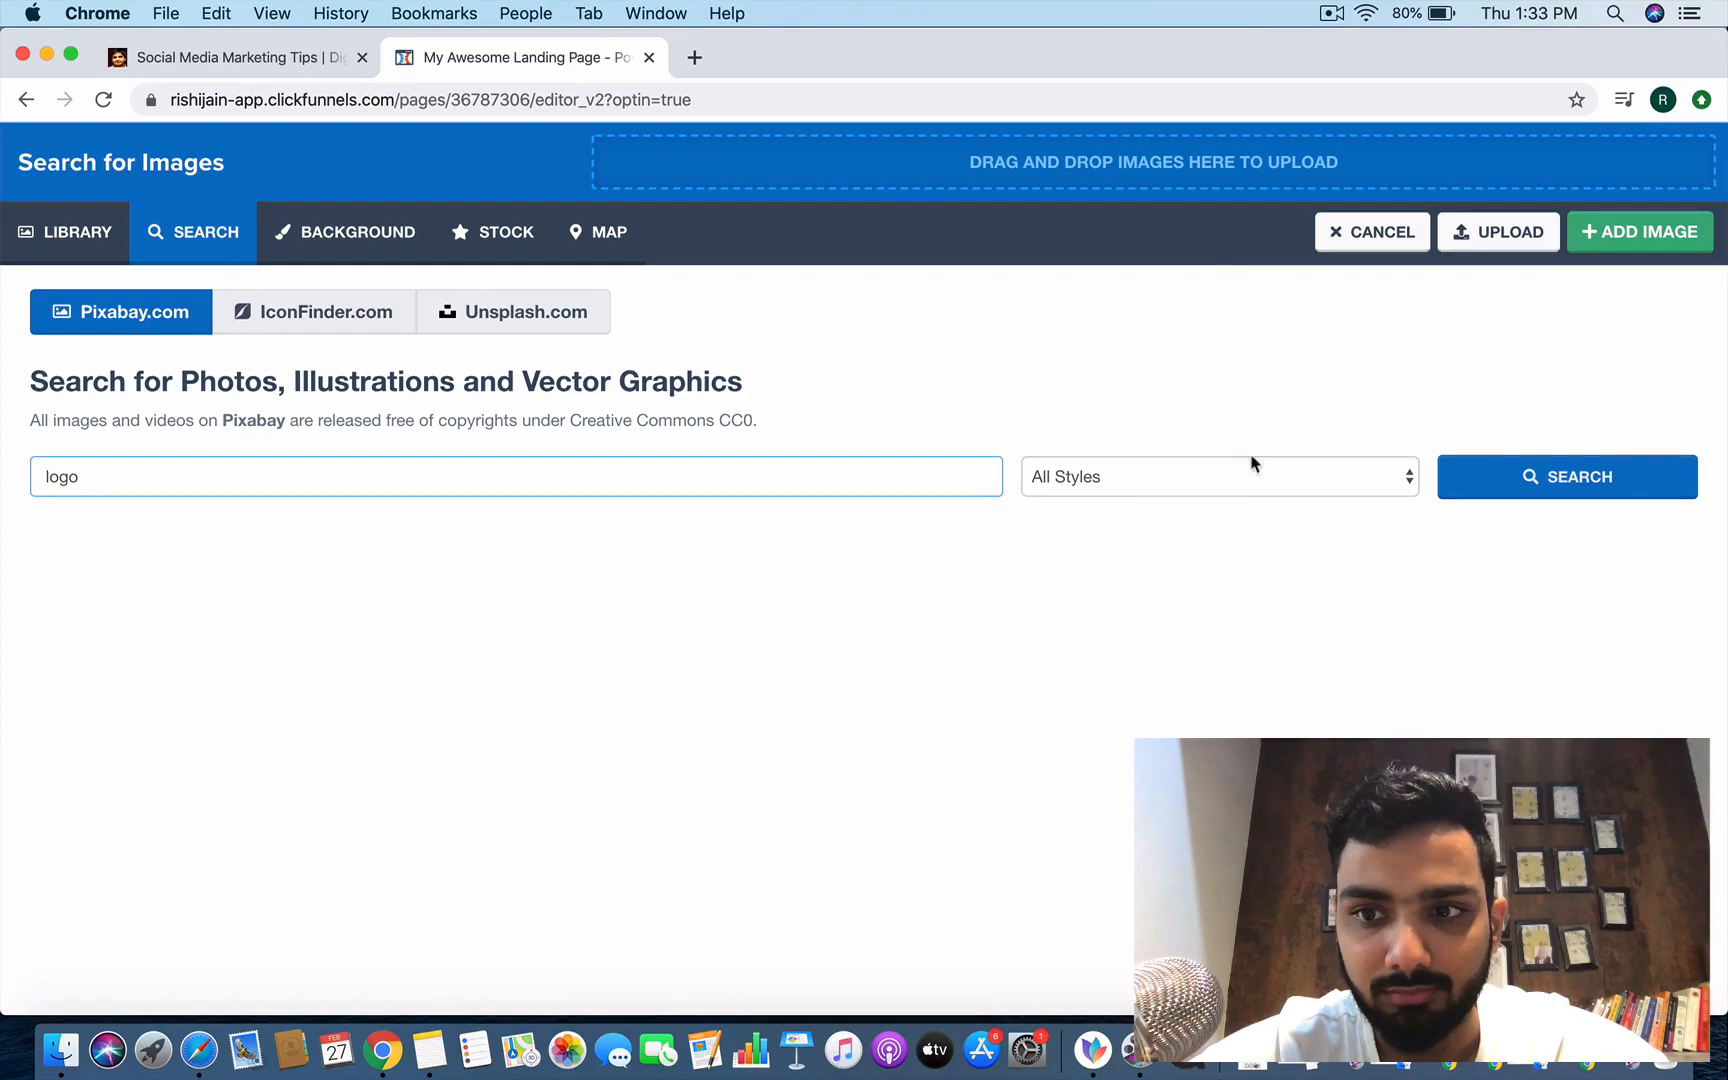
{"action": "left_click", "coordinate": [1564, 476]}
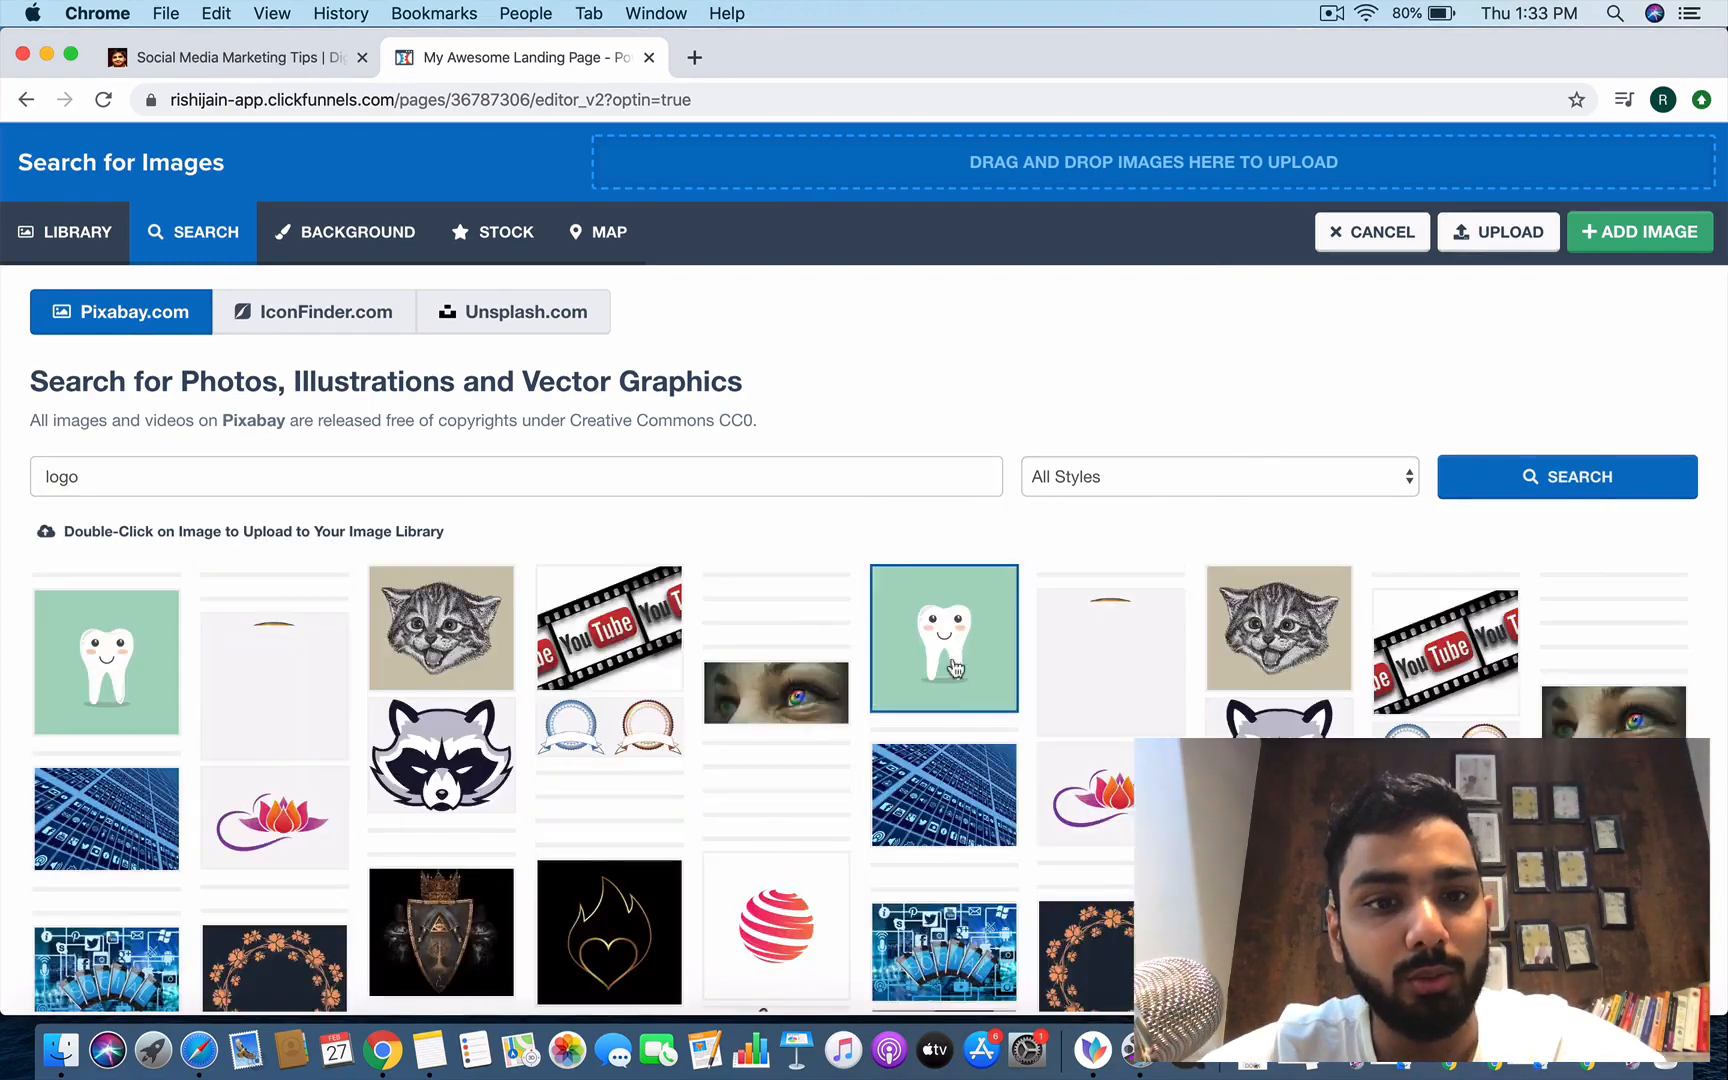
{"action": "scroll", "scroll_direction": "up", "scroll_amount": 3}
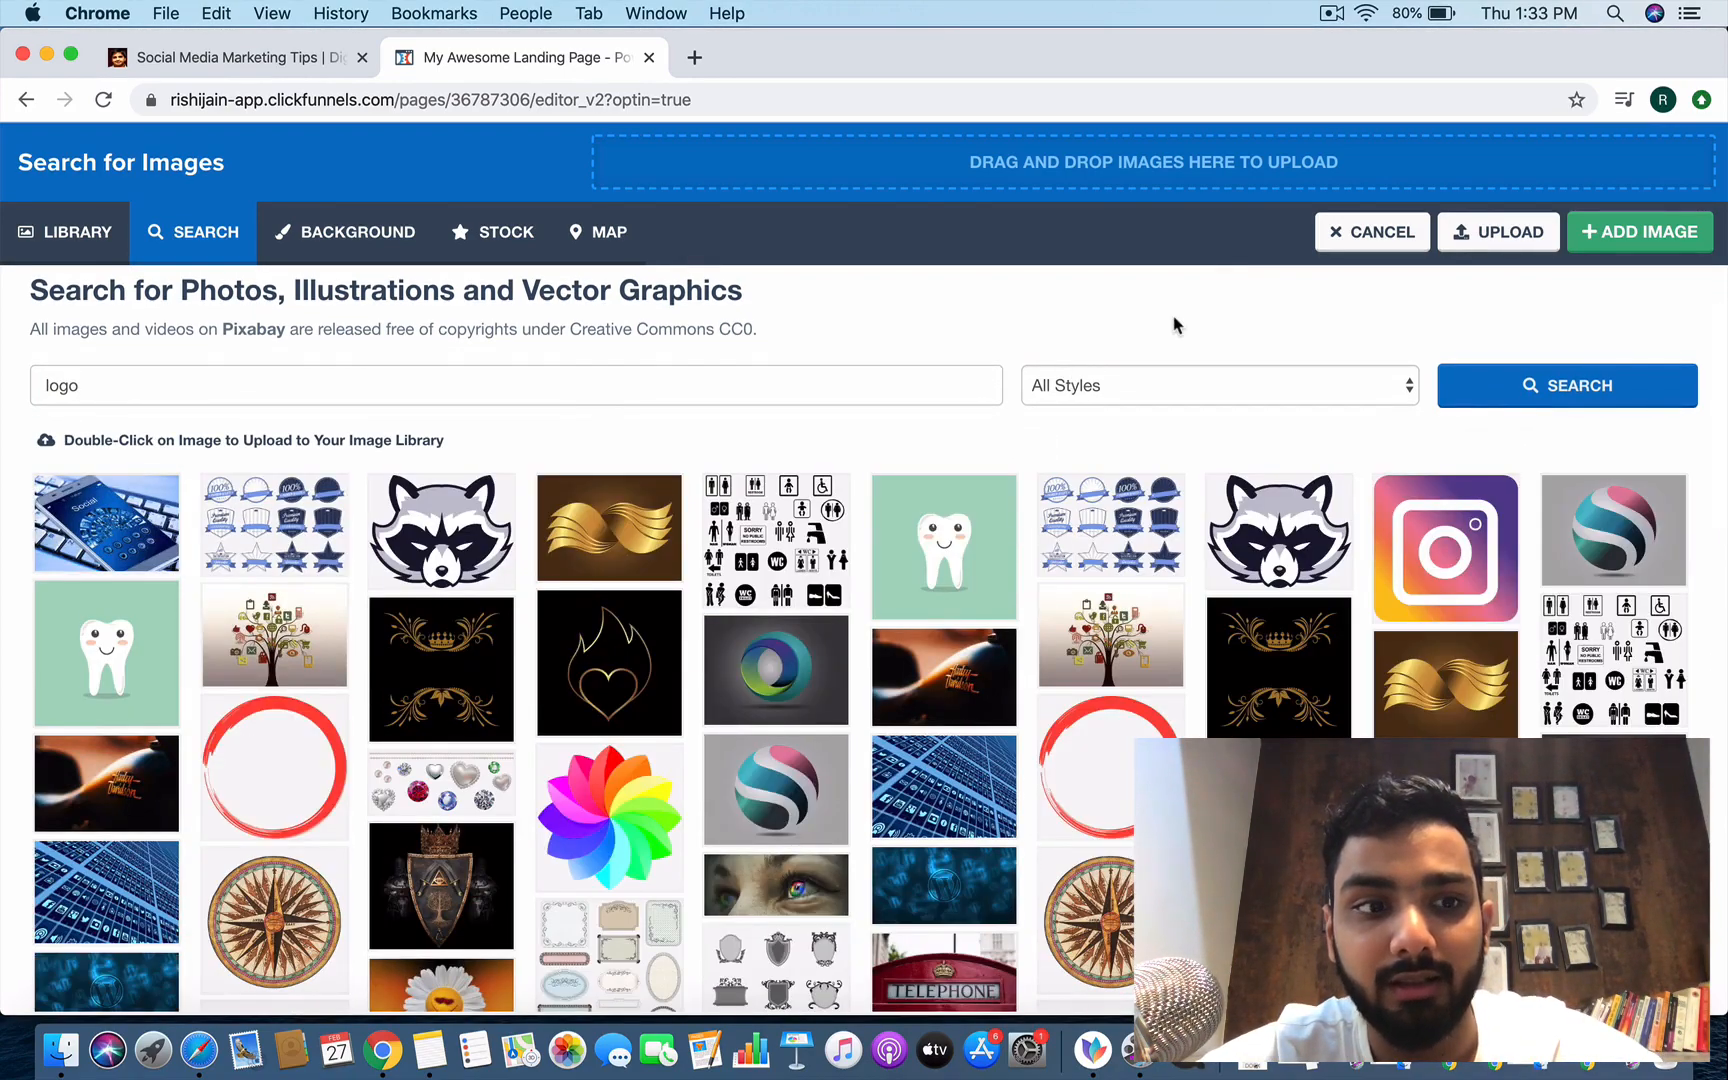
{"action": "mouse_move", "coordinate": [1142, 376]}
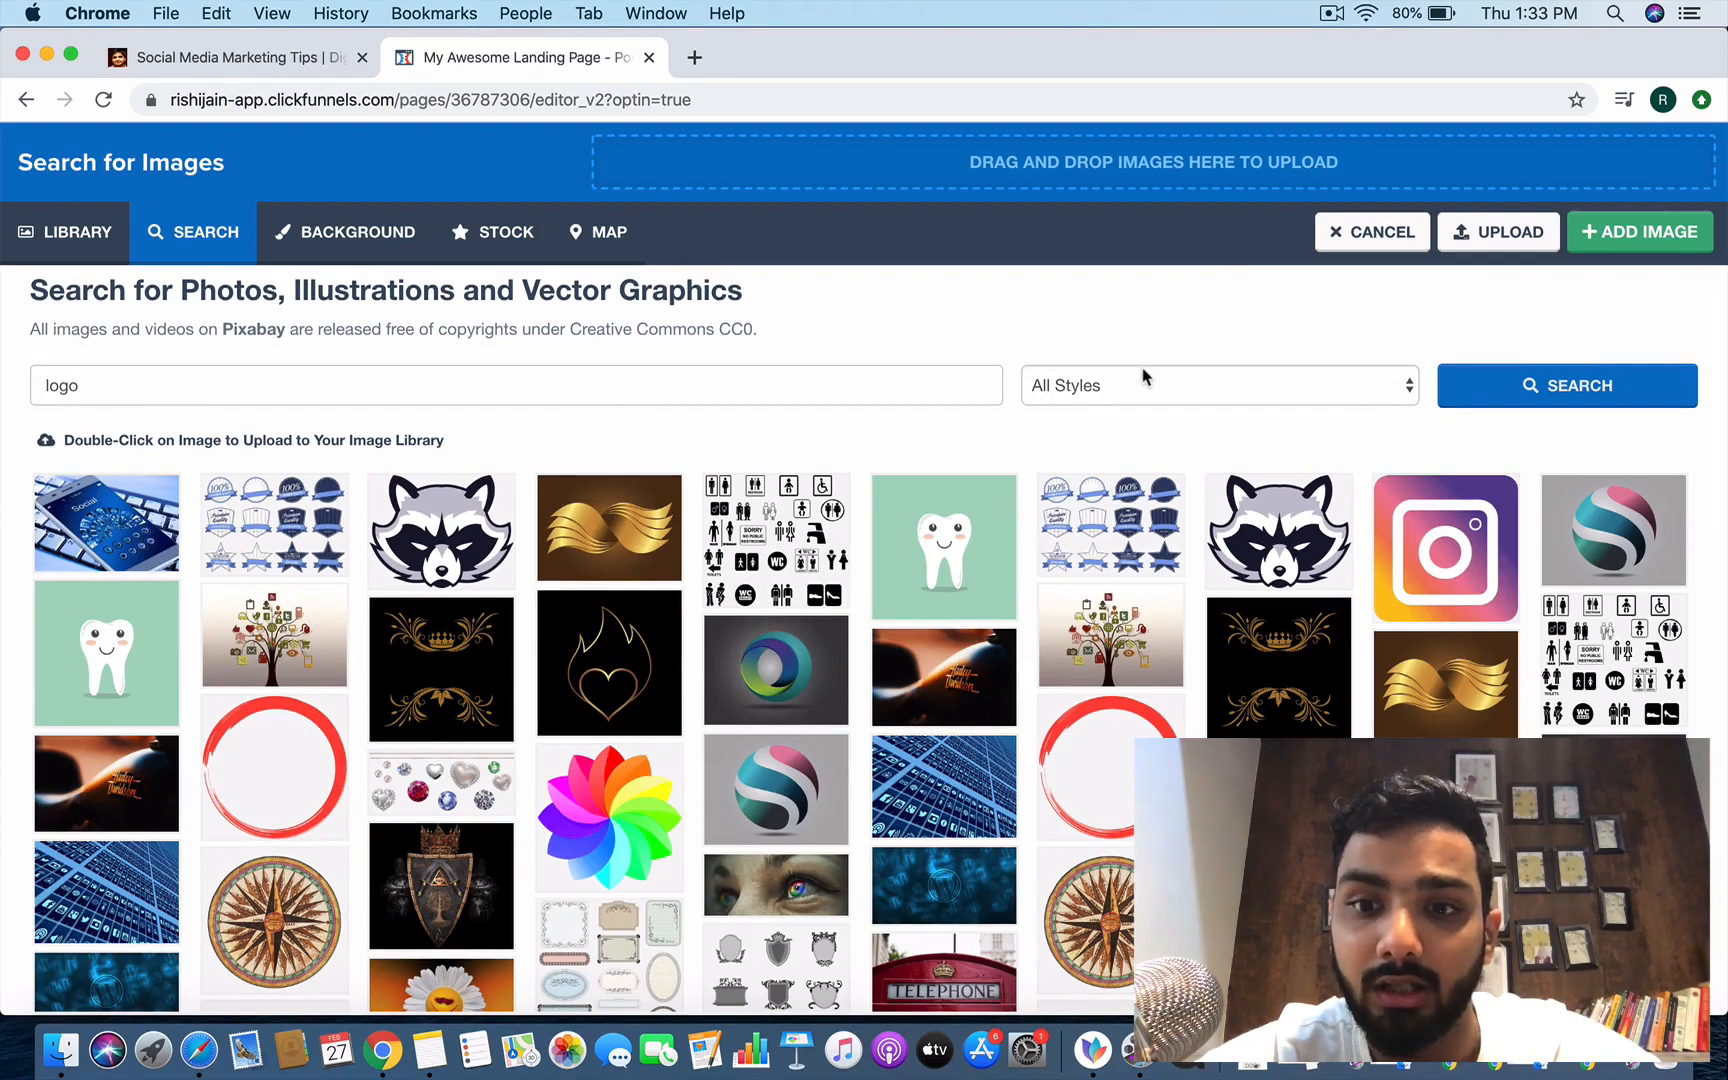
{"action": "scroll", "scroll_direction": "down", "scroll_amount": 3}
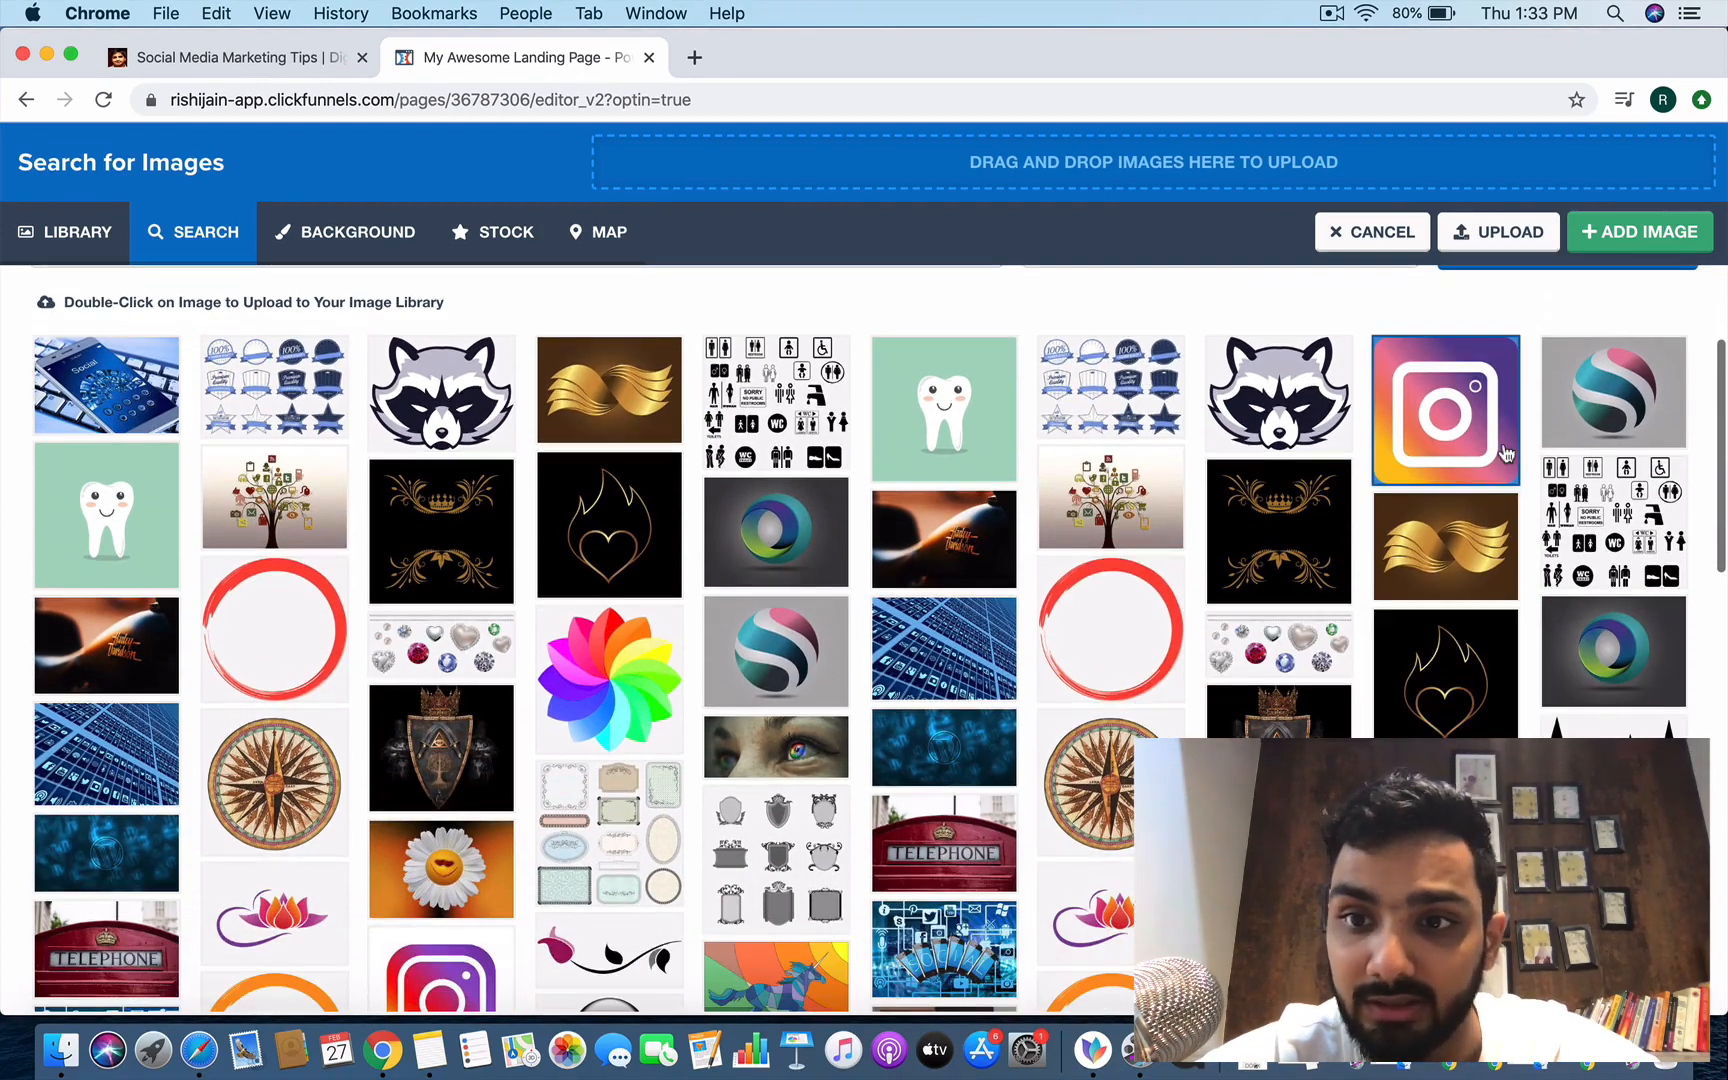
{"action": "scroll", "scroll_direction": "down", "scroll_amount": 3}
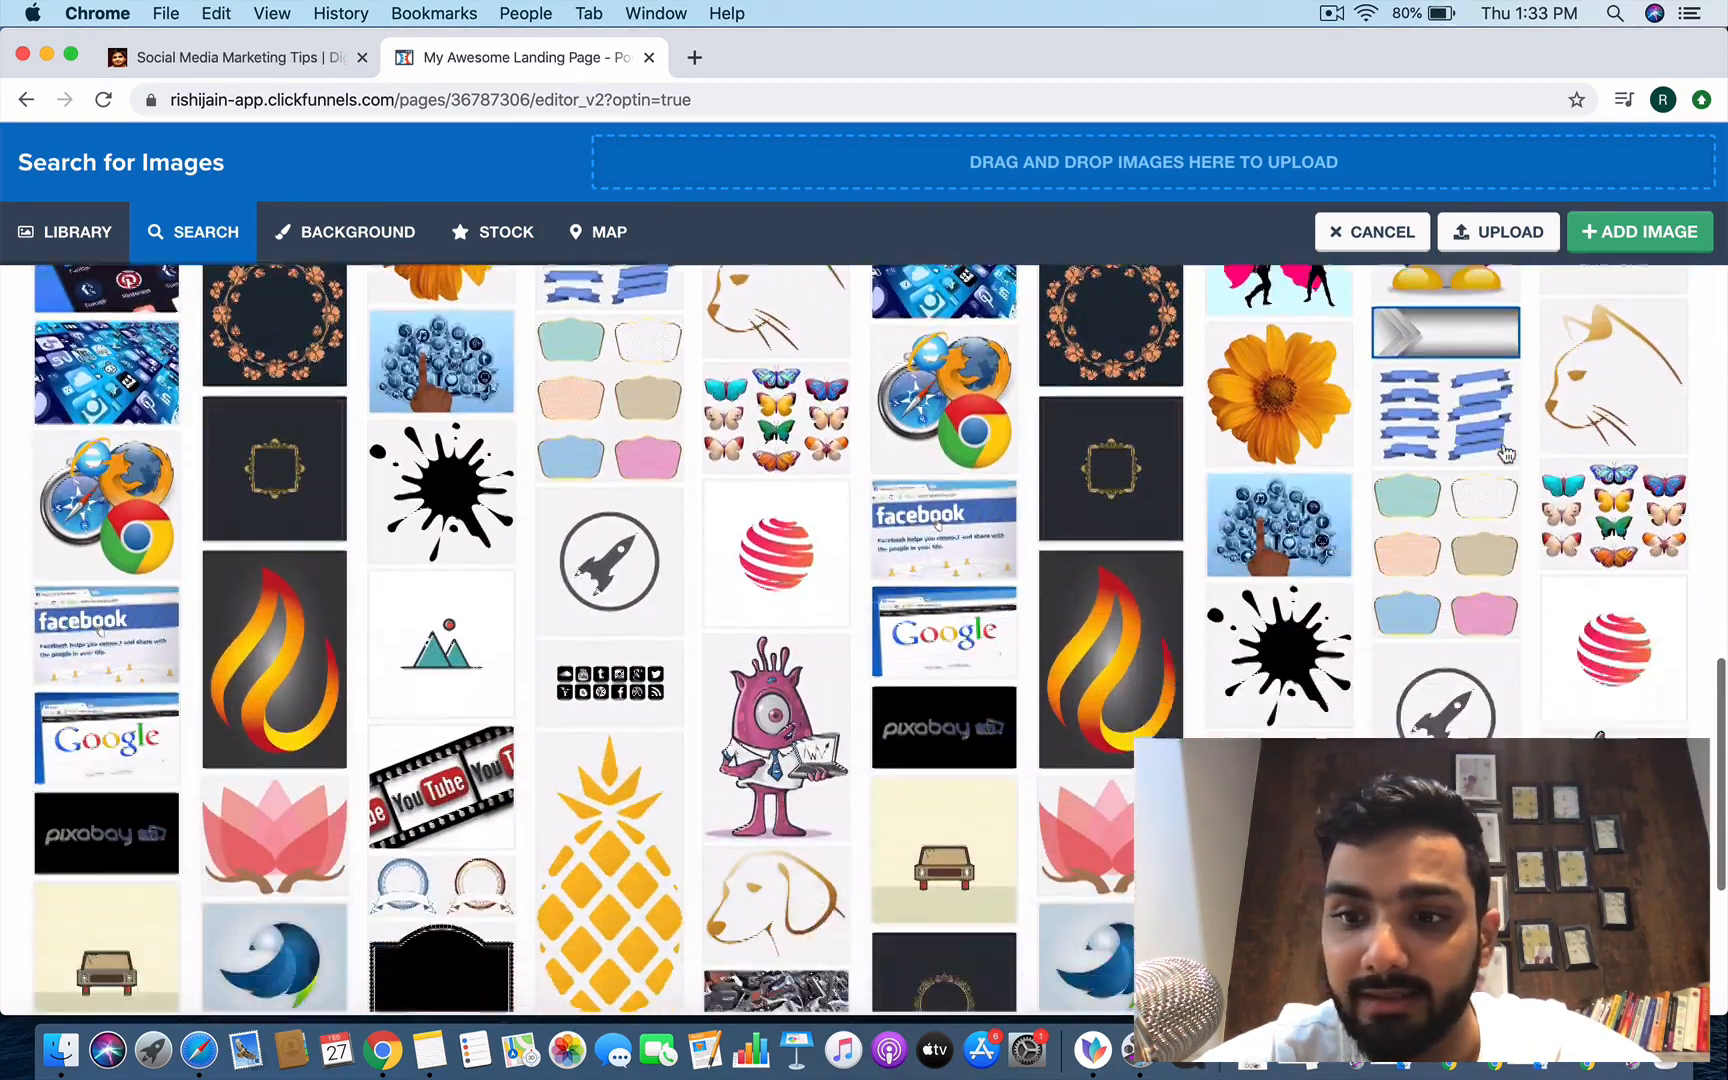
{"action": "scroll", "scroll_direction": "down", "scroll_amount": 3}
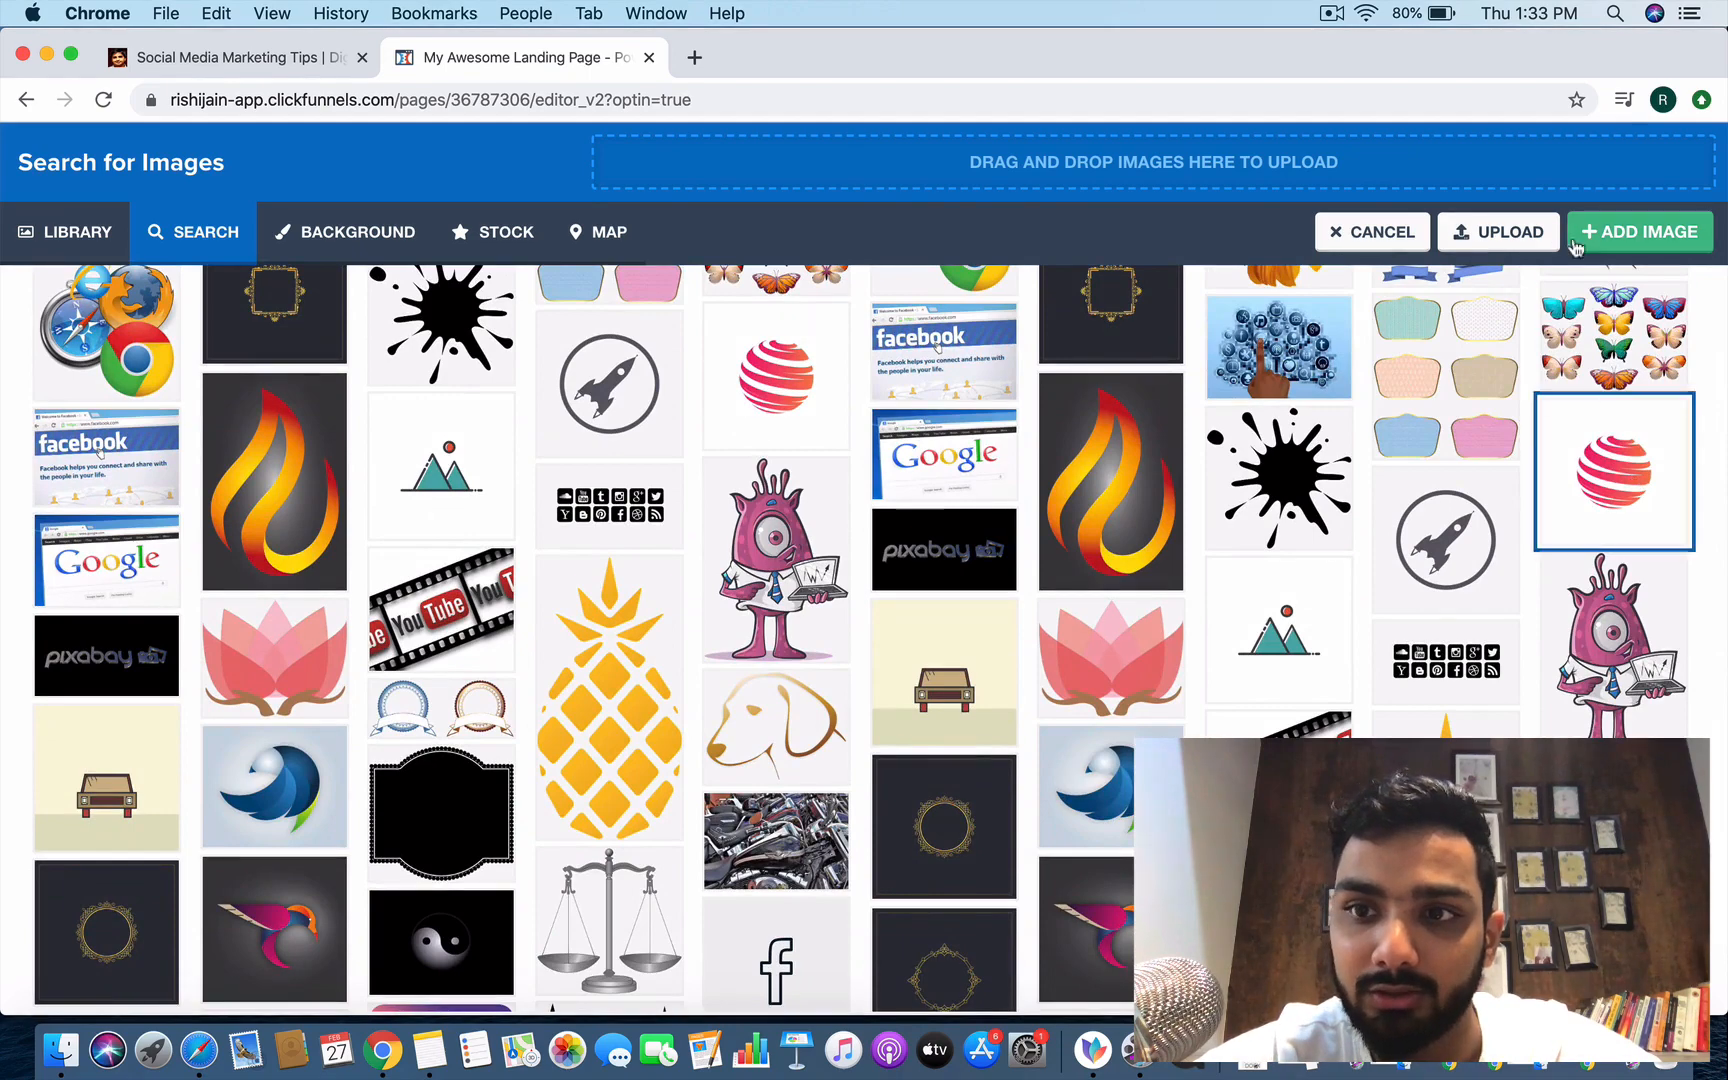
{"action": "left_click", "coordinate": [1638, 232]}
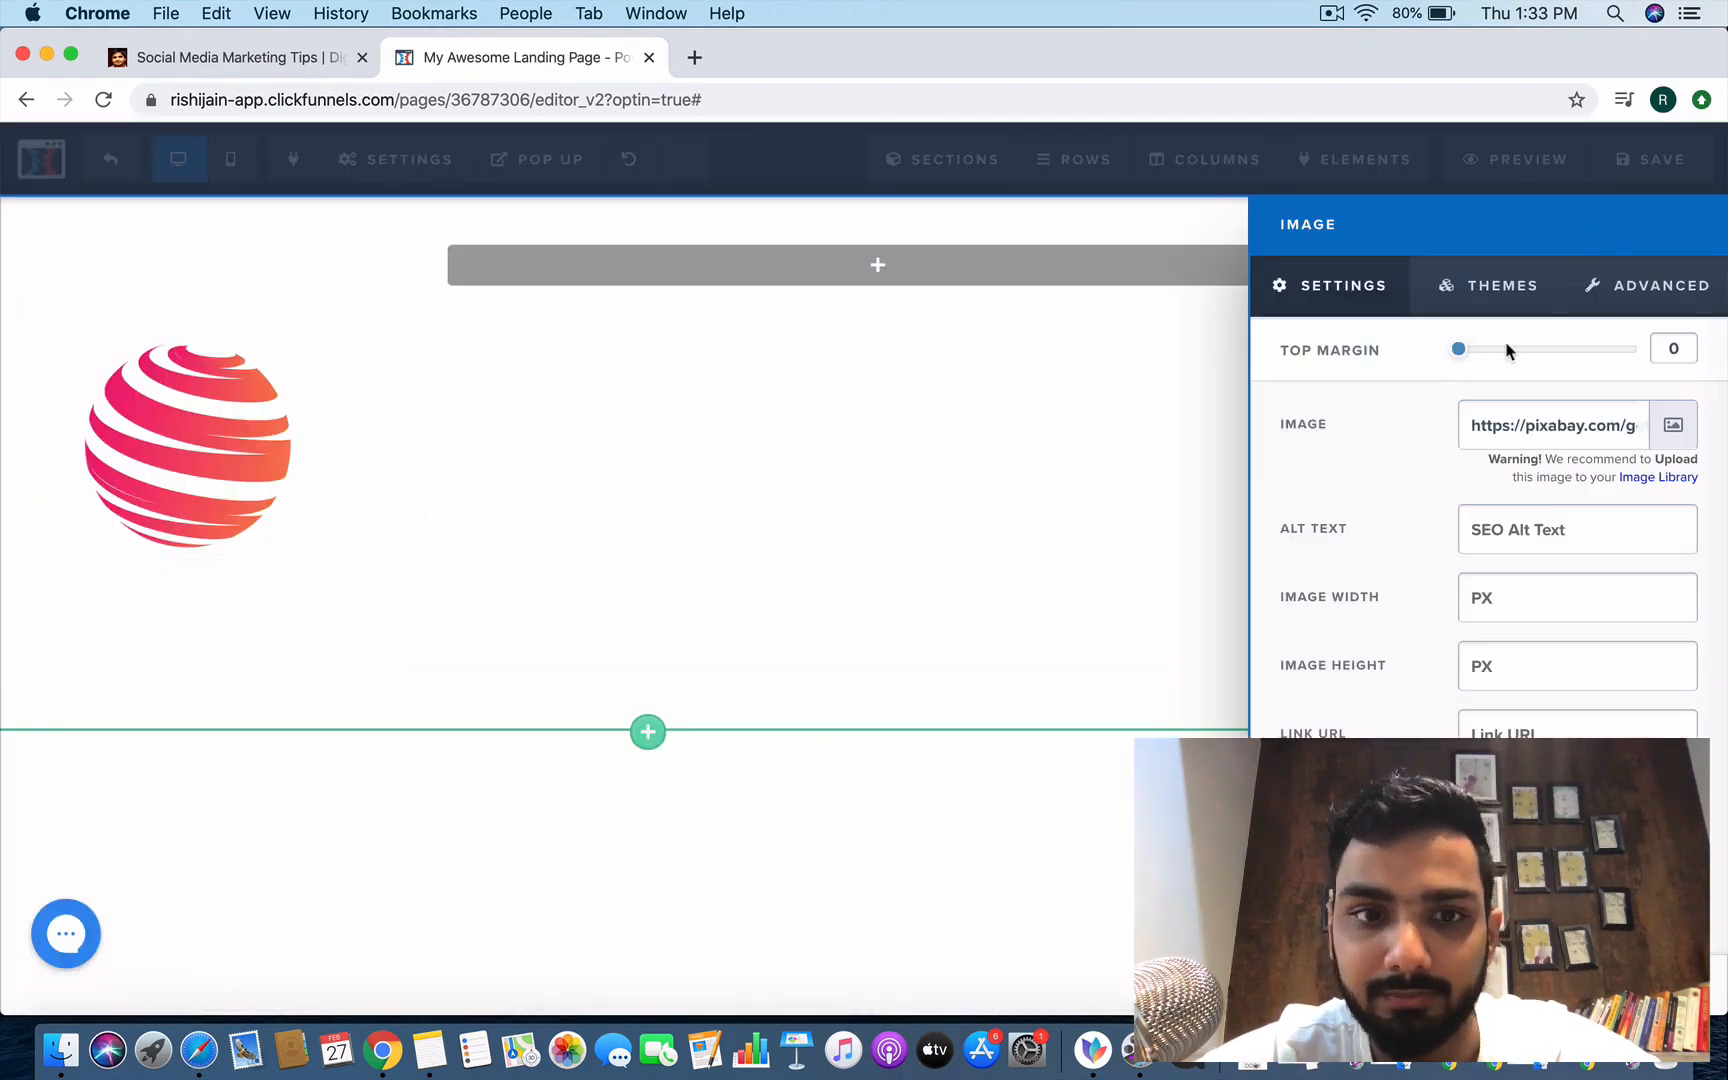
Set the globe logo's image width to 80 so it shows as a small header icon.
{"action": "left_click", "coordinate": [272, 538]}
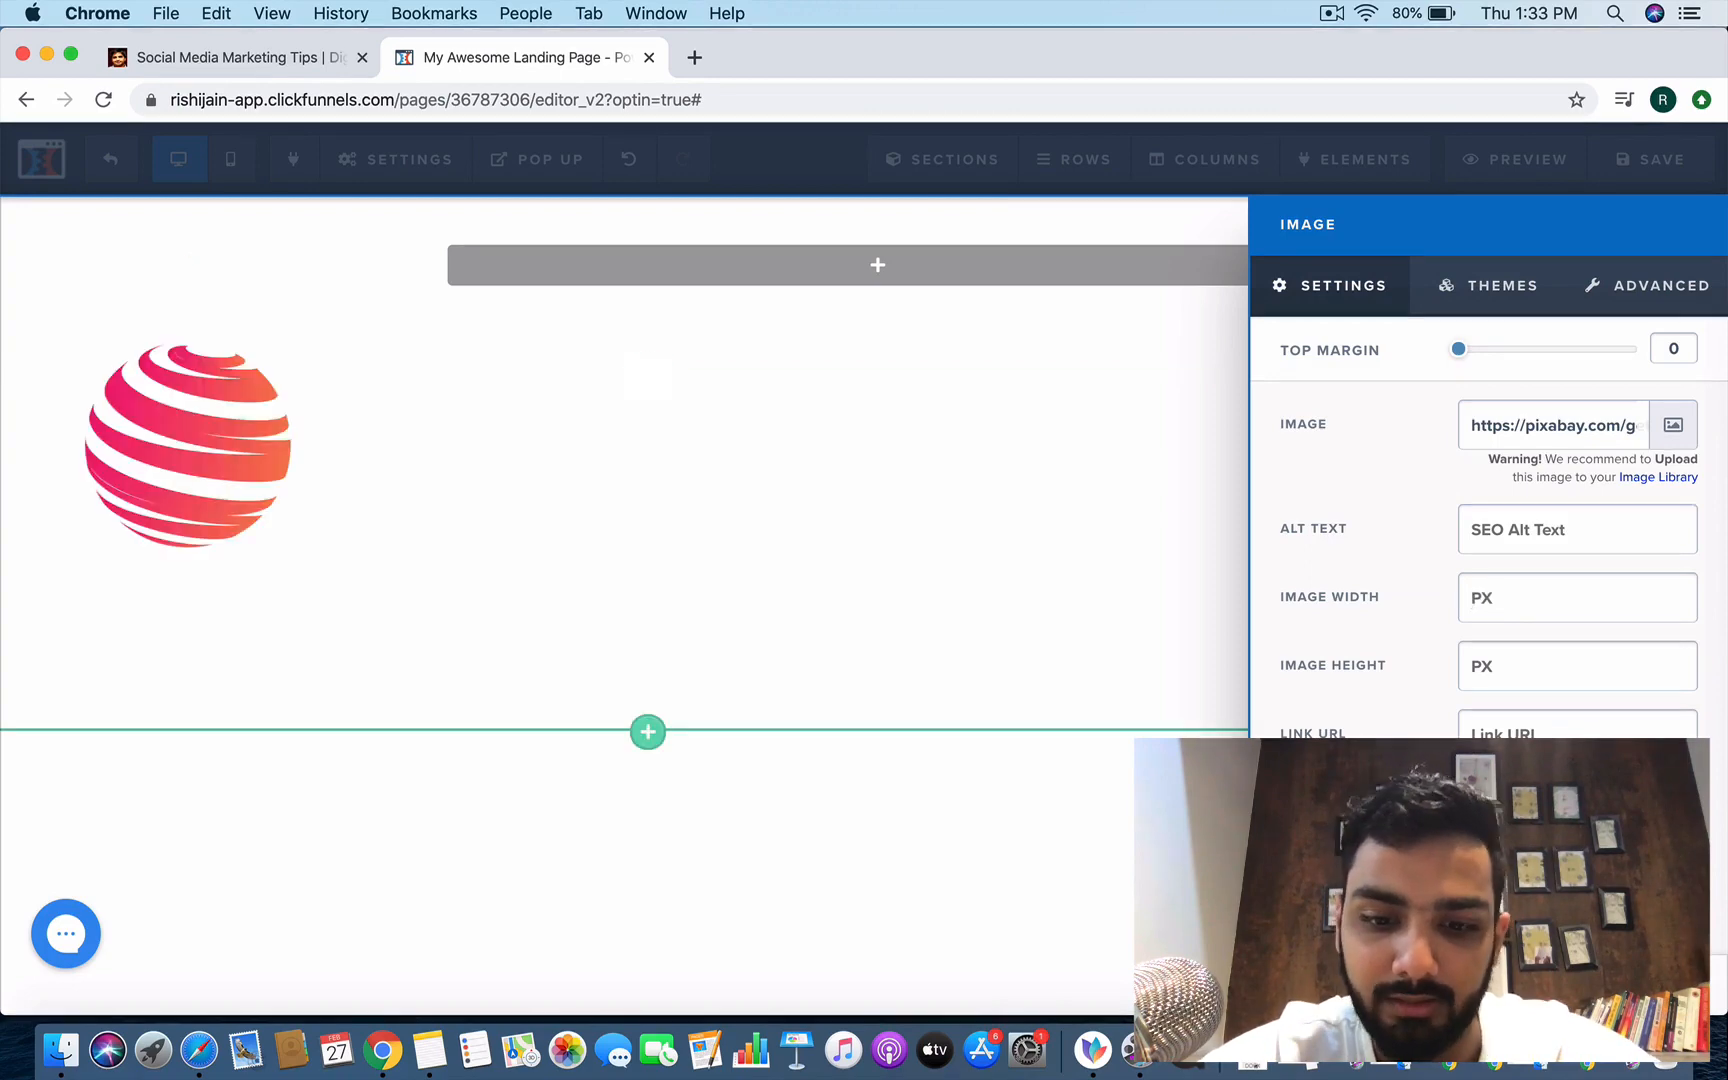
{"action": "type", "text": "80"}
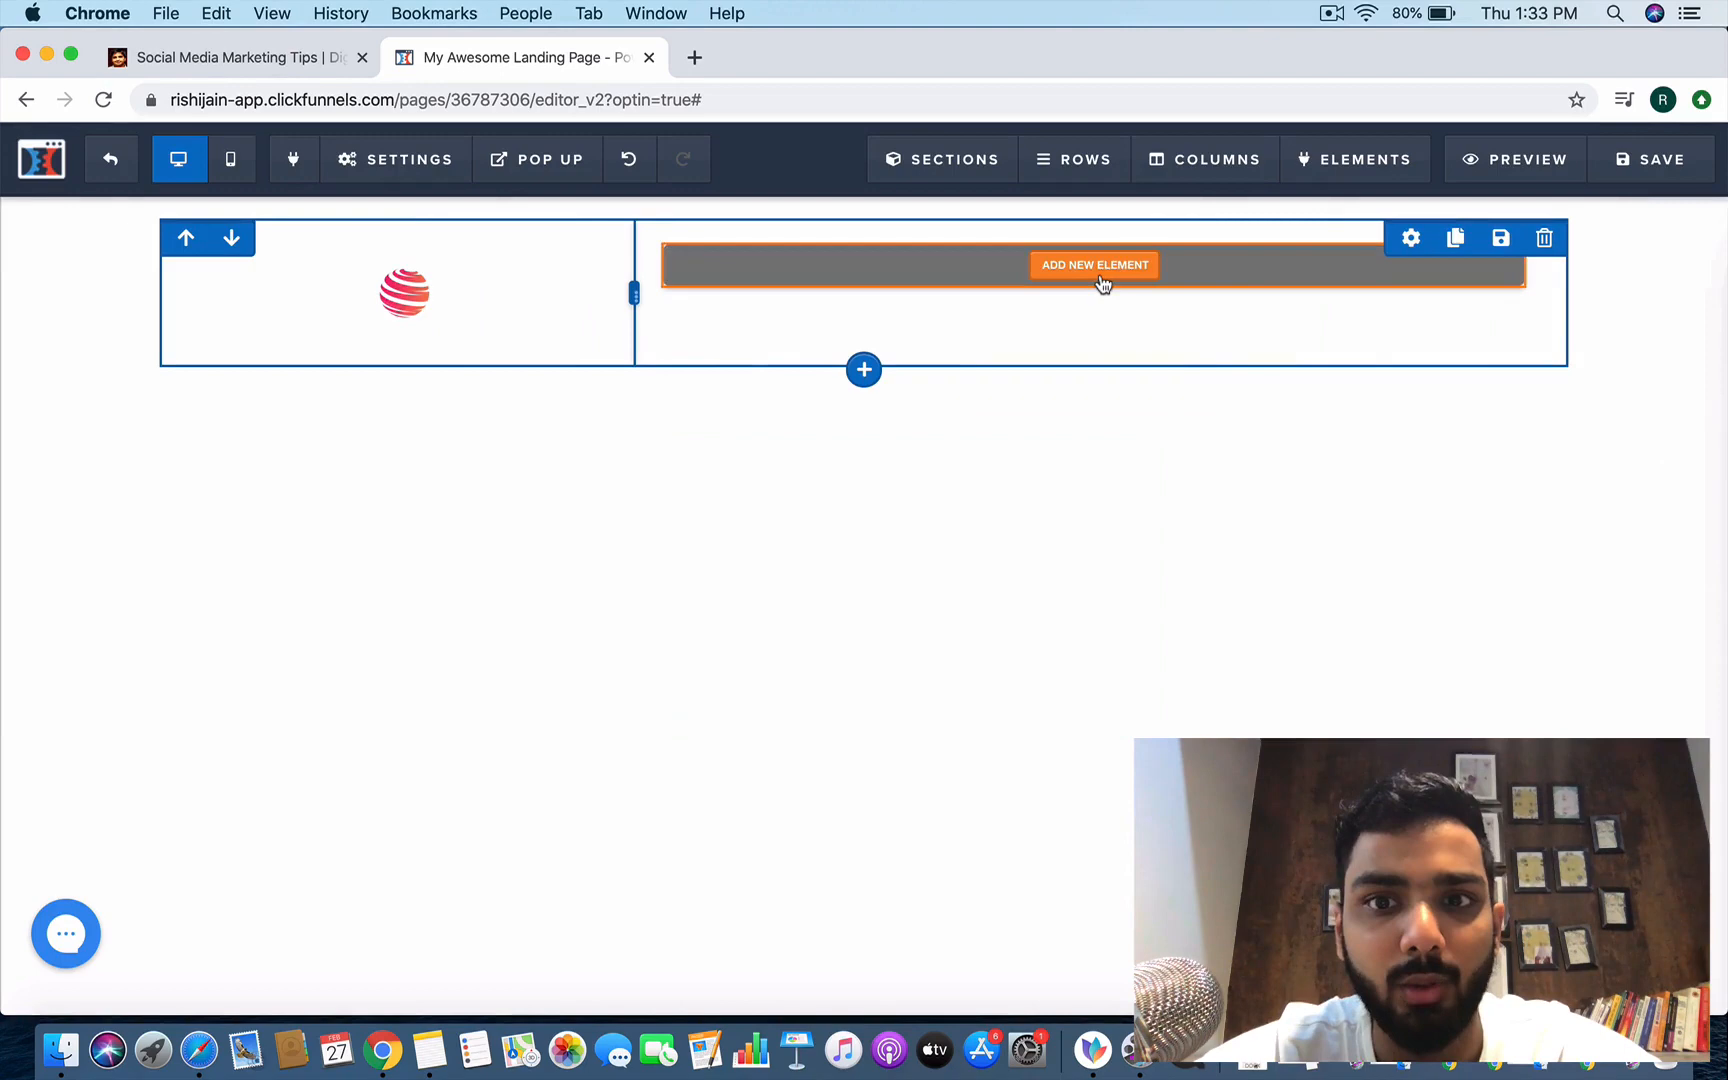
Add a Navigation element from the element list into the right column beside the logo.
{"action": "left_click", "coordinate": [1094, 264]}
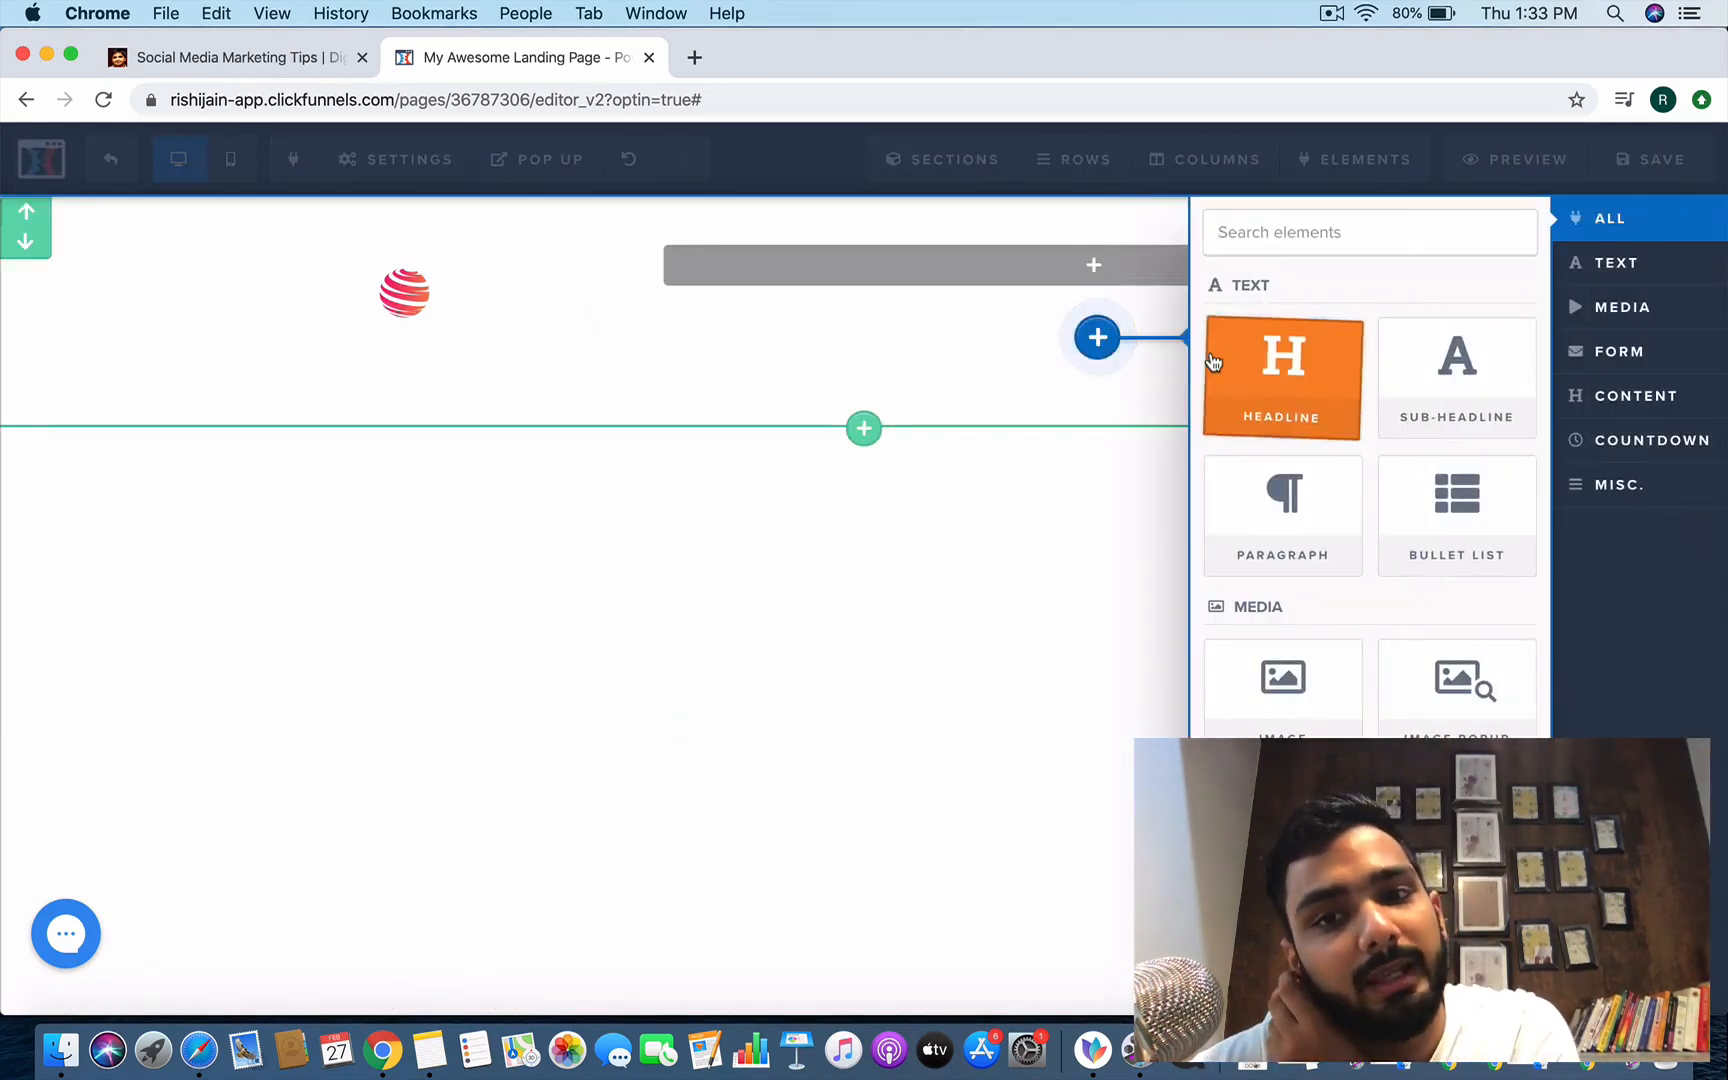
{"action": "mouse_move", "coordinate": [1092, 290]}
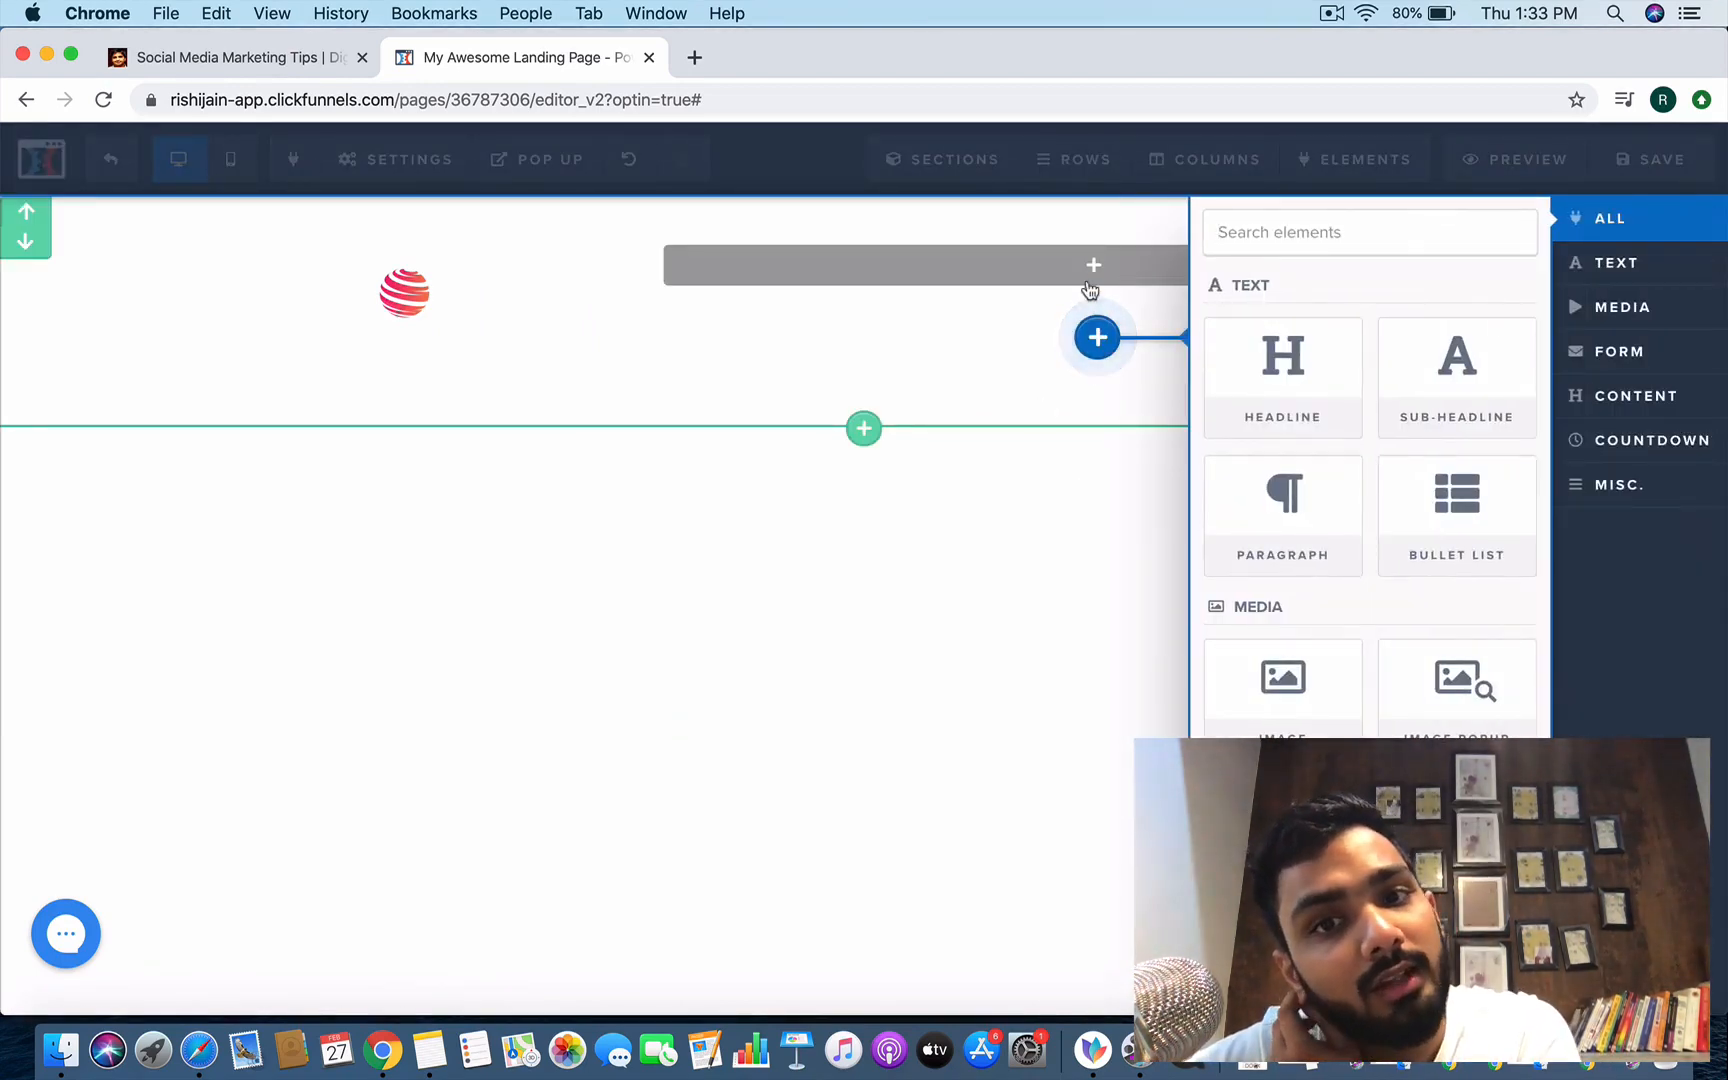
{"action": "scroll", "scroll_direction": "down", "scroll_amount": 3}
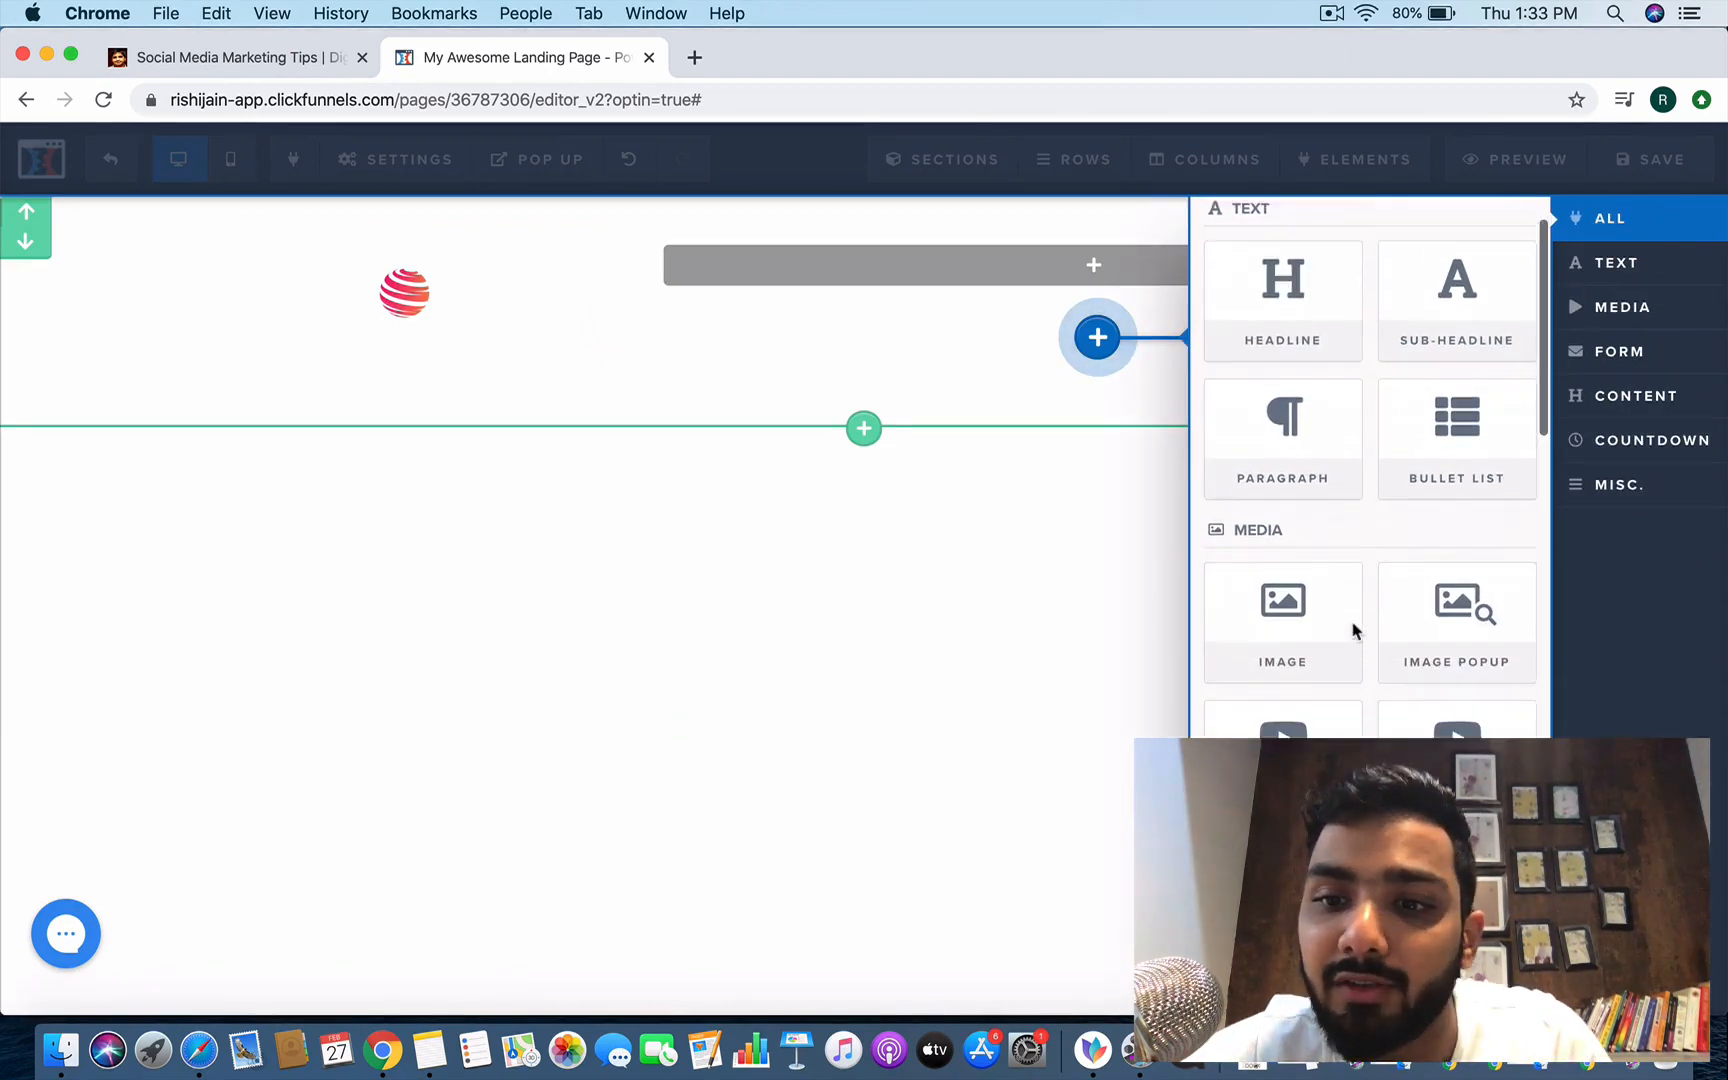
{"action": "scroll", "scroll_direction": "down", "scroll_amount": 3}
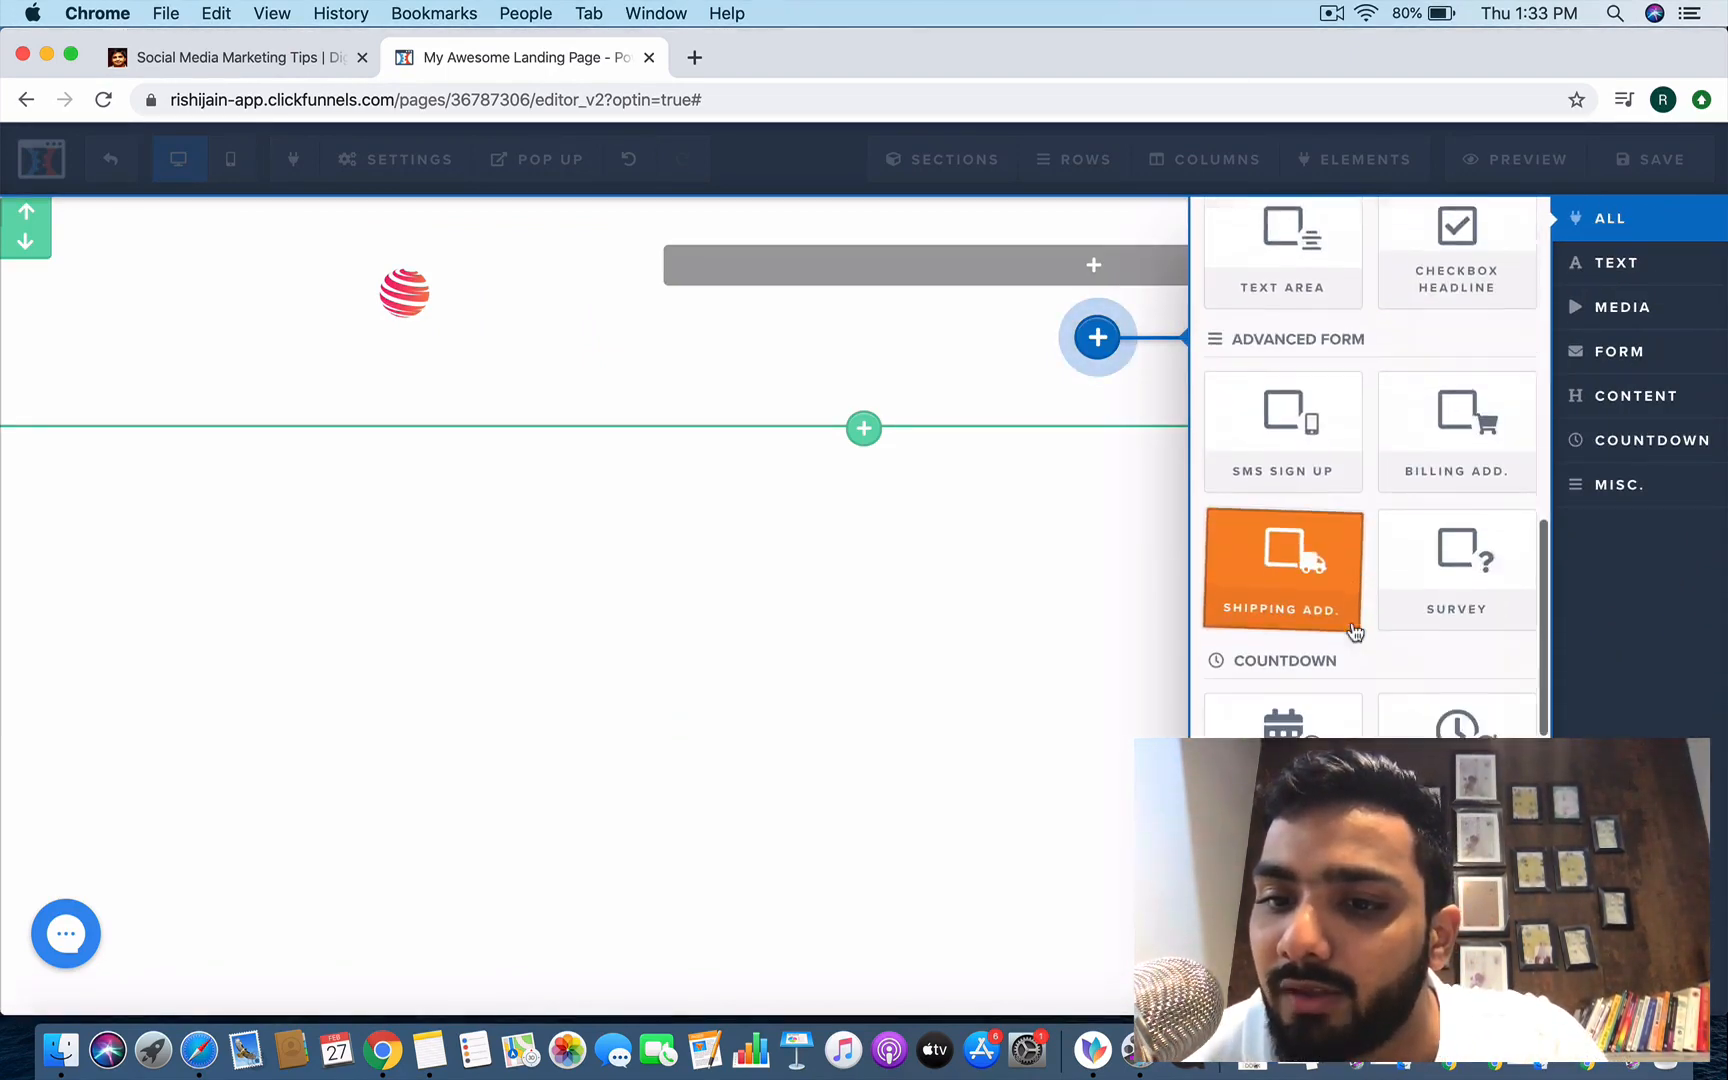
{"action": "scroll", "scroll_direction": "down", "scroll_amount": 3}
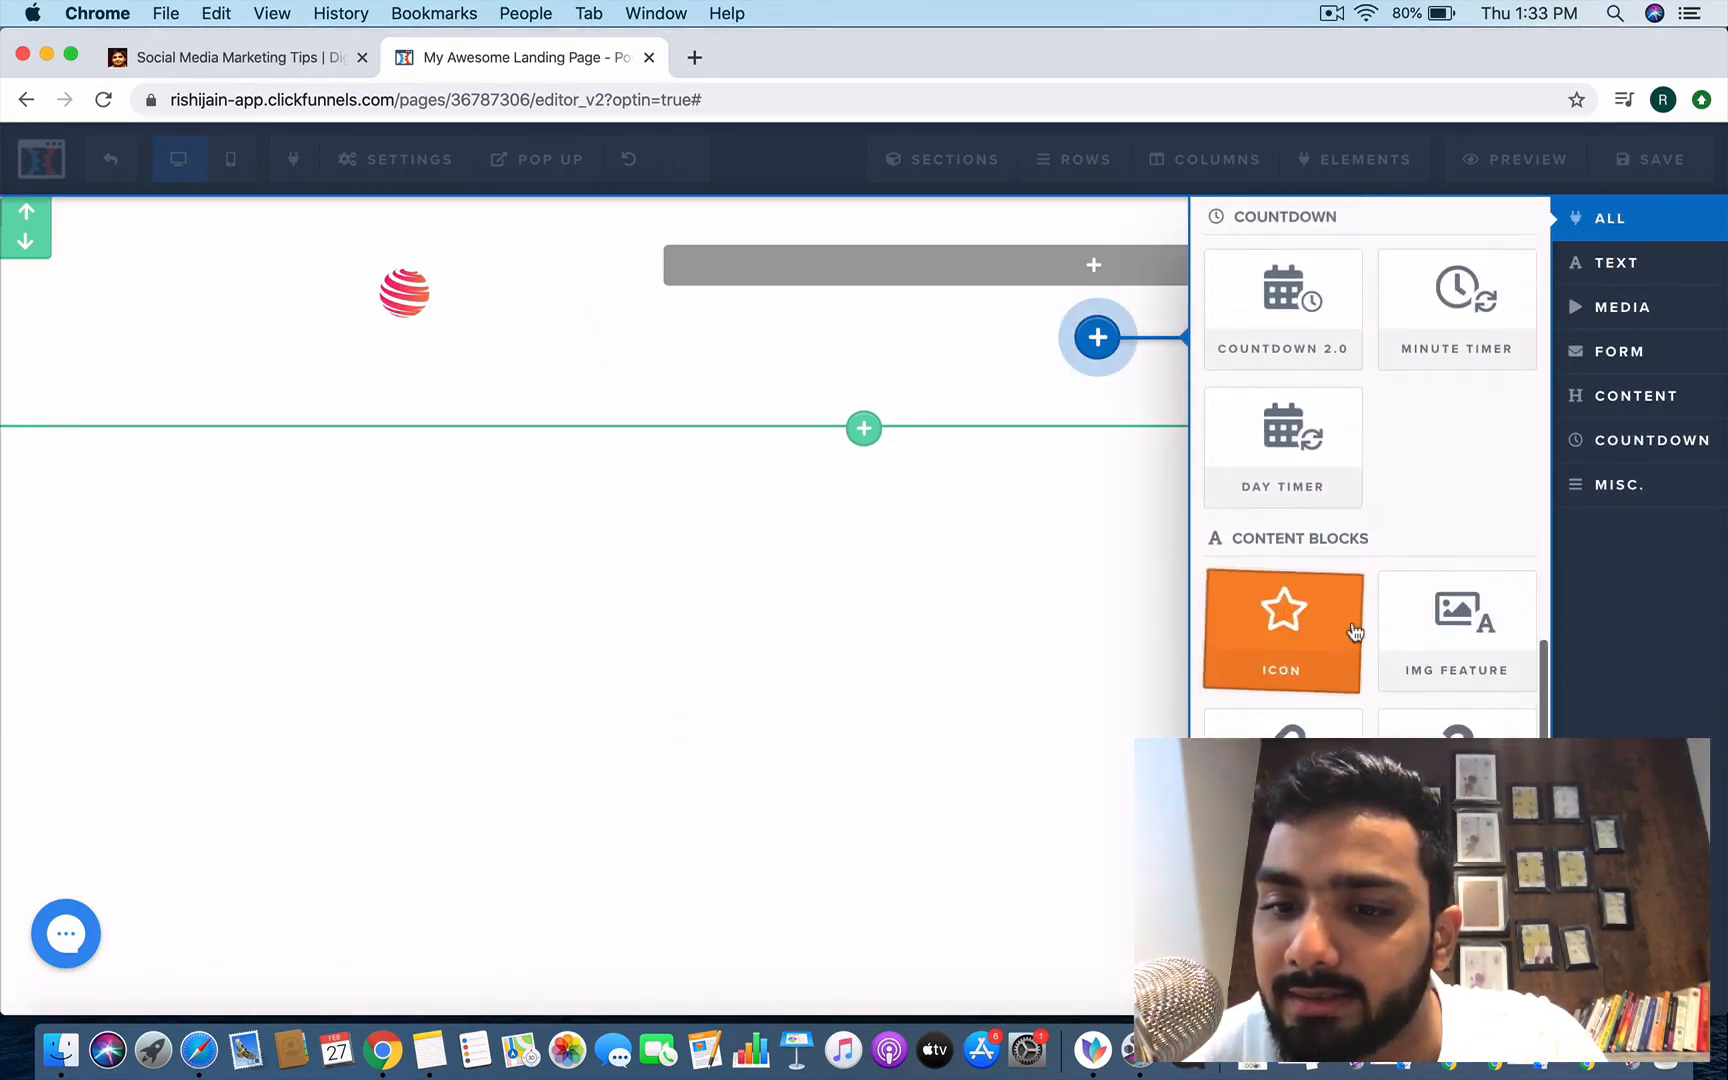
{"action": "scroll", "scroll_direction": "down", "scroll_amount": 3}
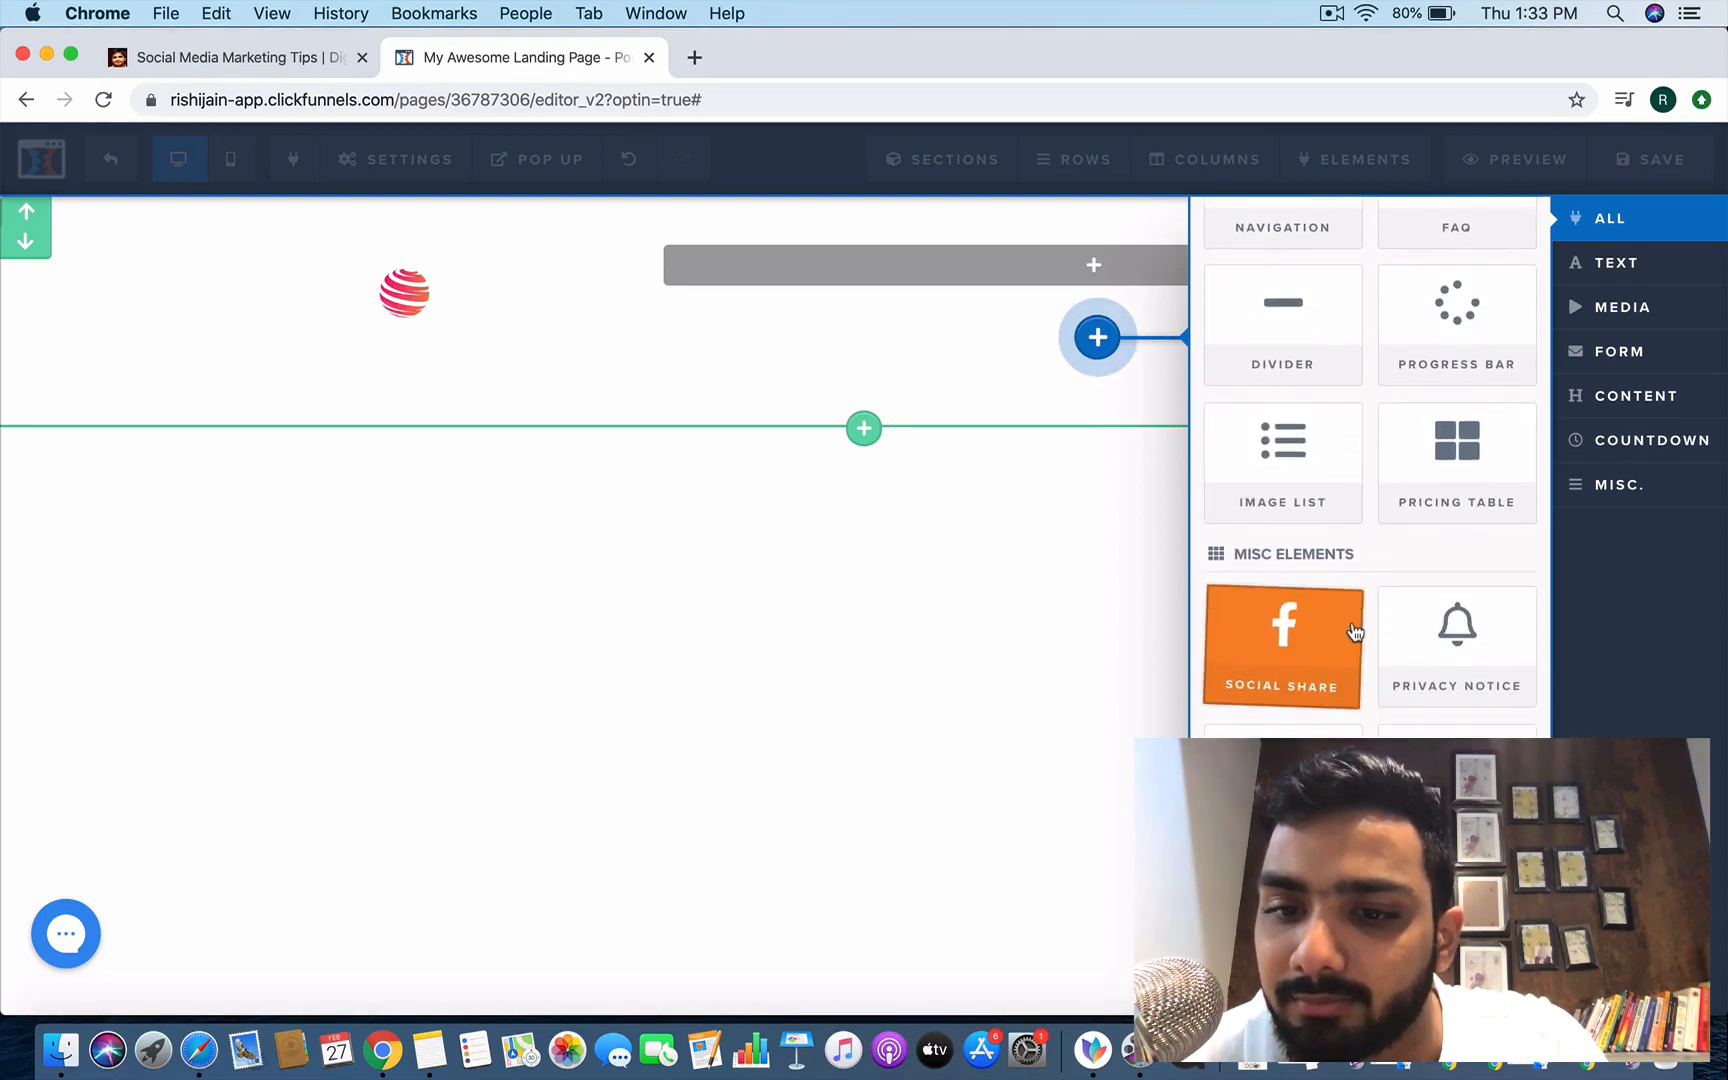
{"action": "scroll", "scroll_direction": "up", "scroll_amount": 3}
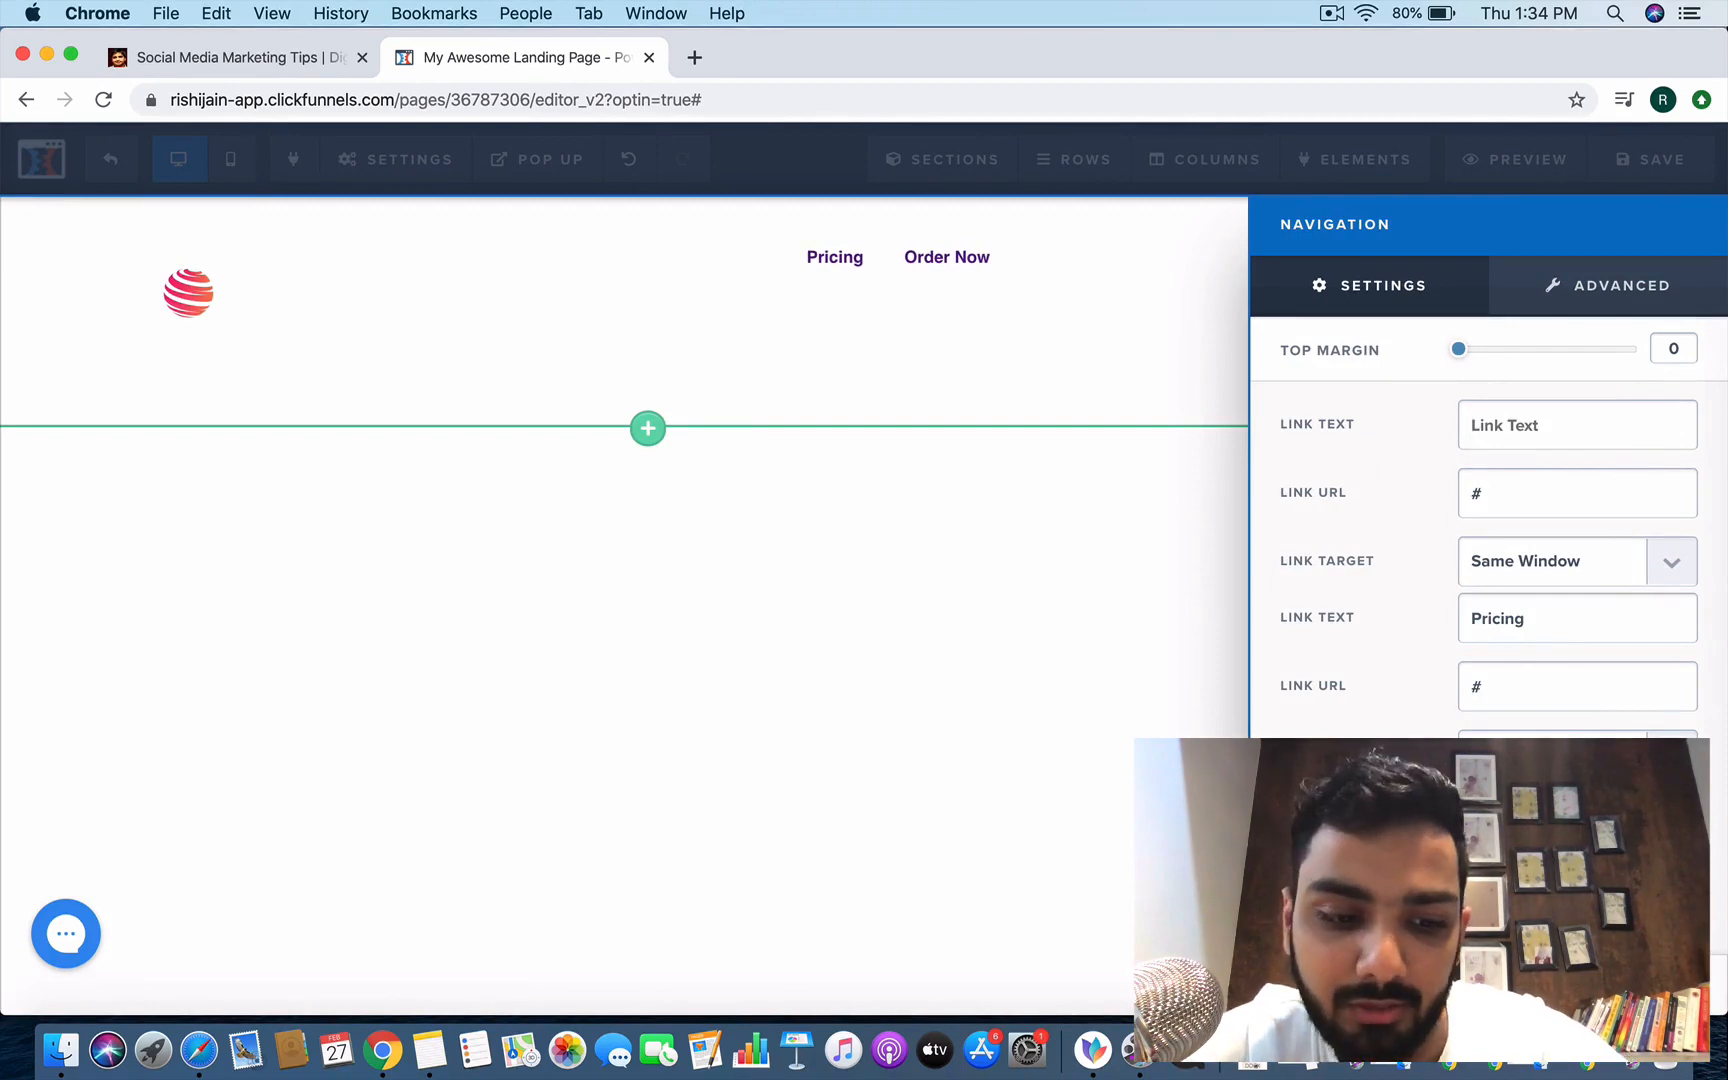
Set the first navigation link text to 'About' and adjust where it points in the menu settings.
{"action": "type", "text": "About"}
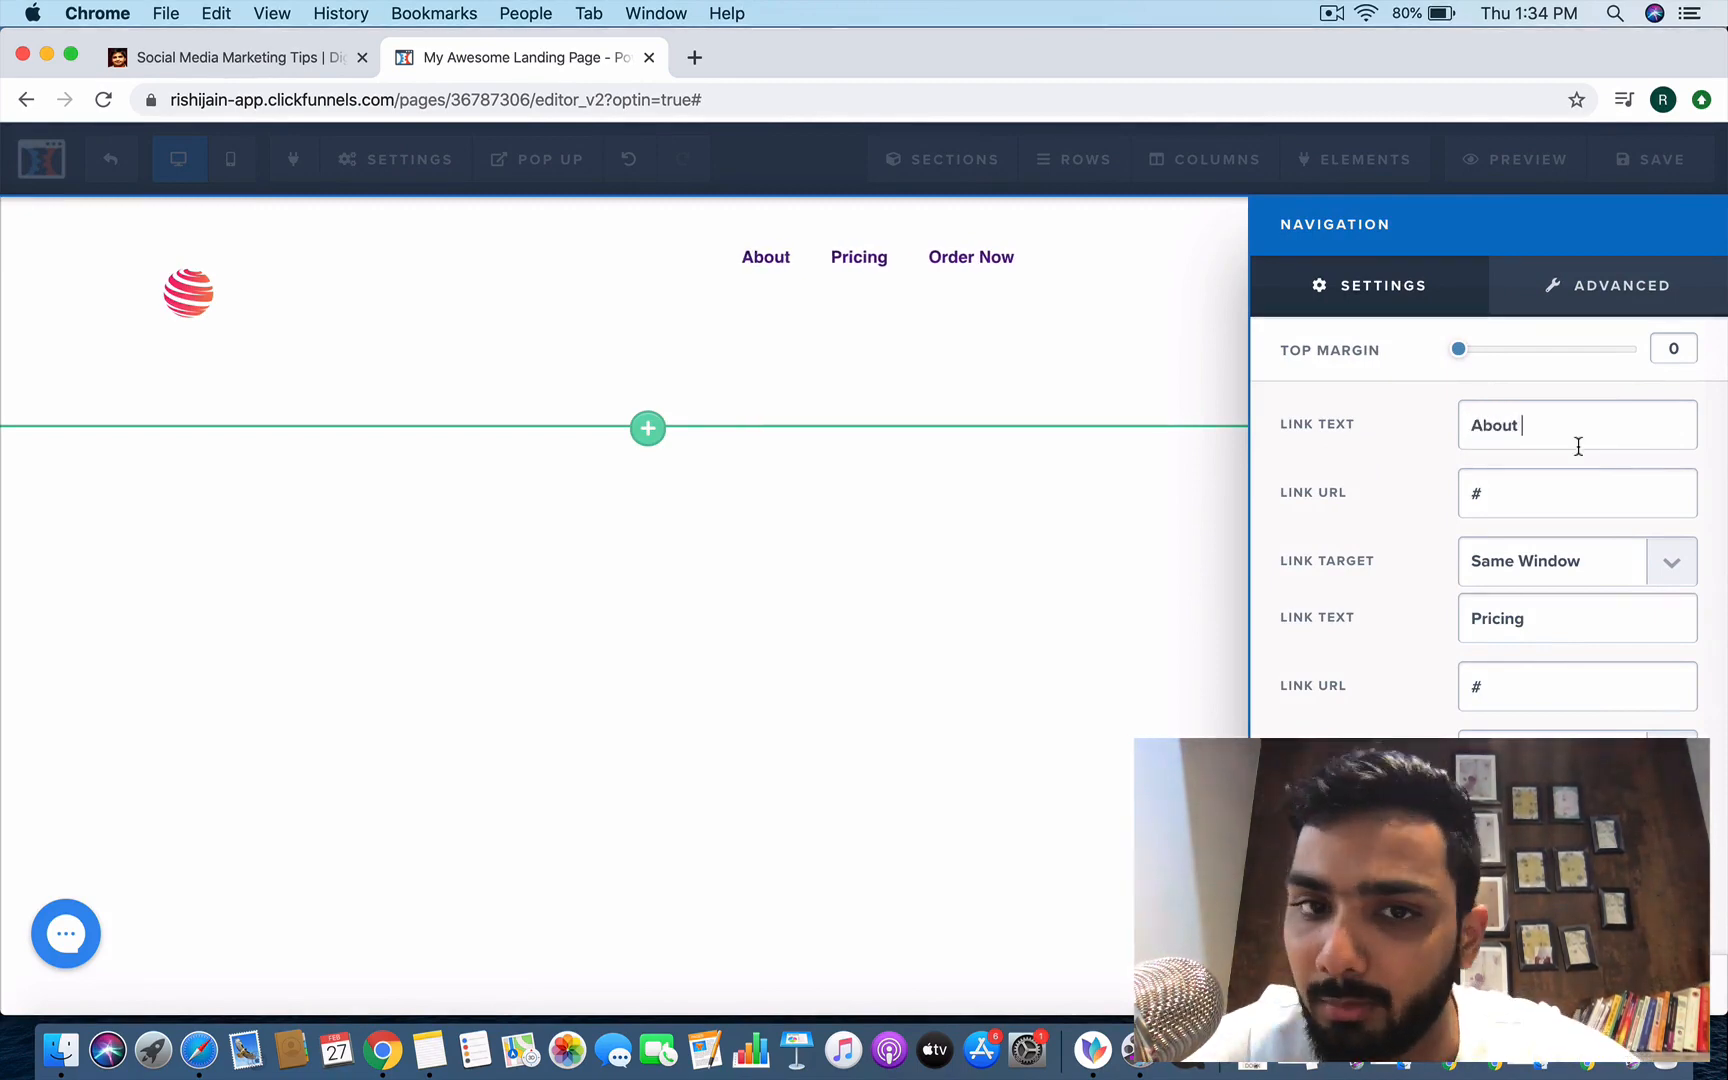
{"action": "left_click", "coordinate": [1576, 492]}
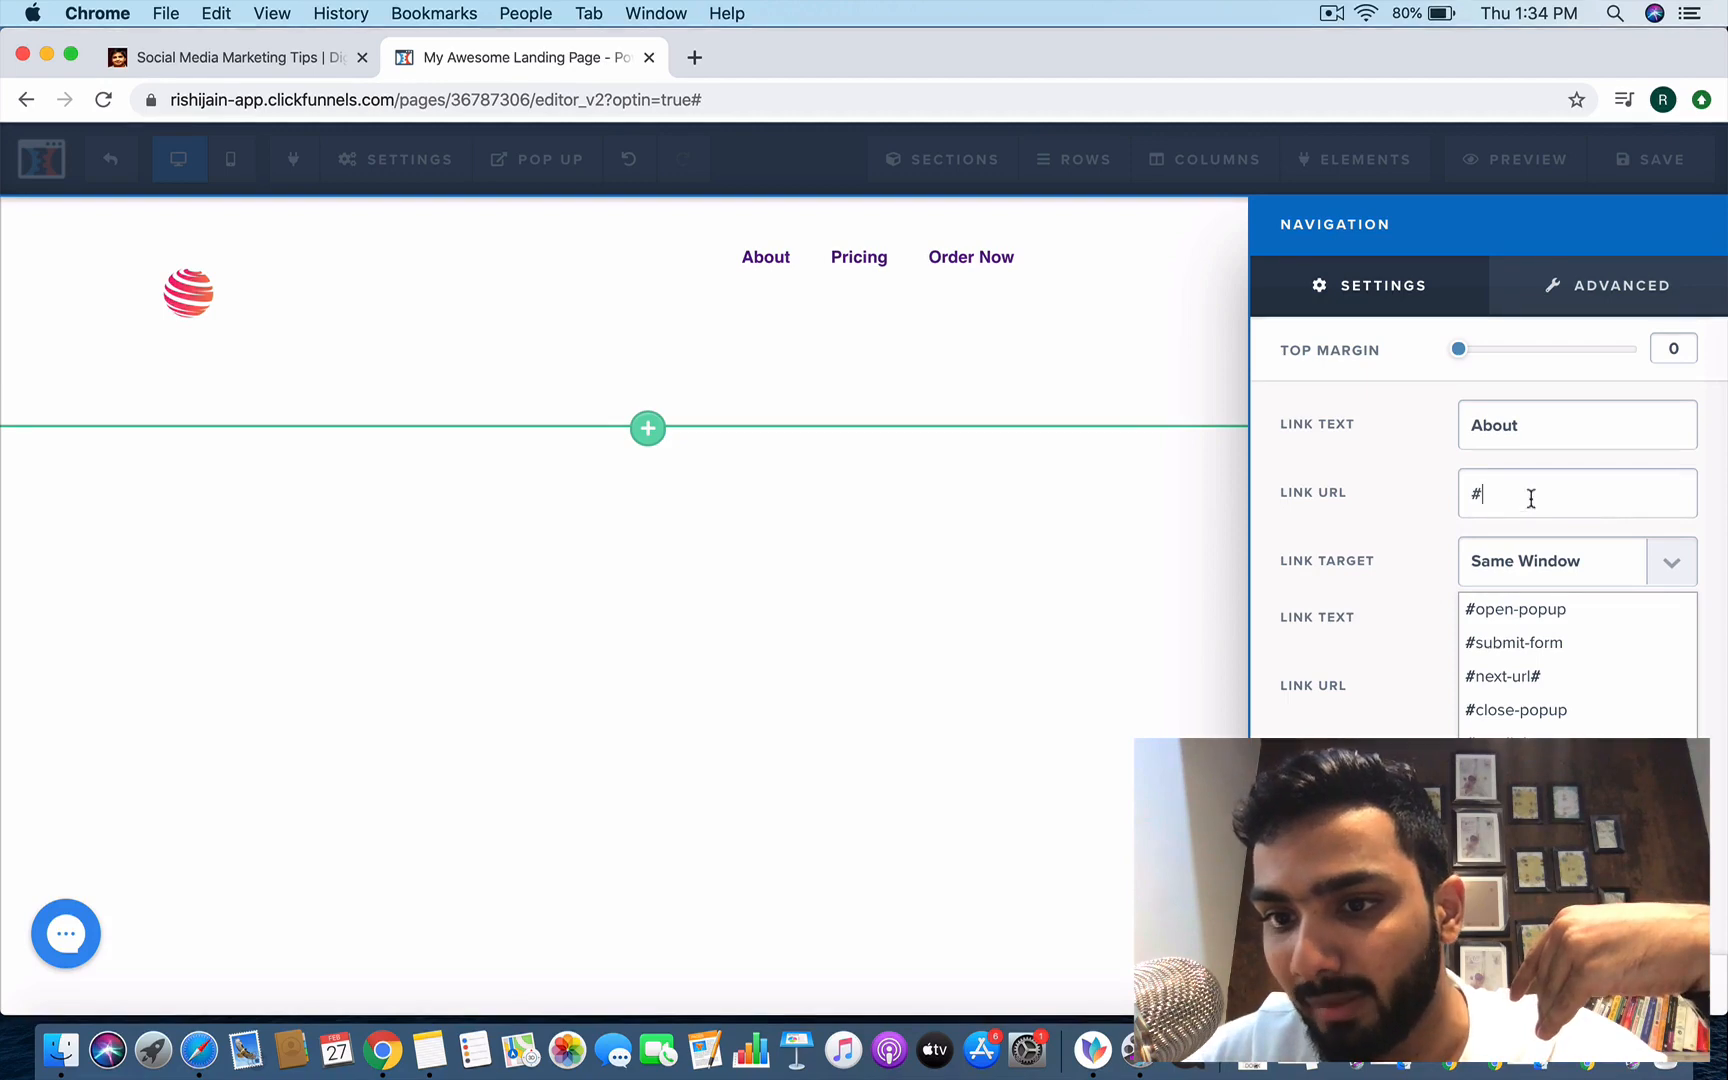
{"action": "mouse_move", "coordinate": [1106, 520]}
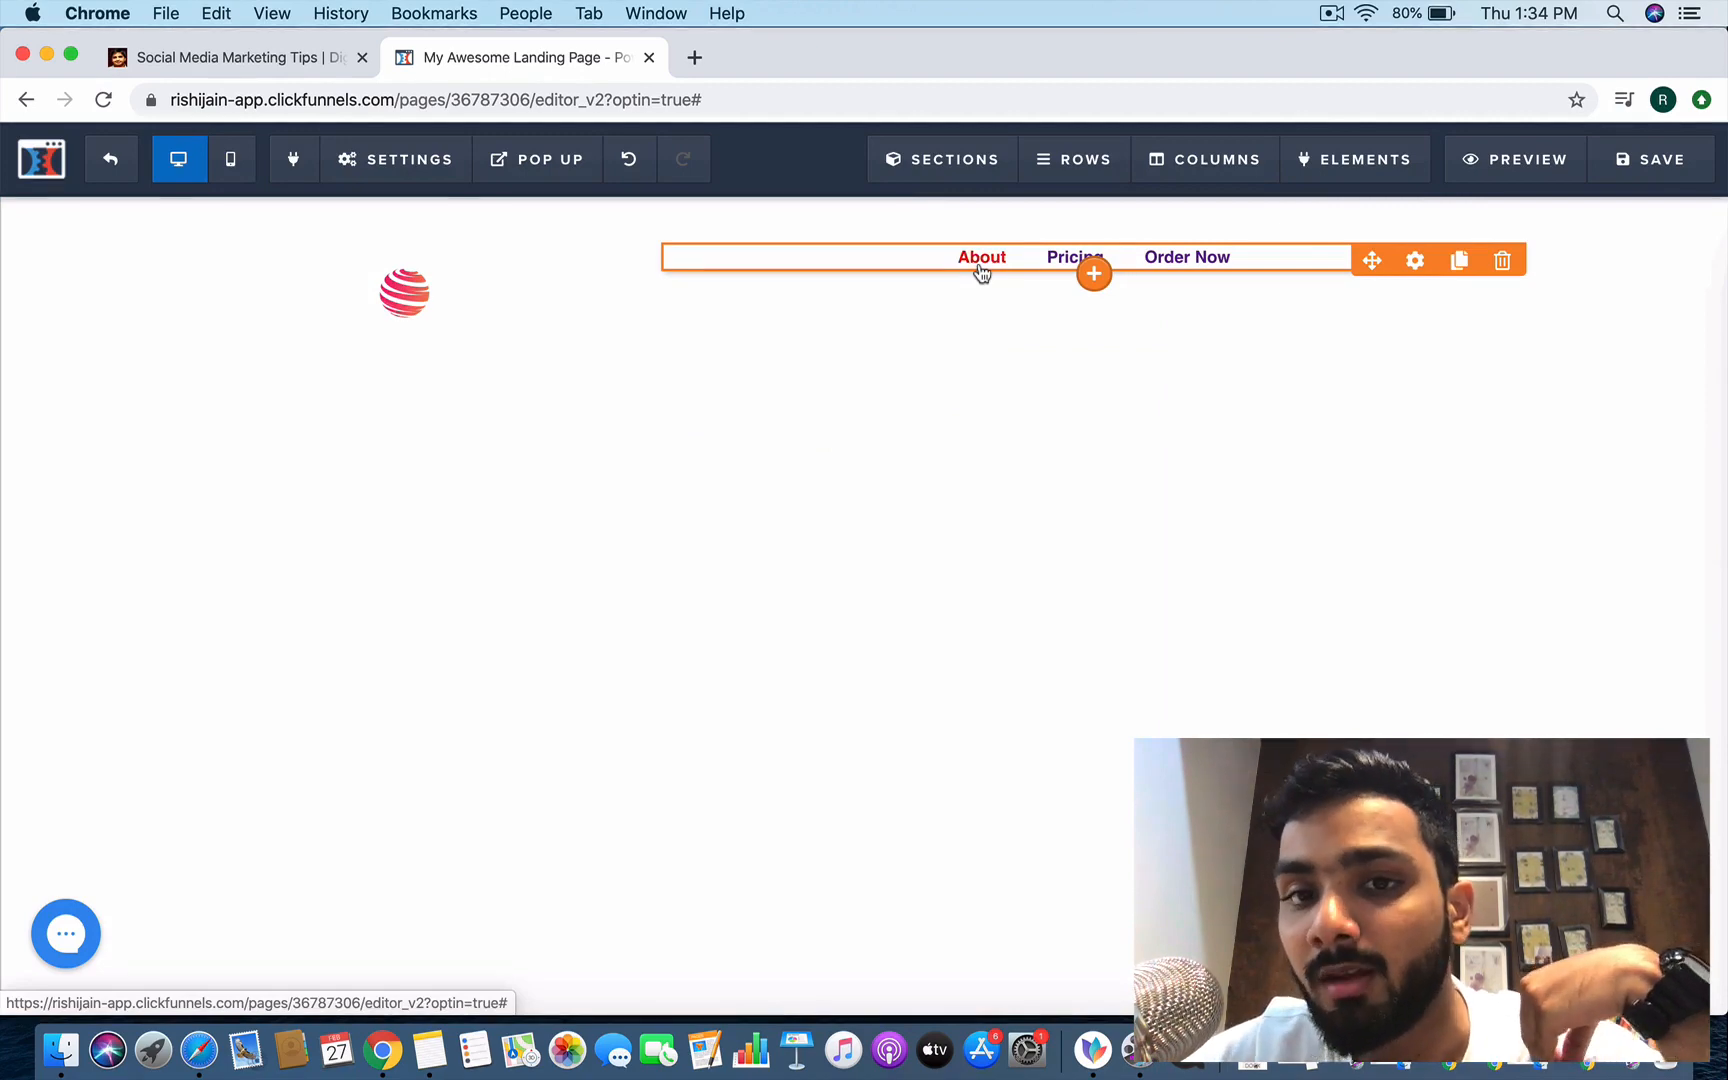
{"action": "left_click", "coordinate": [1414, 260]}
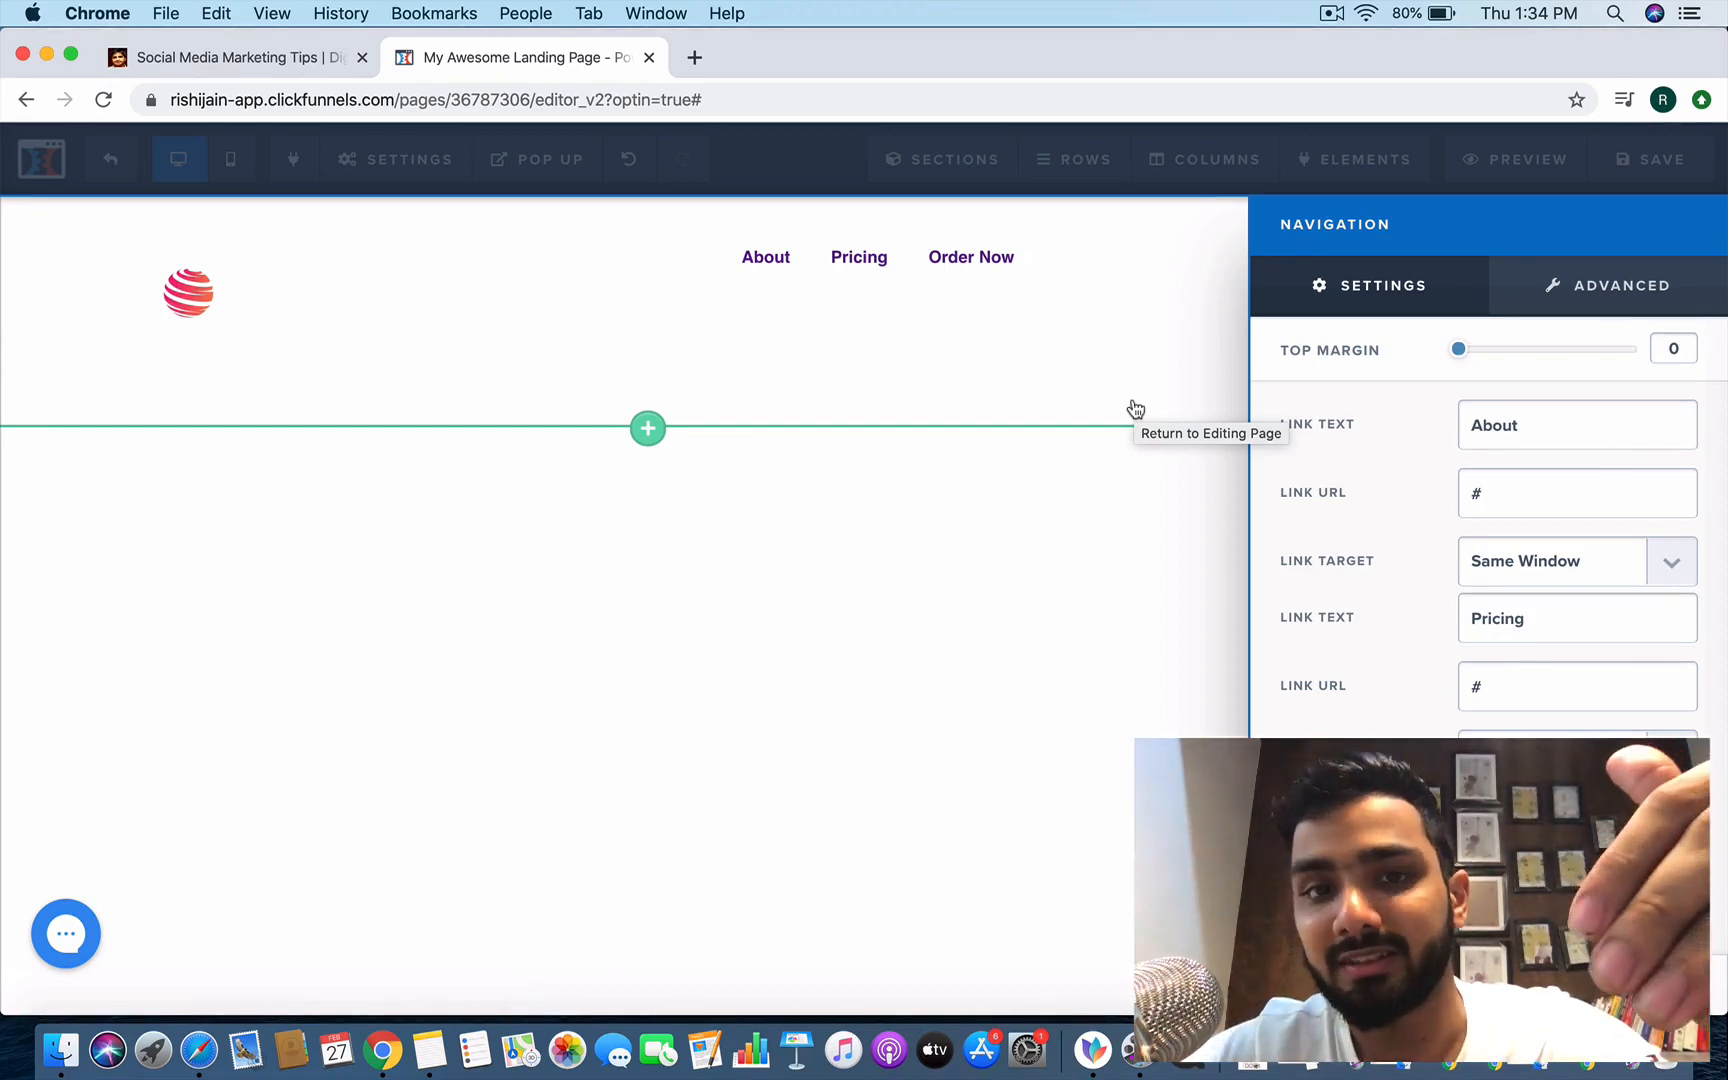
{"action": "mouse_move", "coordinate": [1096, 480]}
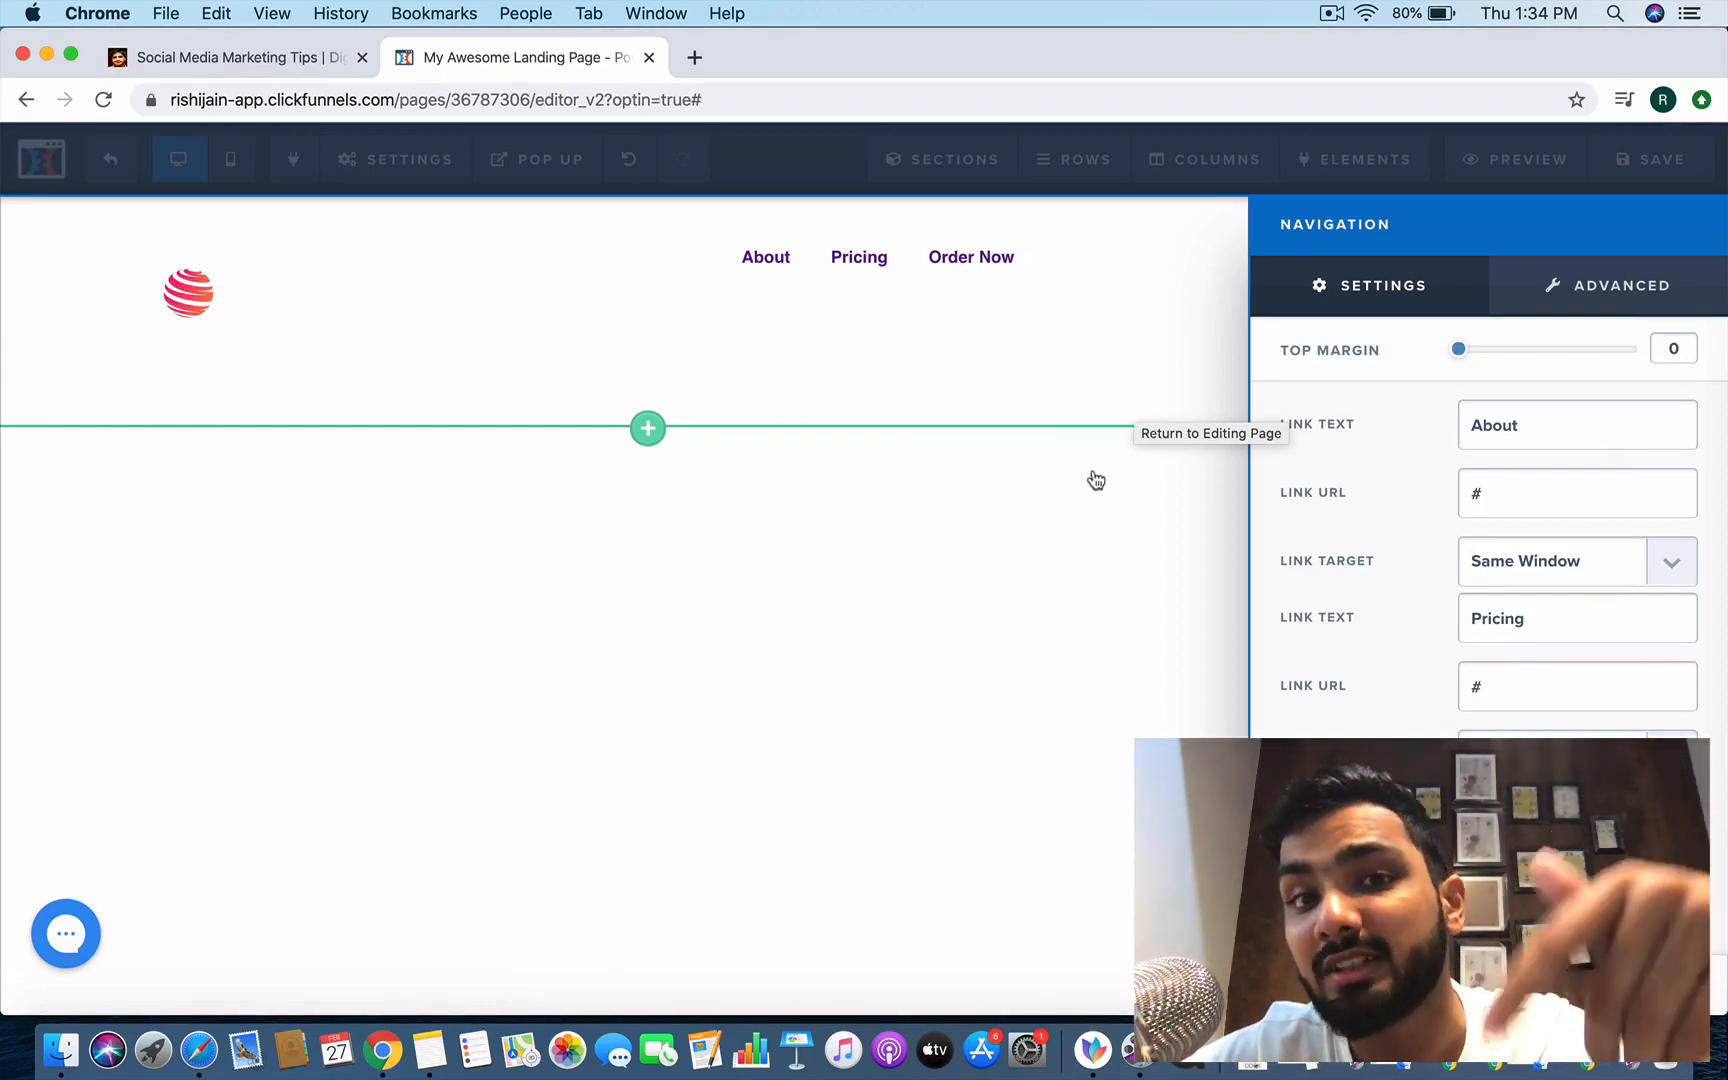
{"action": "left_click", "coordinate": [1576, 492]}
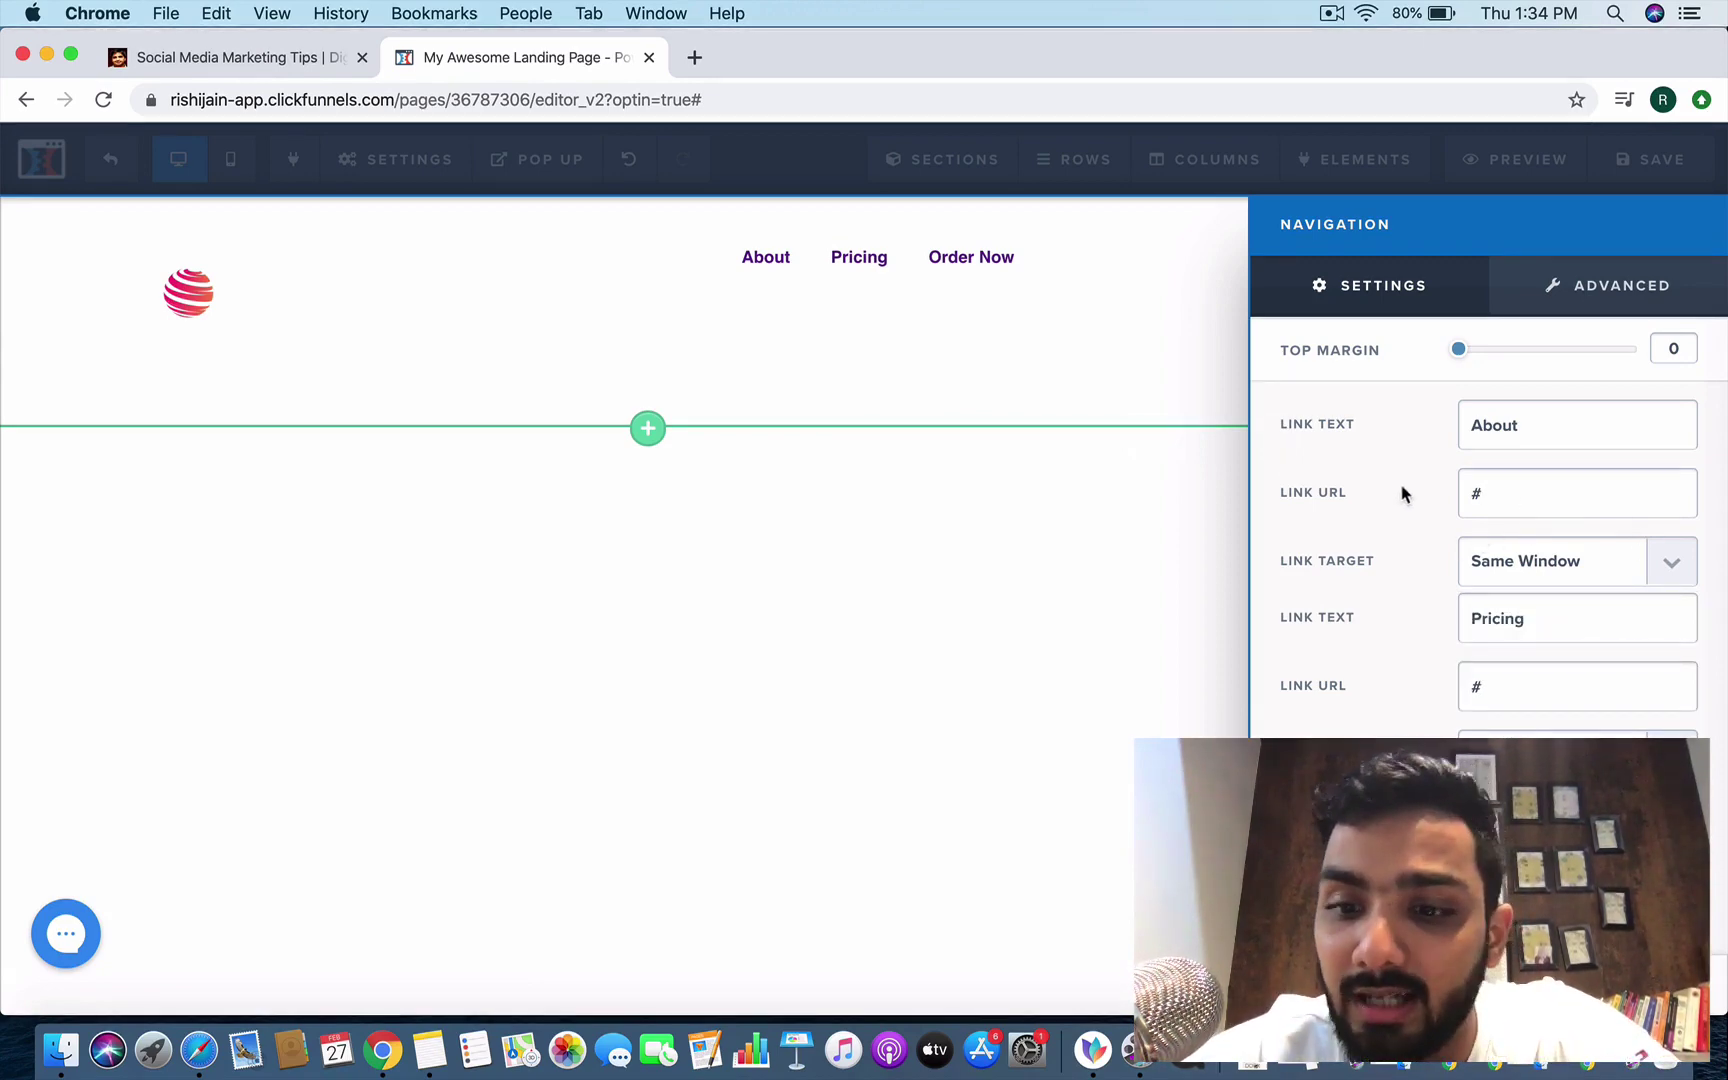
{"action": "left_click", "coordinate": [998, 306]}
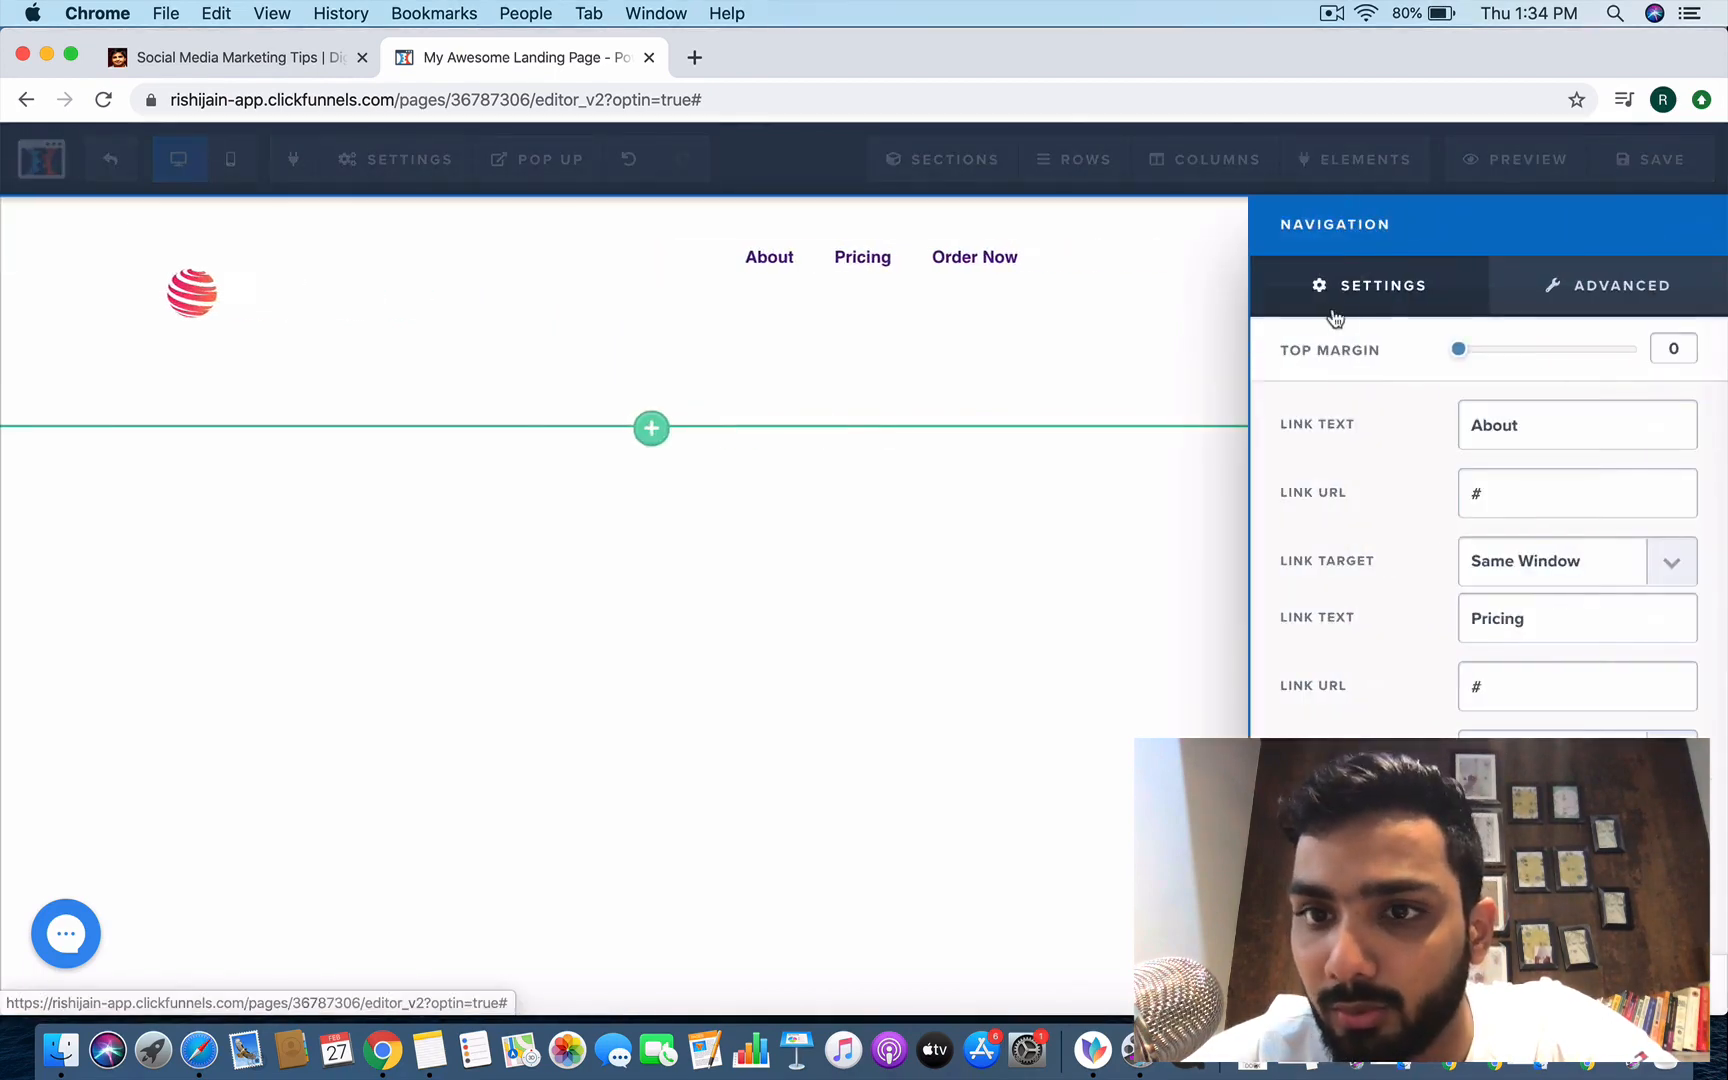
{"action": "left_click", "coordinate": [1604, 286]}
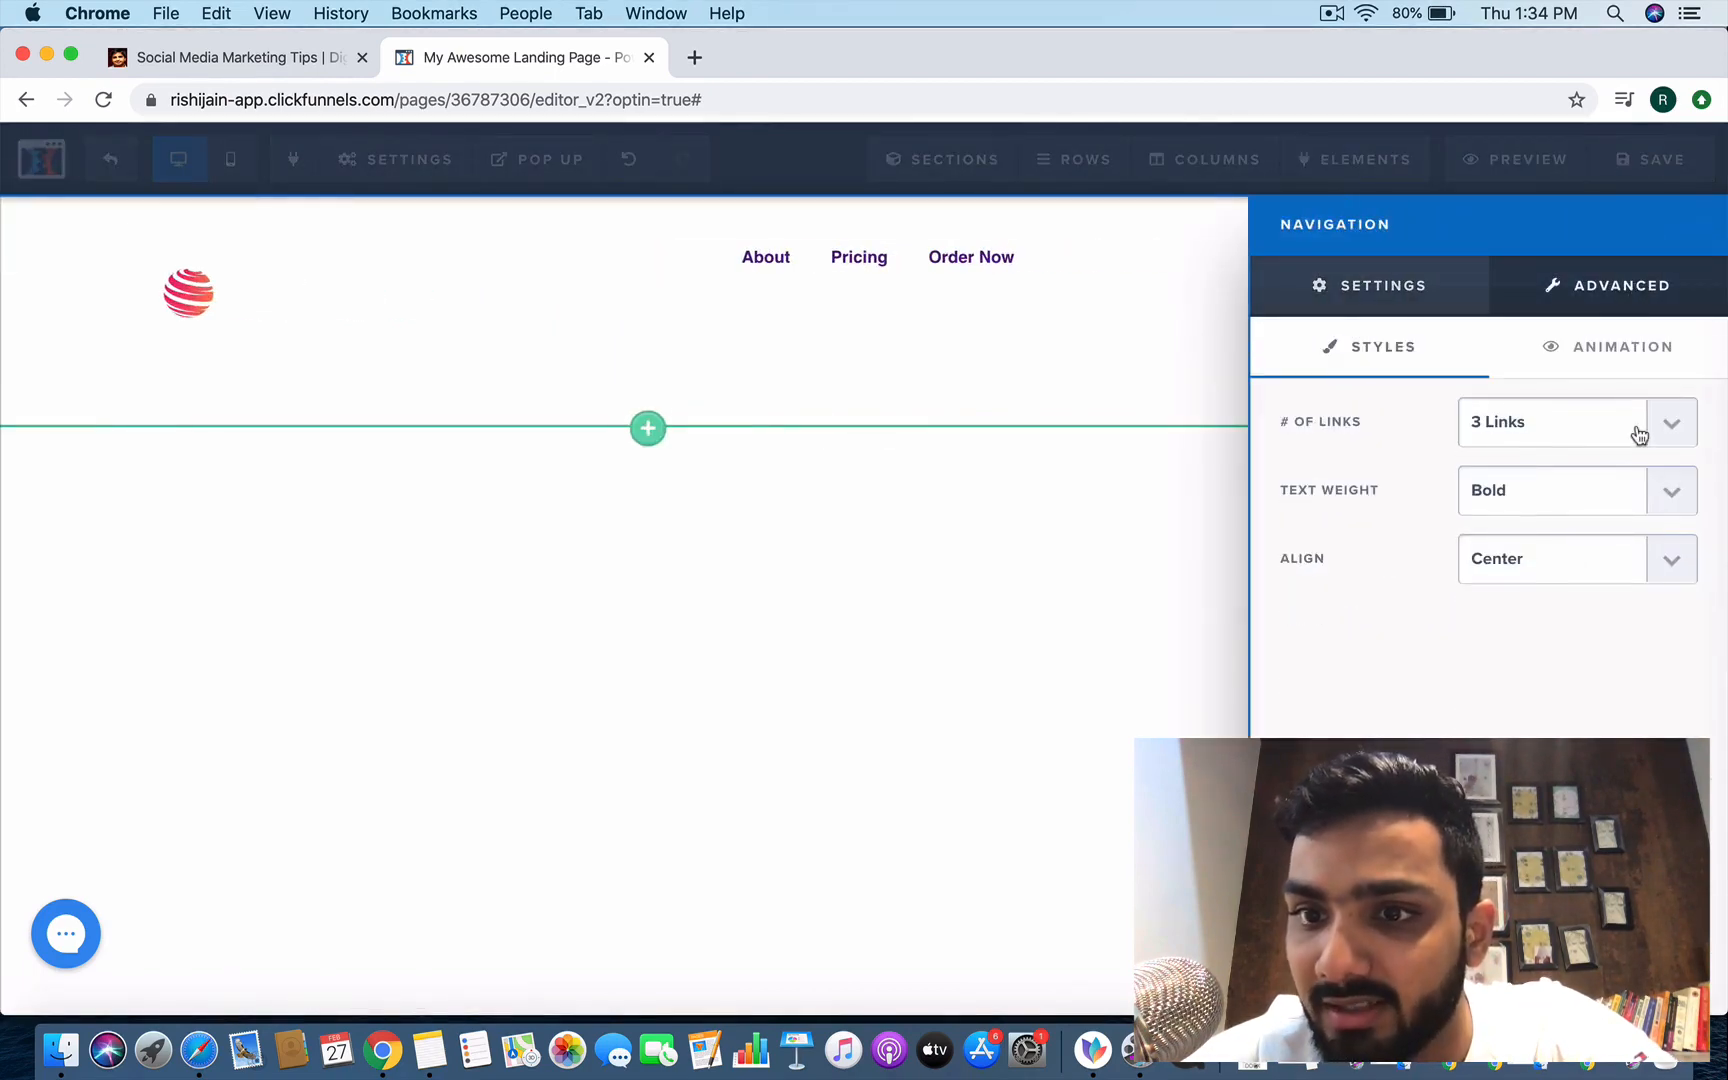
Change the navigation's # of Links from 3 to 5, adding About Us and Resources.
{"action": "left_click", "coordinate": [1668, 422]}
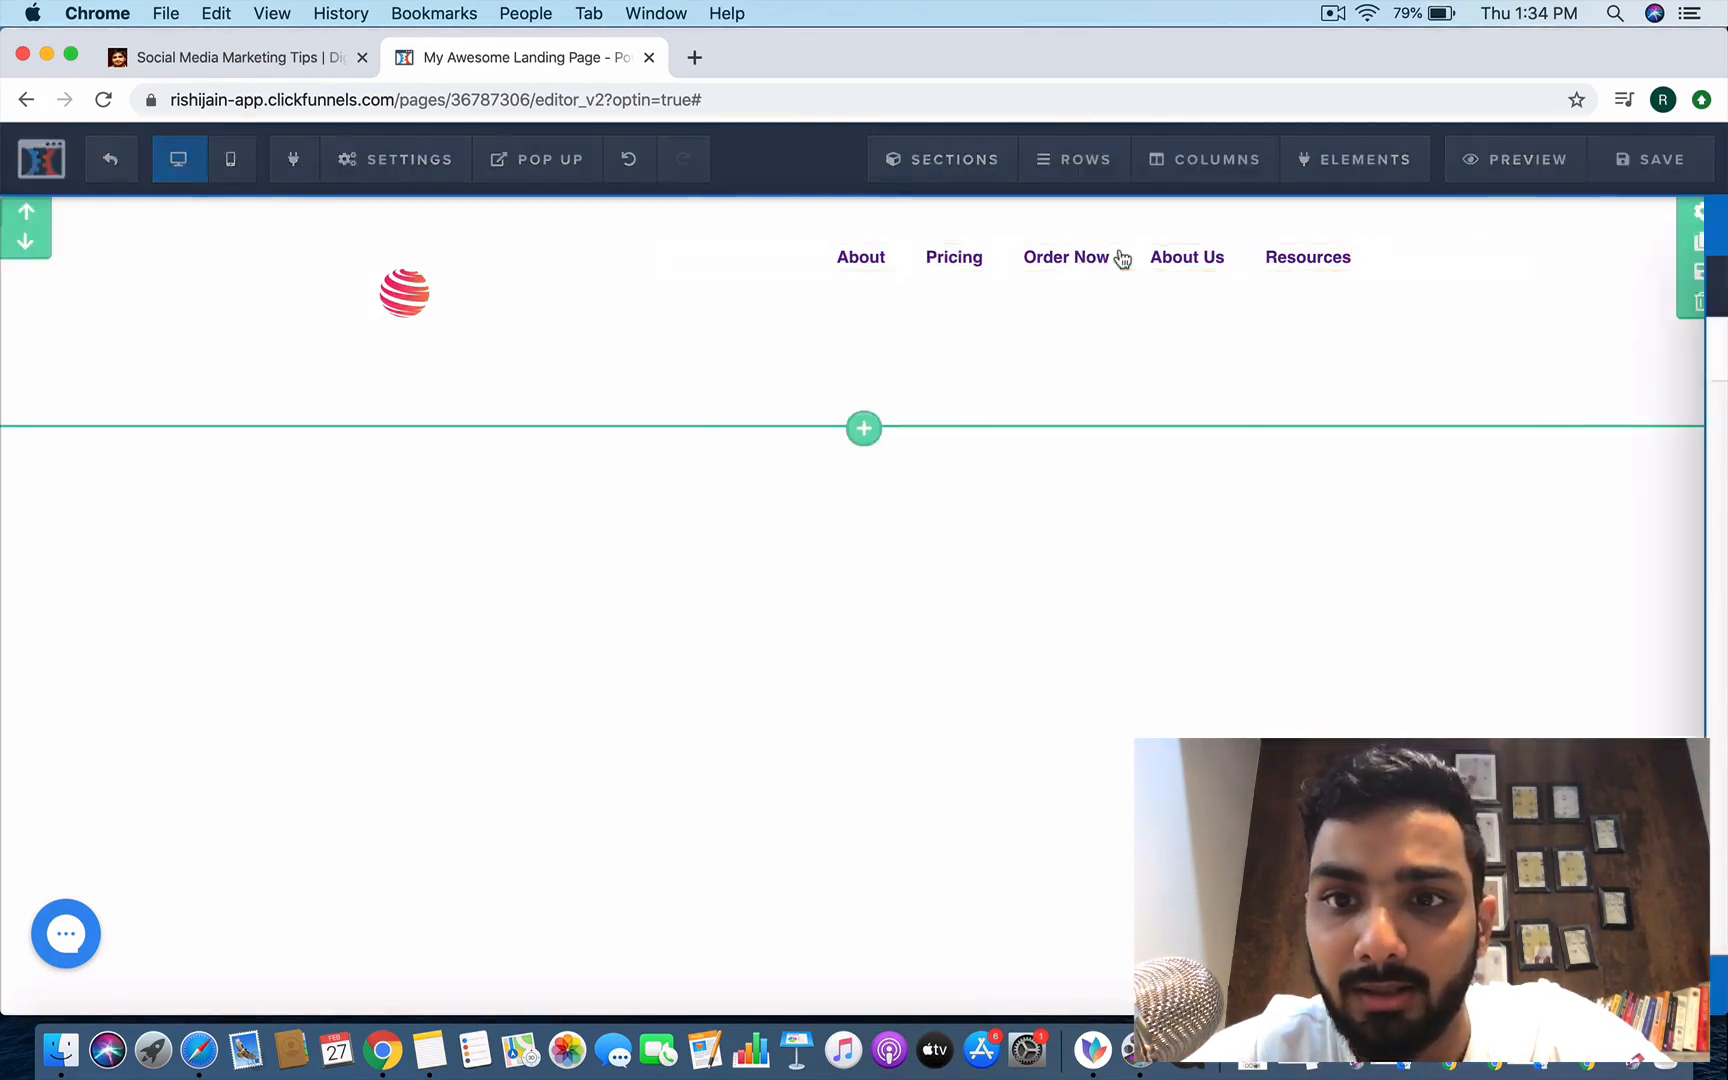
{"action": "left_click", "coordinate": [1080, 256]}
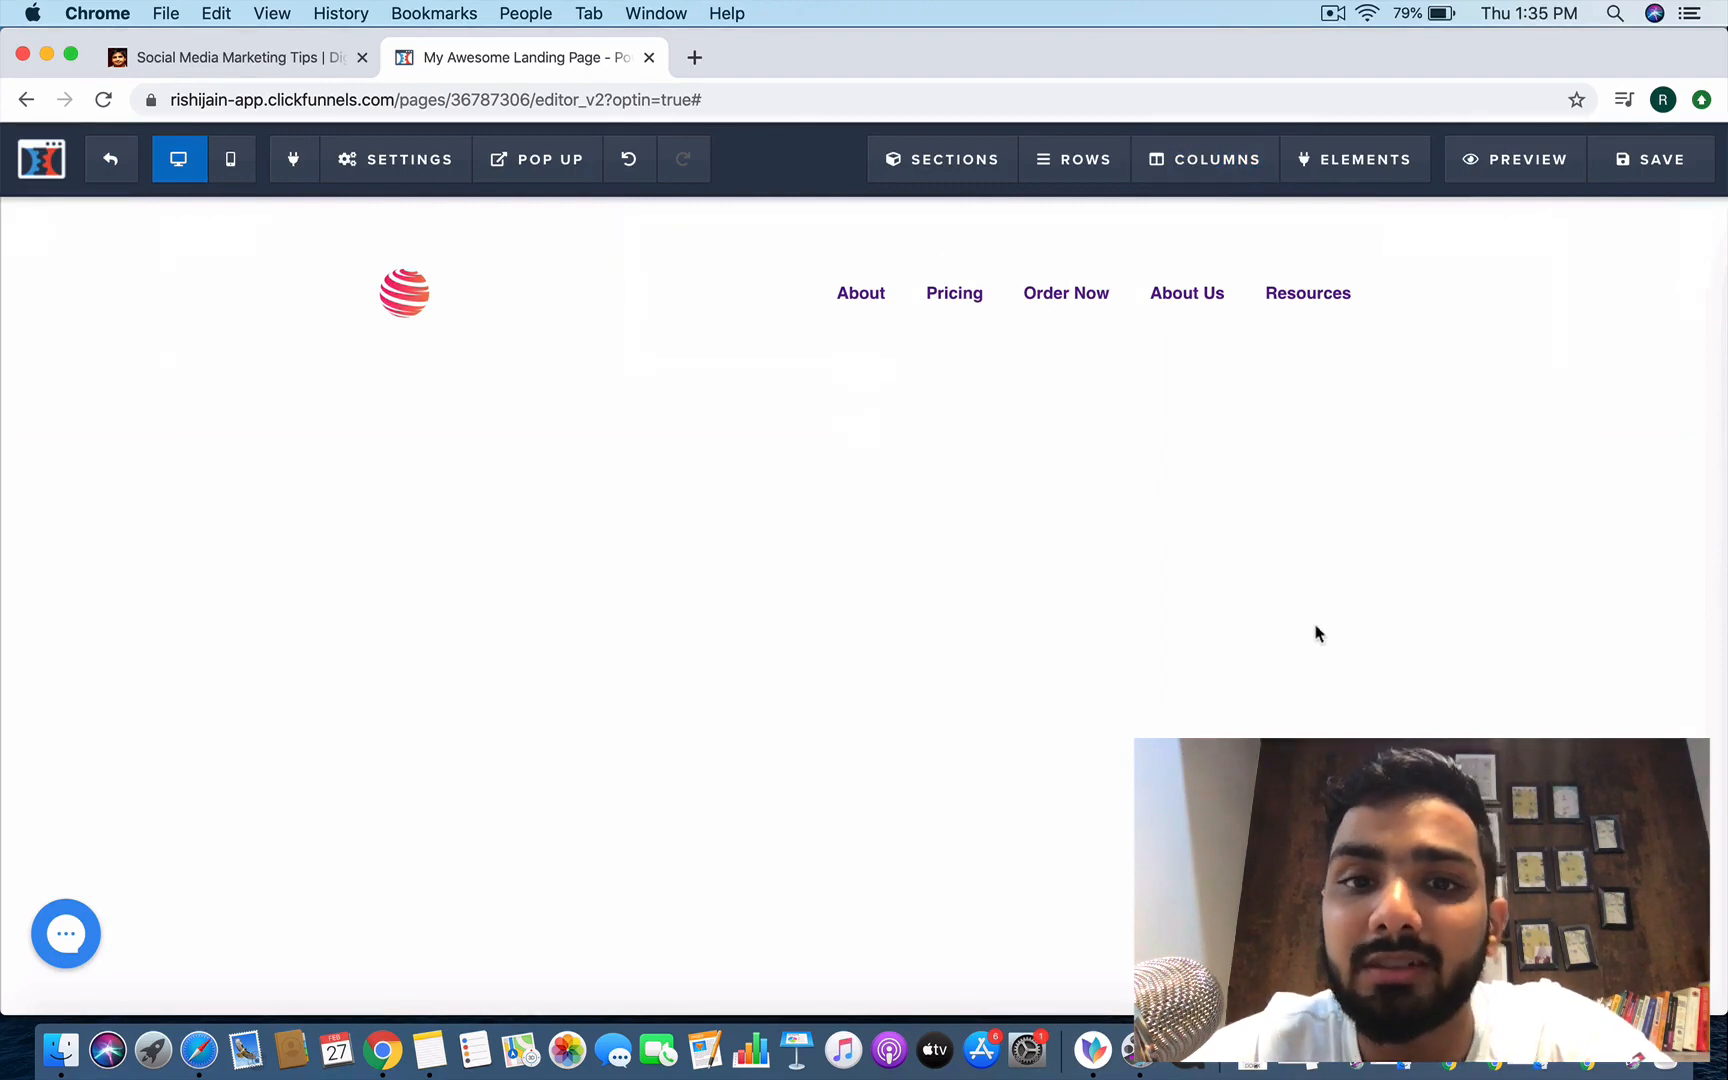
{"action": "mouse_move", "coordinate": [1014, 452]}
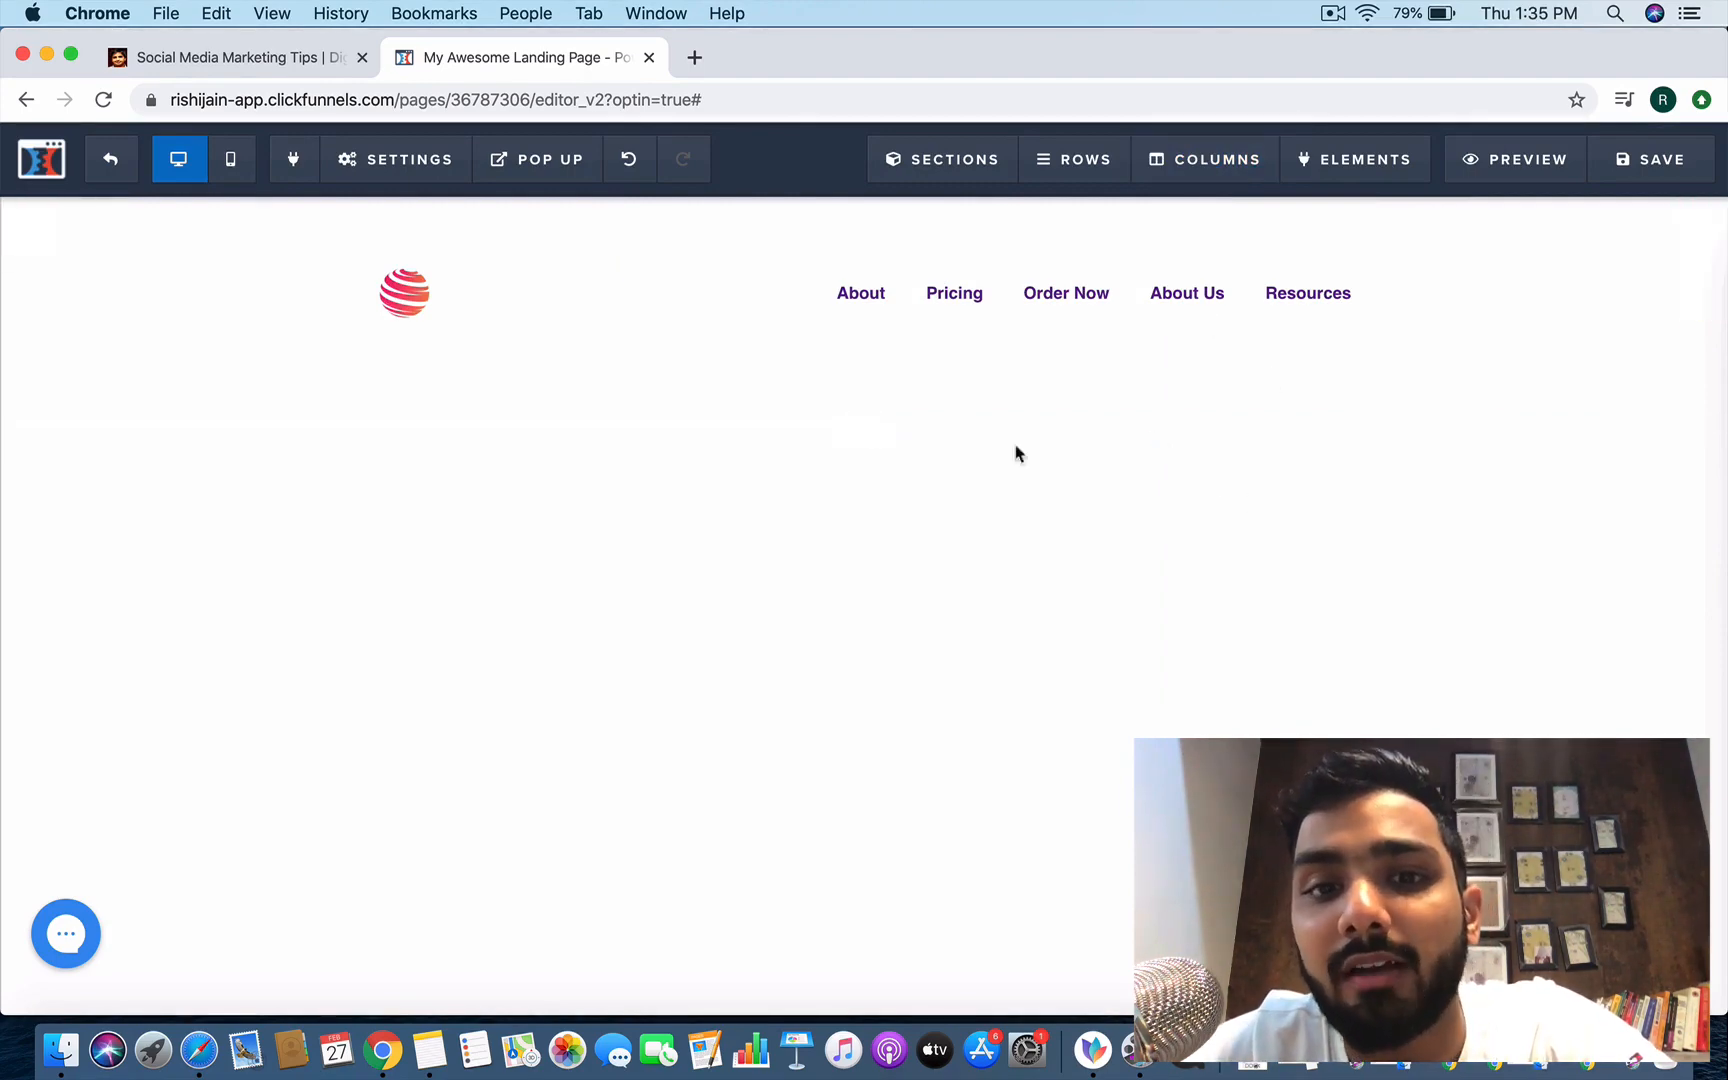
{"action": "left_click", "coordinate": [868, 500]}
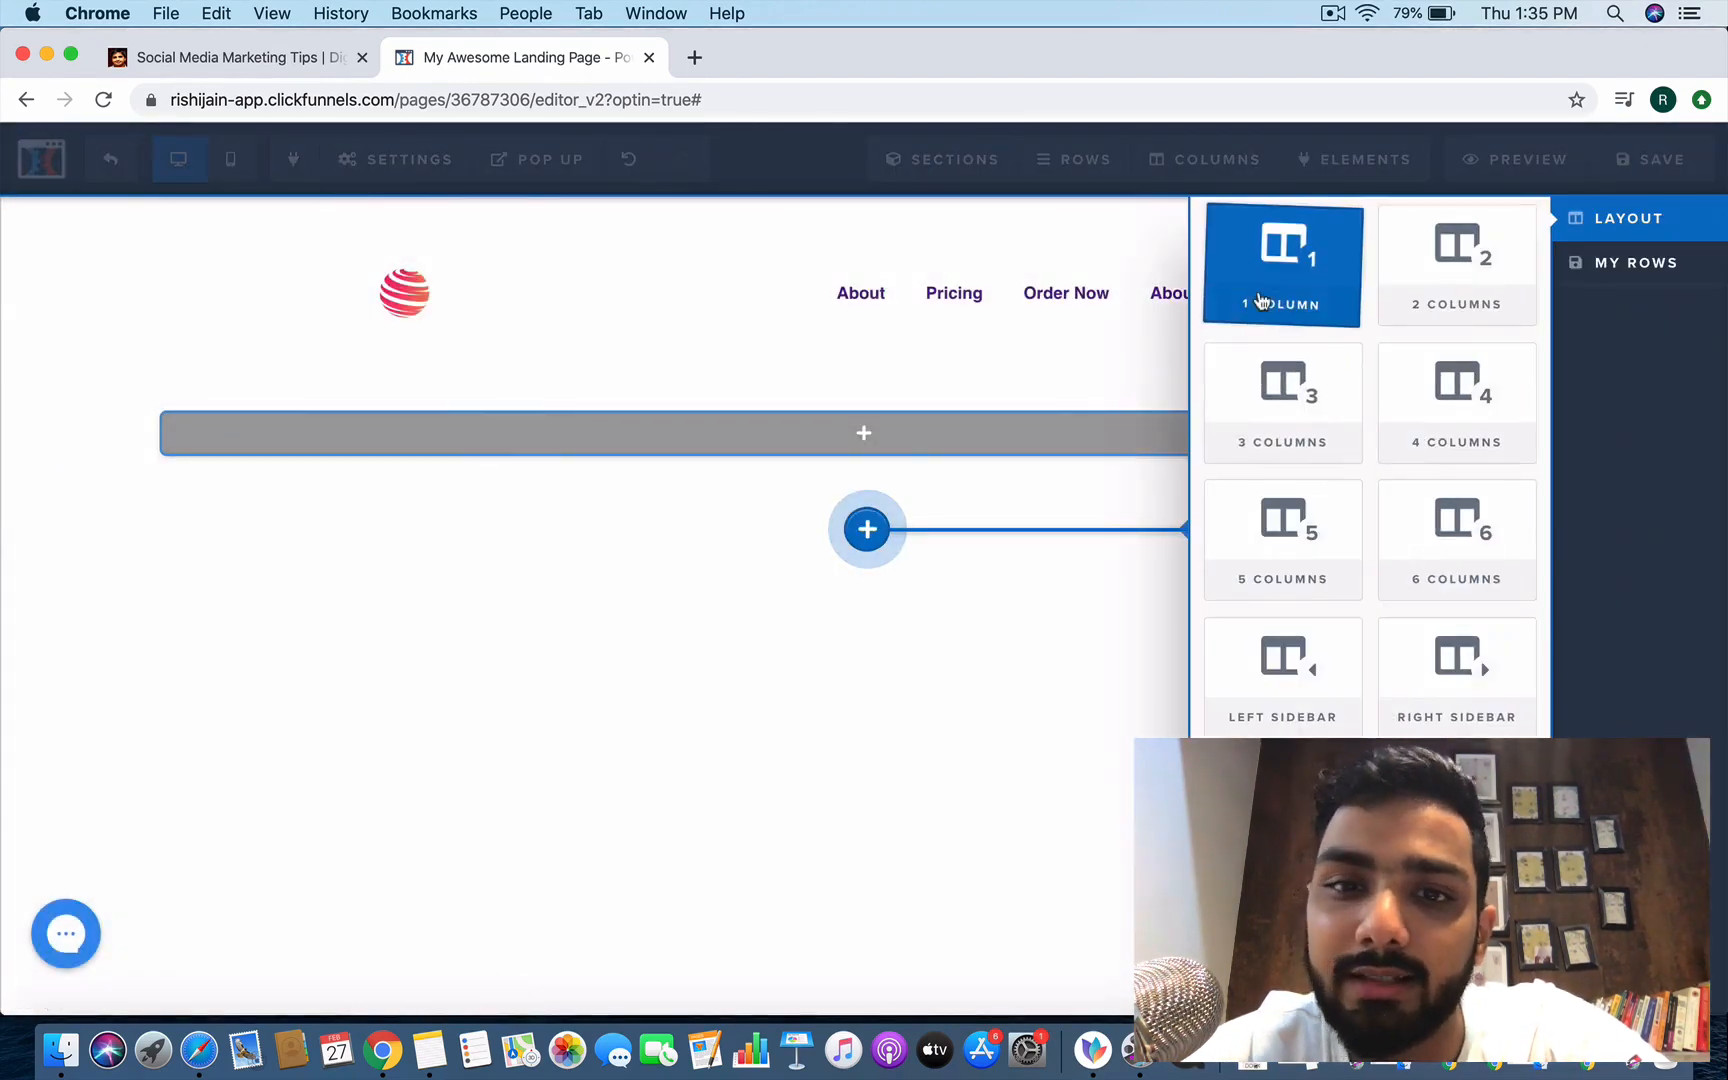
Add a single-column row below the header containing a Headline element.
{"action": "left_click", "coordinate": [1282, 264]}
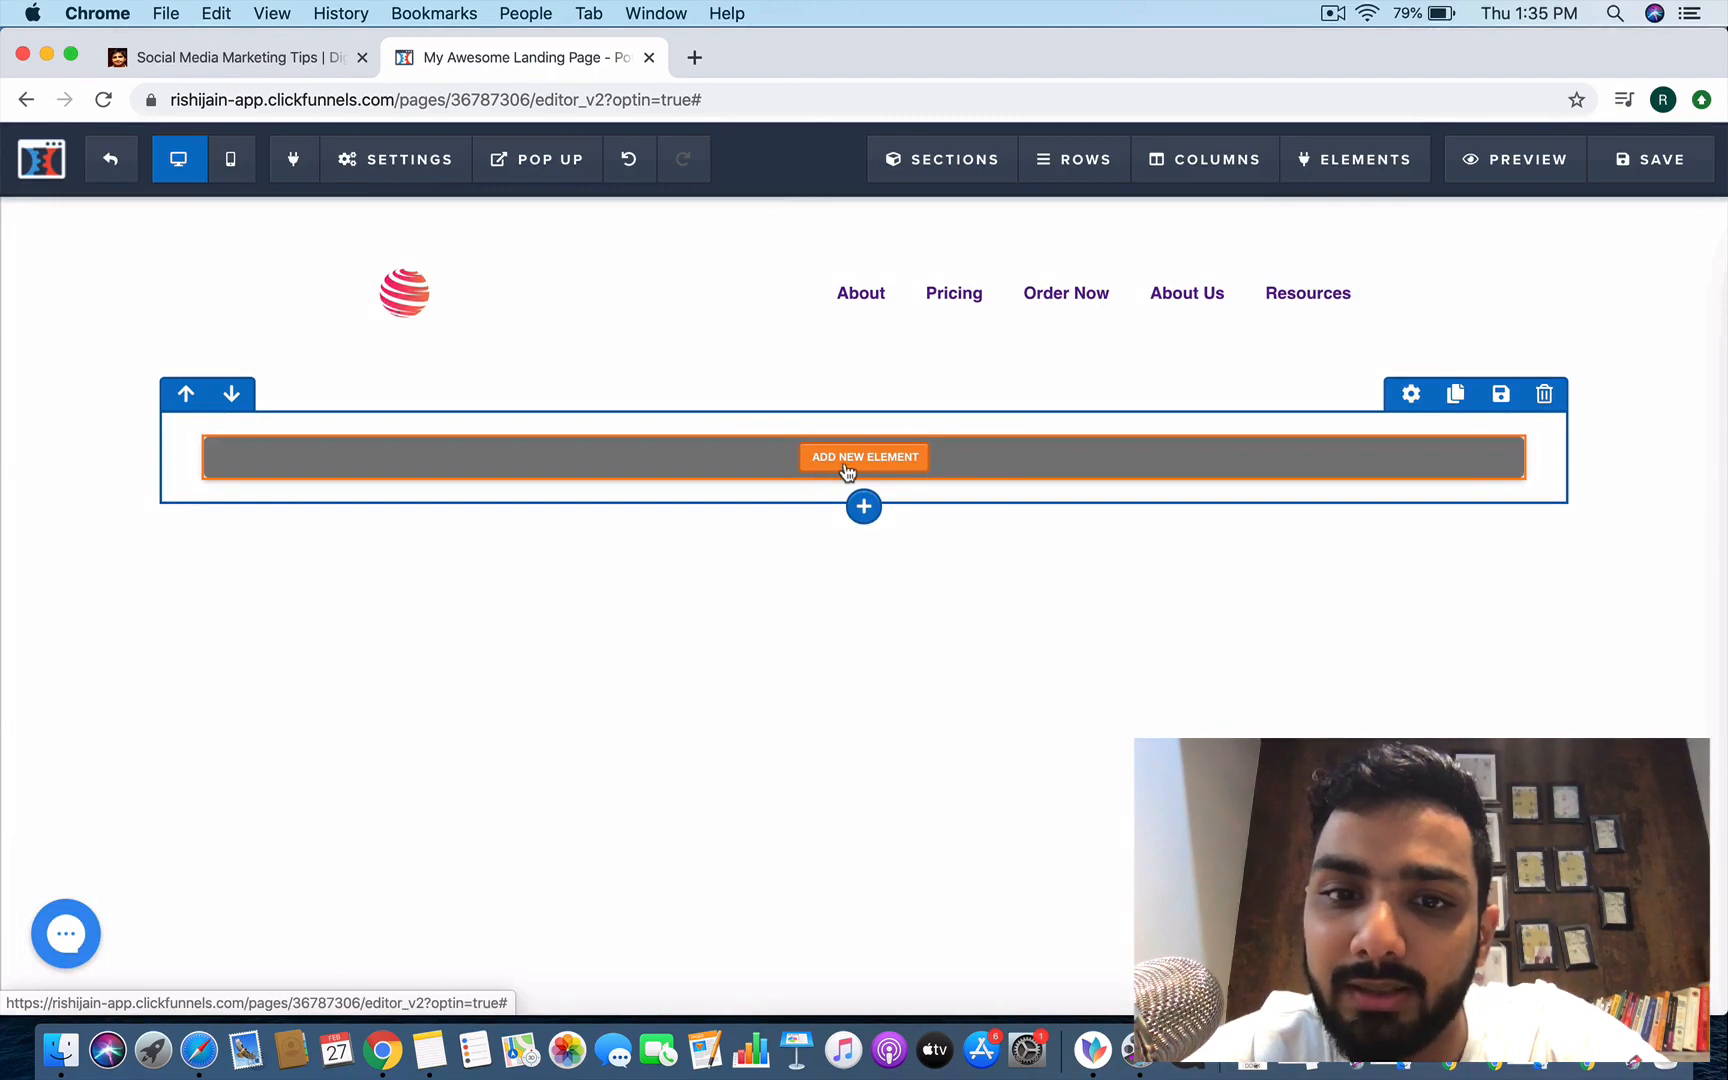
{"action": "left_click", "coordinate": [864, 456]}
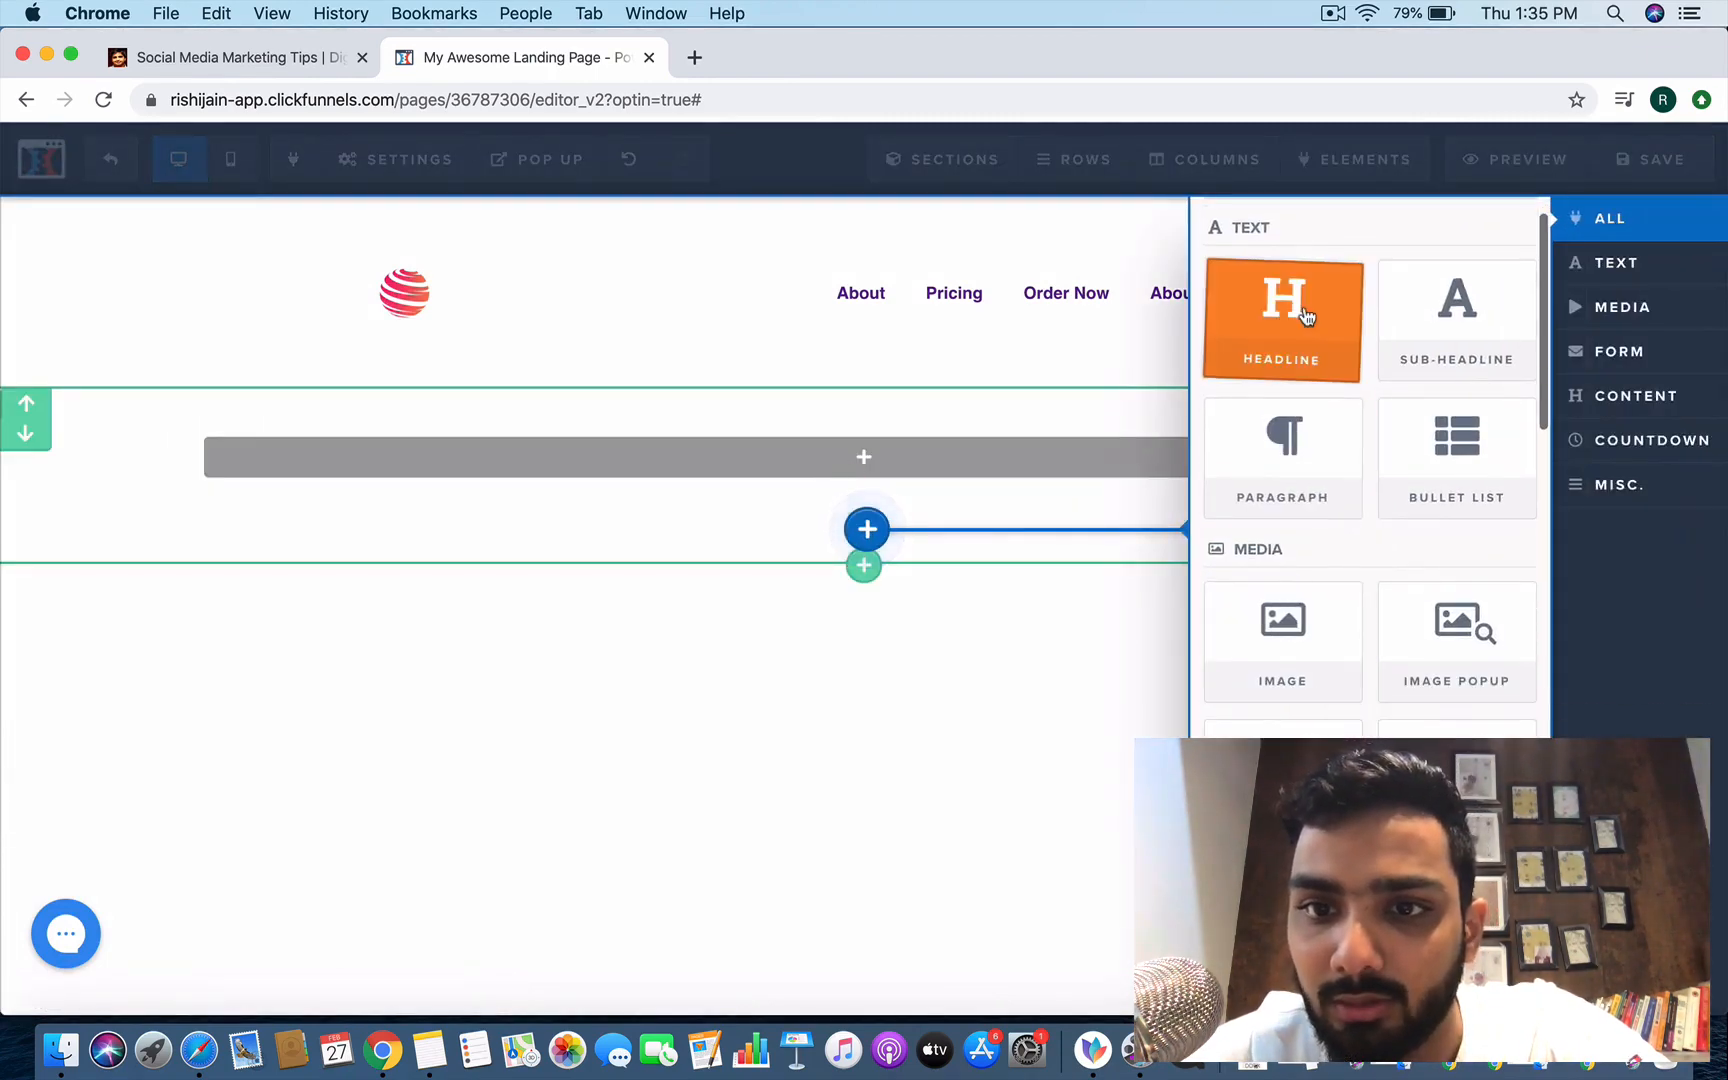
{"action": "left_click", "coordinate": [1280, 320]}
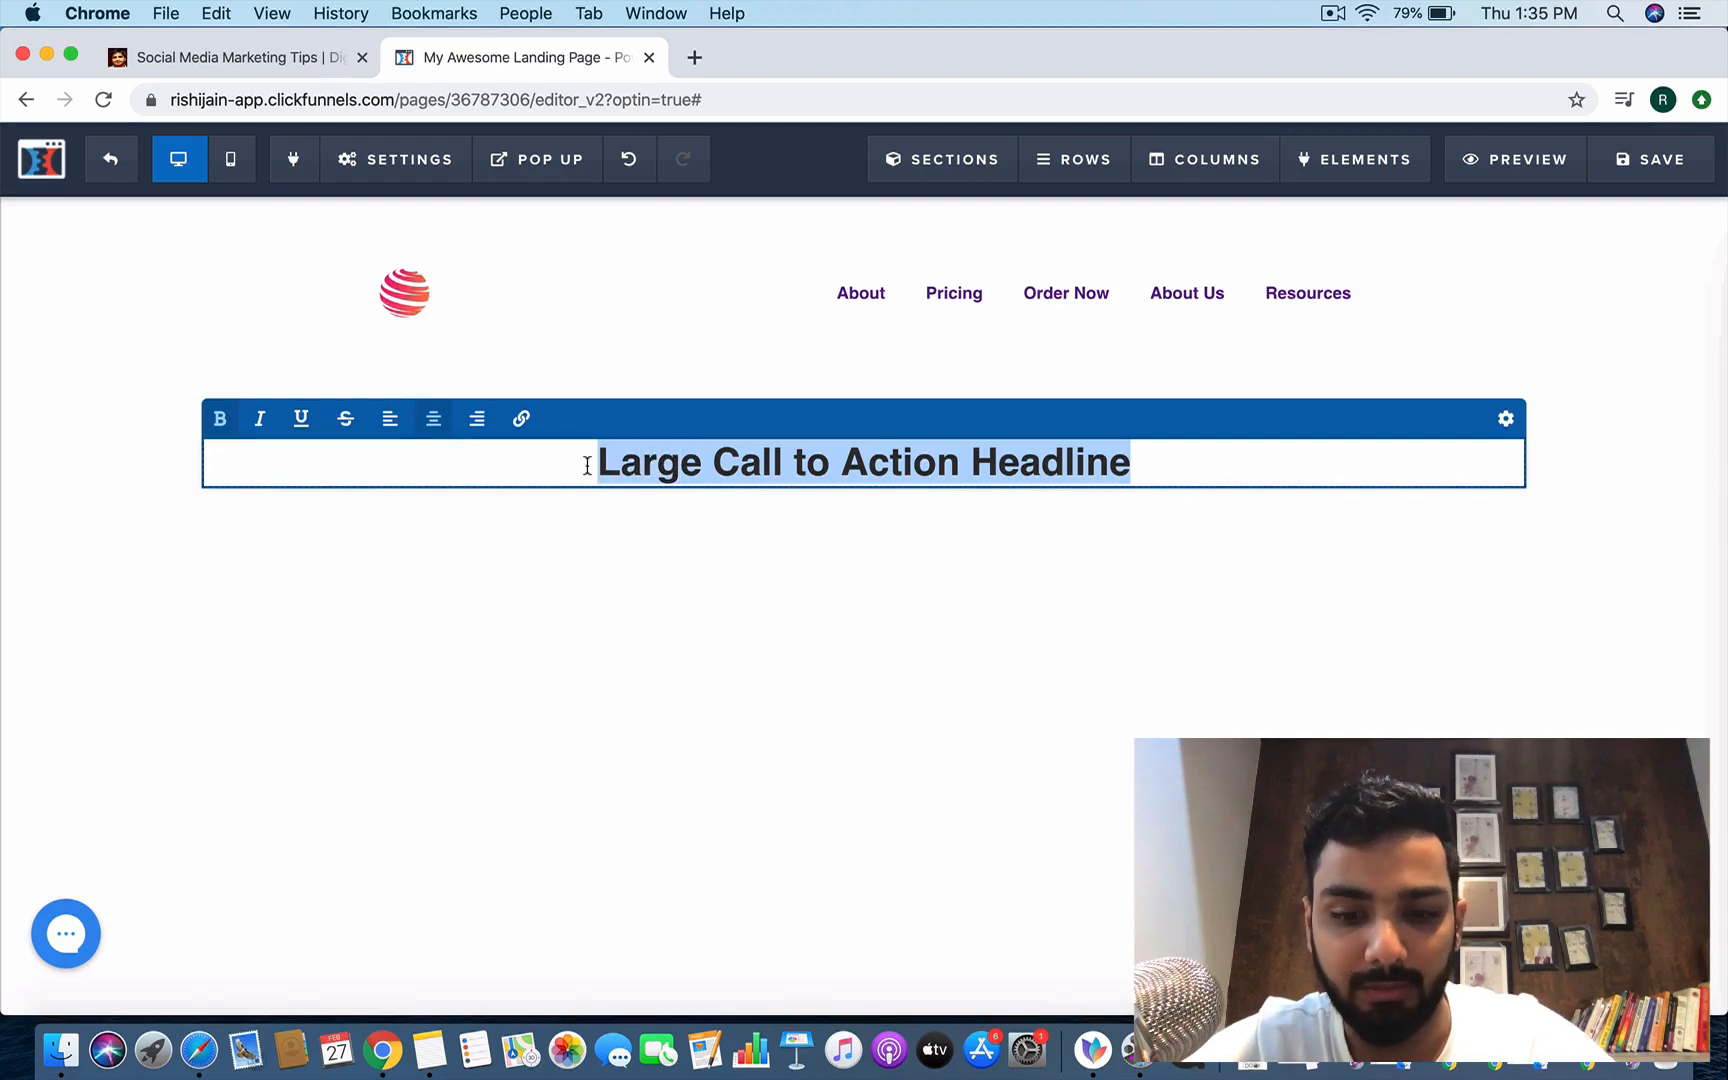
Write the footer text Privacy policy - Copyright "Yourbusinessname" - 2019 and select the words Privacy policy.
{"action": "type", "text": "Privacy"}
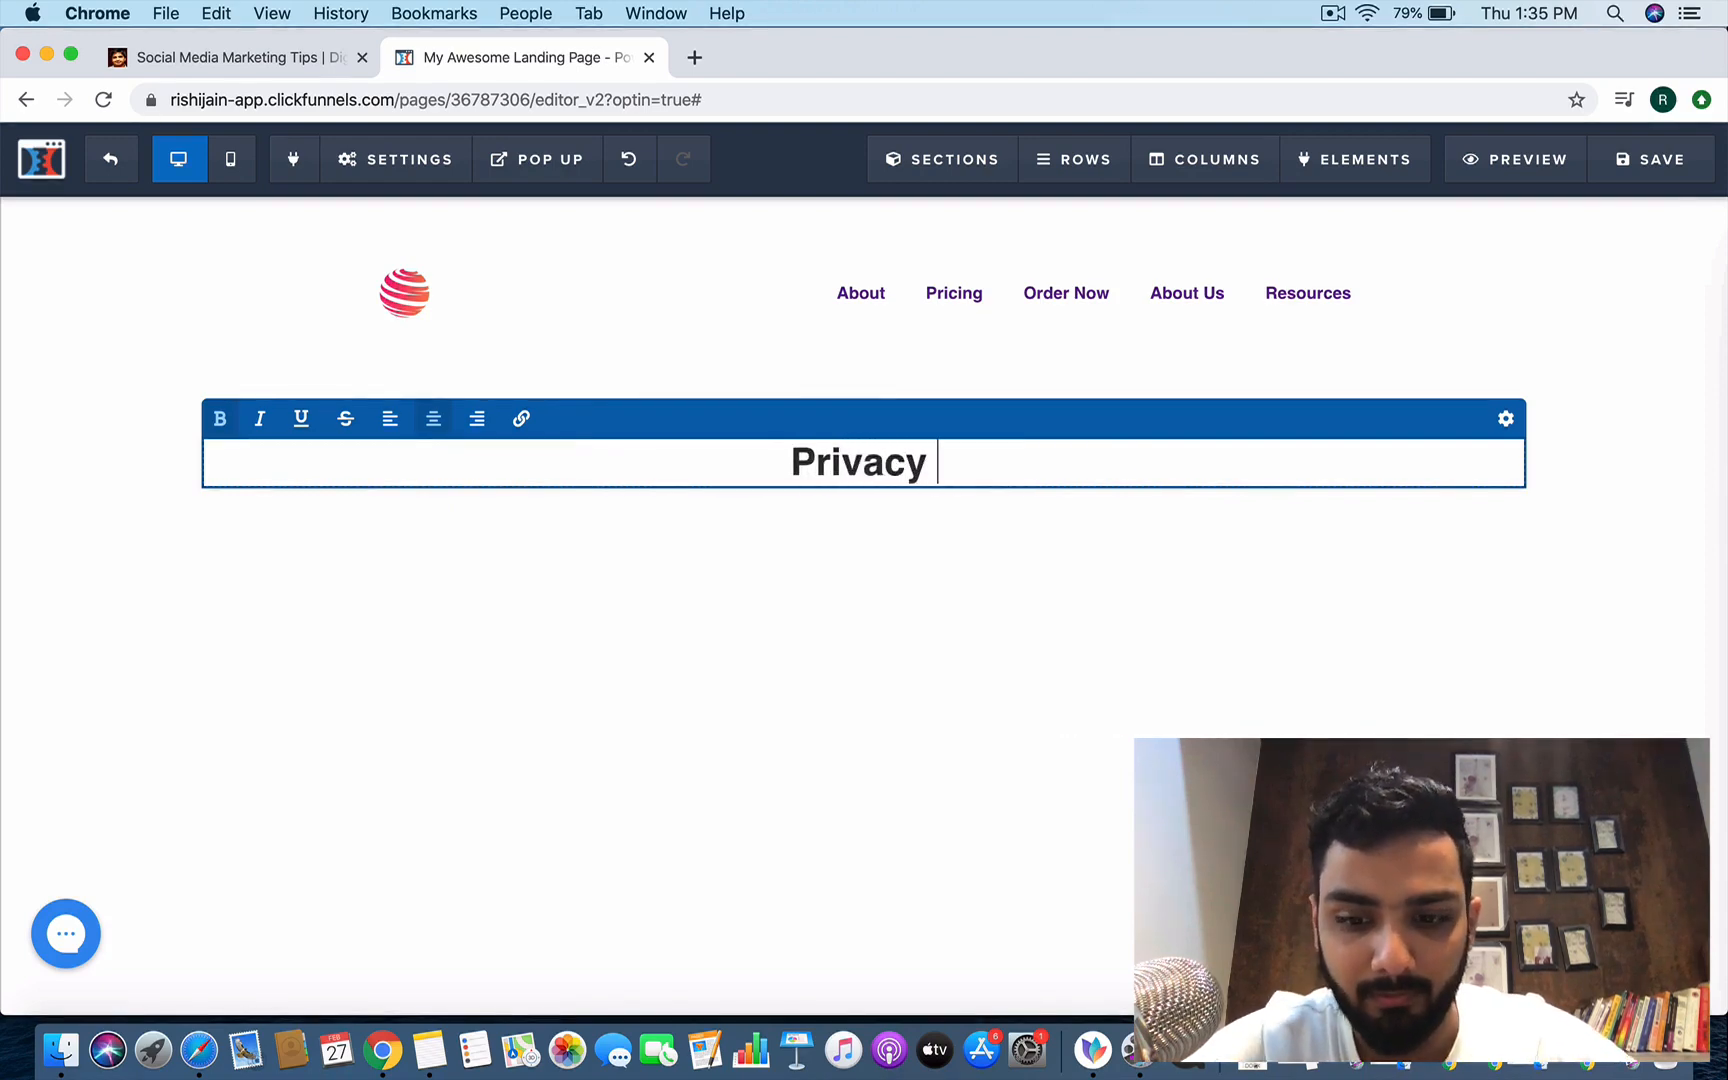
{"action": "type", "text": "policy -"}
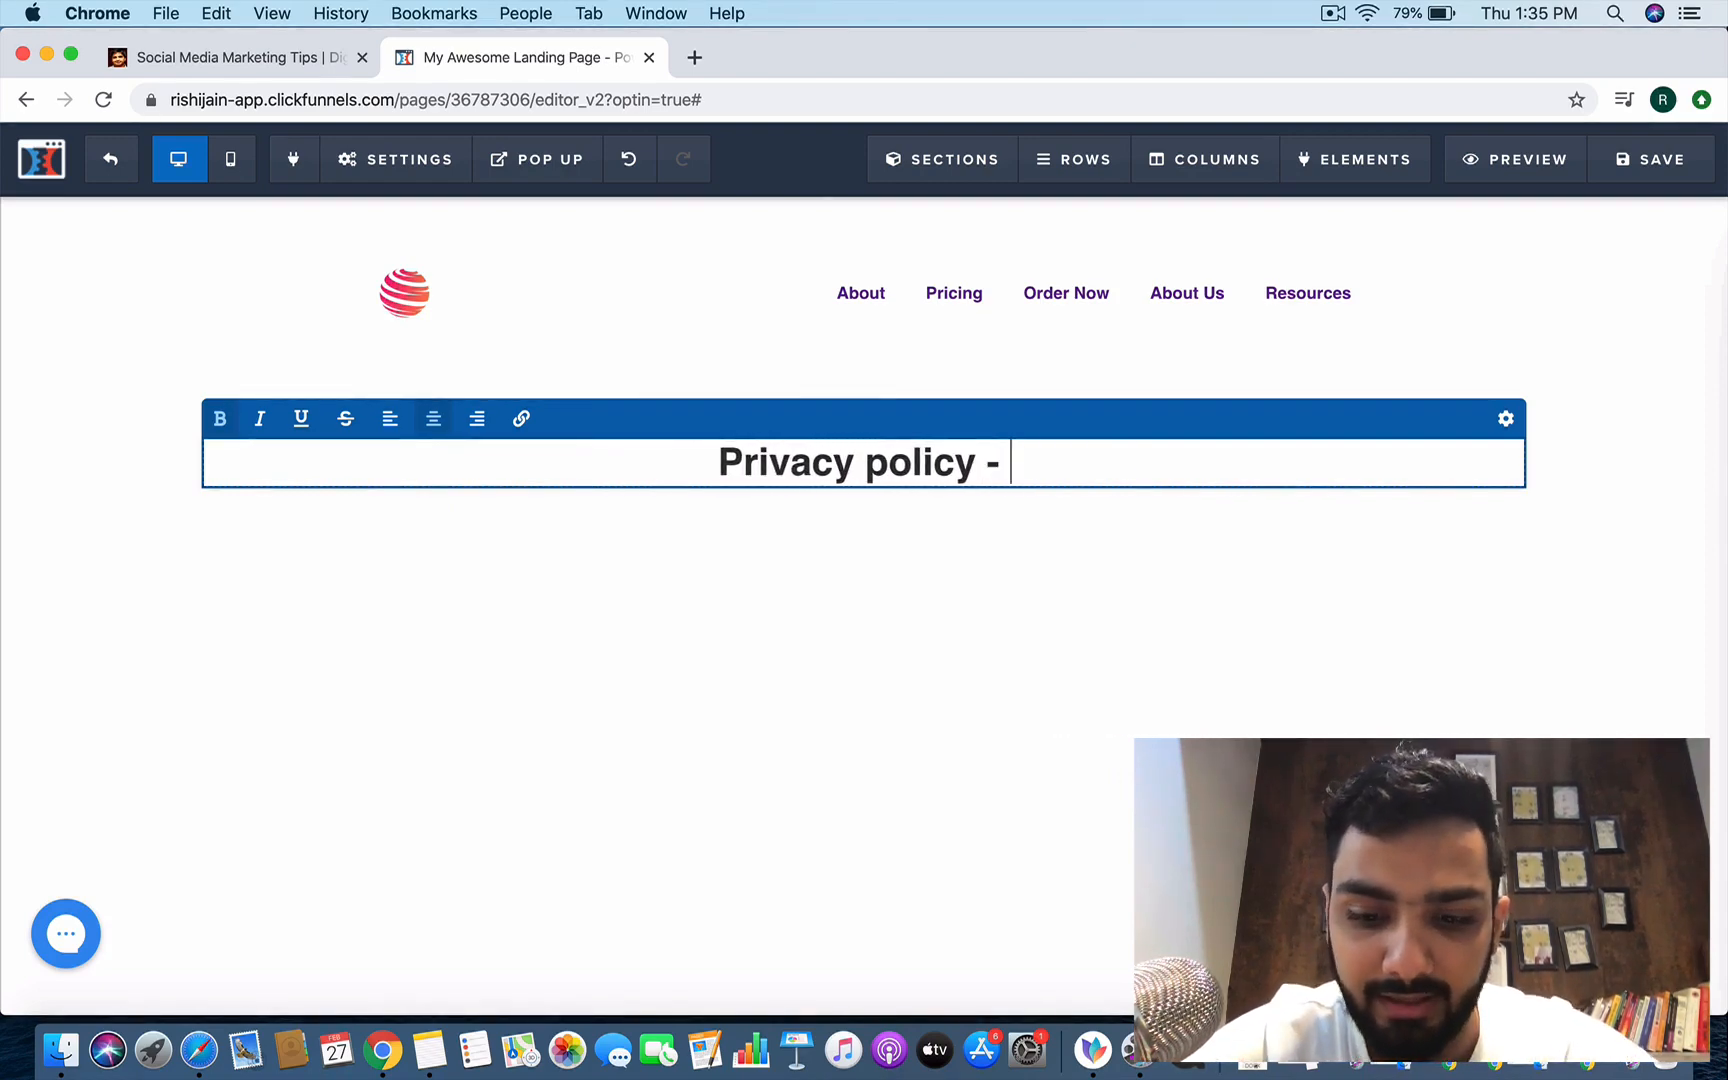
{"action": "type", "text": "Copyright"}
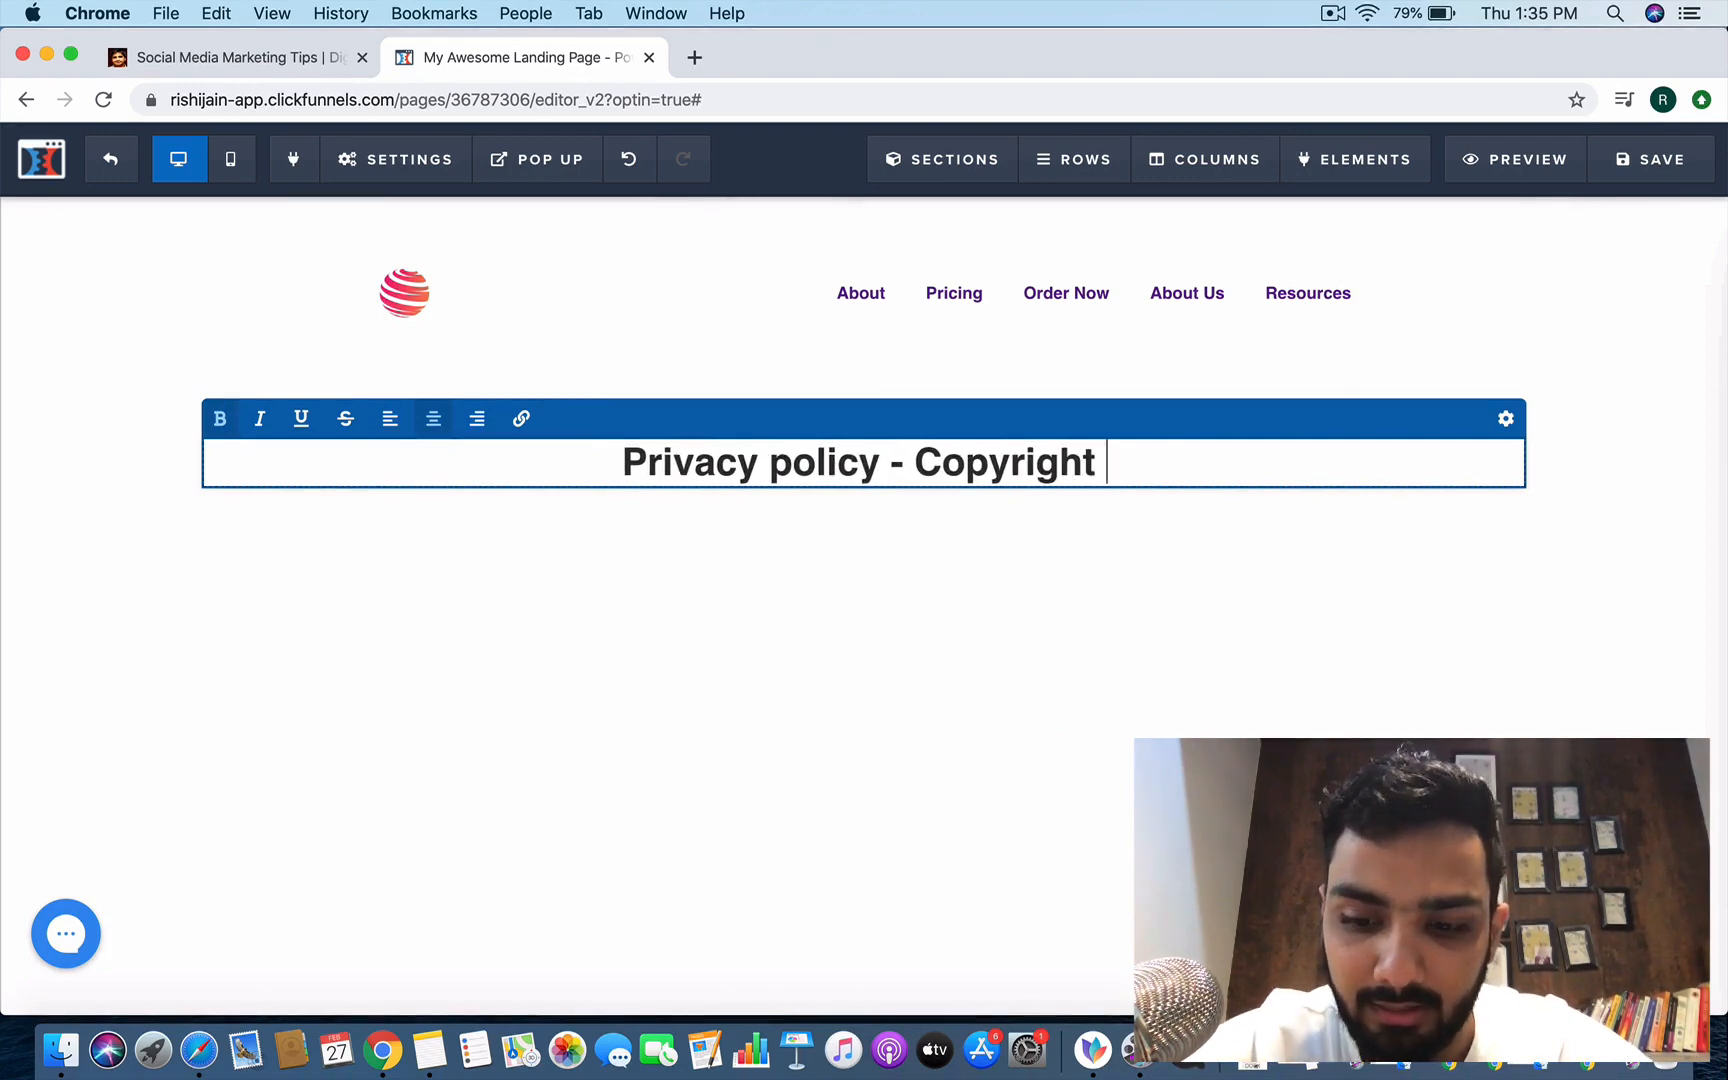
{"action": "type", "text": "\"Your"}
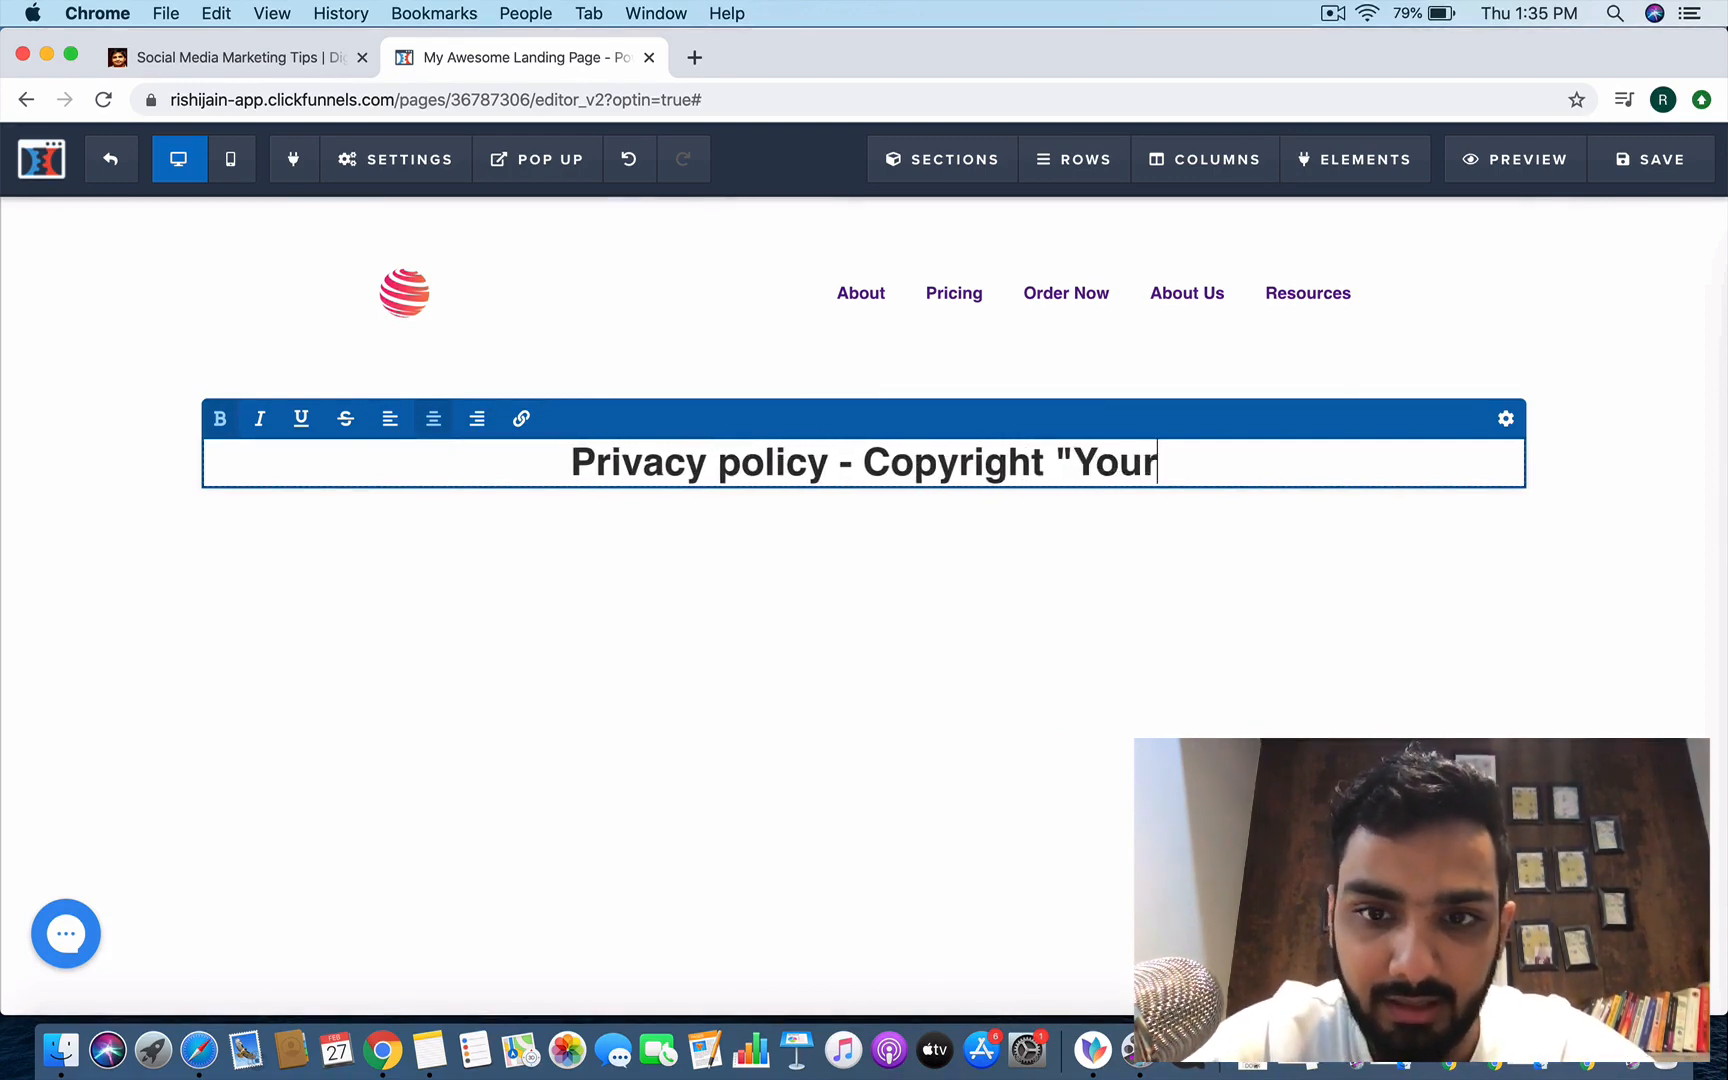
{"action": "type", "text": "busin"}
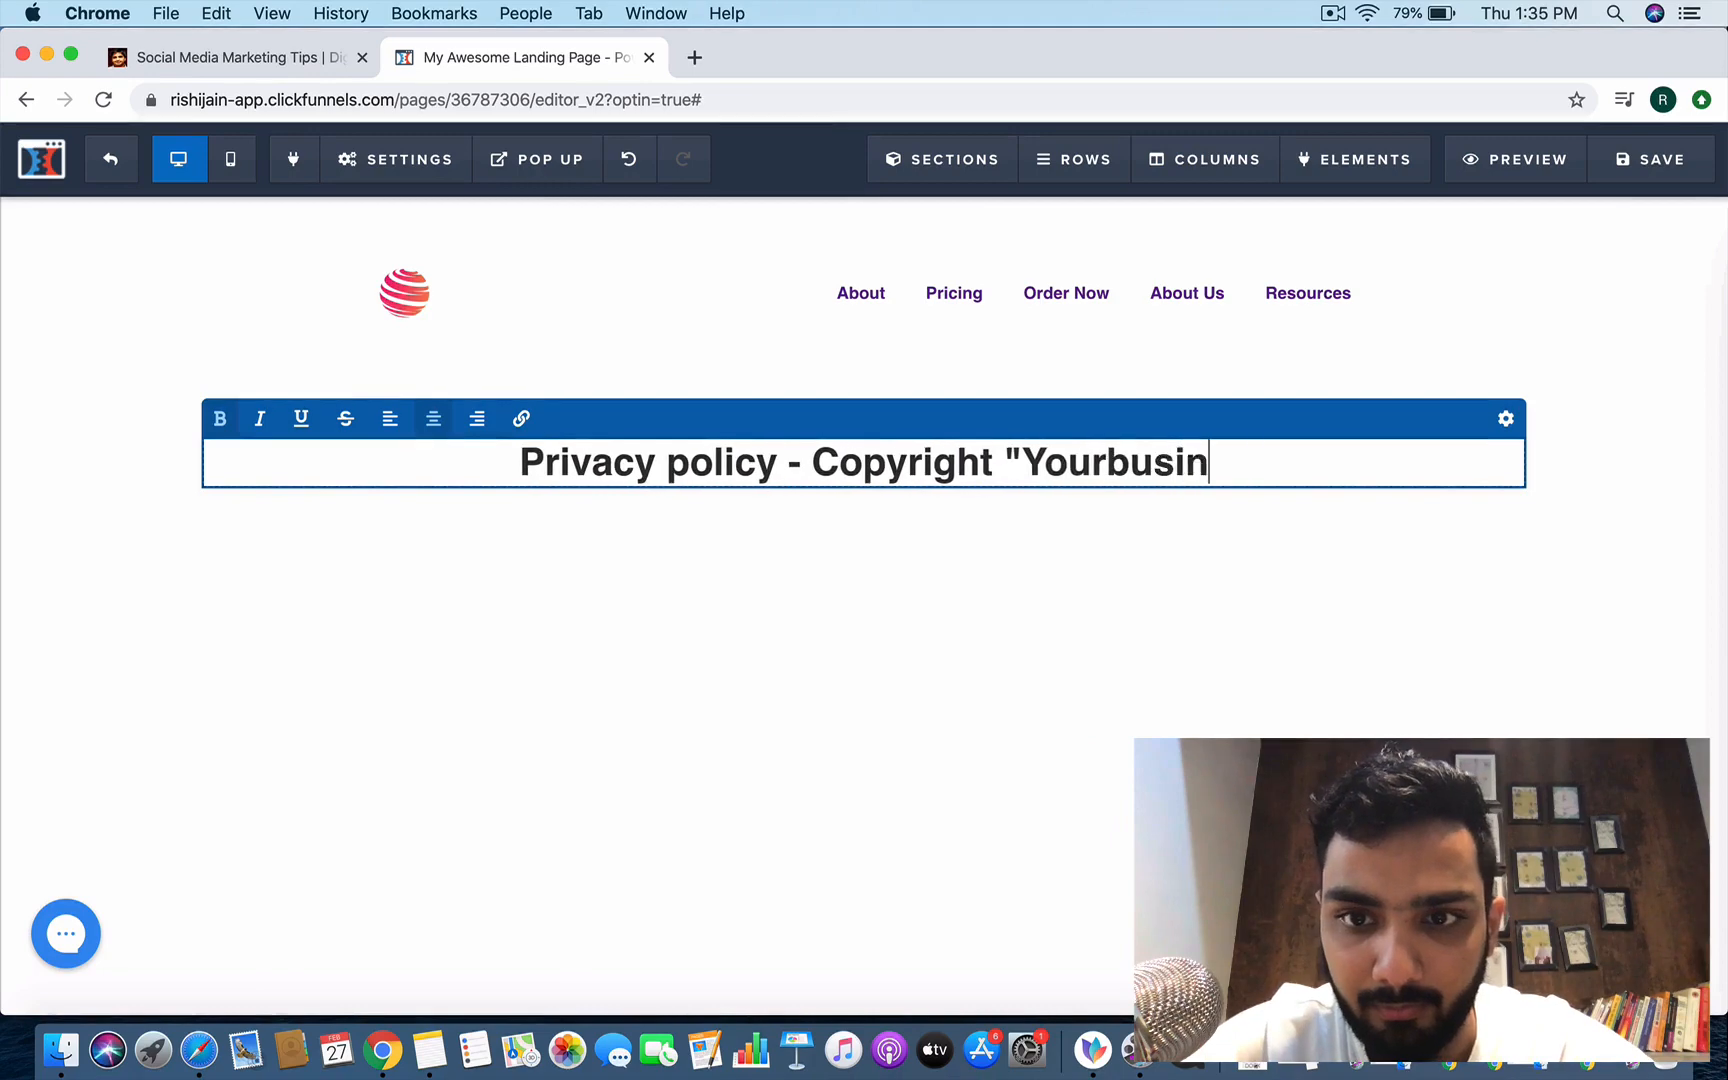
{"action": "type", "text": "essname\""}
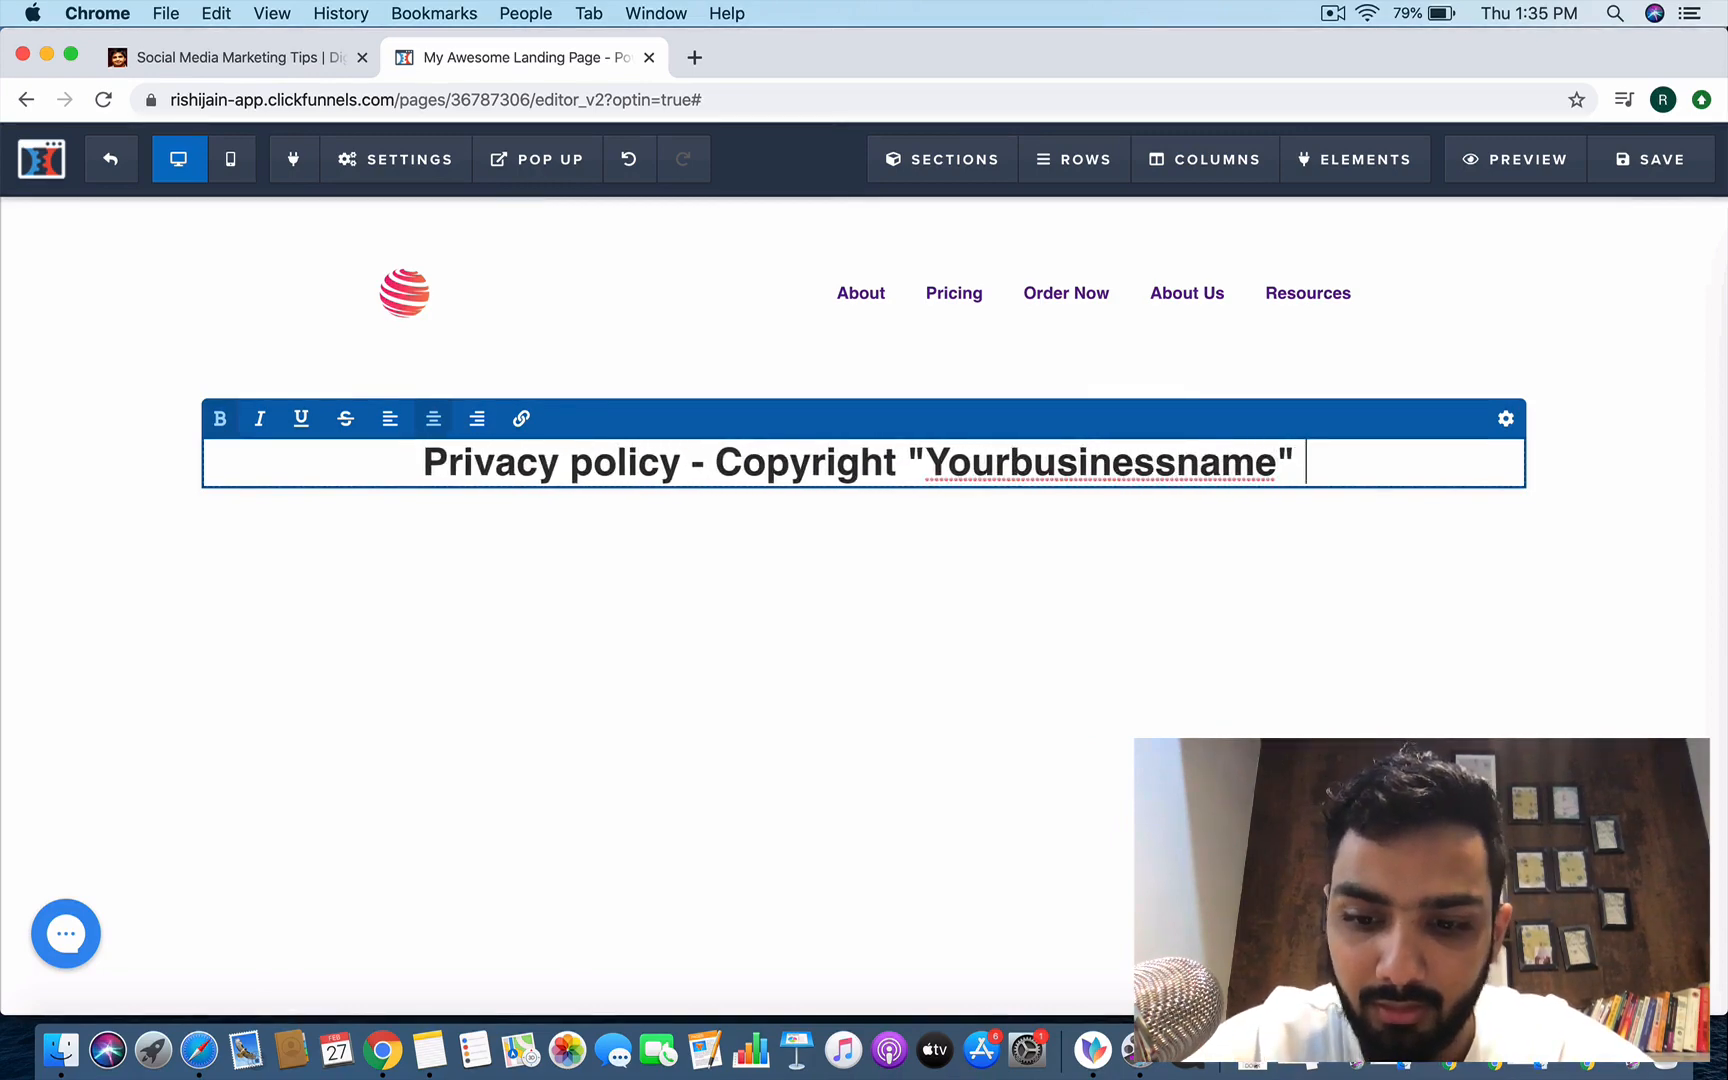
{"action": "type", "text": "- 2019"}
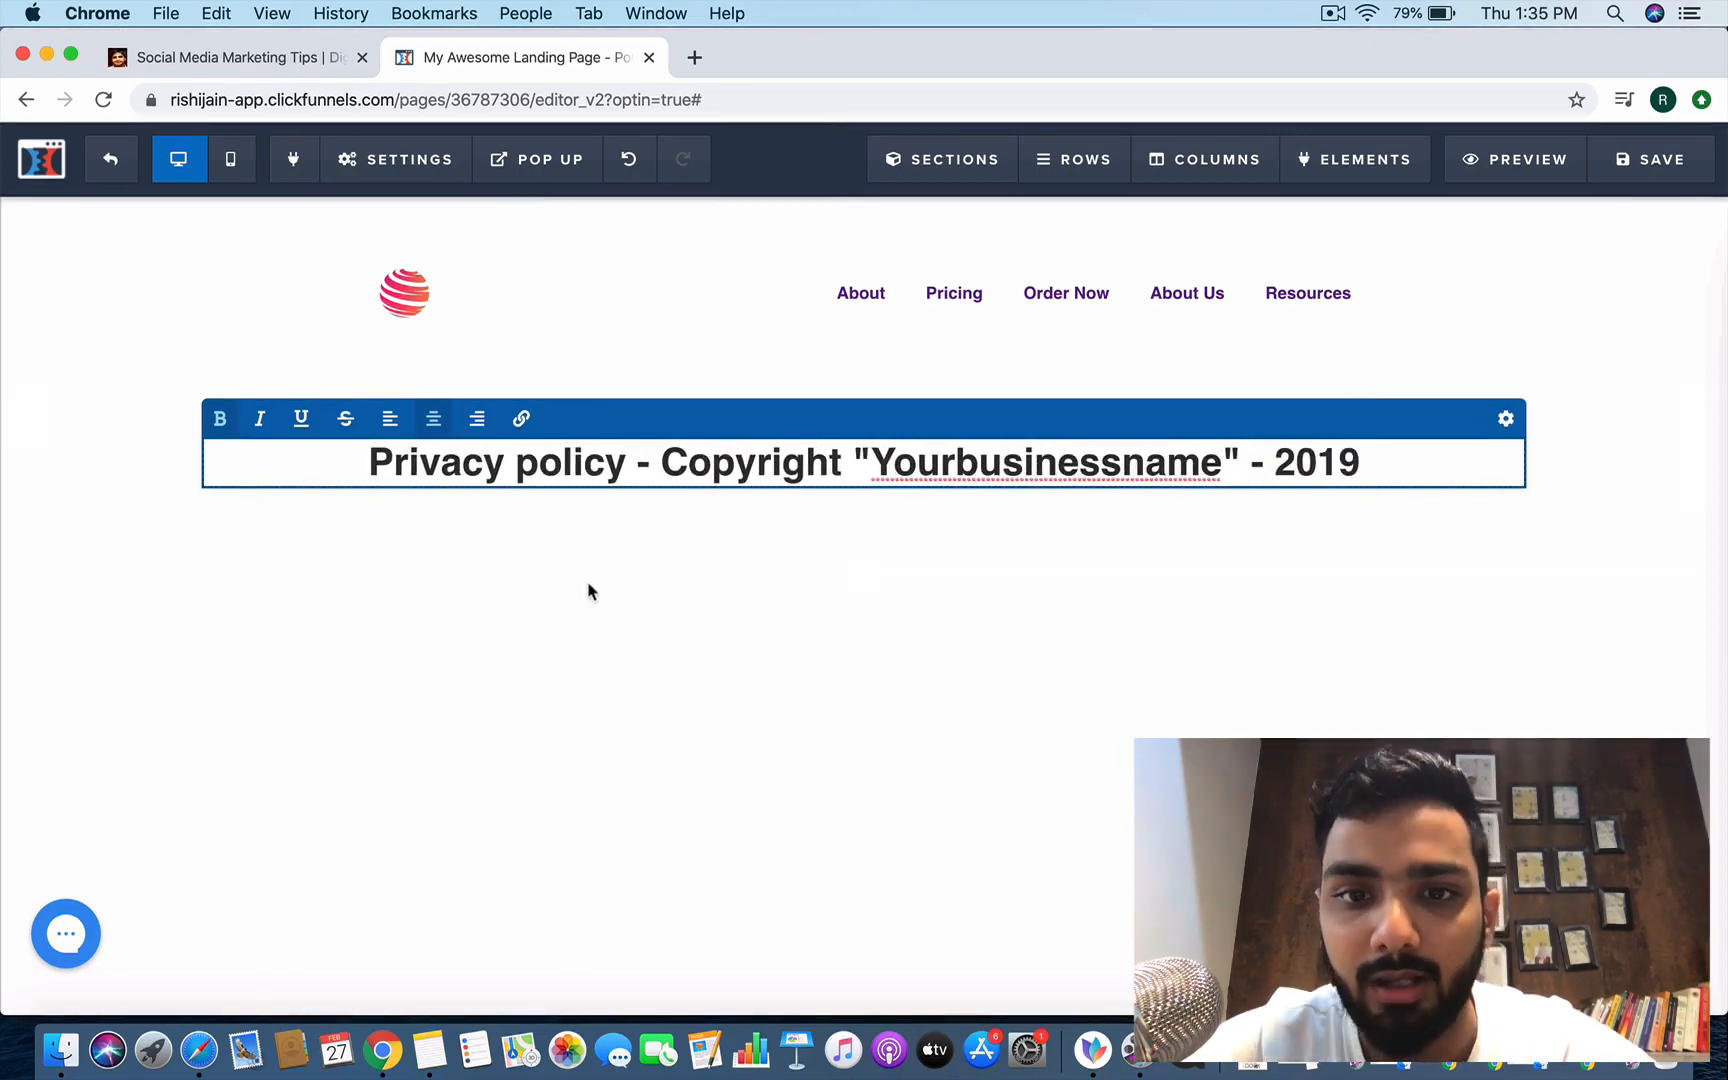
{"action": "left_click", "coordinate": [622, 462]}
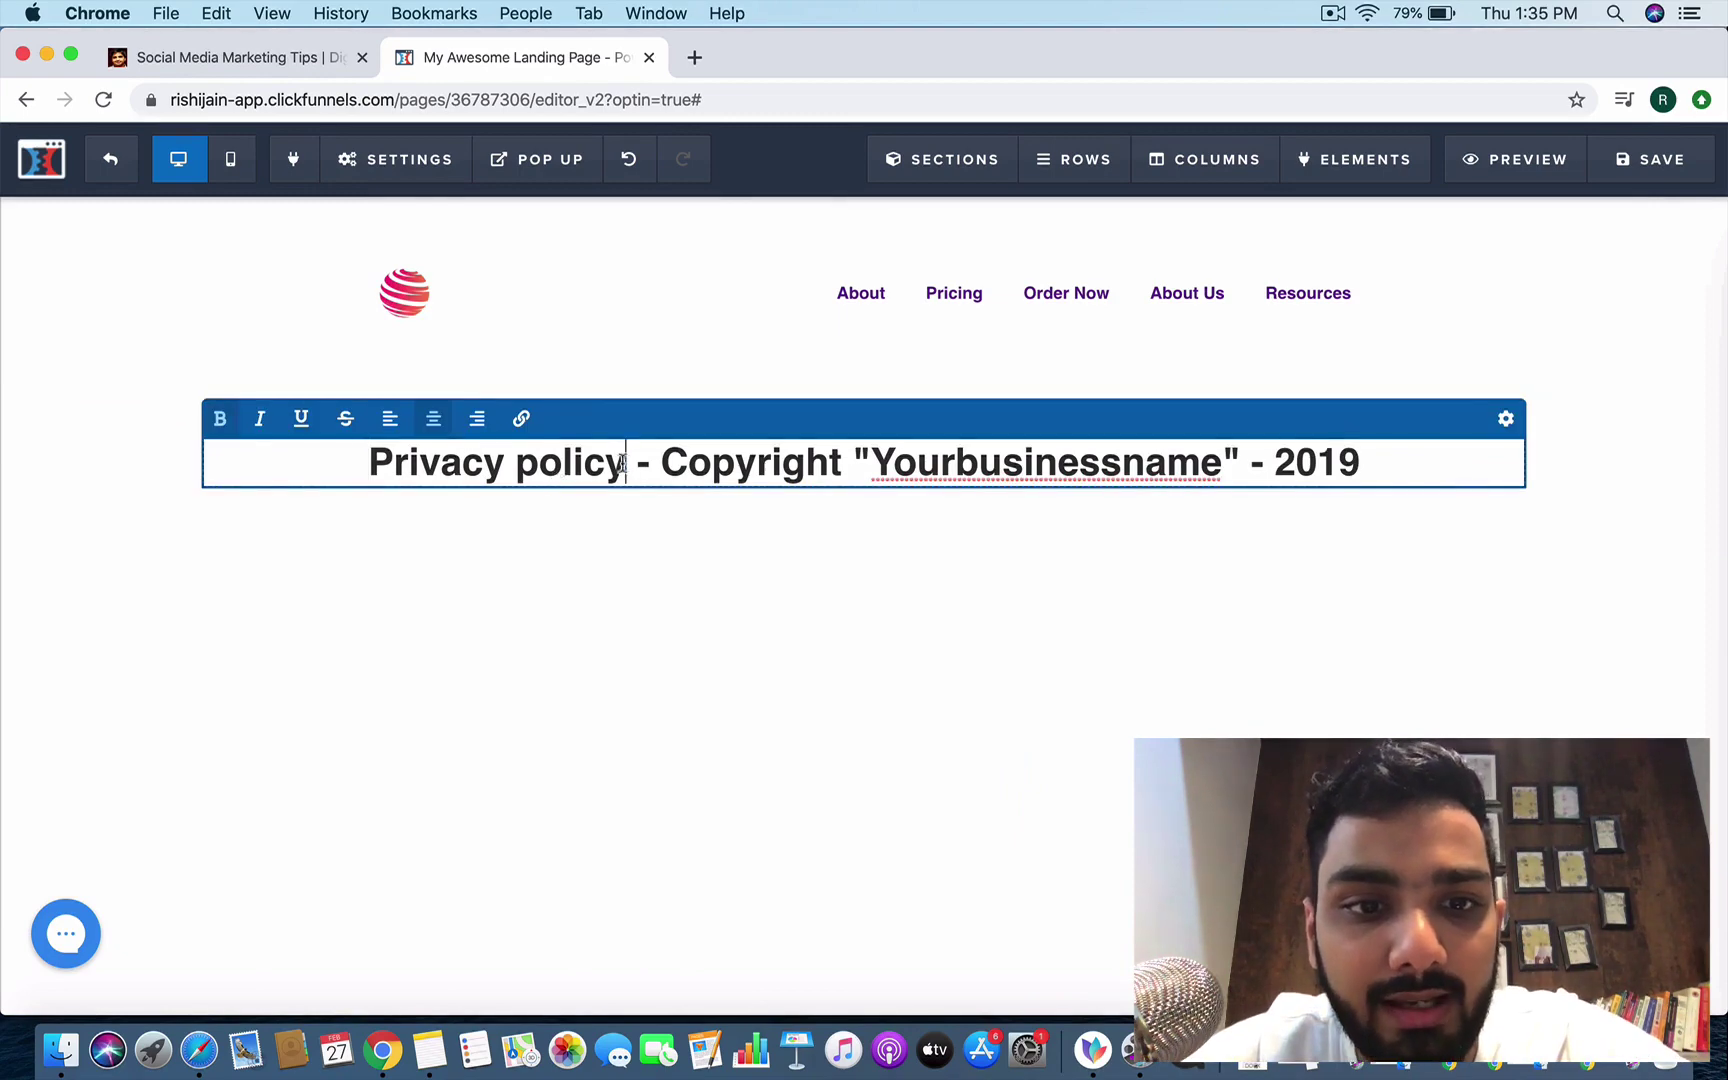
{"action": "left_click", "coordinate": [520, 418]}
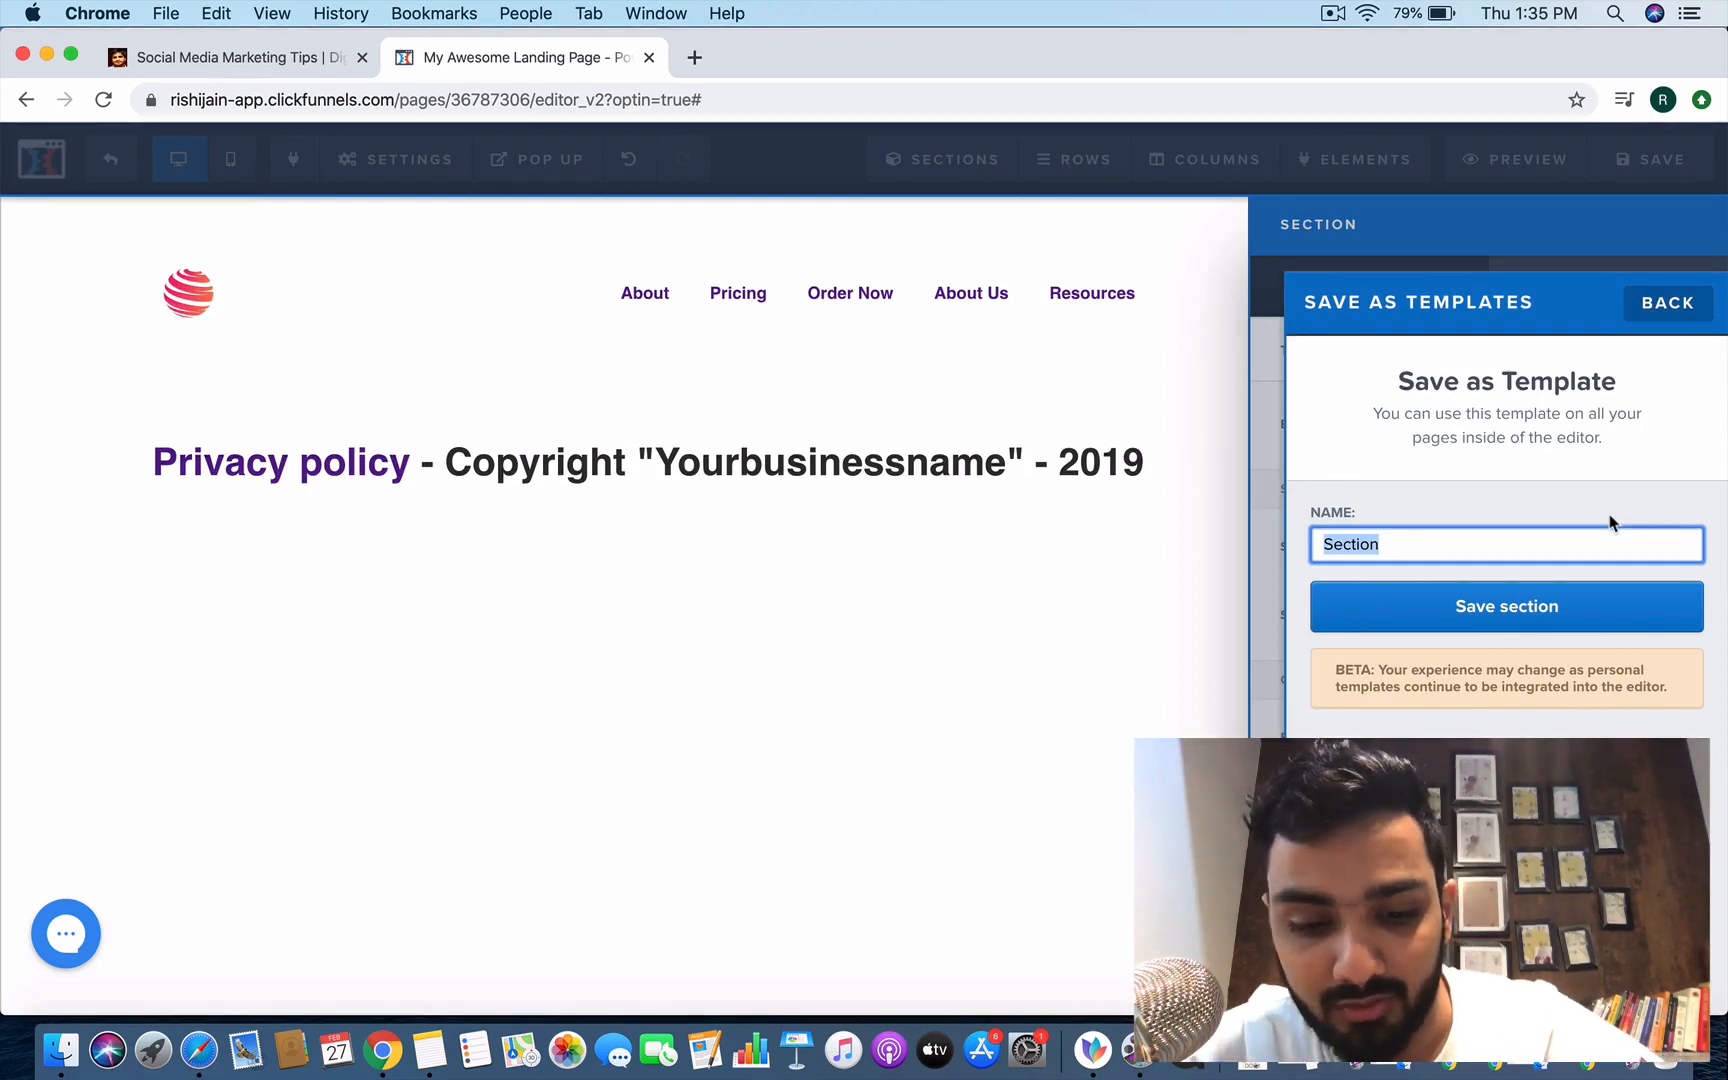
Save the header section as template 'Header' and the footer section as 'Footeer'.
{"action": "type", "text": "Header"}
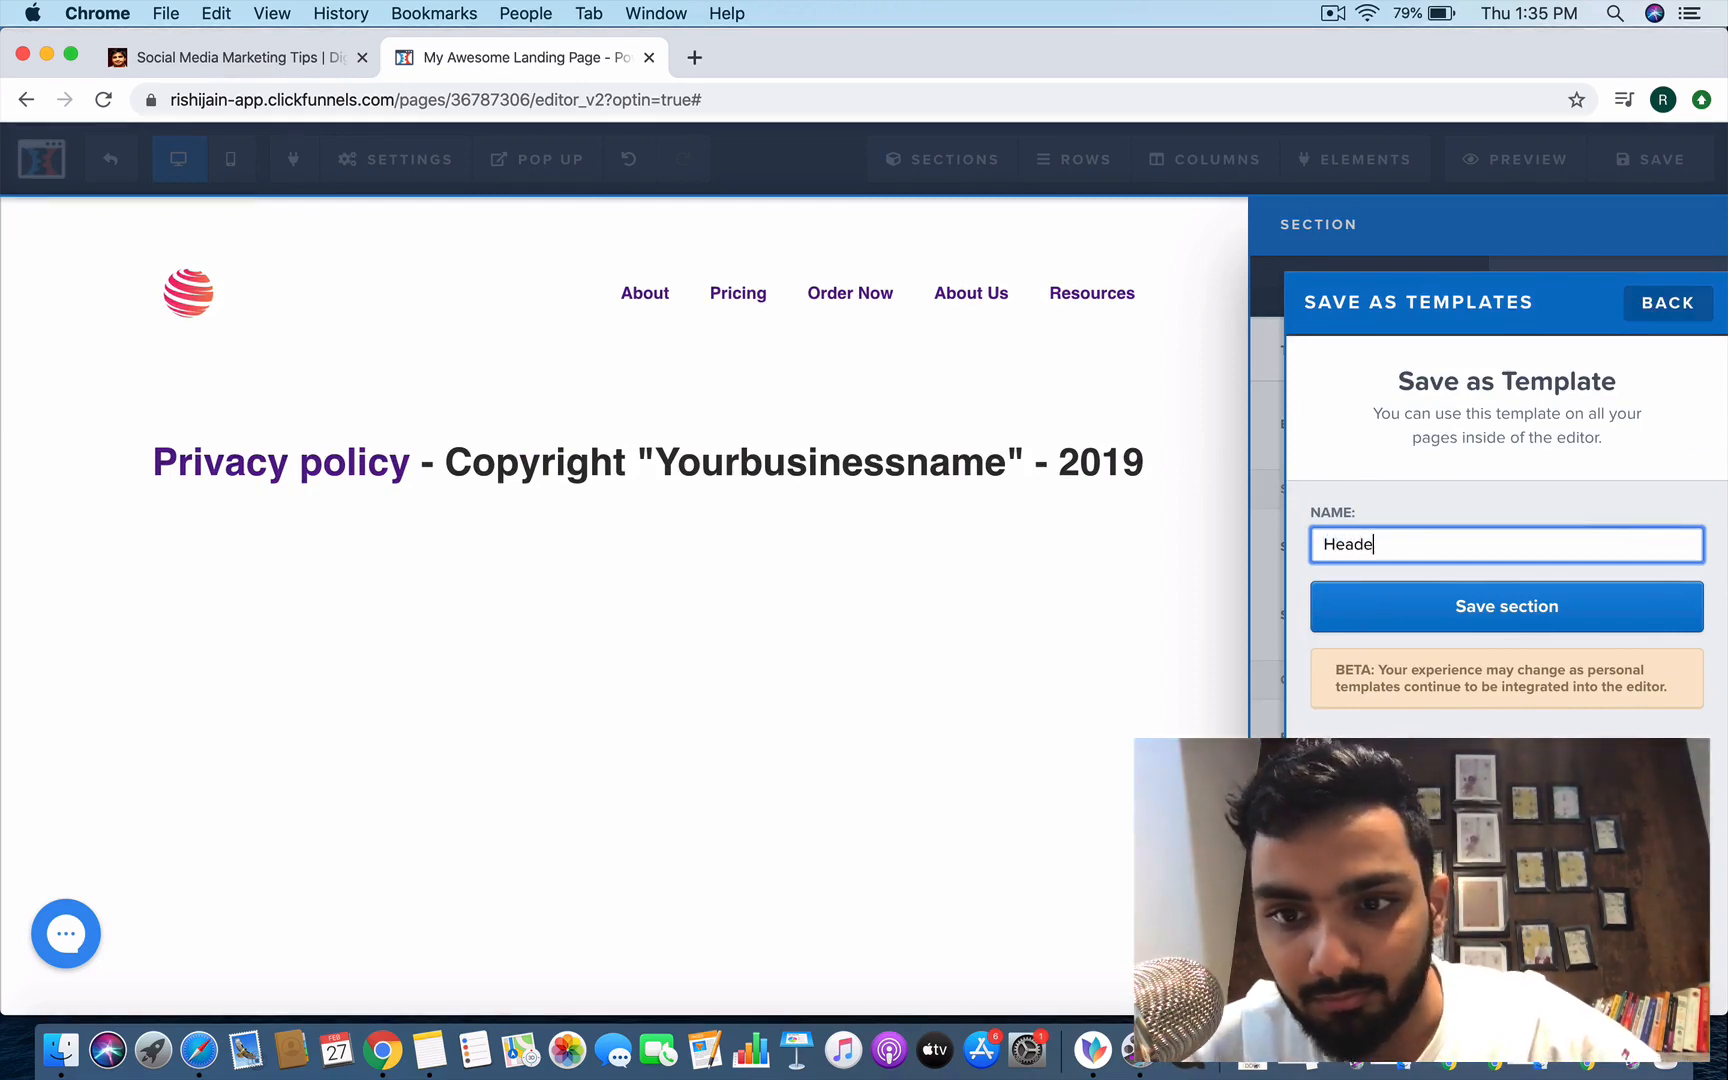
{"action": "left_click", "coordinate": [1506, 606]}
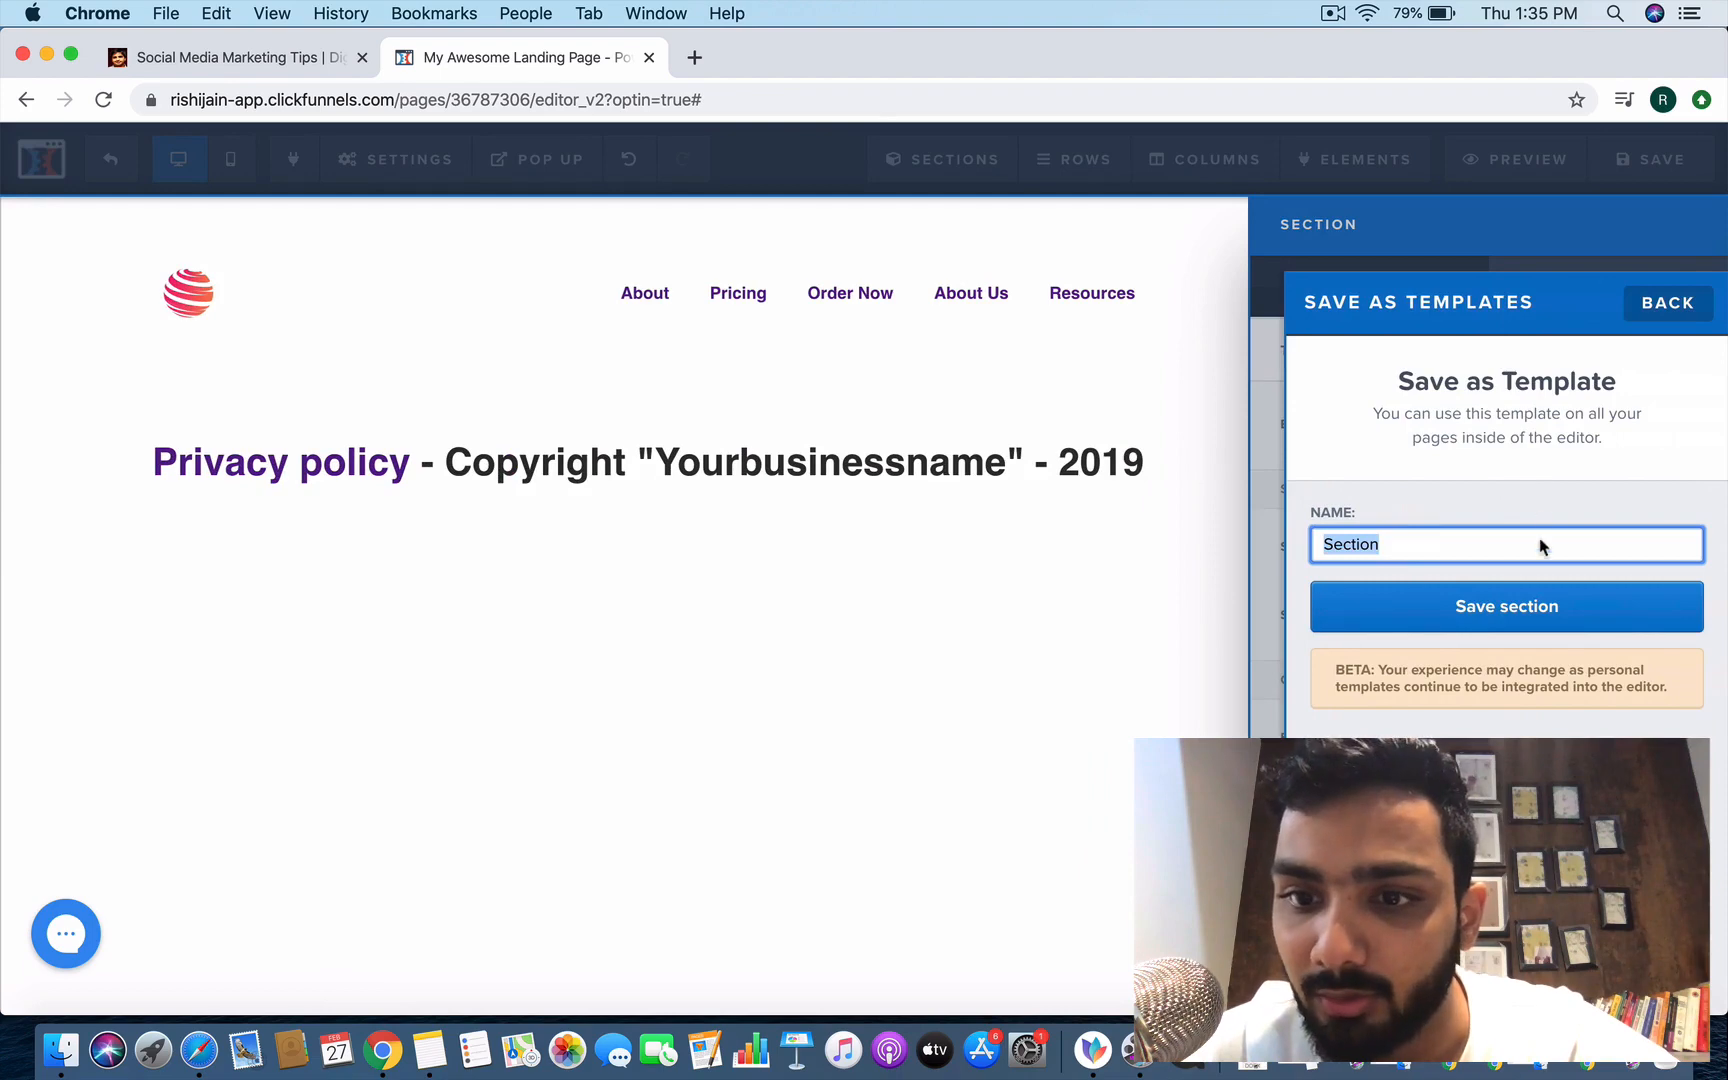
{"action": "type", "text": "Footeer"}
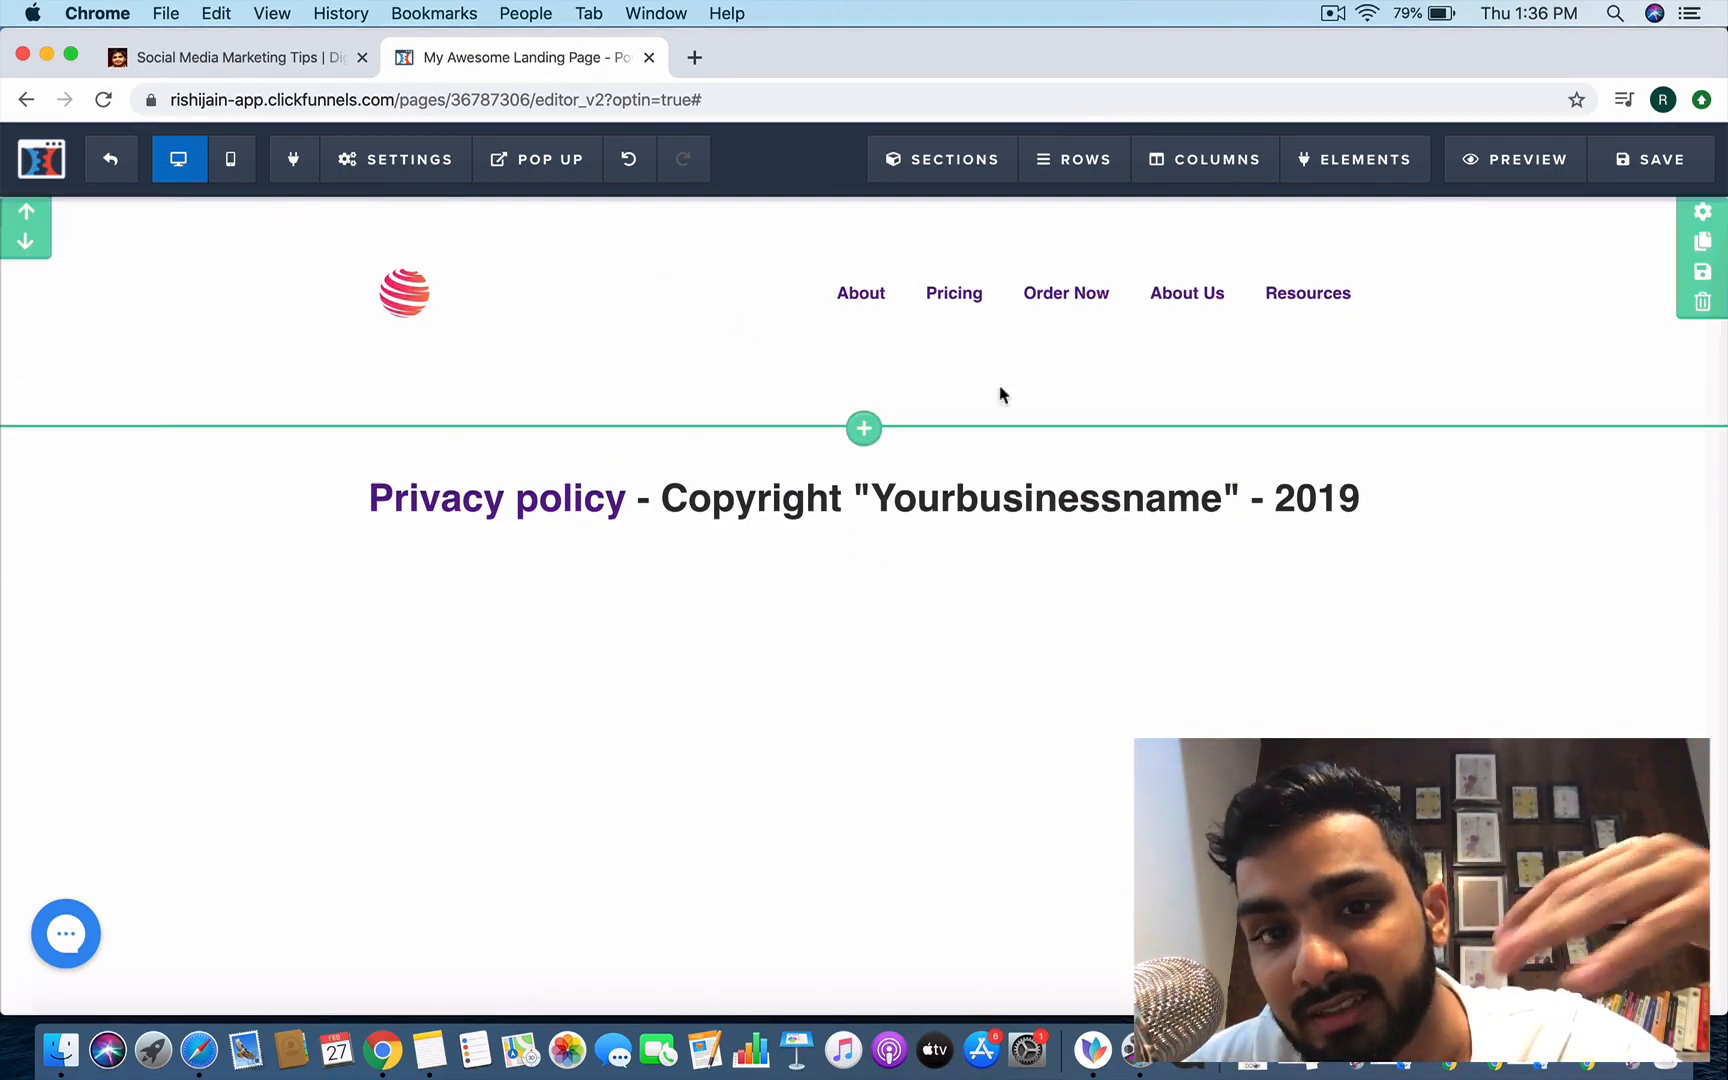
{"action": "mouse_move", "coordinate": [796, 420]}
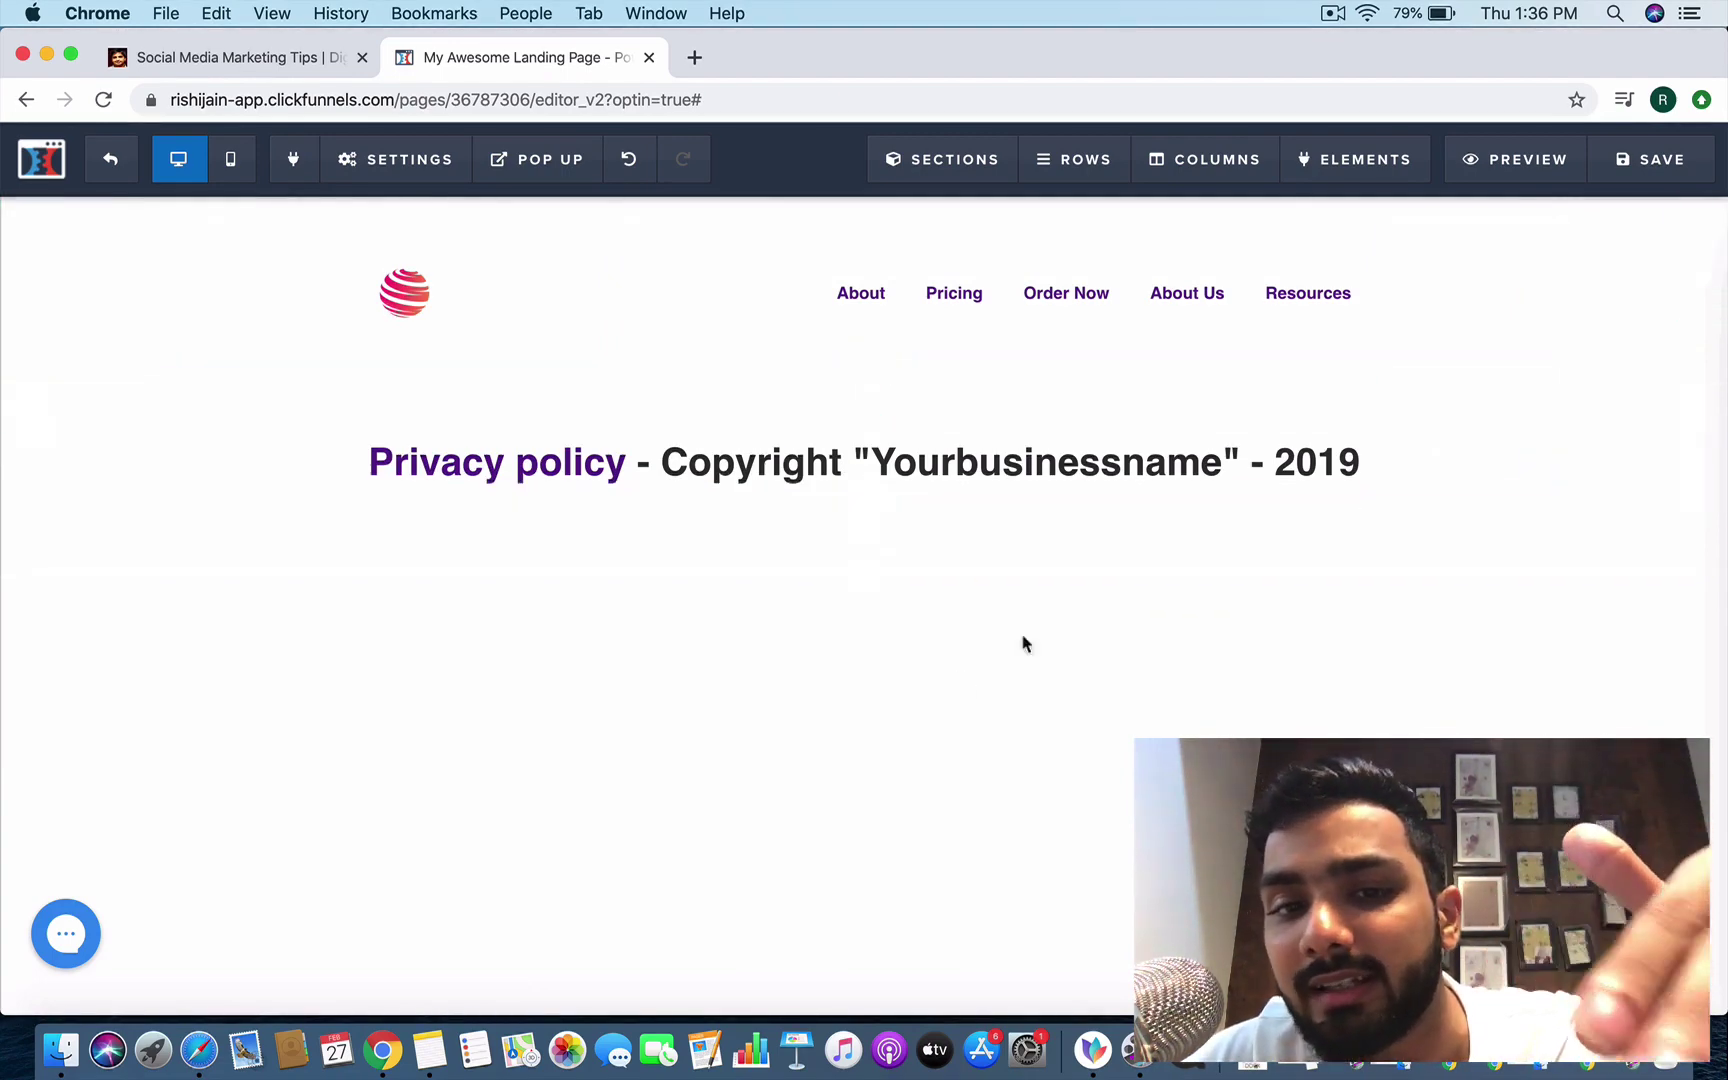
{"action": "left_click", "coordinate": [870, 294]}
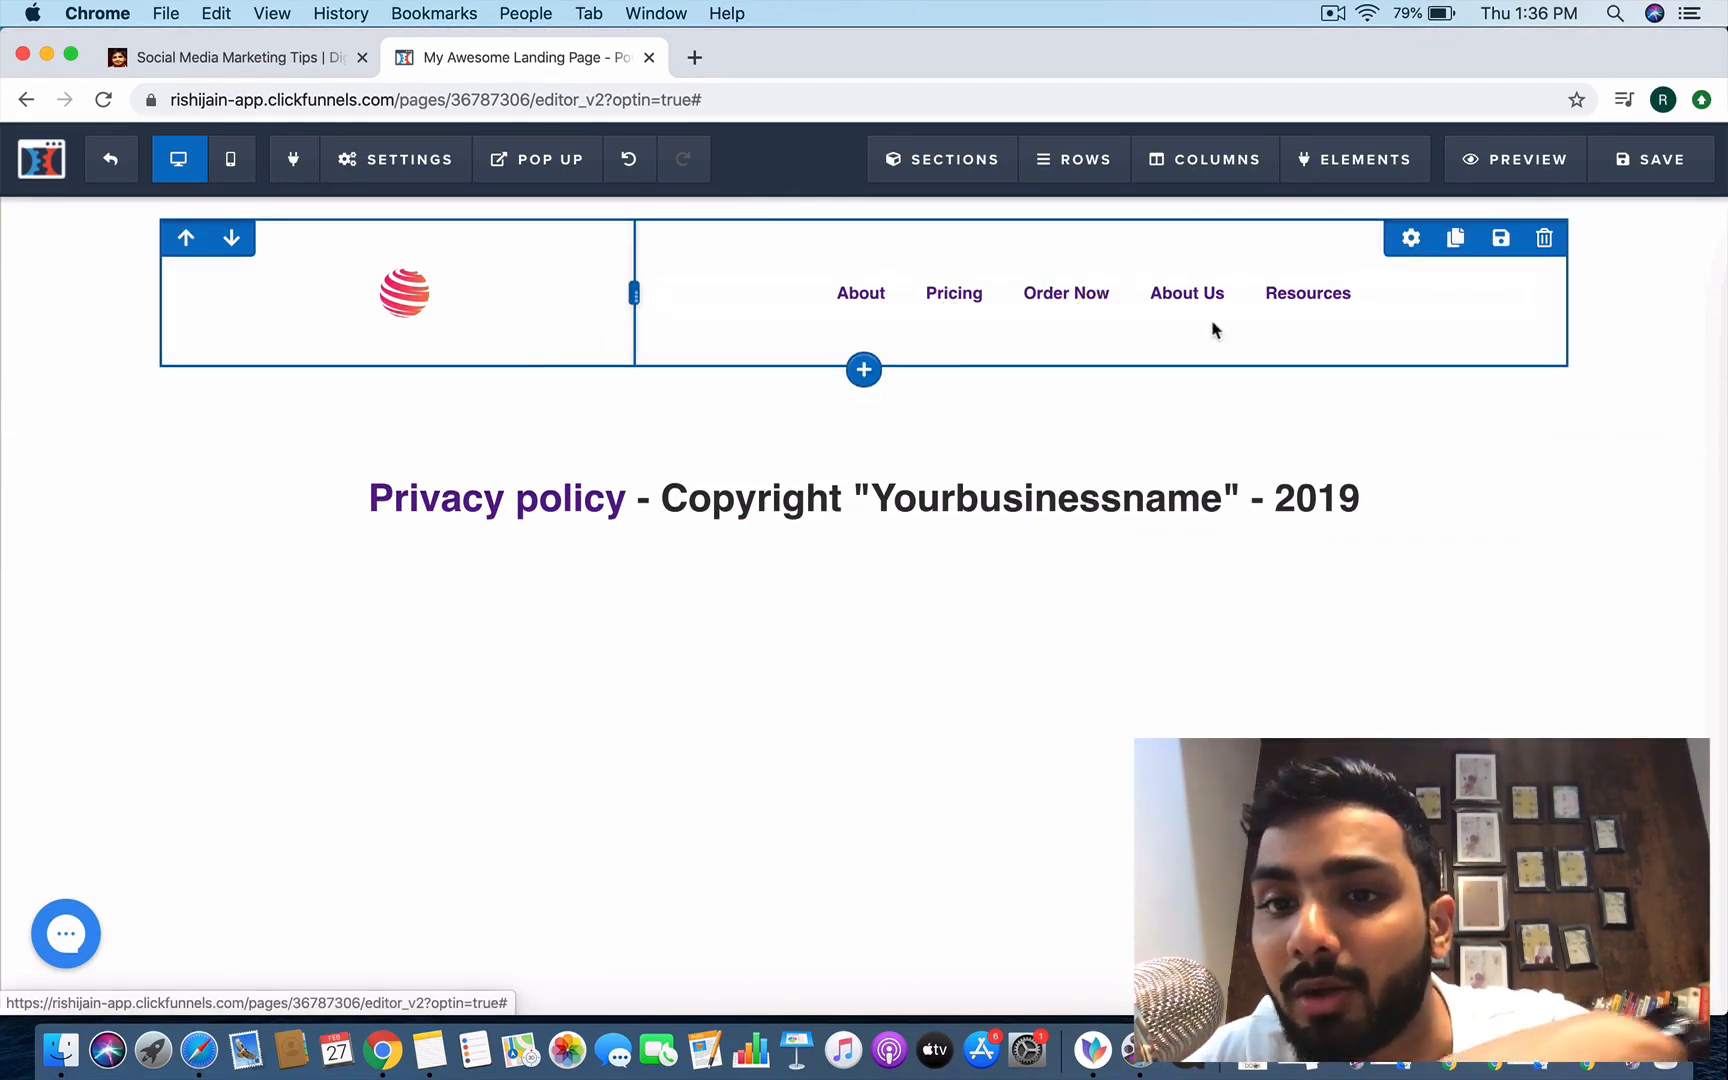
Review the page's SEO meta data settings and return to the funnel overview.
{"action": "left_click", "coordinate": [1650, 158]}
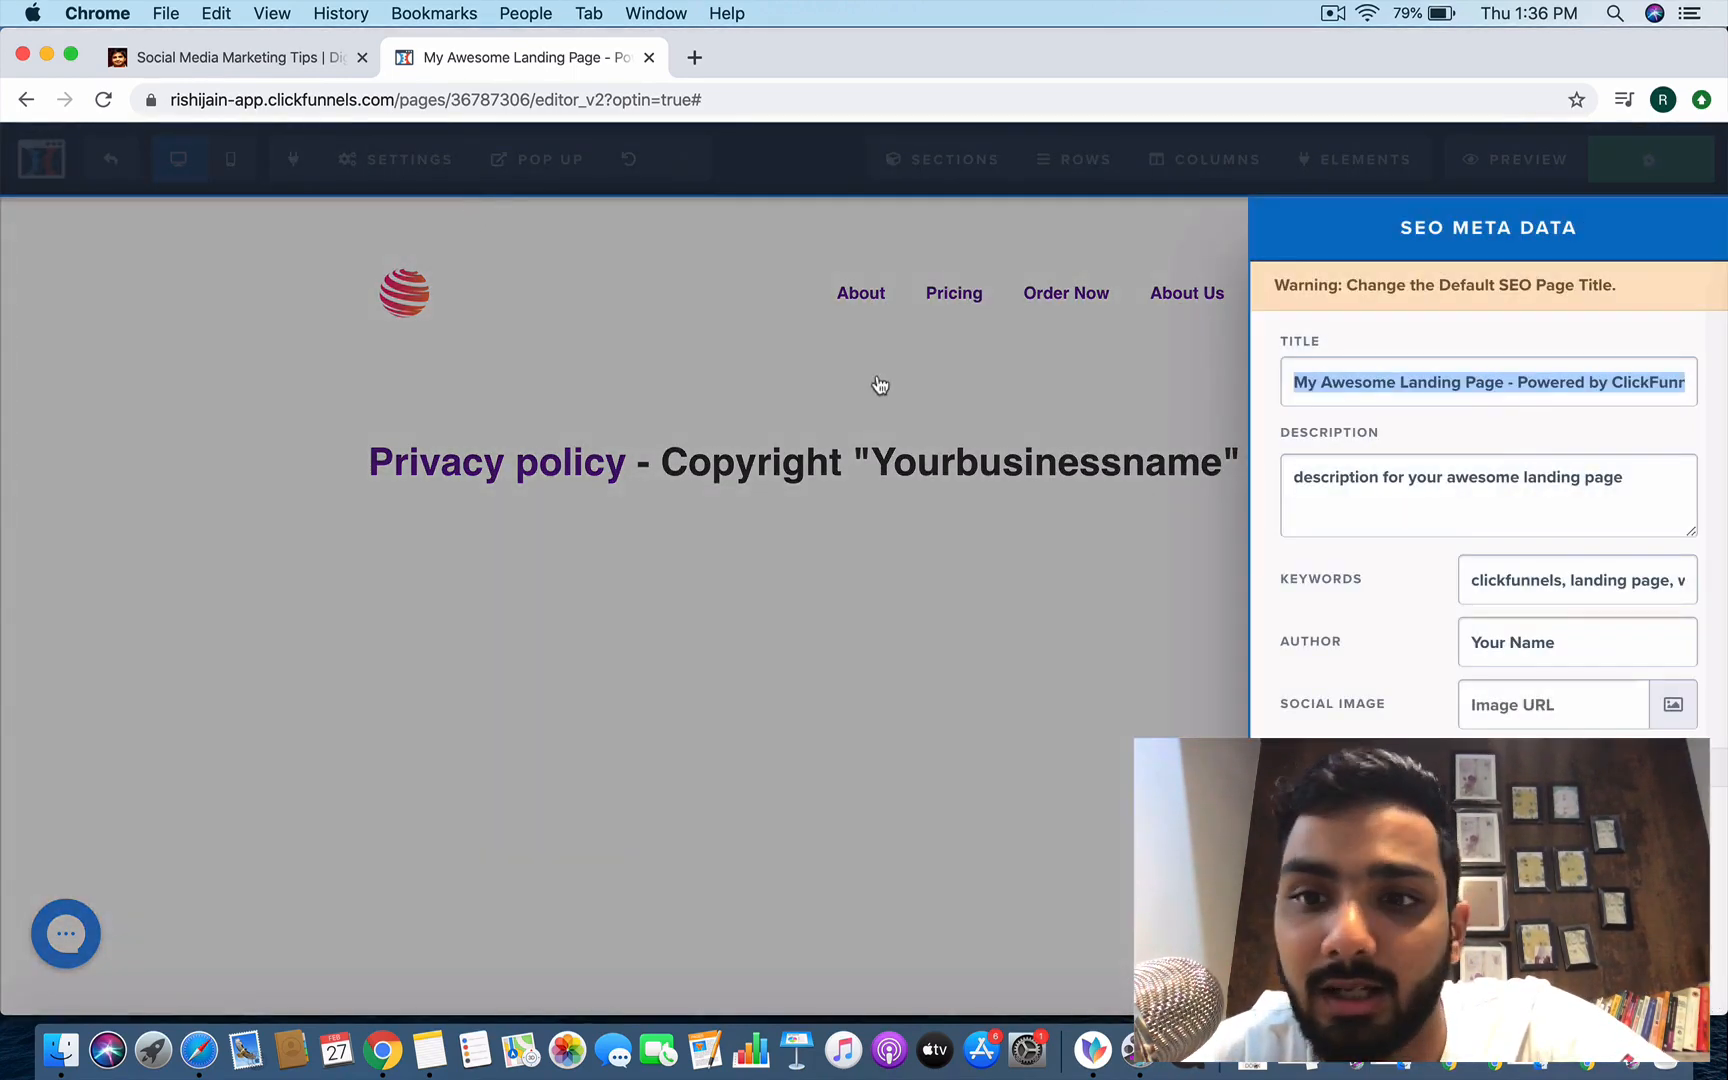
{"action": "scroll", "scroll_direction": "down", "scroll_amount": 3}
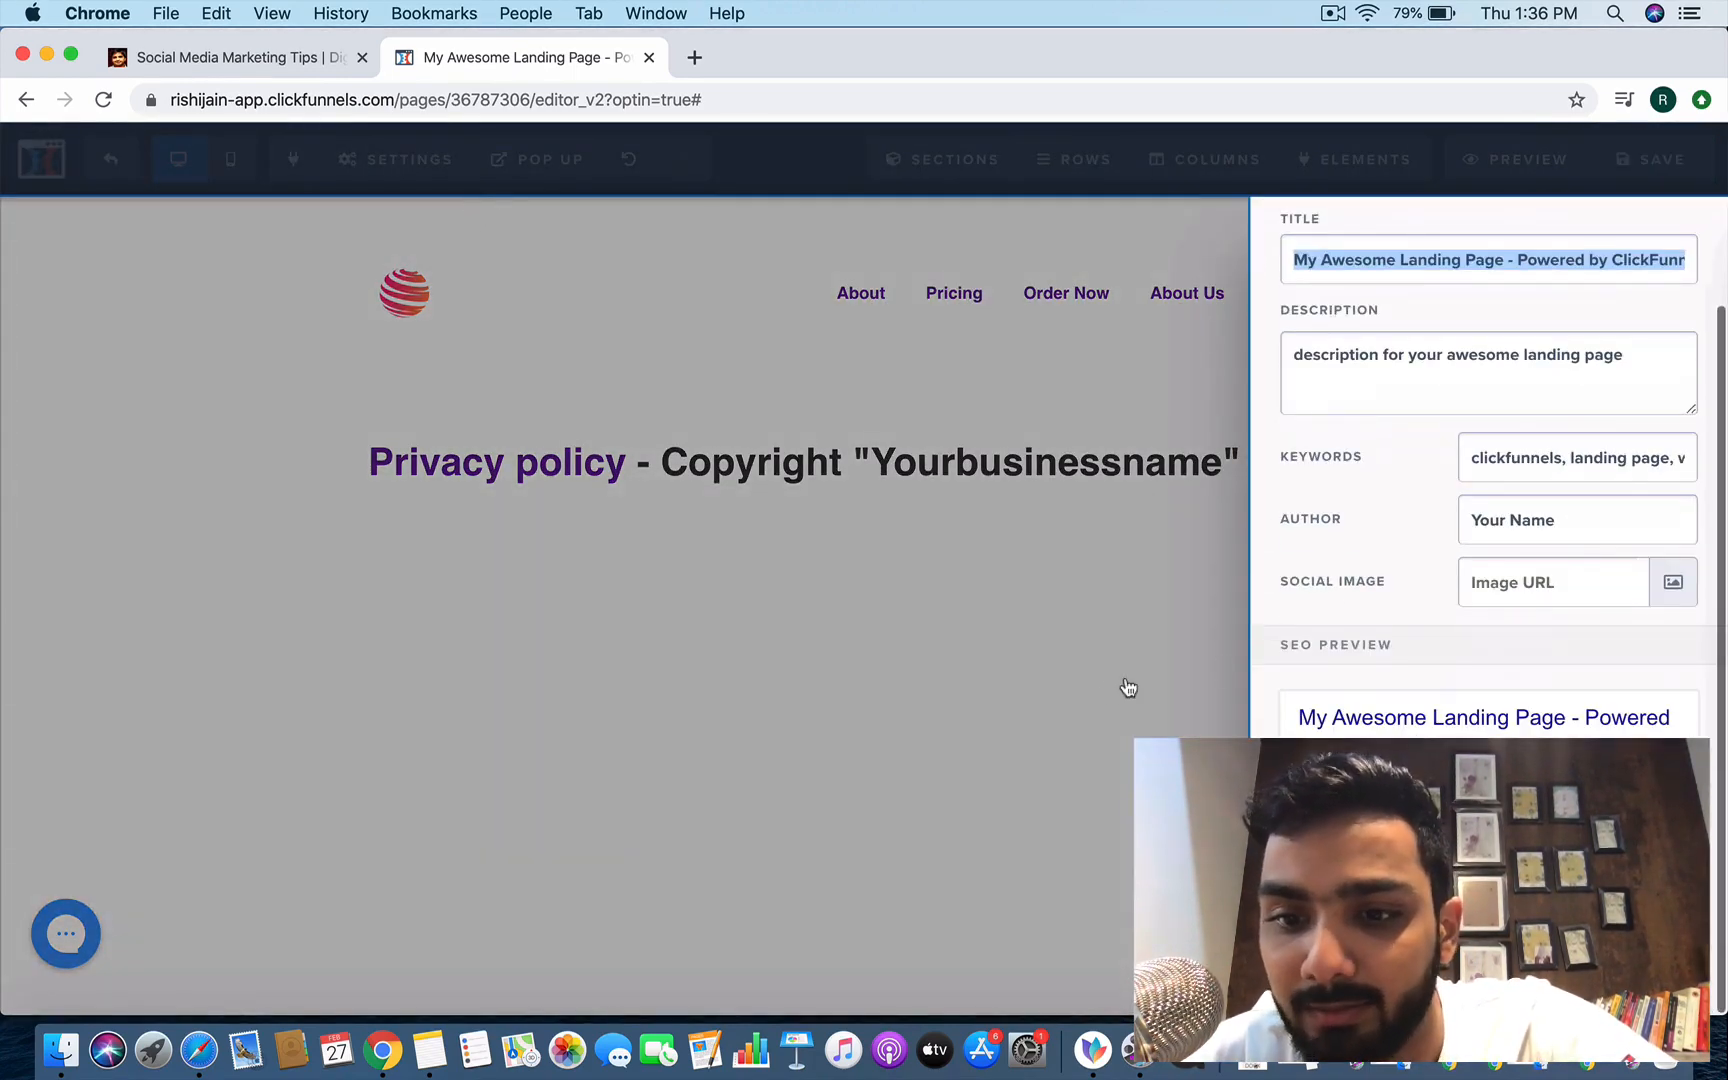
{"action": "left_click", "coordinate": [110, 158]}
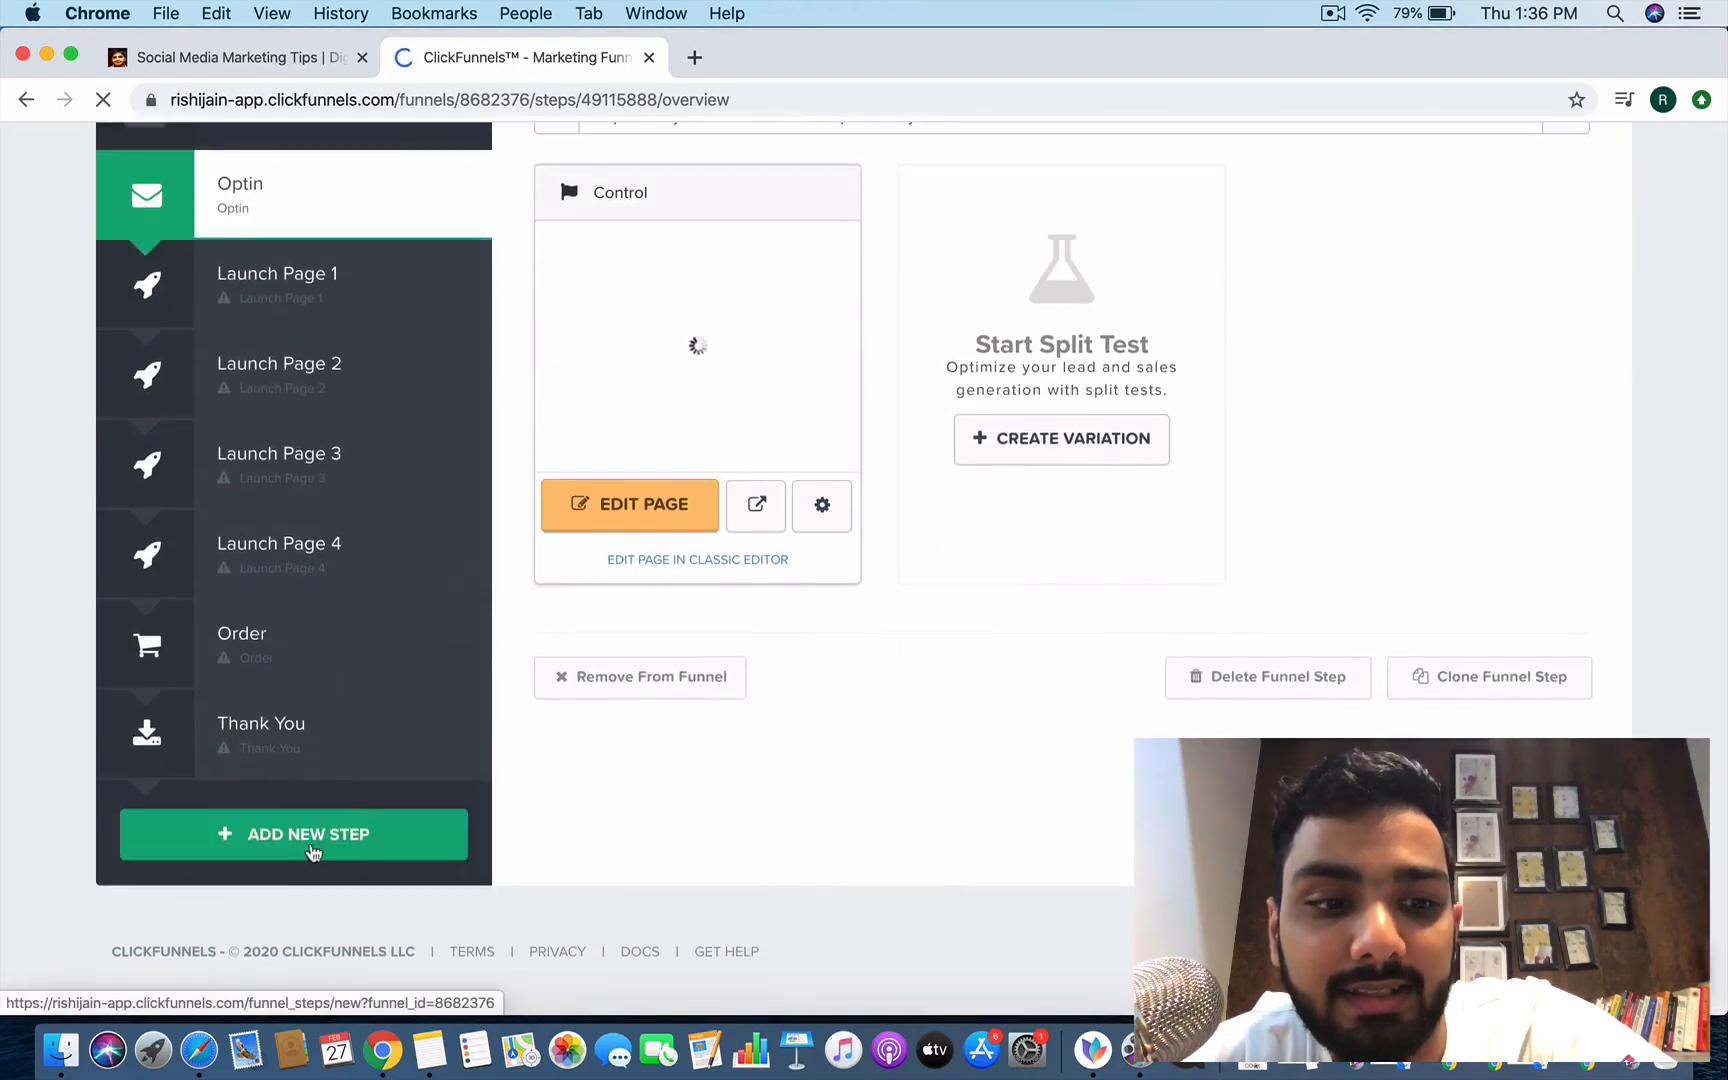
Create a new funnel step named 'About me section' and browse the Sales template category.
{"action": "left_click", "coordinate": [294, 834]}
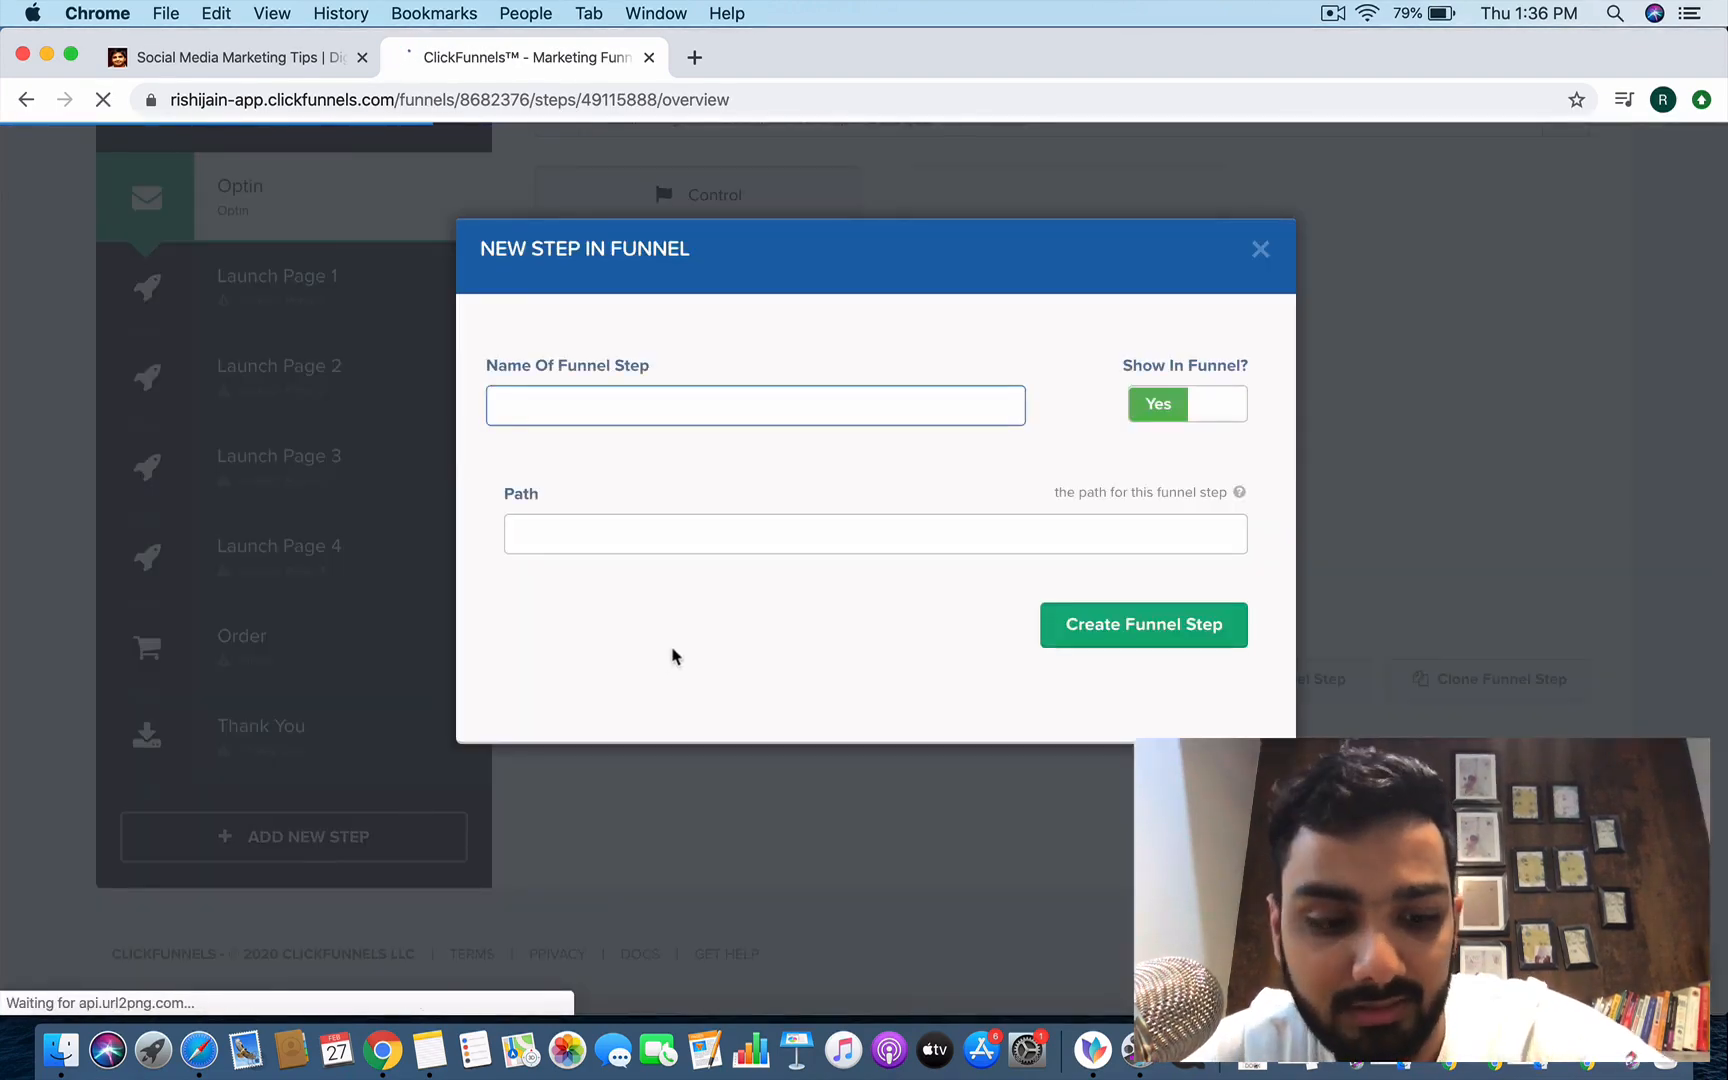
{"action": "type", "text": "About me"}
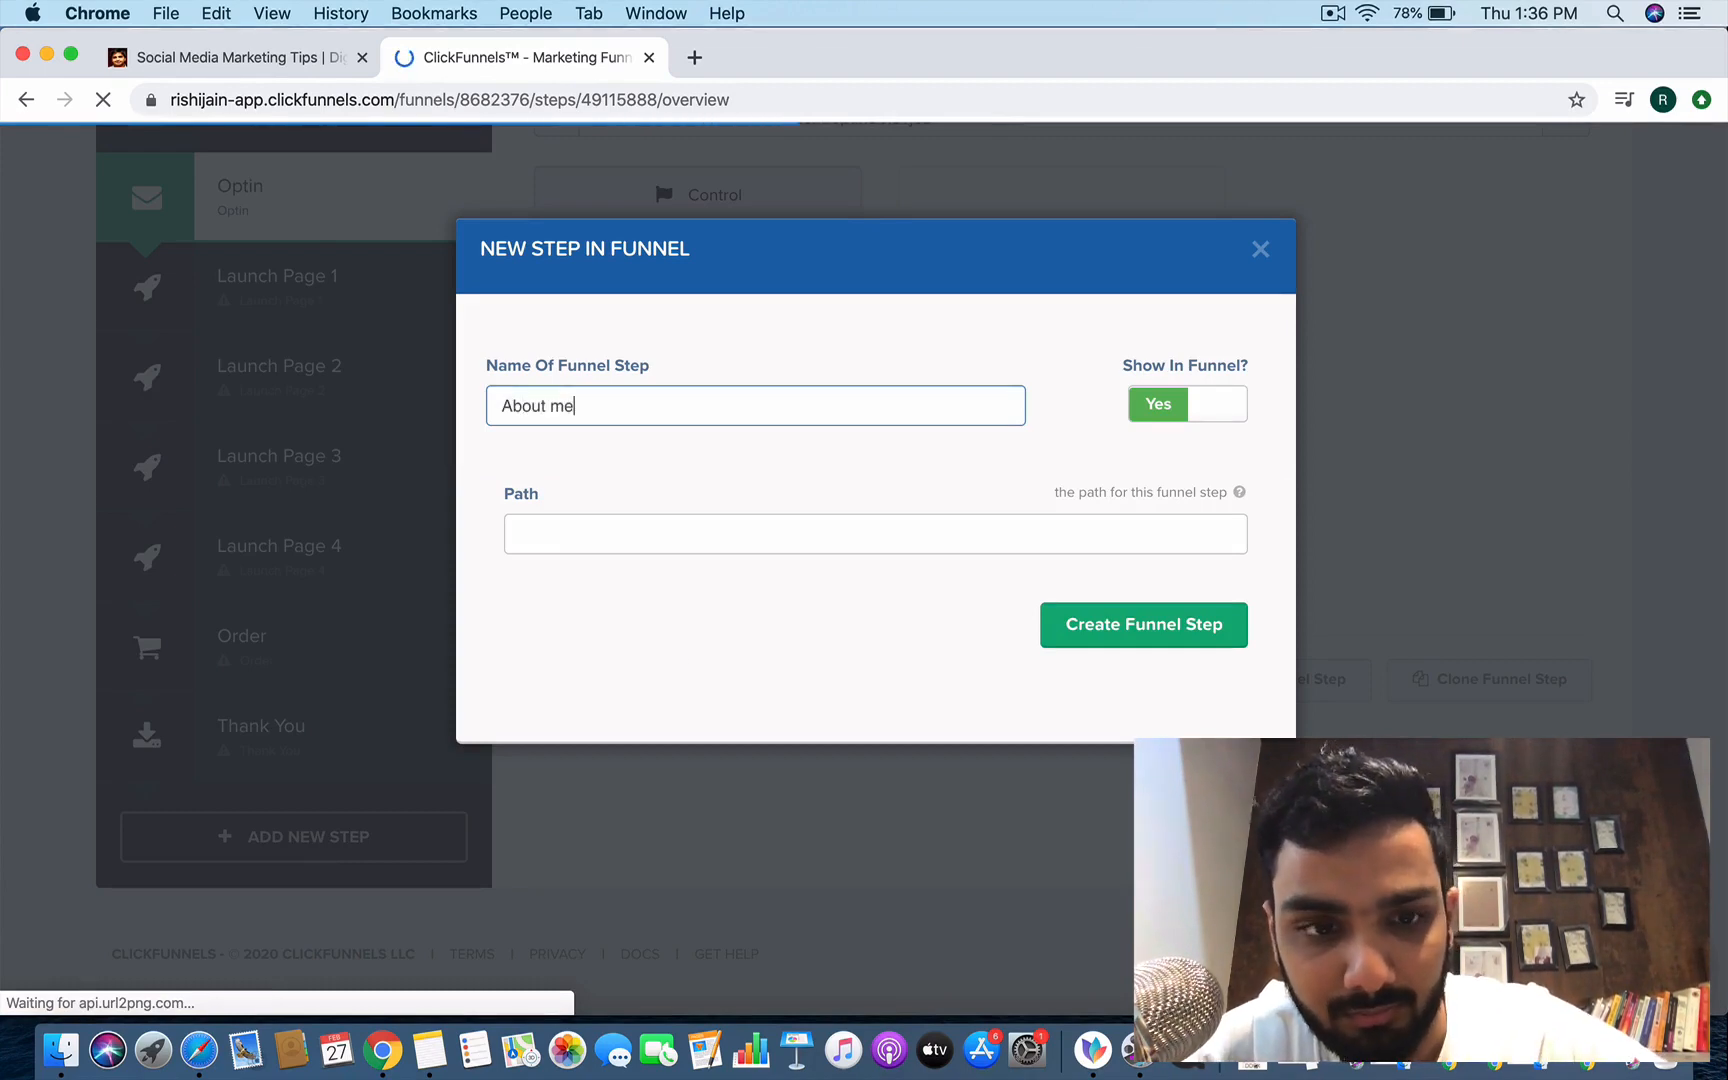
{"action": "type", "text": "section"}
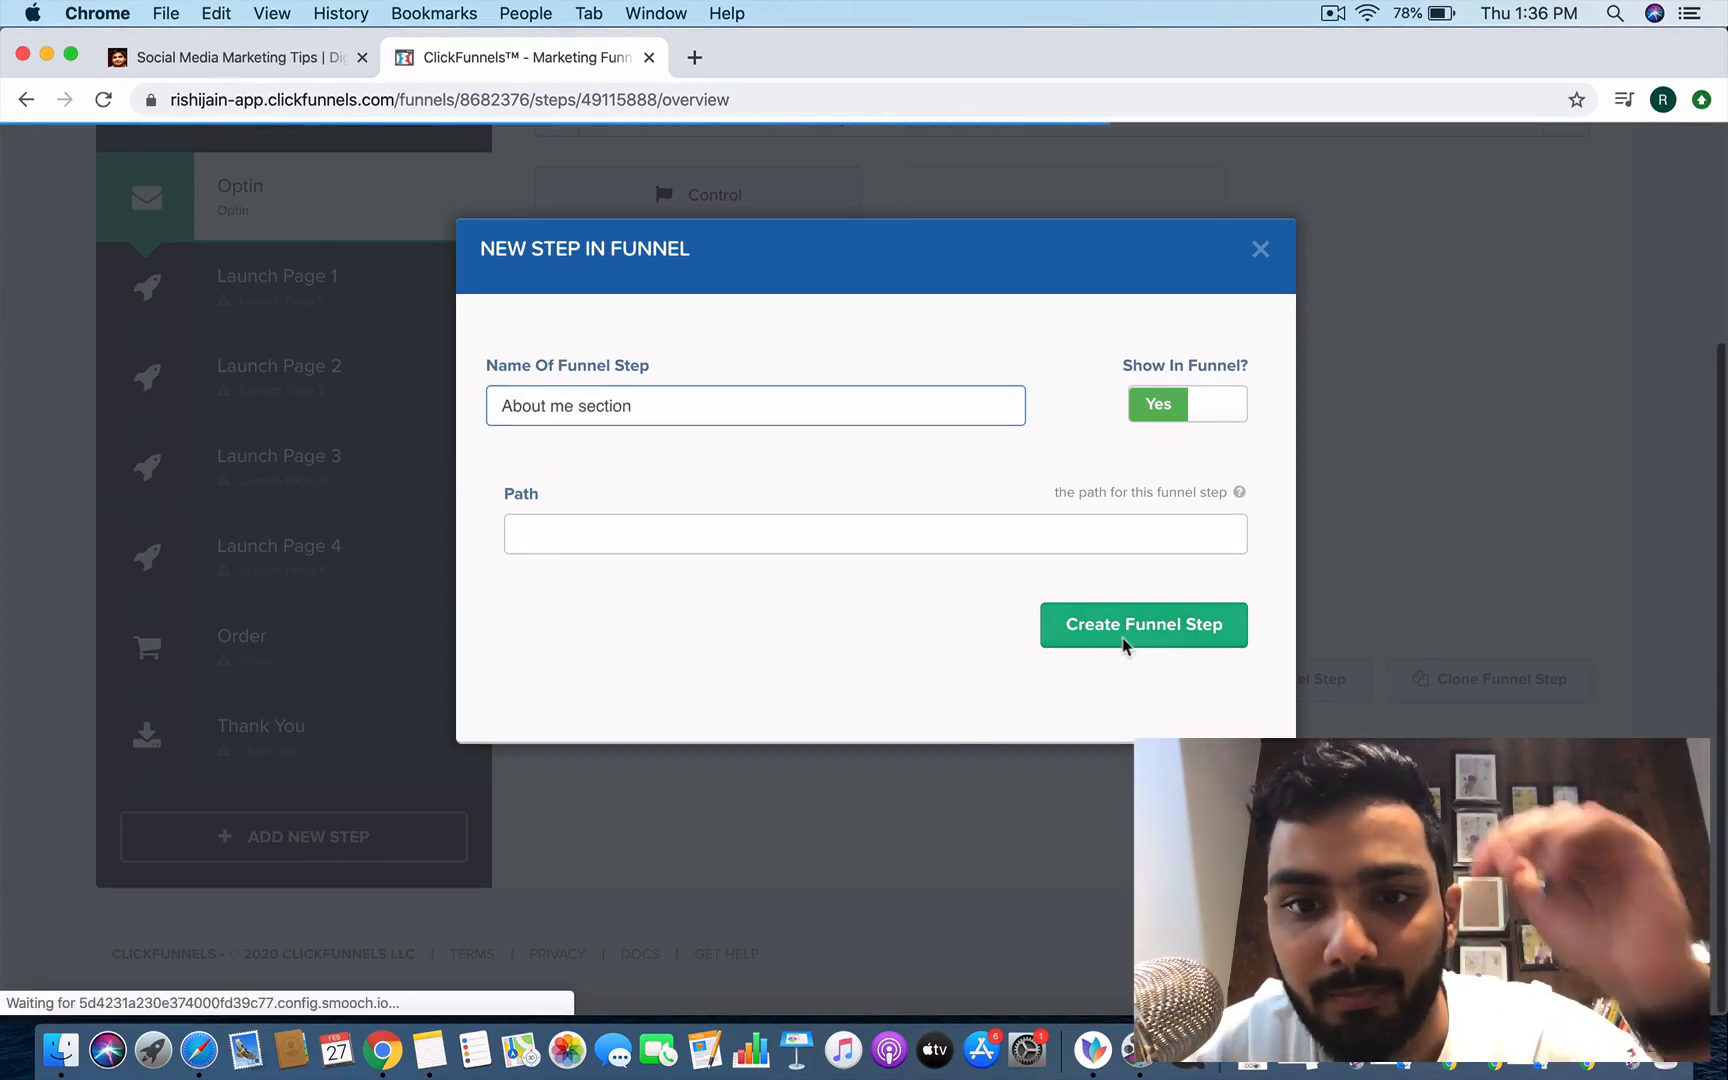
{"action": "left_click", "coordinate": [1142, 624]}
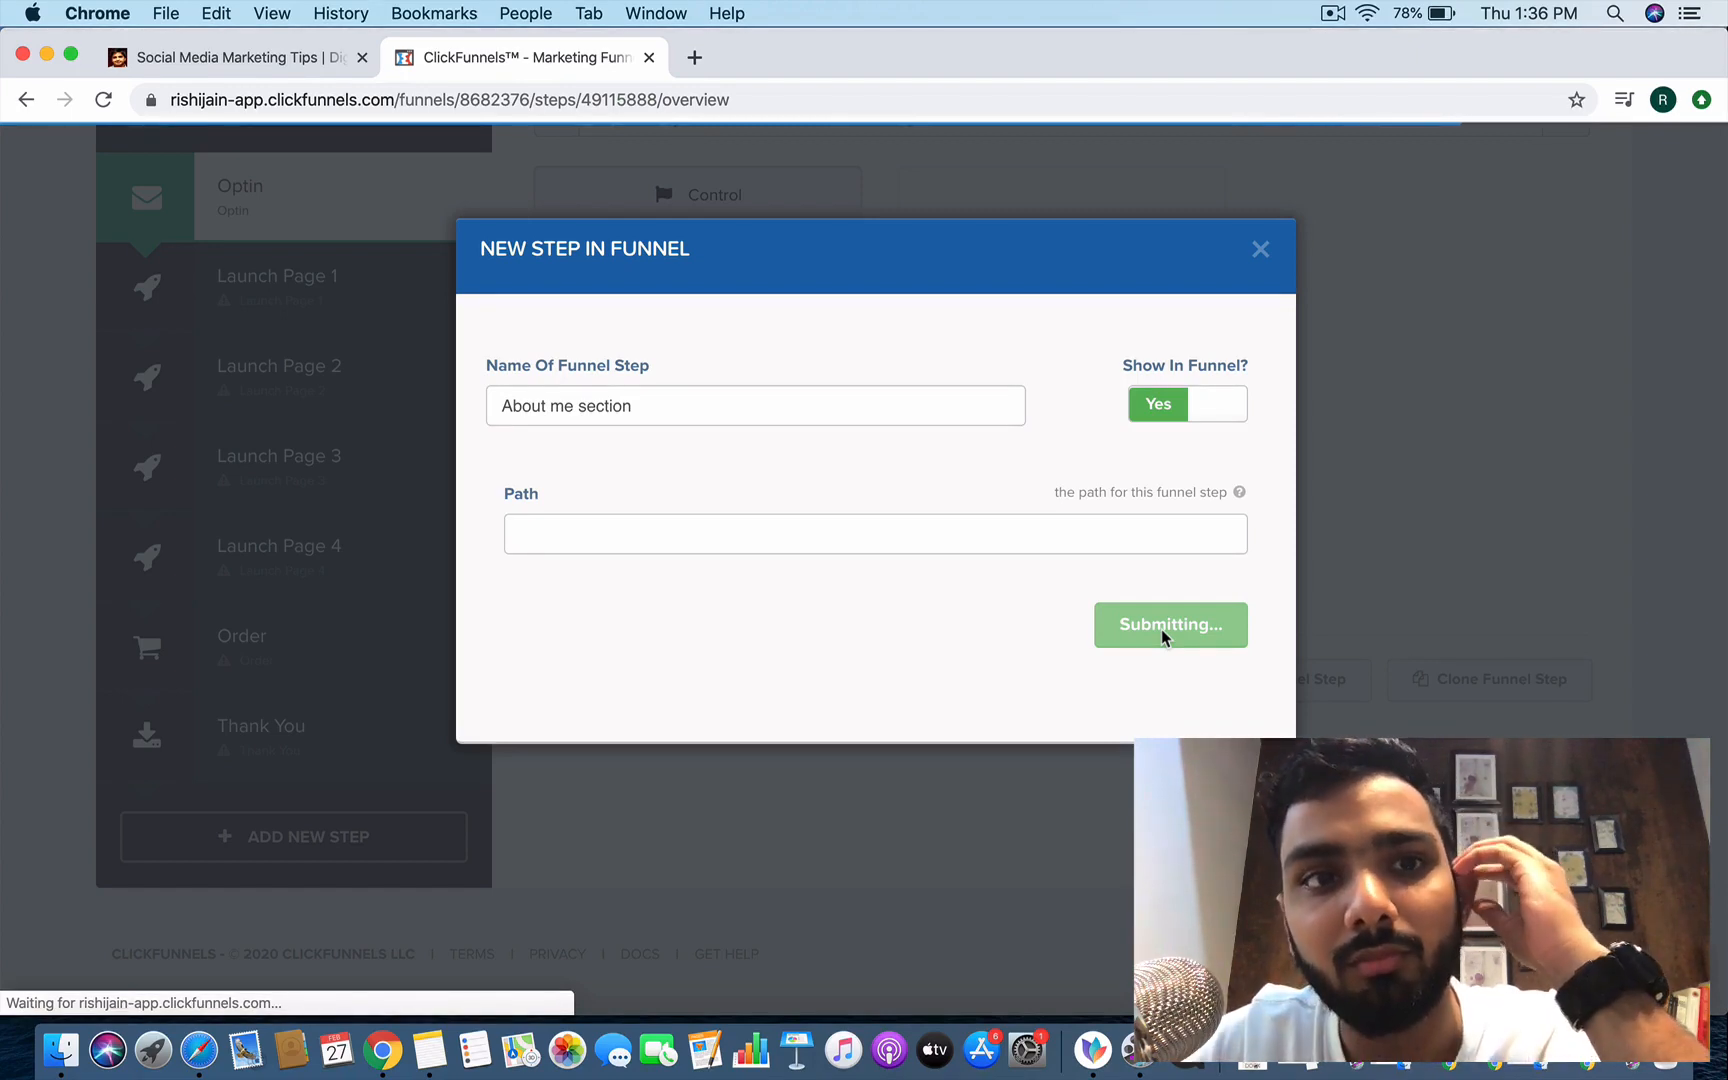
{"action": "left_click", "coordinate": [1170, 624]}
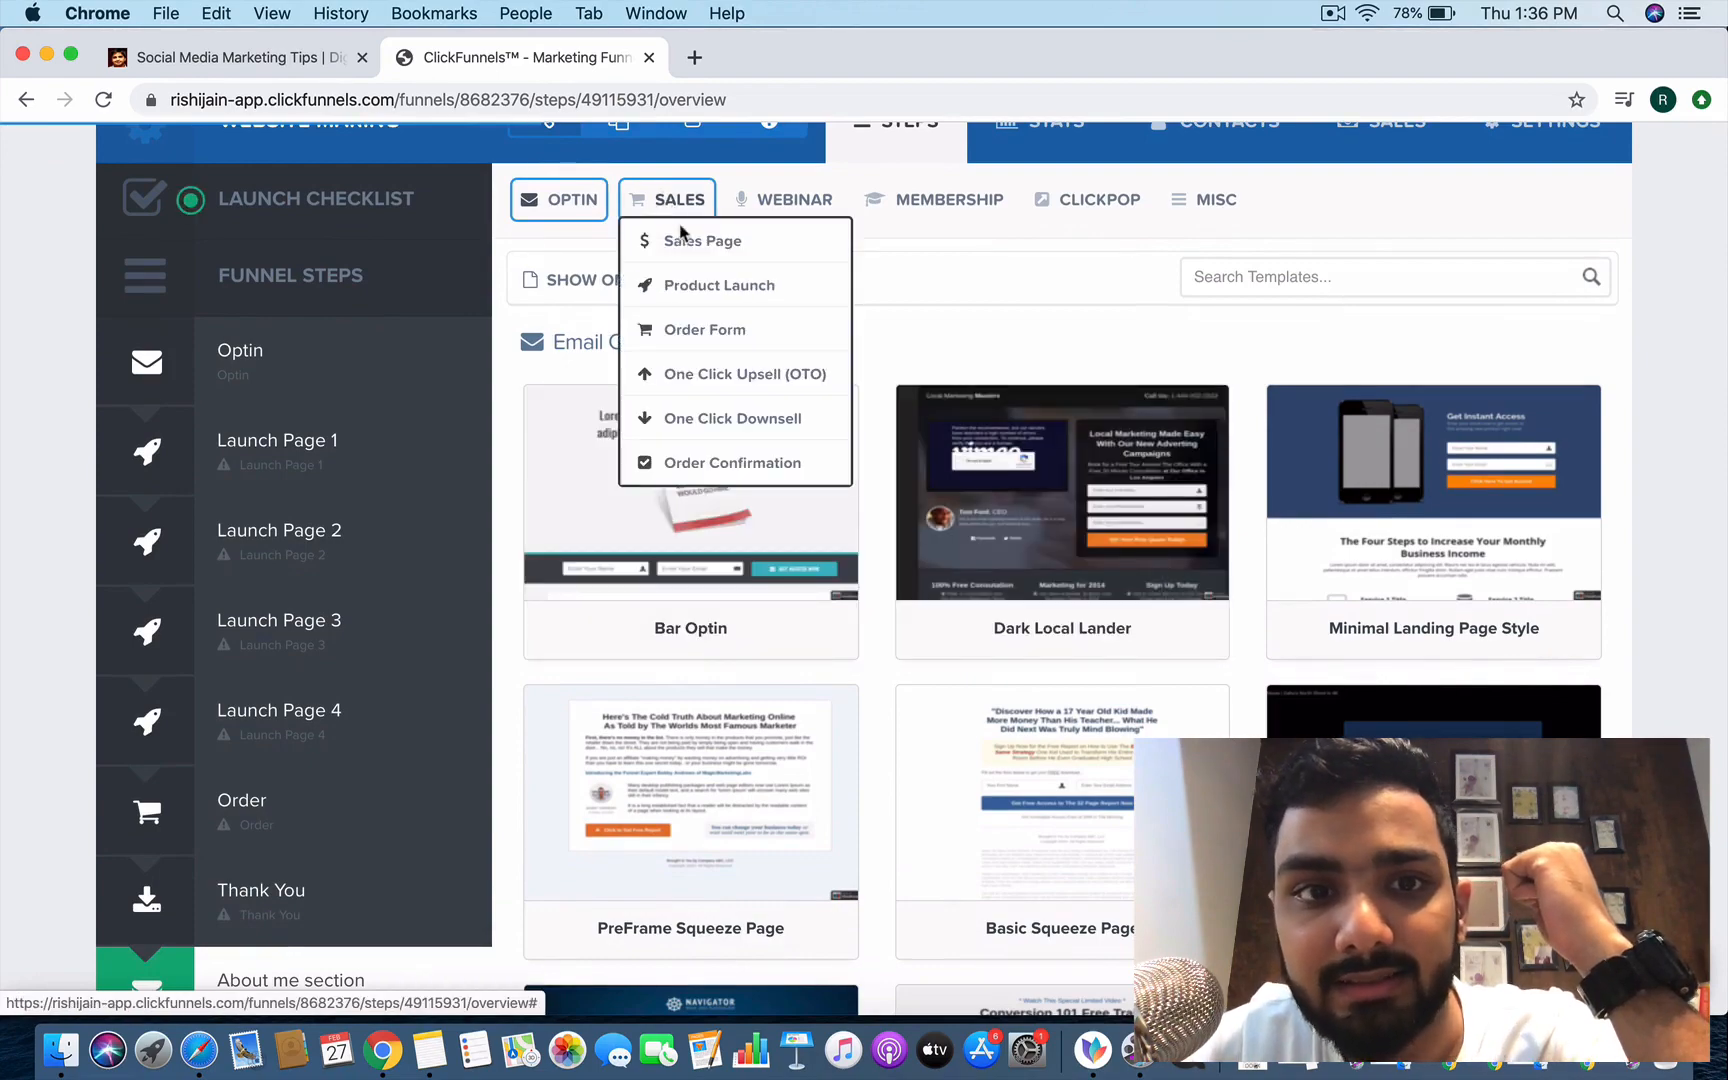
Apply the Dark Sales Page template to the About me section step and start editing its page.
{"action": "left_click", "coordinate": [700, 240]}
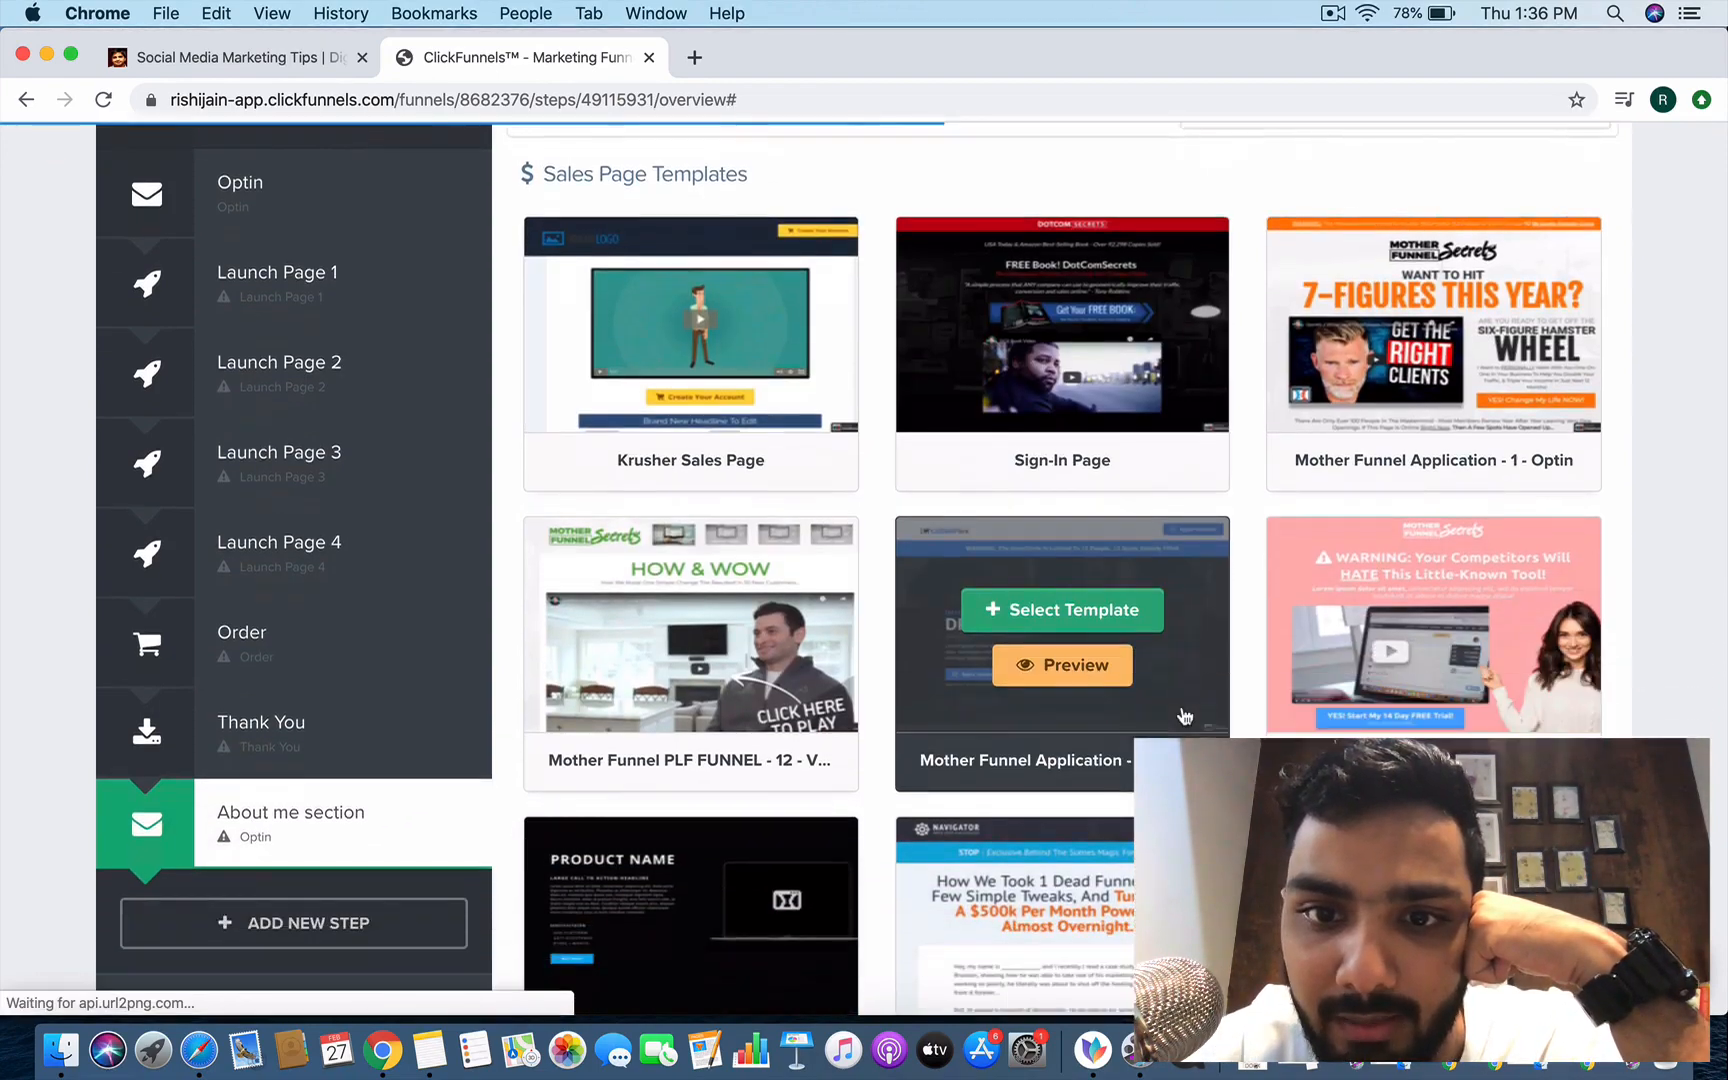
{"action": "scroll", "scroll_direction": "down", "scroll_amount": 3}
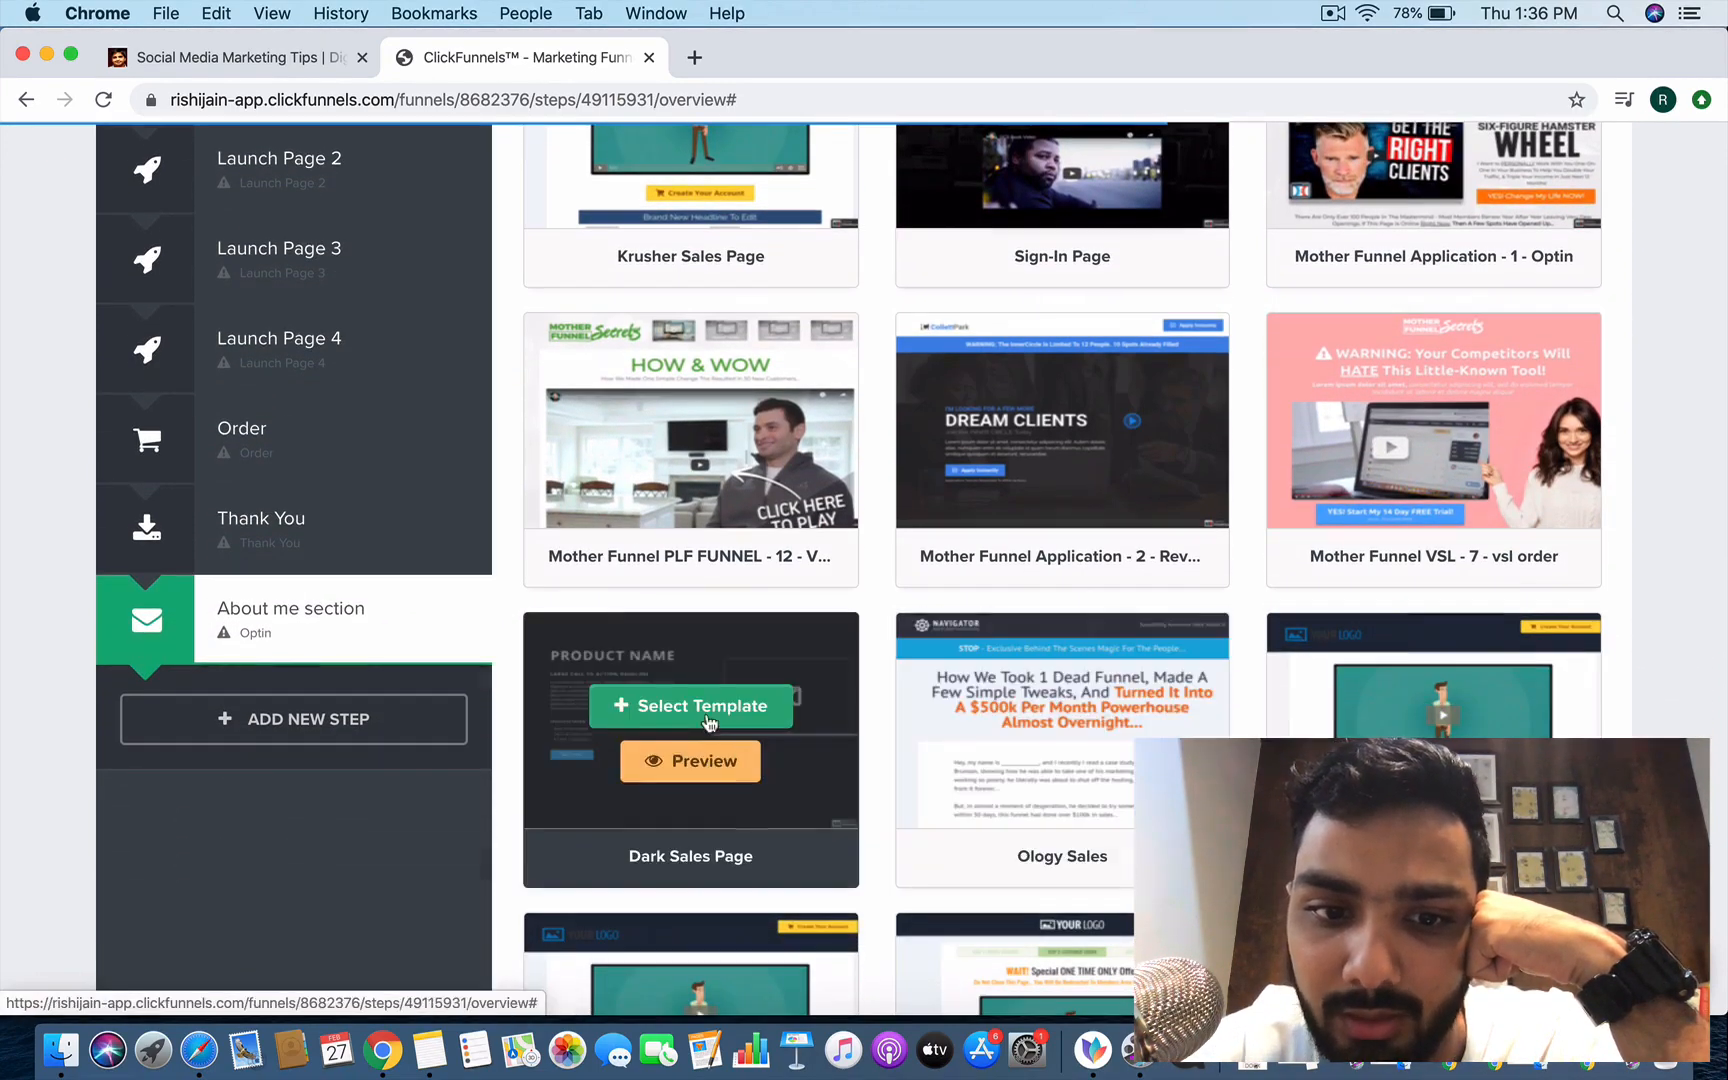
{"action": "left_click", "coordinate": [690, 706]}
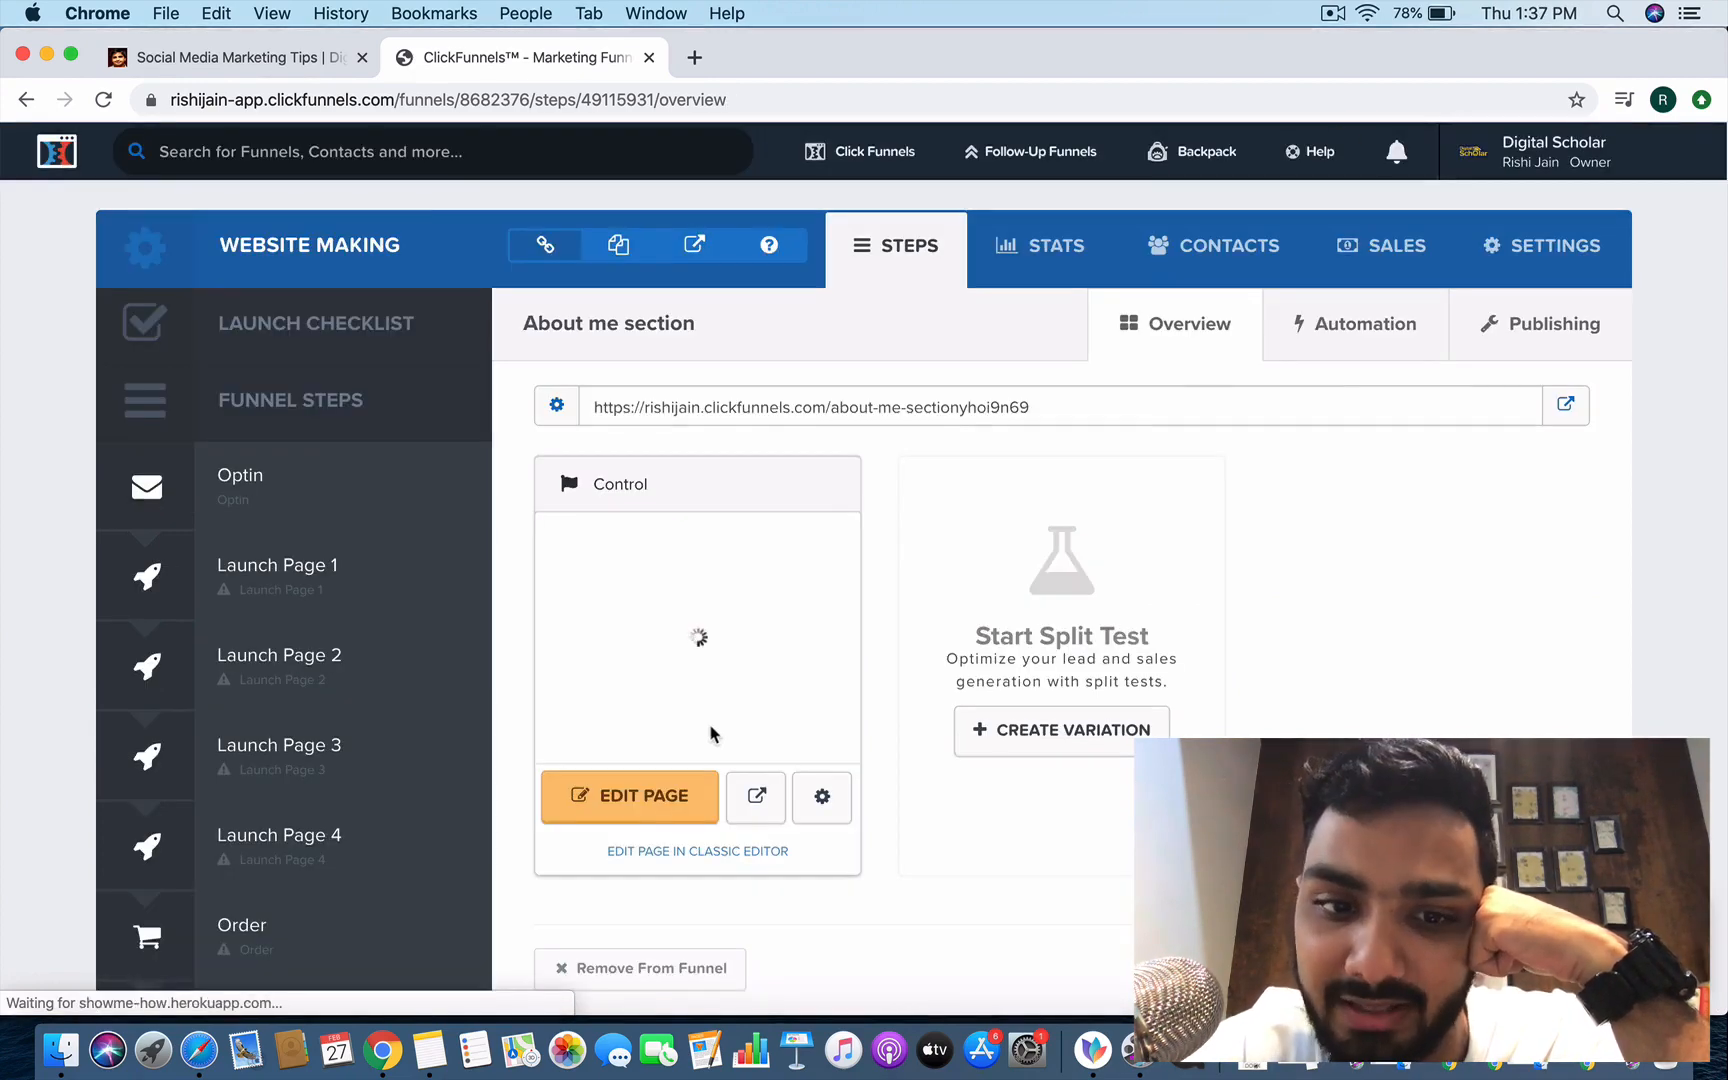
{"action": "left_click", "coordinate": [630, 796]}
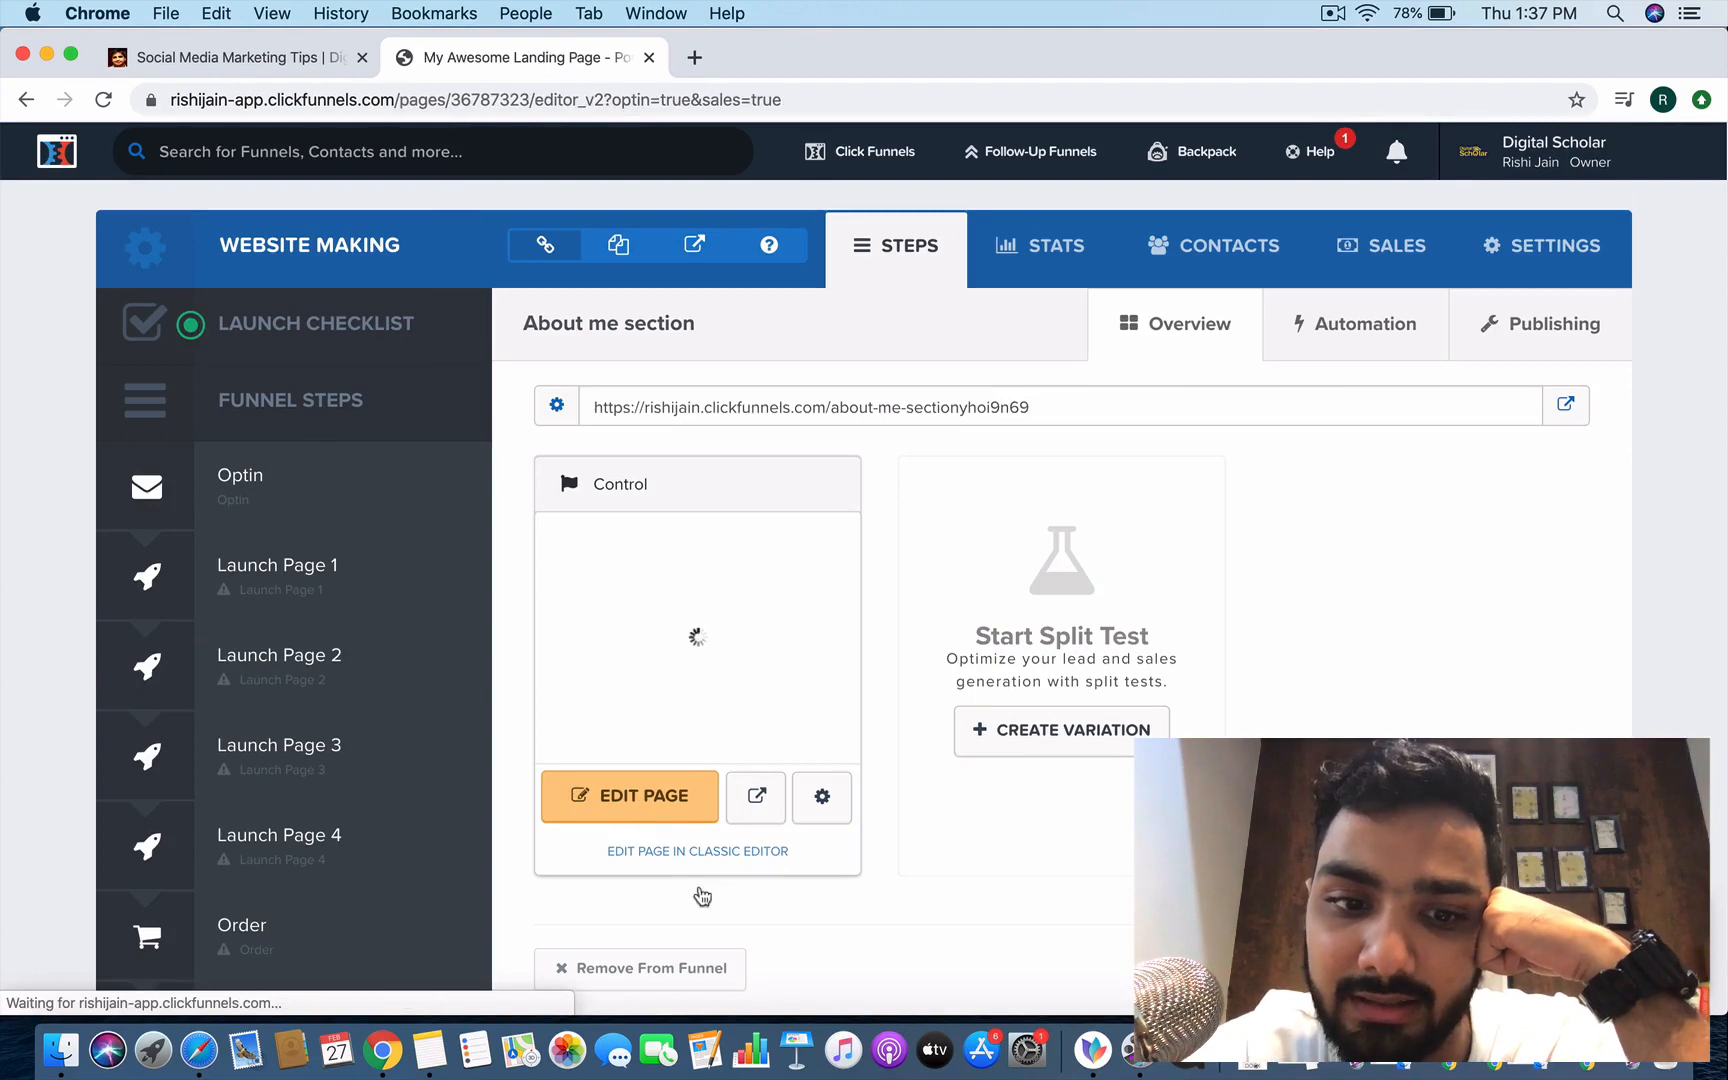
Add a full-width section at the top of the page and show the saved section templates.
{"action": "left_click", "coordinate": [630, 796]}
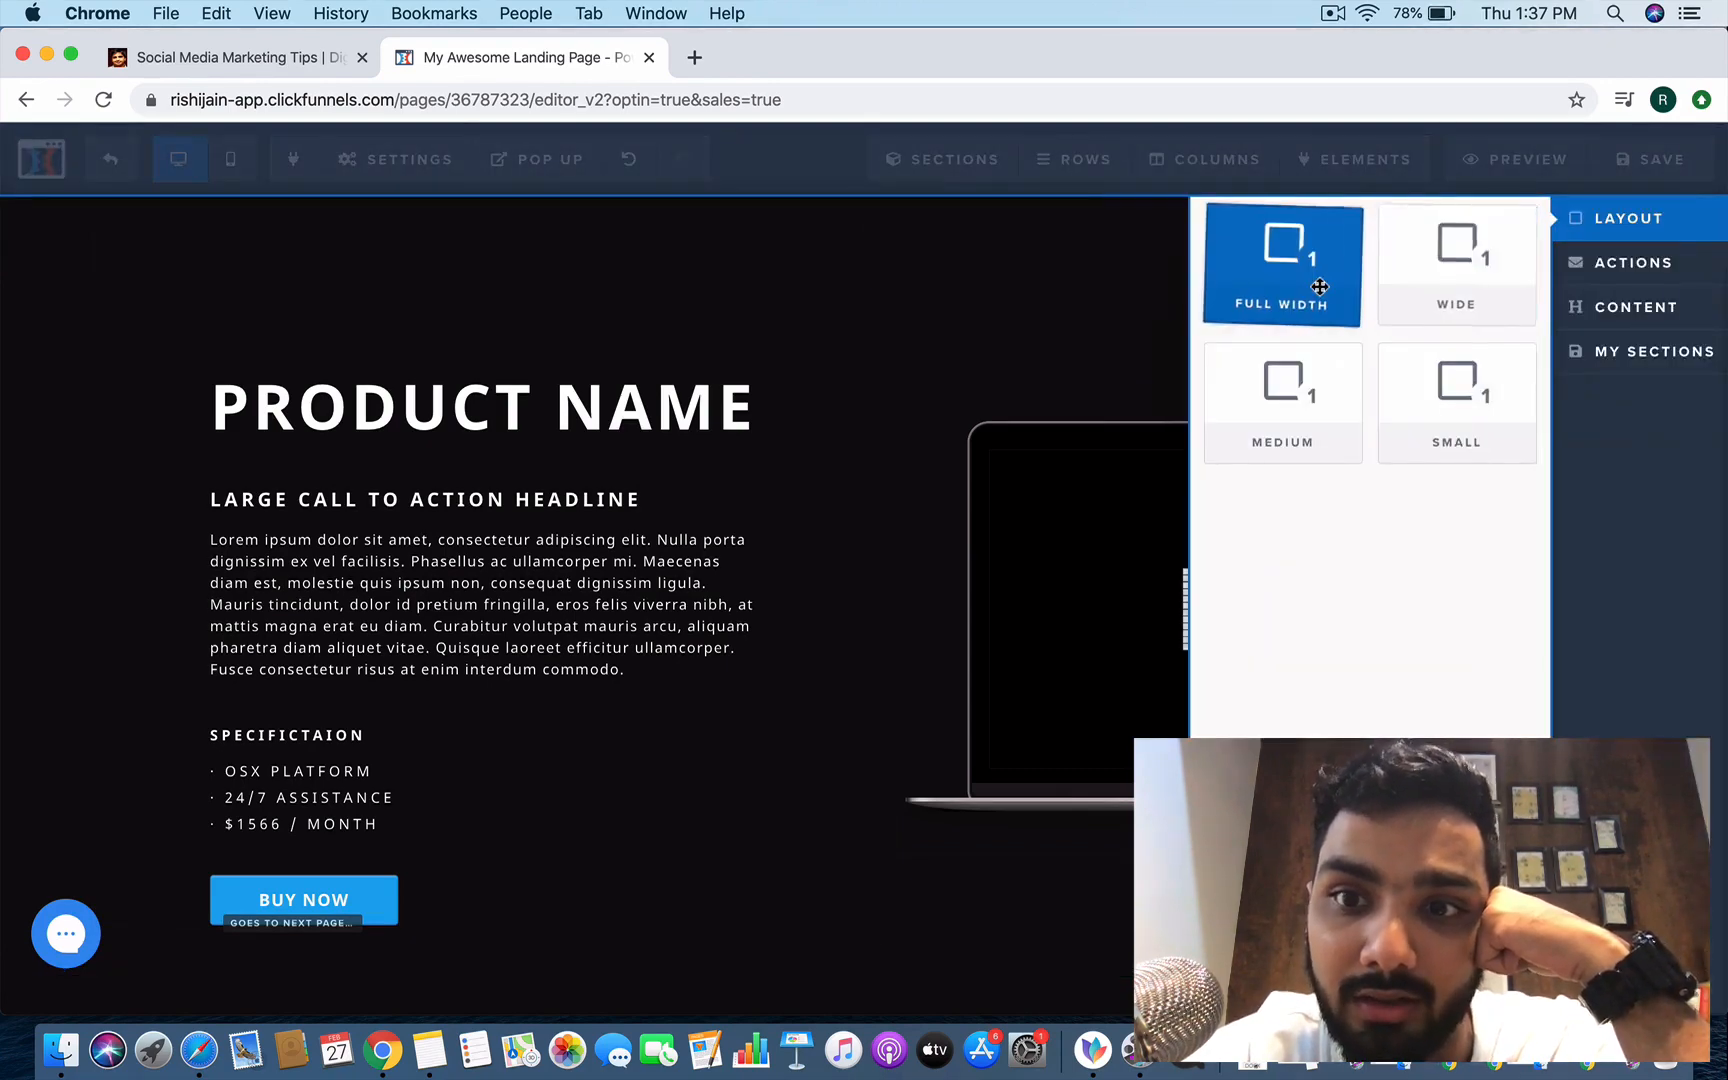
{"action": "left_click", "coordinate": [1280, 264]}
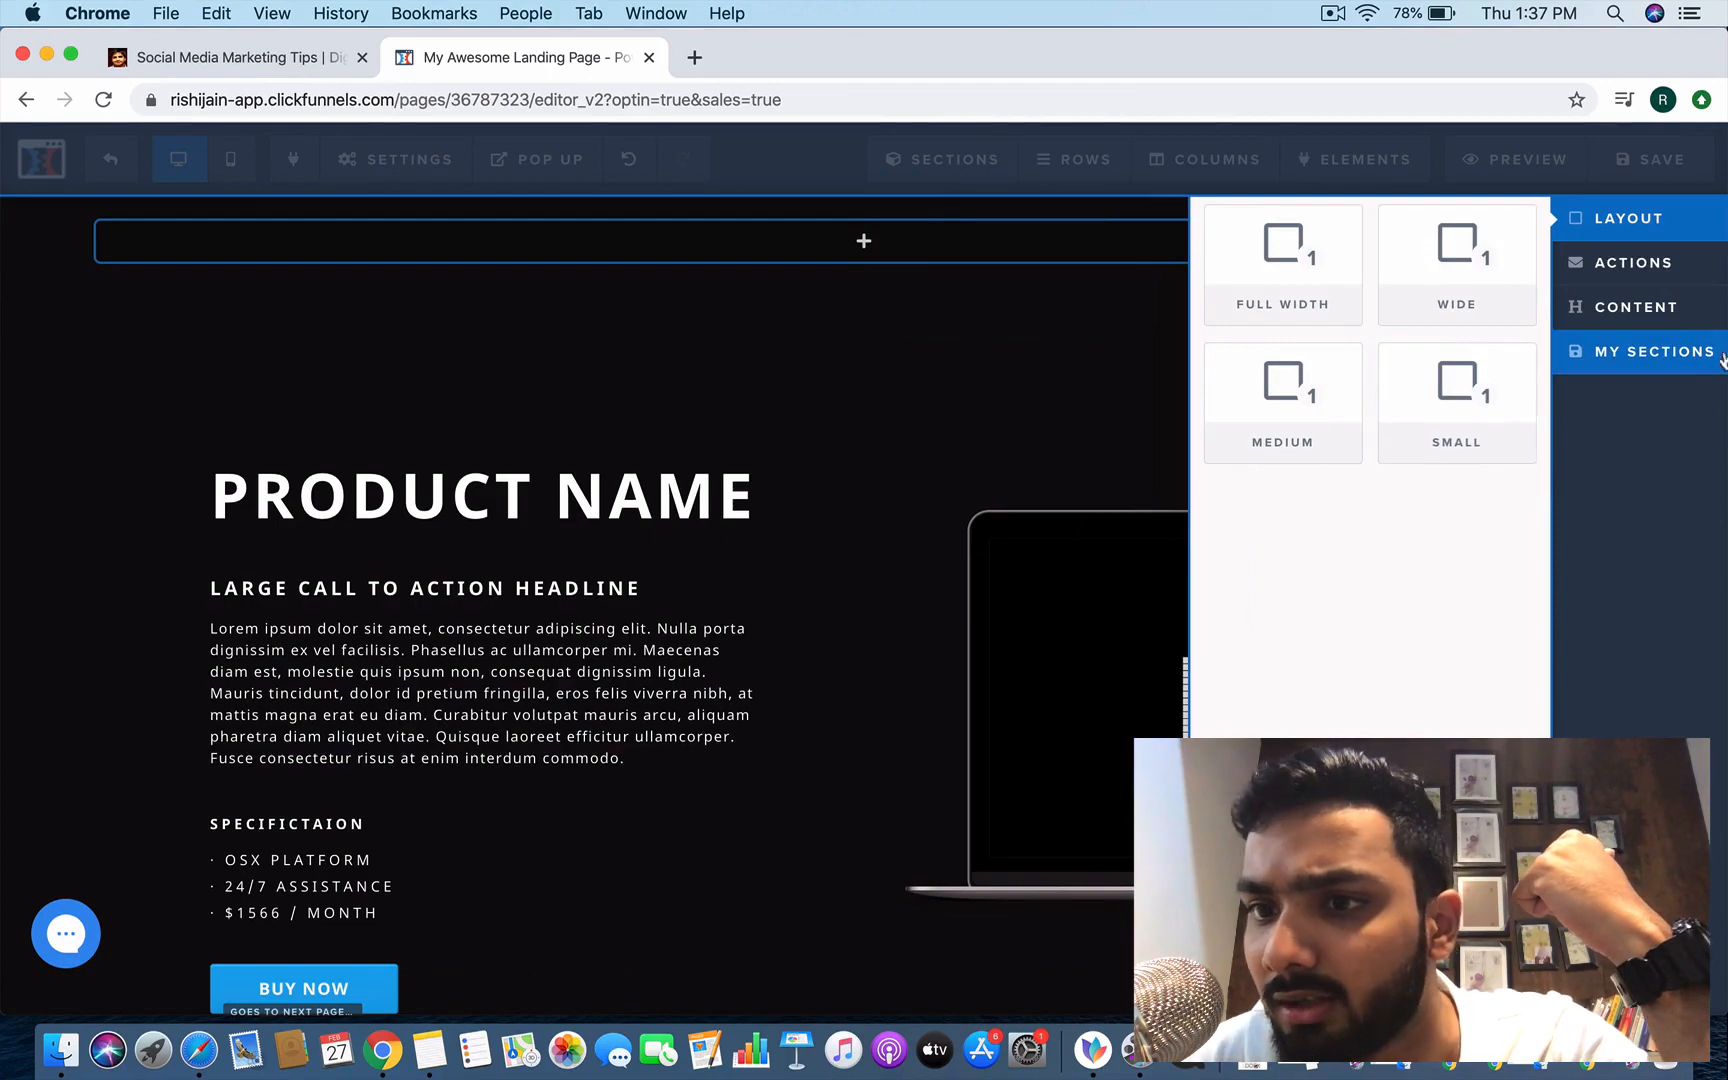
{"action": "left_click", "coordinate": [1652, 350]}
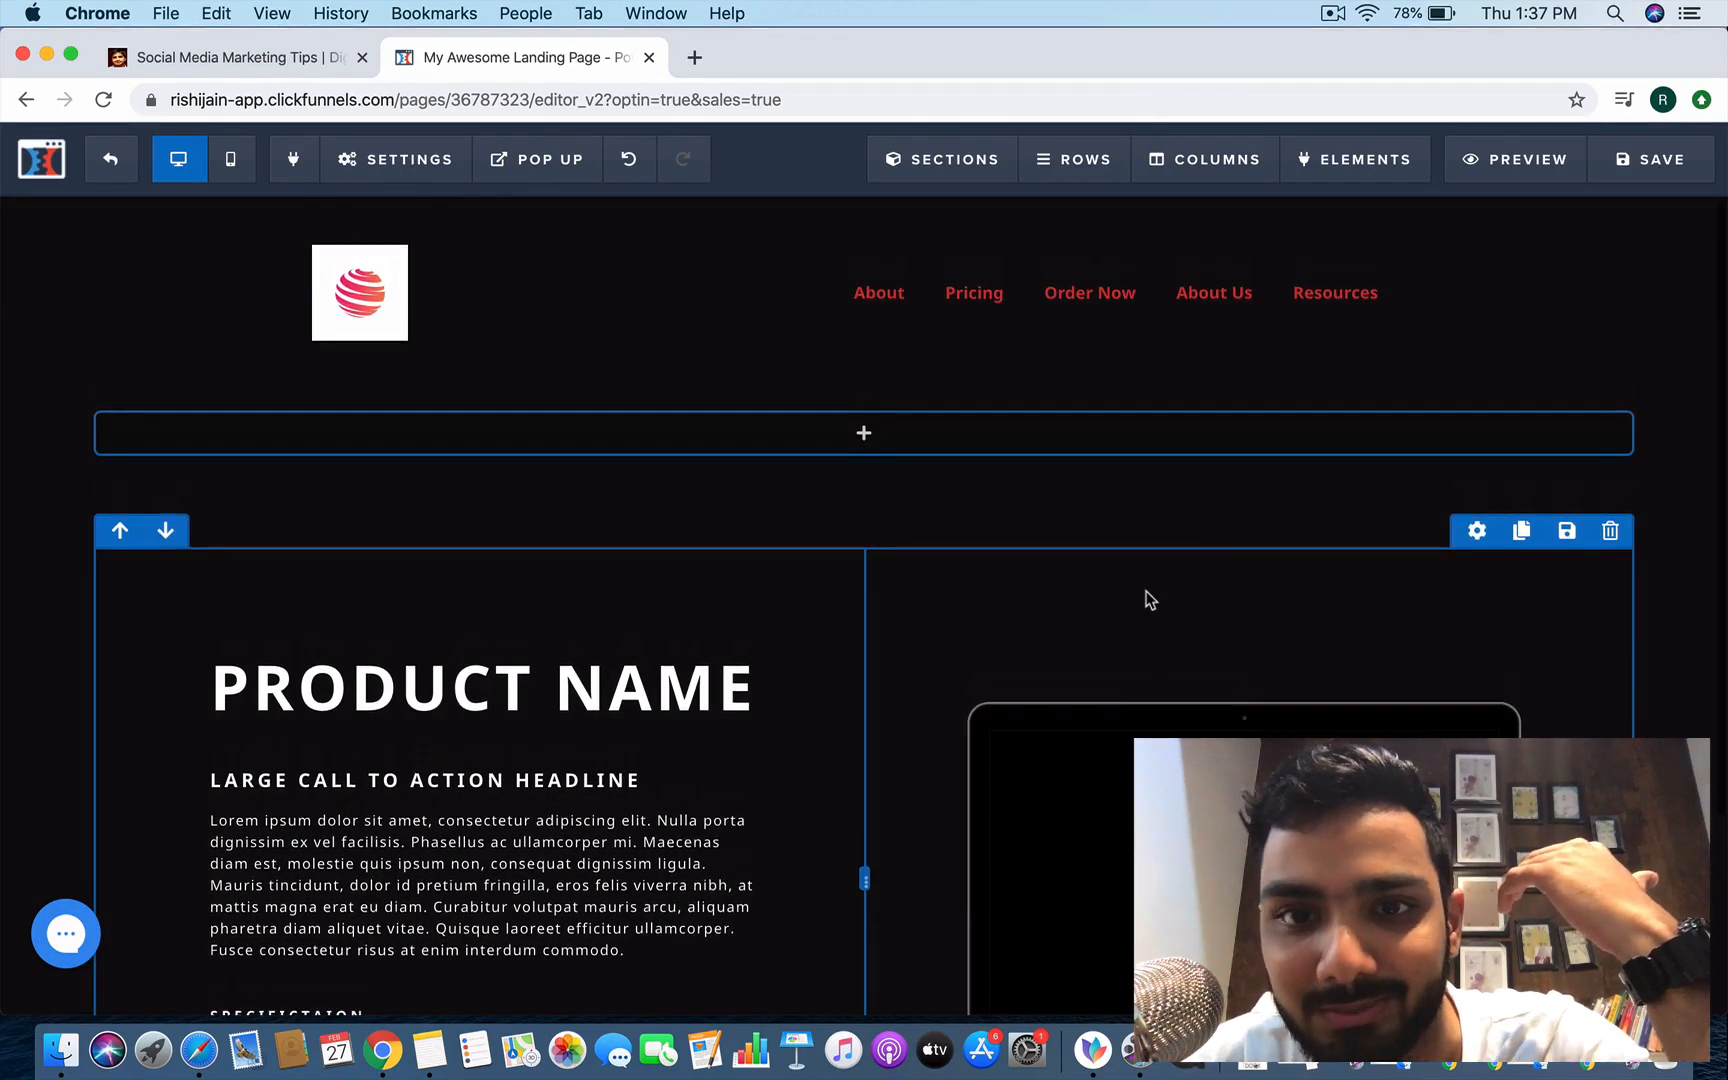
Add another section to the page with the My Sections templates shown for insertion.
{"action": "scroll", "scroll_direction": "down", "scroll_amount": 3}
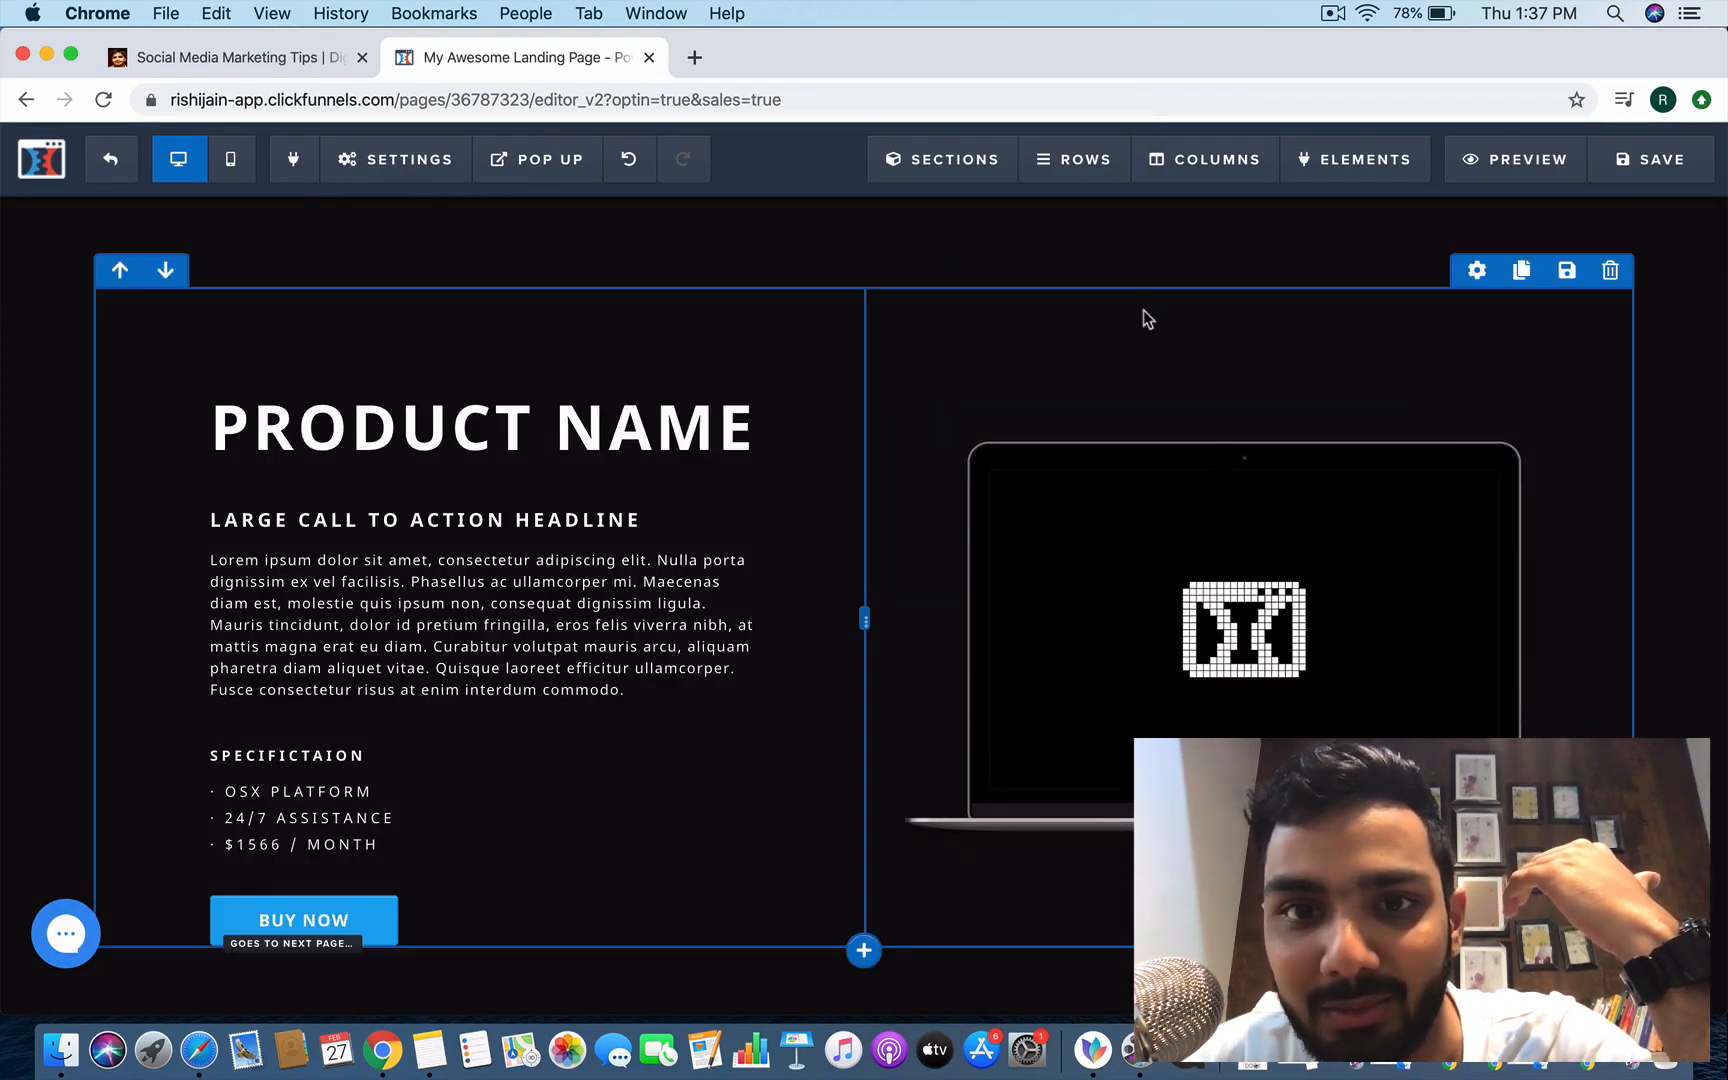
{"action": "left_click", "coordinate": [1474, 270]}
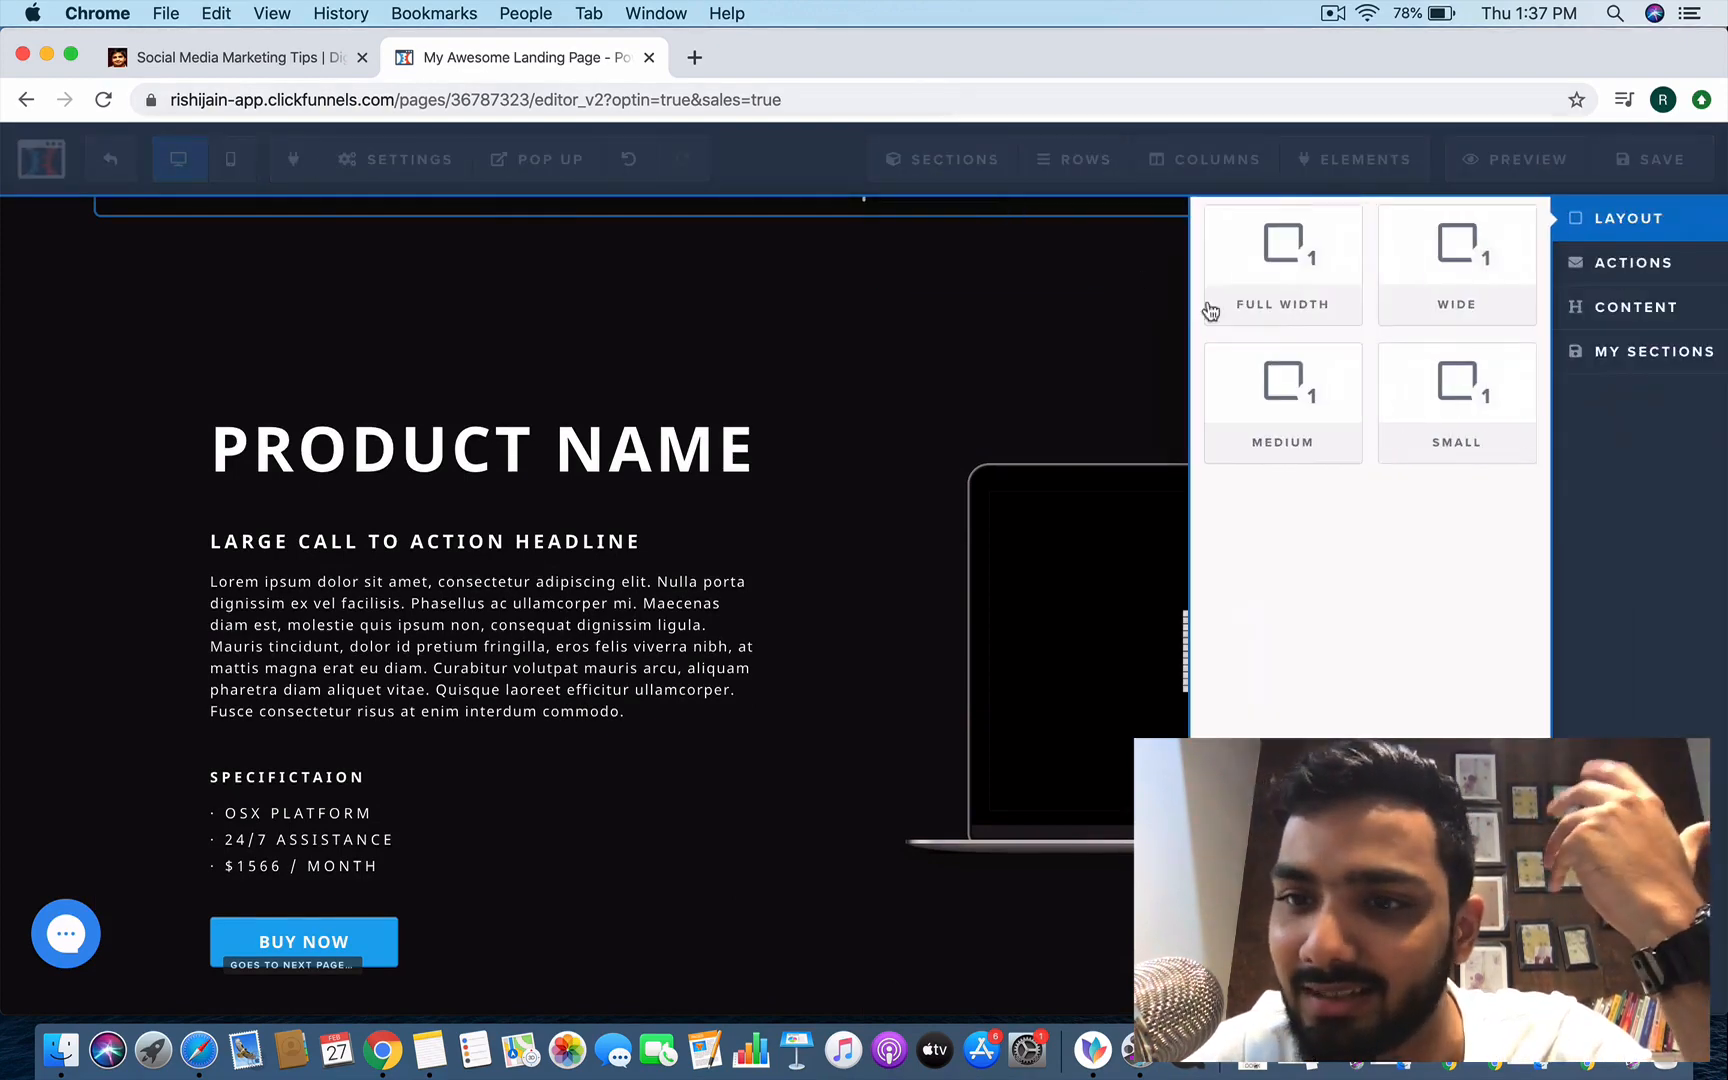
{"action": "left_click", "coordinate": [1652, 350]}
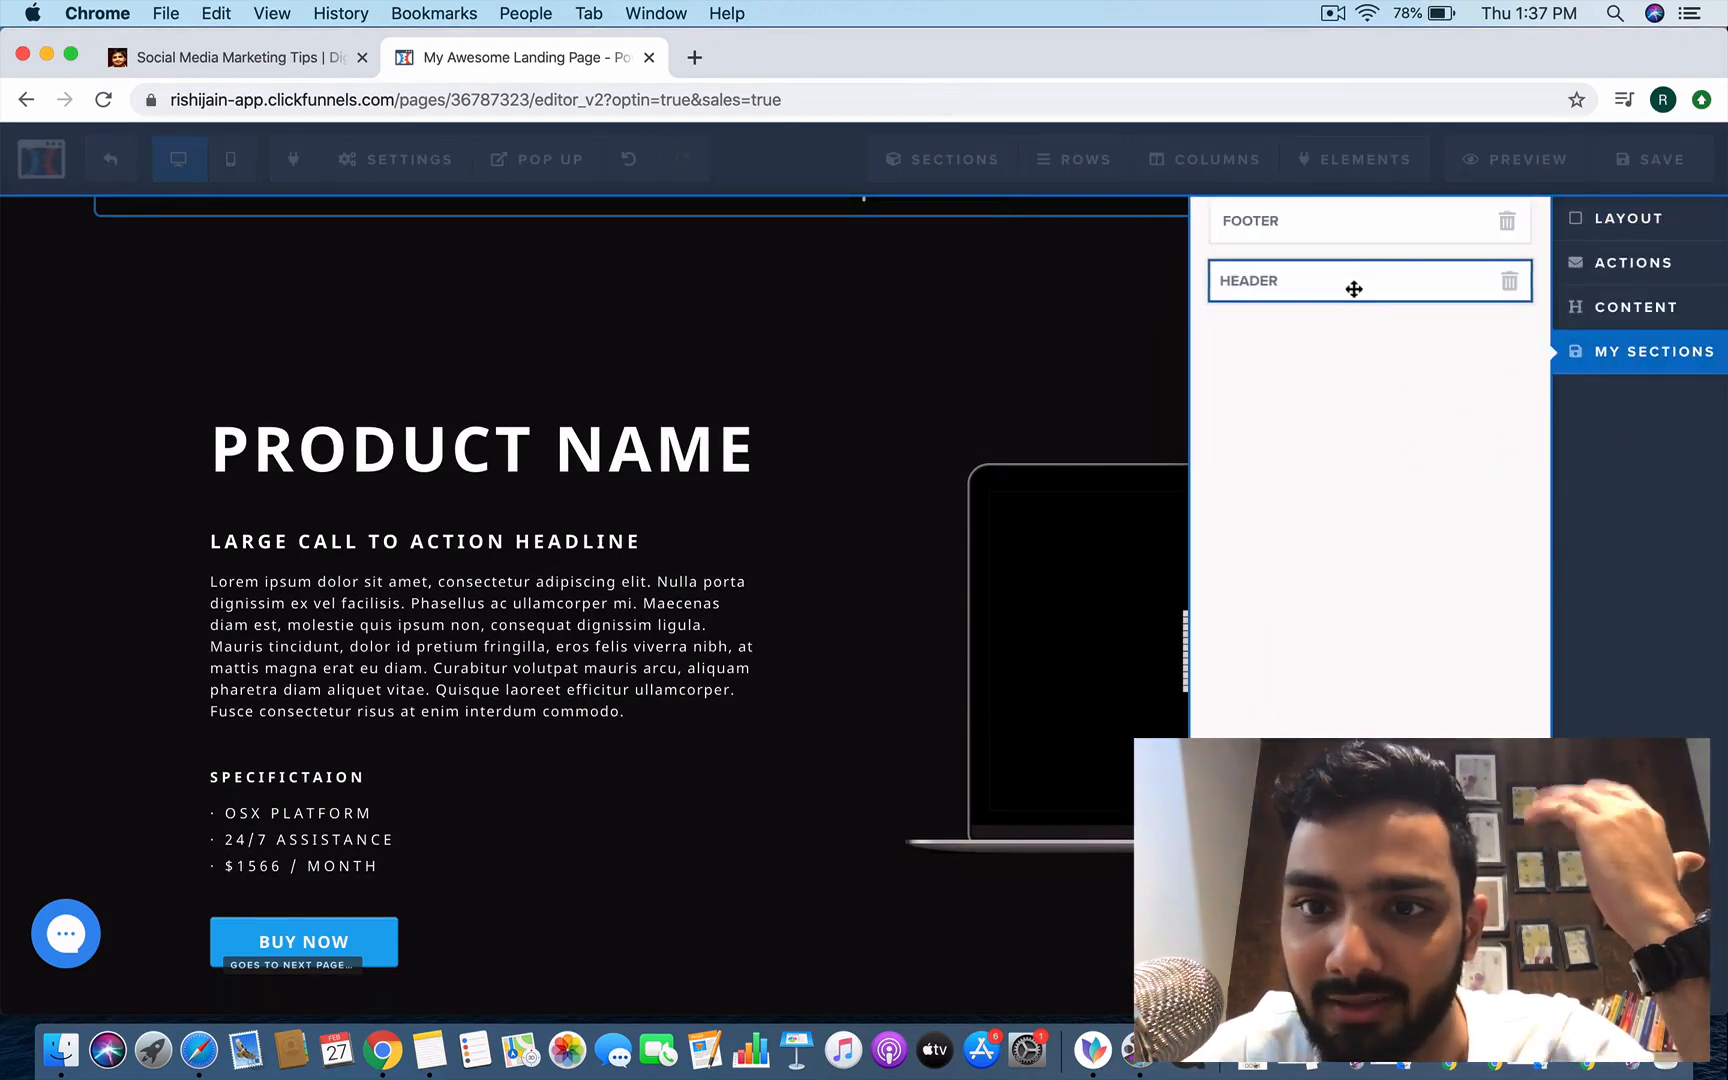